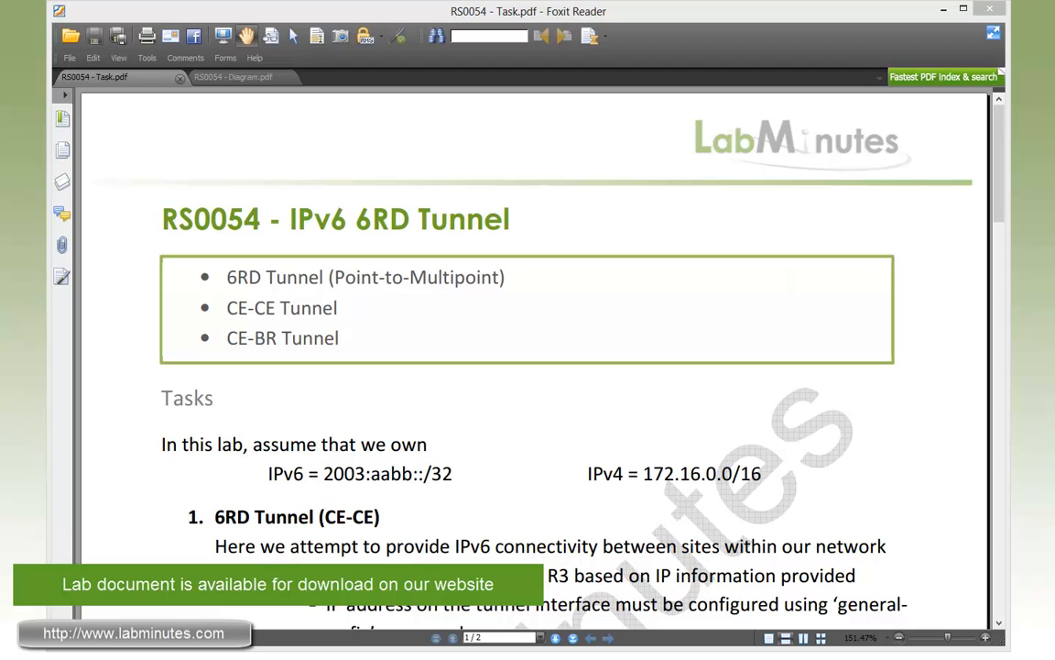
mouse_move(722, 337)
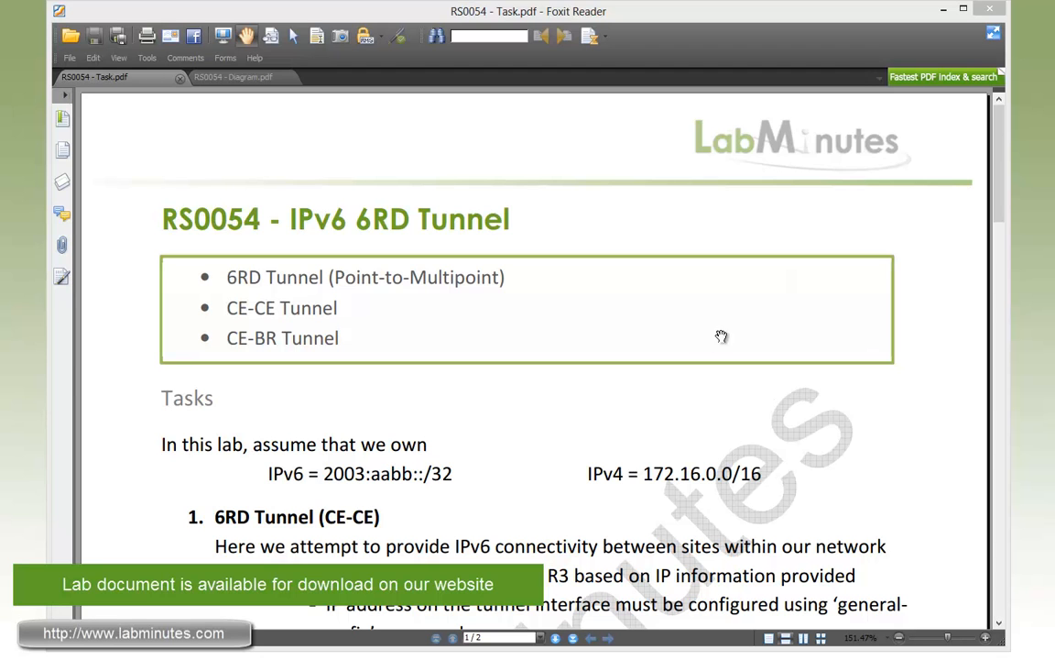
mouse_move(335, 320)
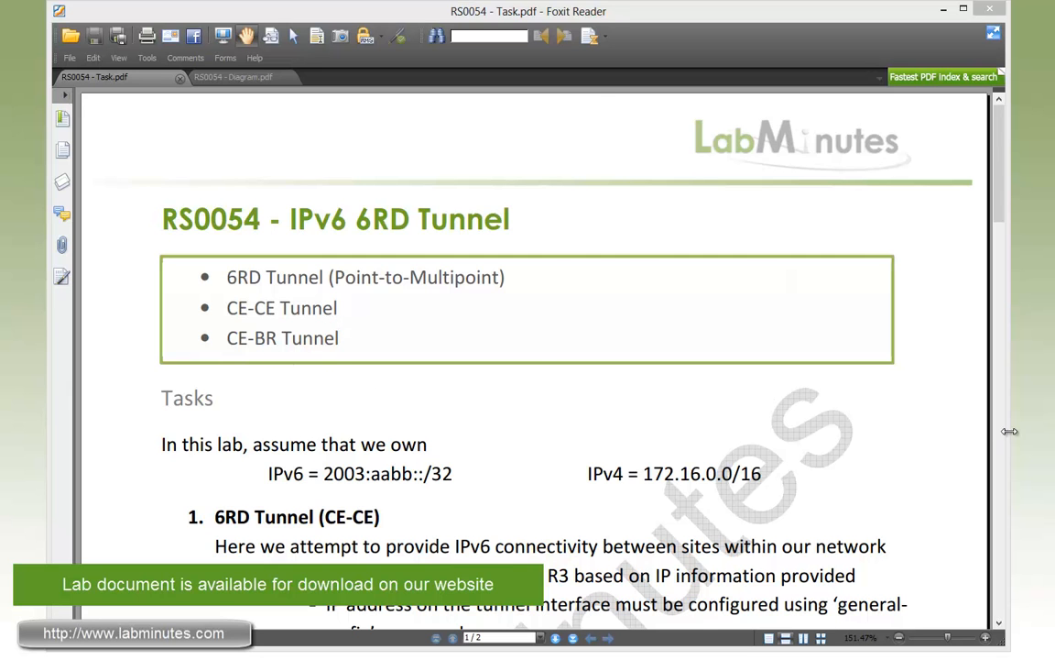
- Bring up the RS0054 6RD tunnel diagram showing the R1, R2, R3 topology
left_click(231, 77)
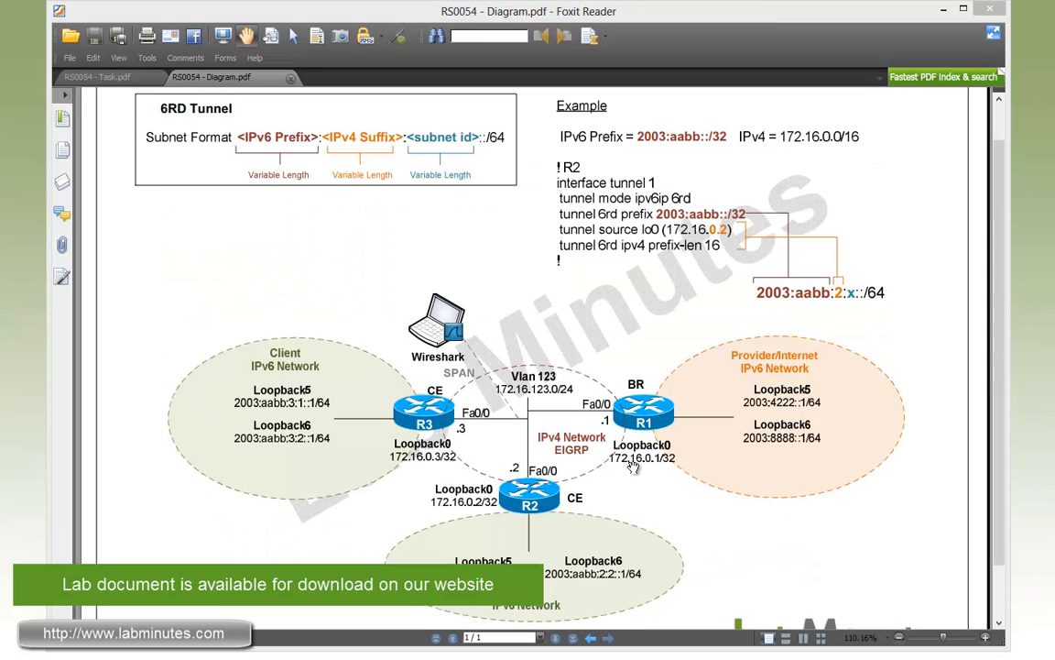
mouse_move(548, 495)
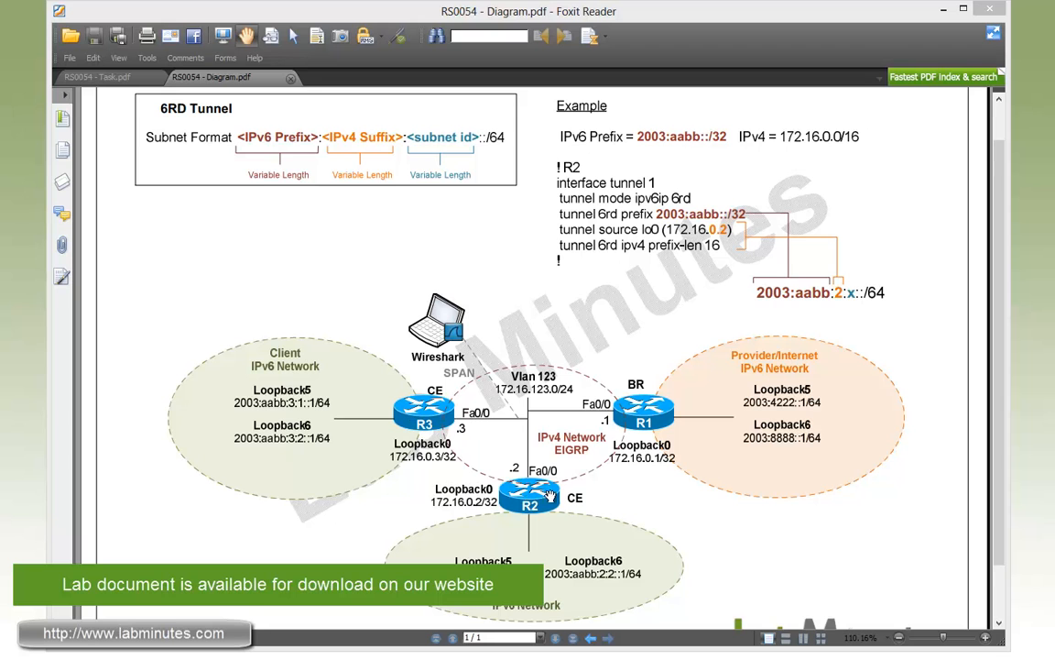
mouse_move(506, 479)
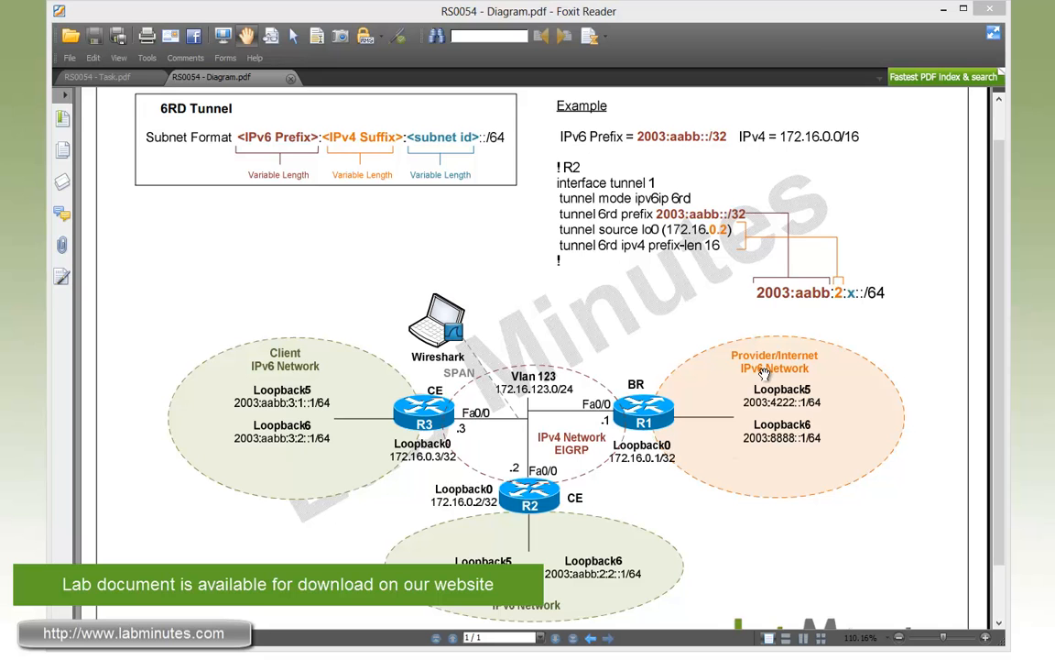
mouse_move(802, 383)
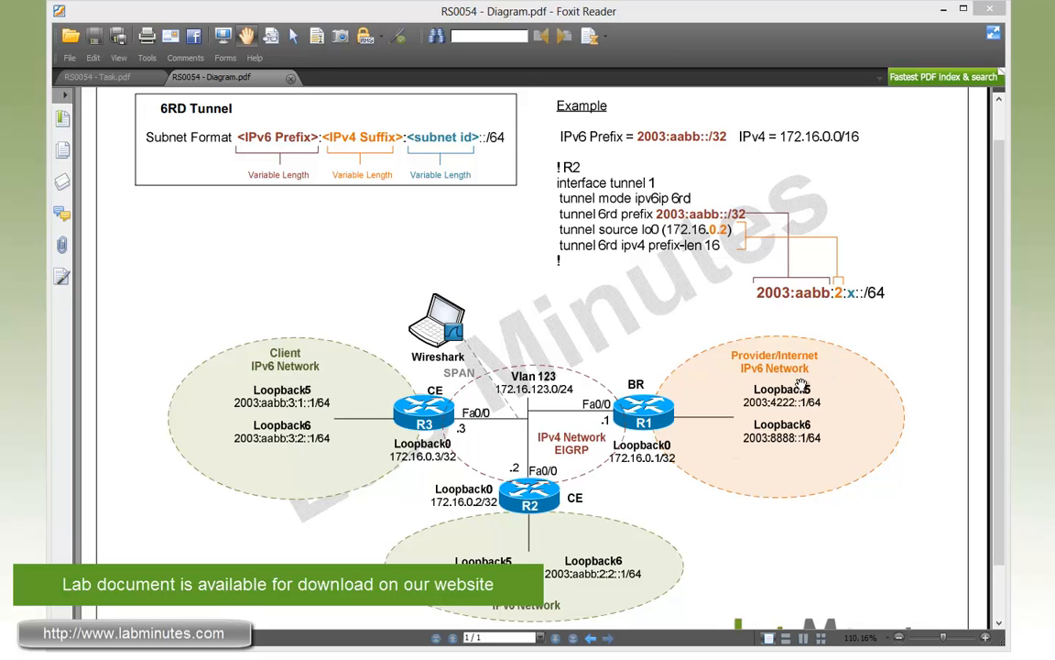
mouse_move(564, 456)
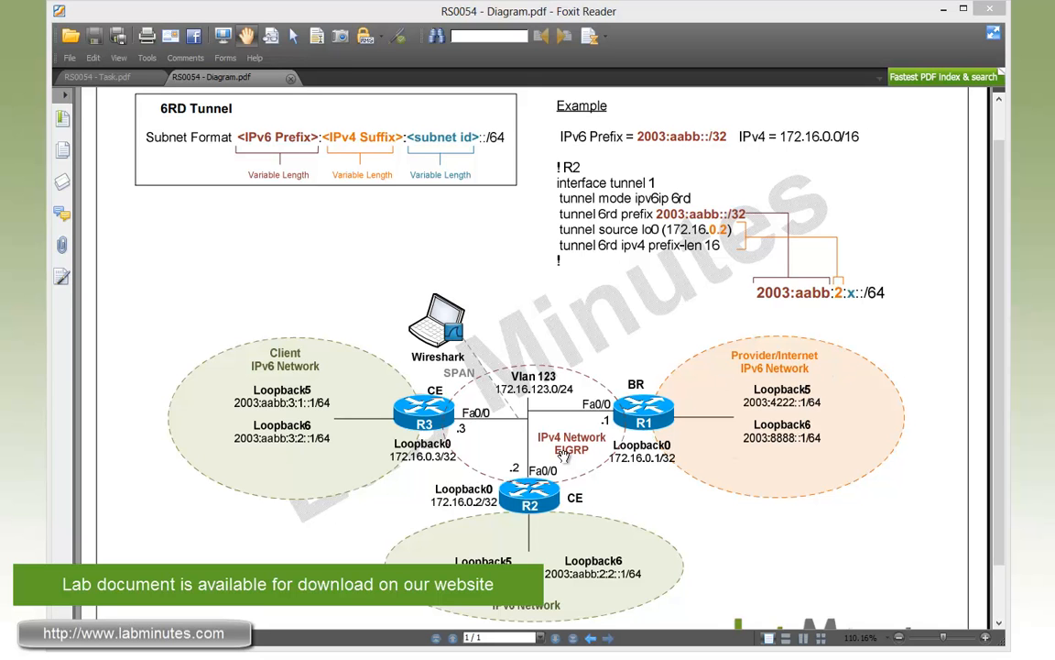
mouse_move(559, 461)
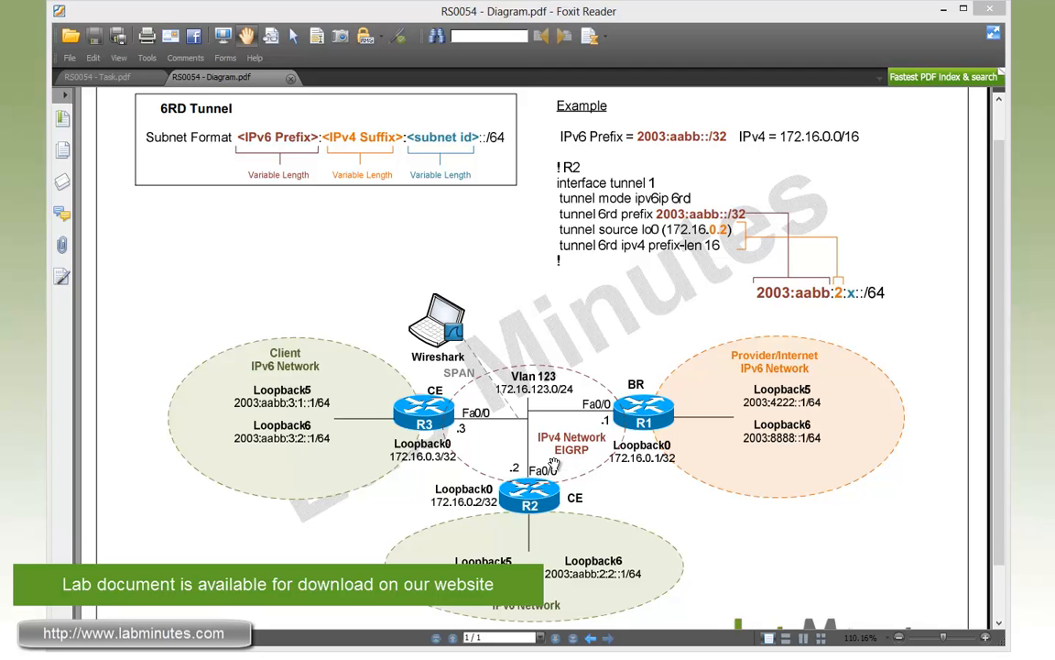
mouse_move(641, 457)
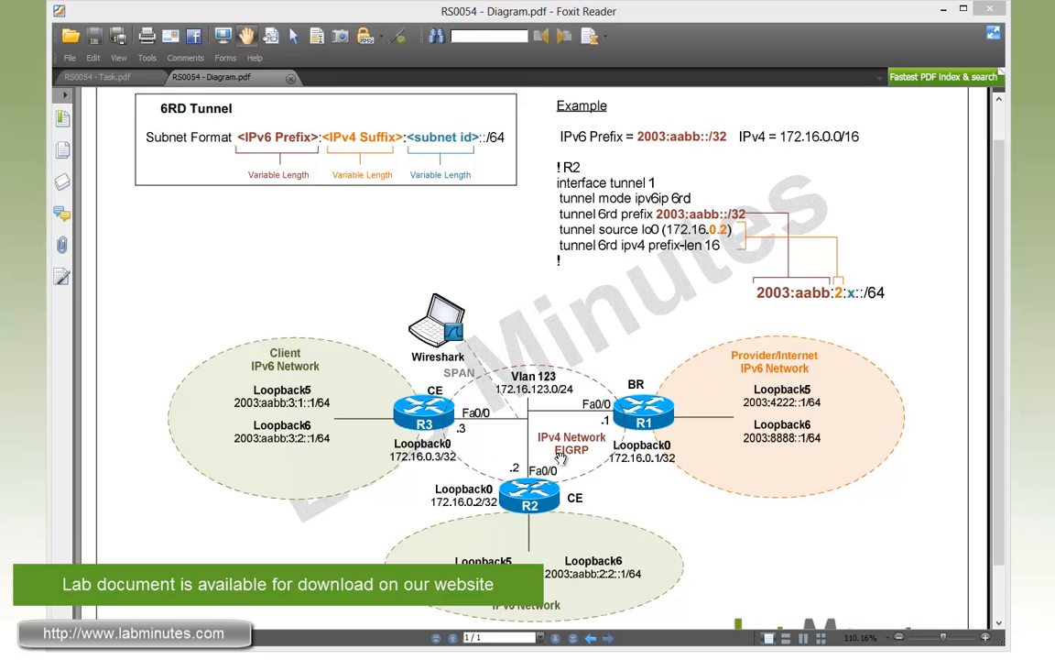
mouse_move(440, 356)
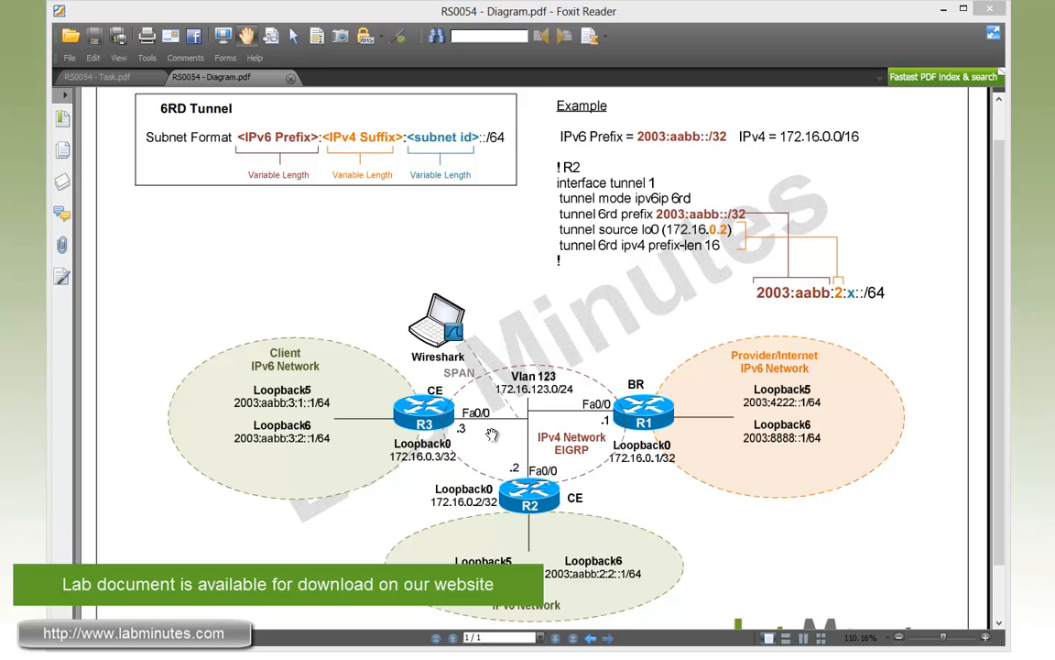
mouse_move(491, 435)
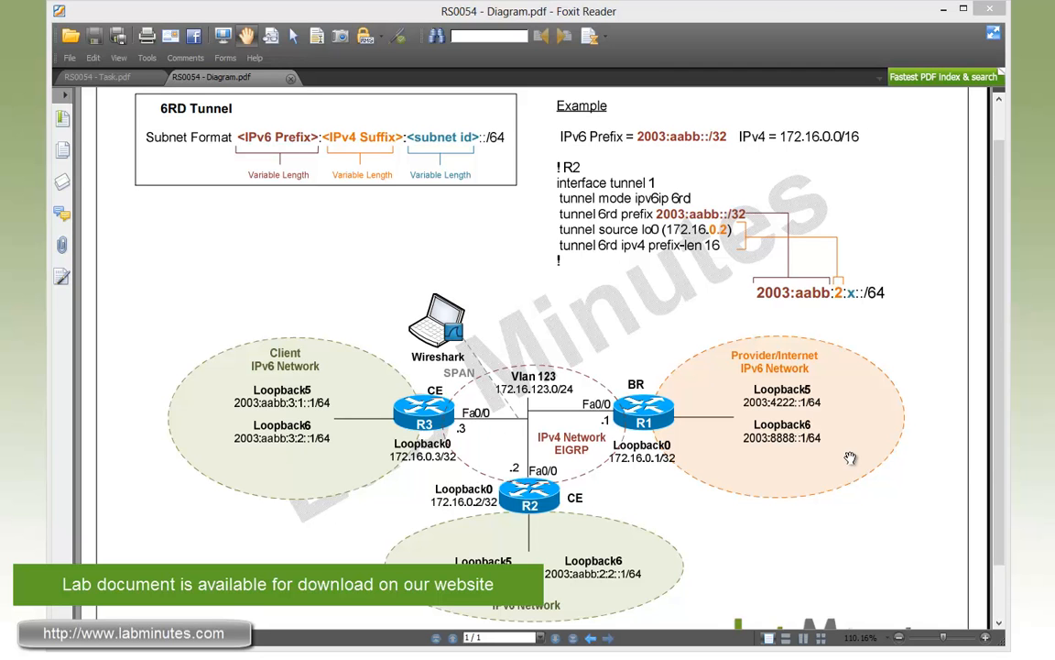
mouse_move(581, 350)
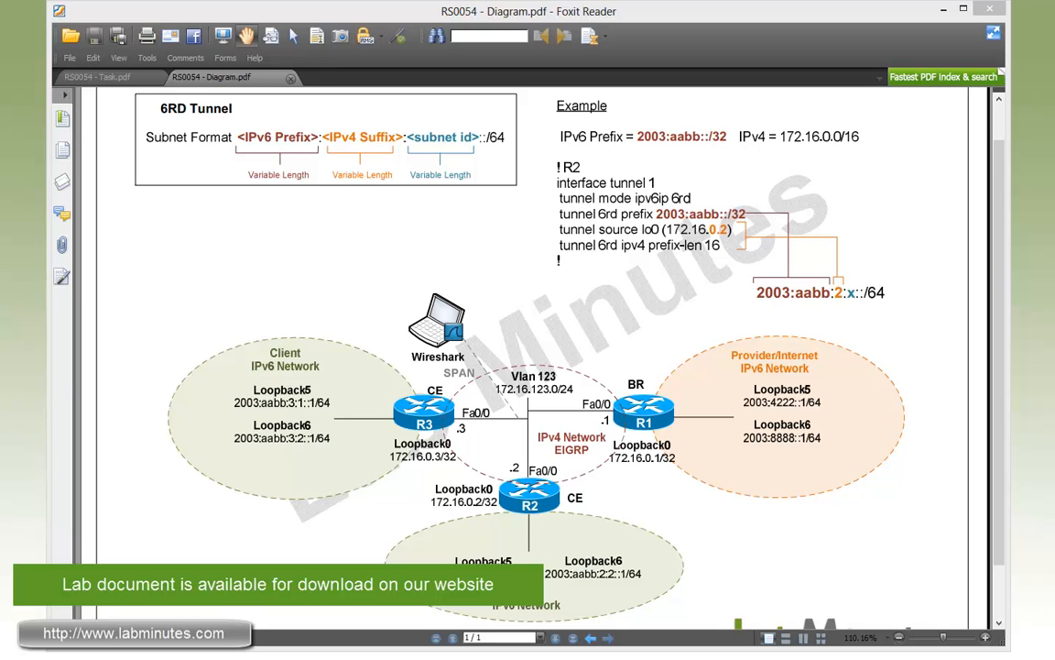
mouse_move(531, 279)
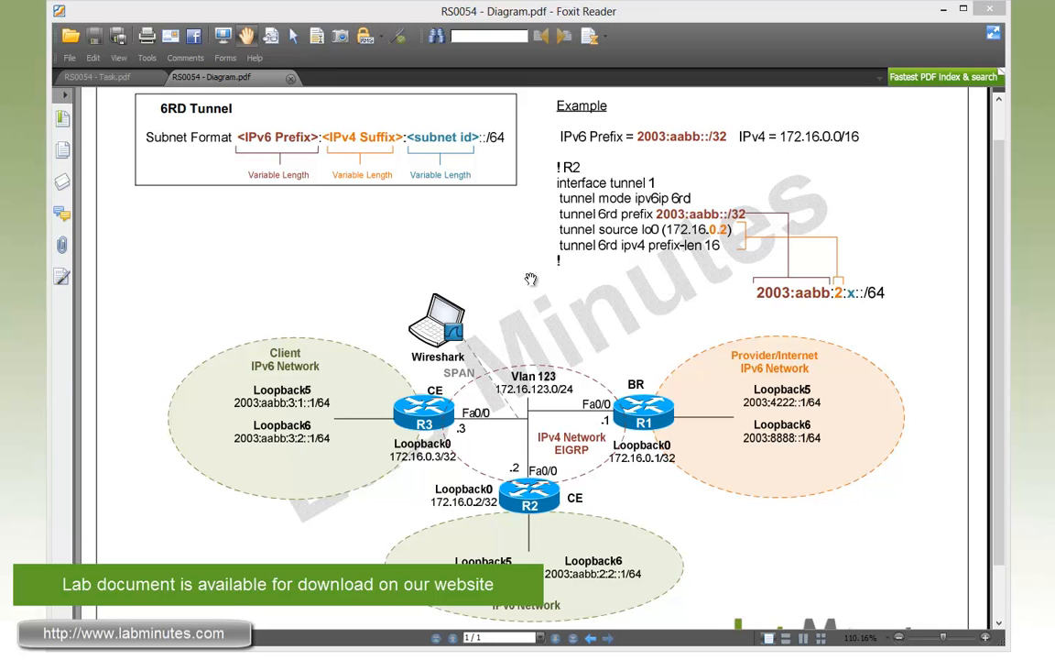
mouse_move(458, 250)
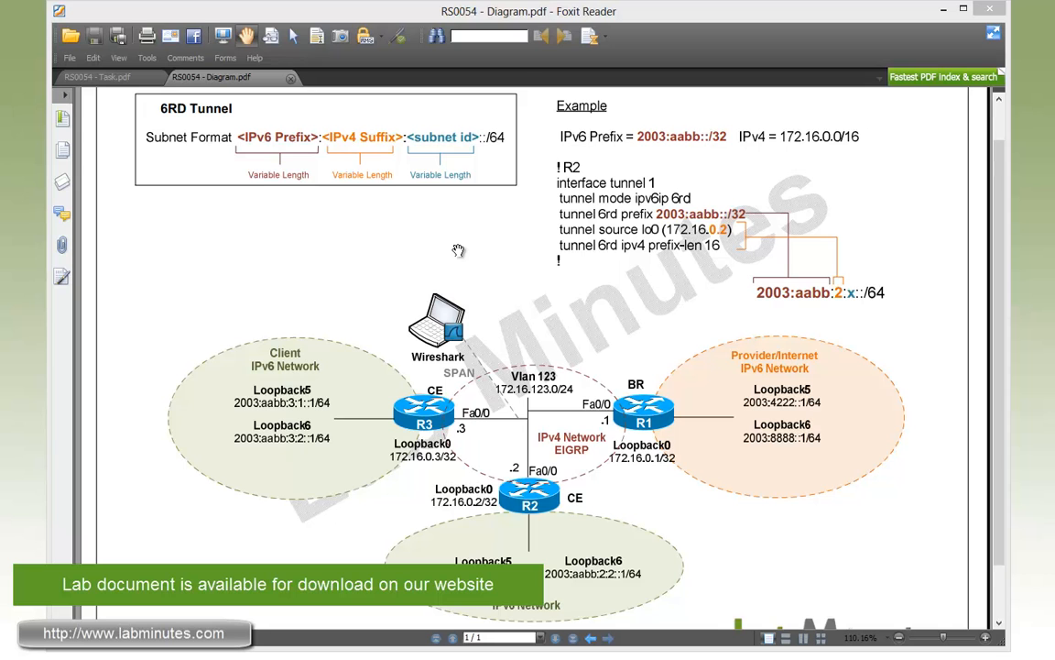
mouse_move(455, 261)
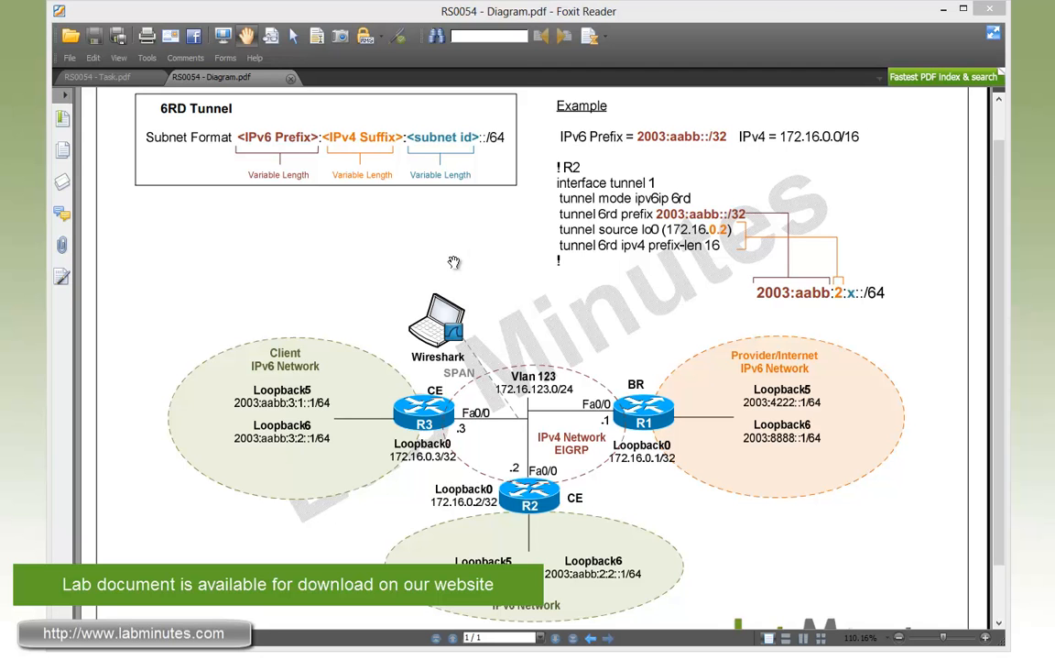
mouse_move(449, 238)
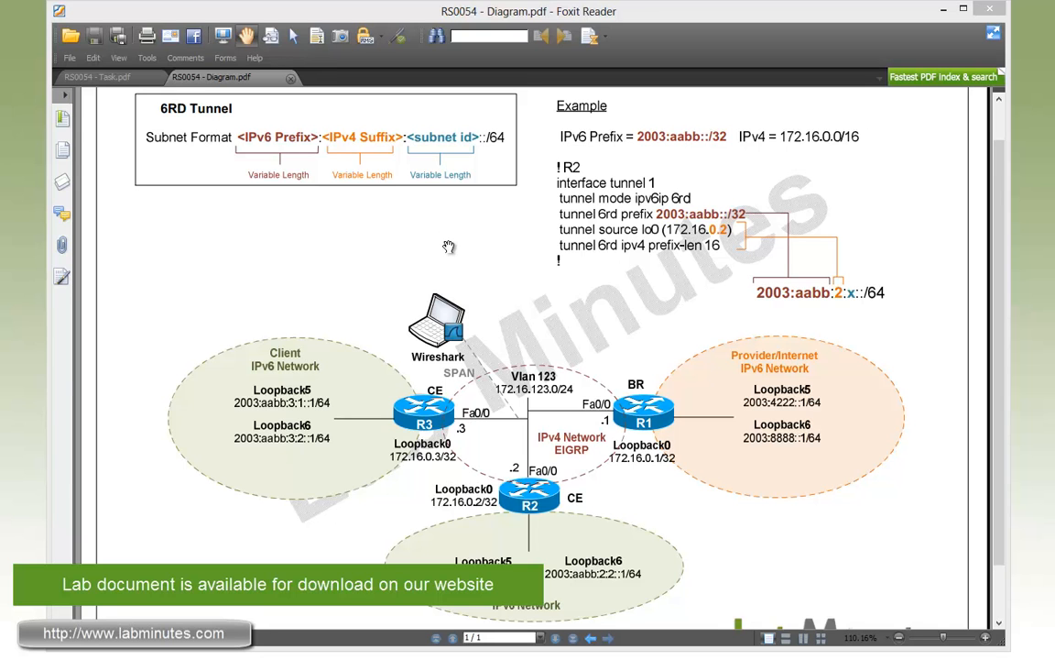
mouse_move(268, 190)
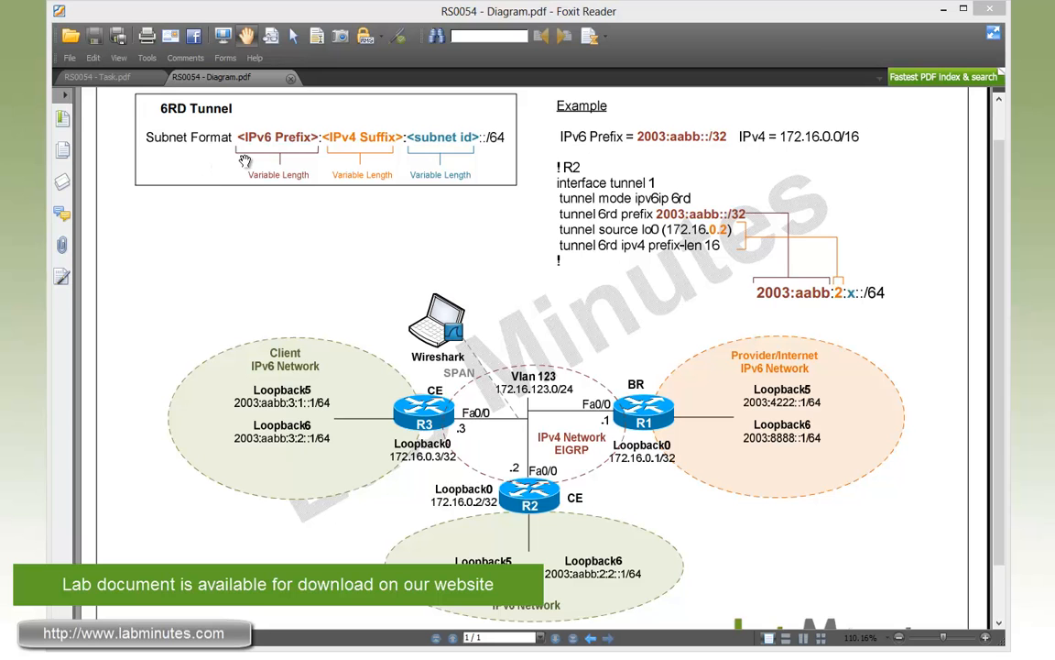
mouse_move(297, 179)
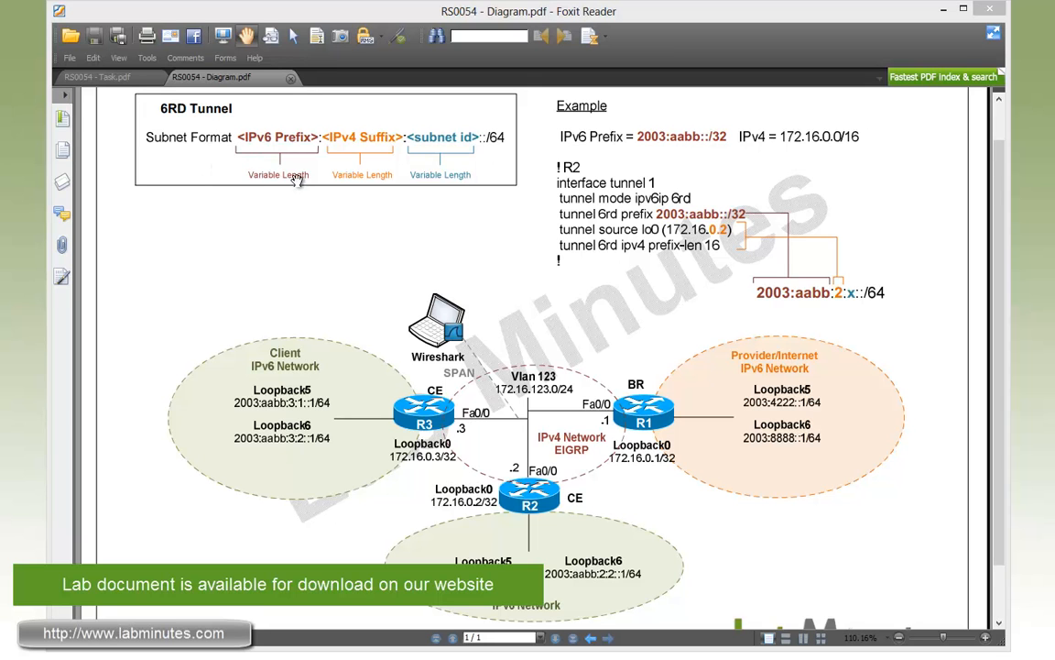
mouse_move(291, 201)
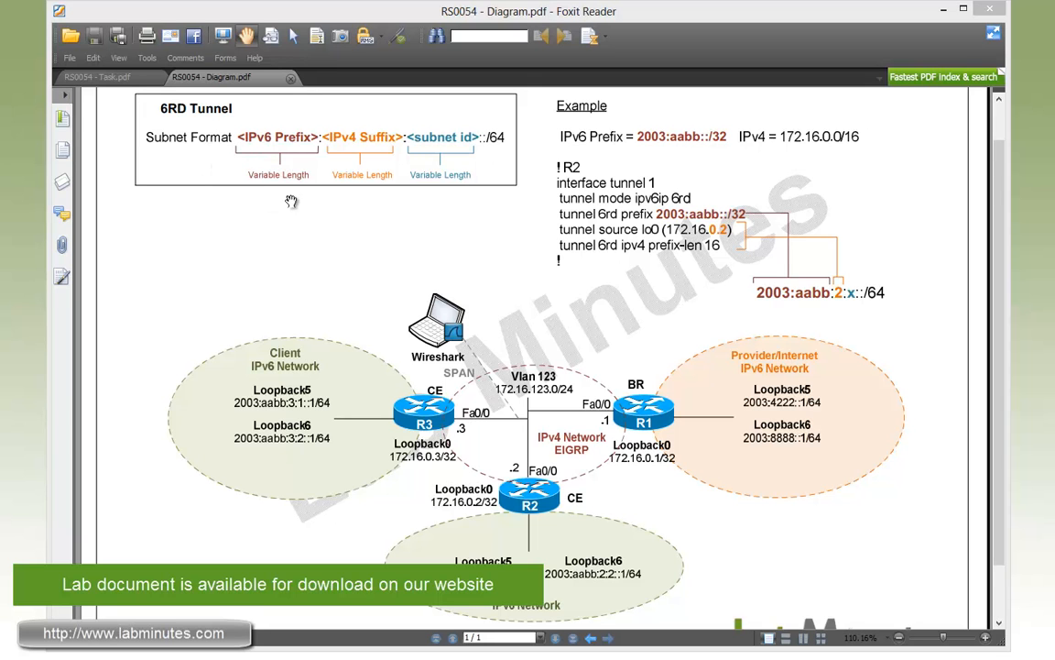
mouse_move(307, 212)
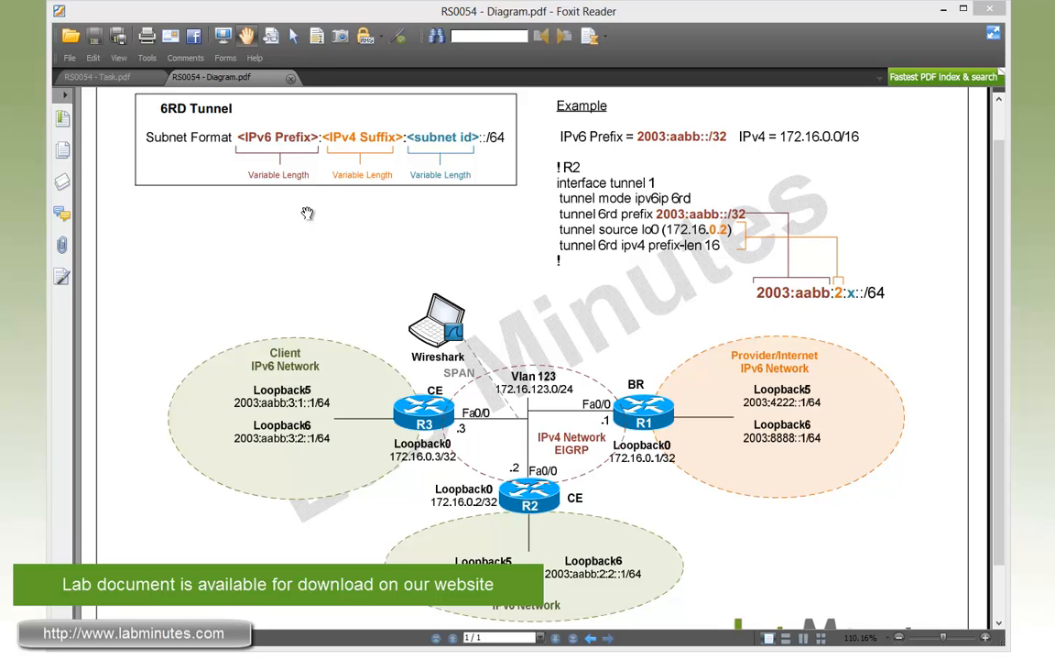
mouse_move(293, 203)
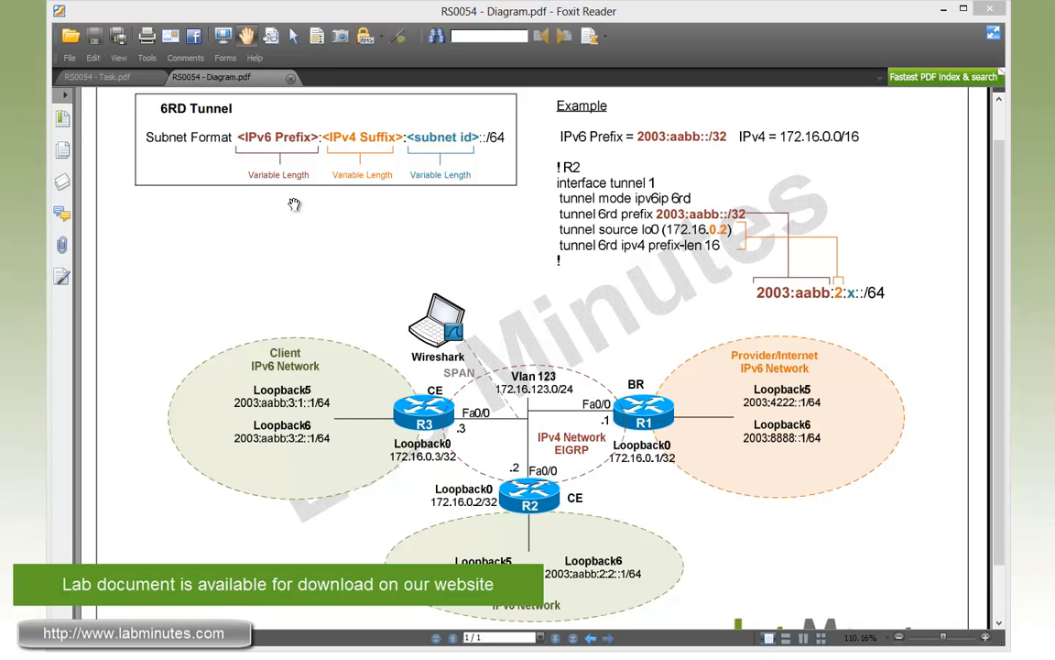
mouse_move(351, 200)
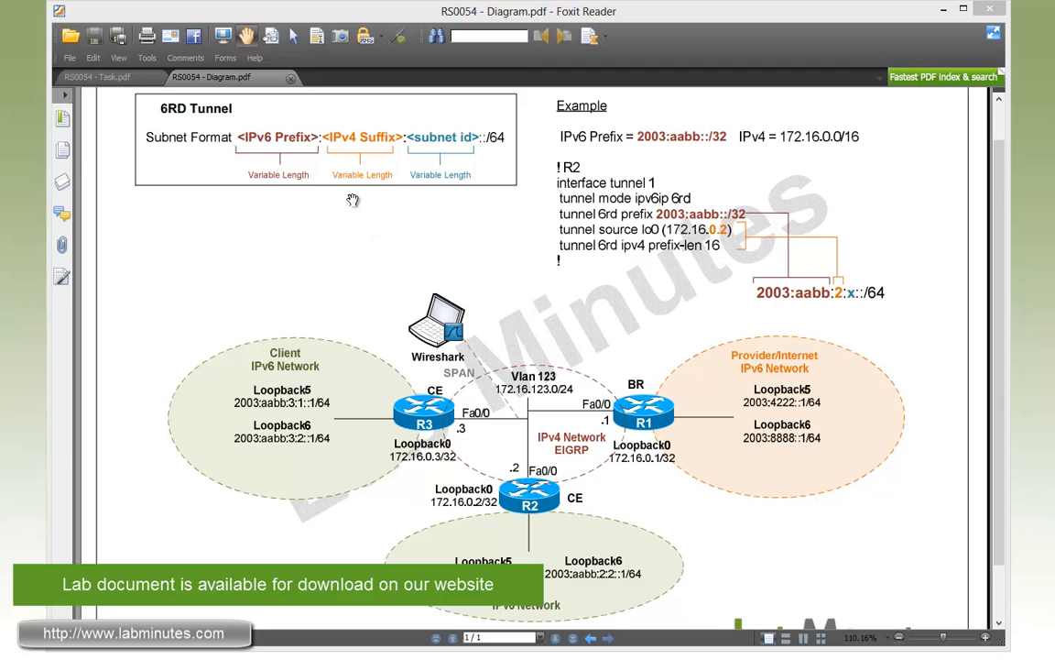
mouse_move(355, 168)
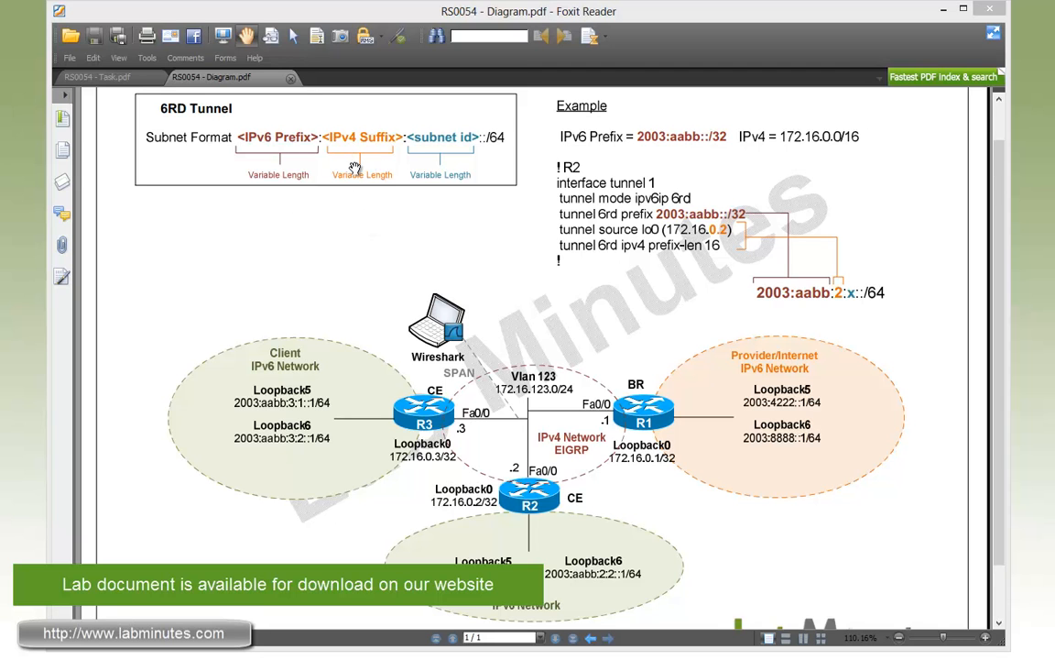
mouse_move(378, 168)
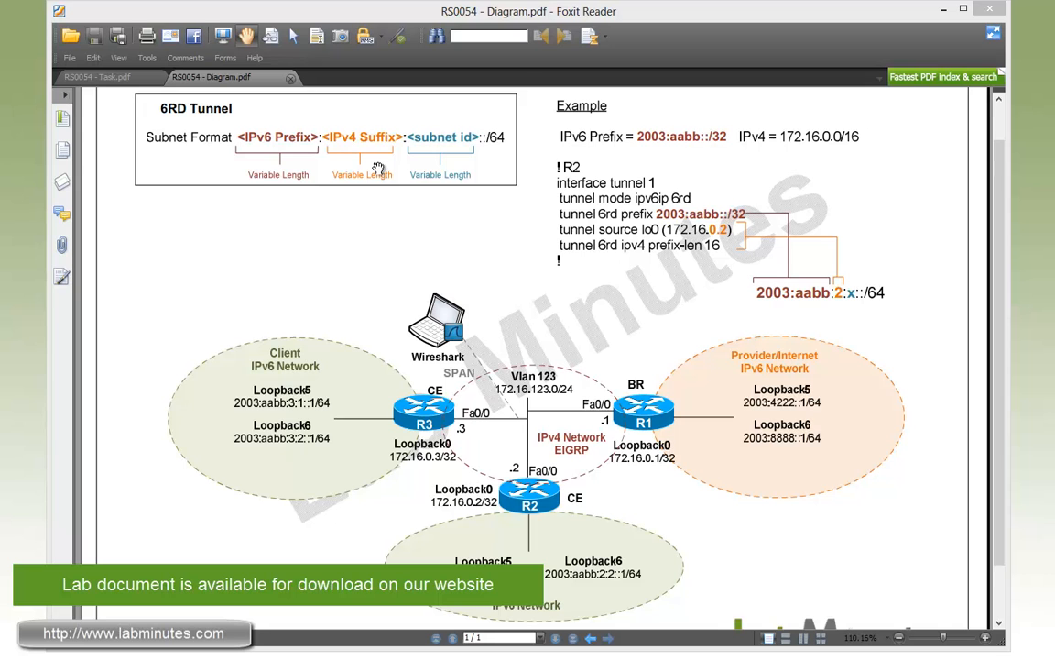
mouse_move(379, 168)
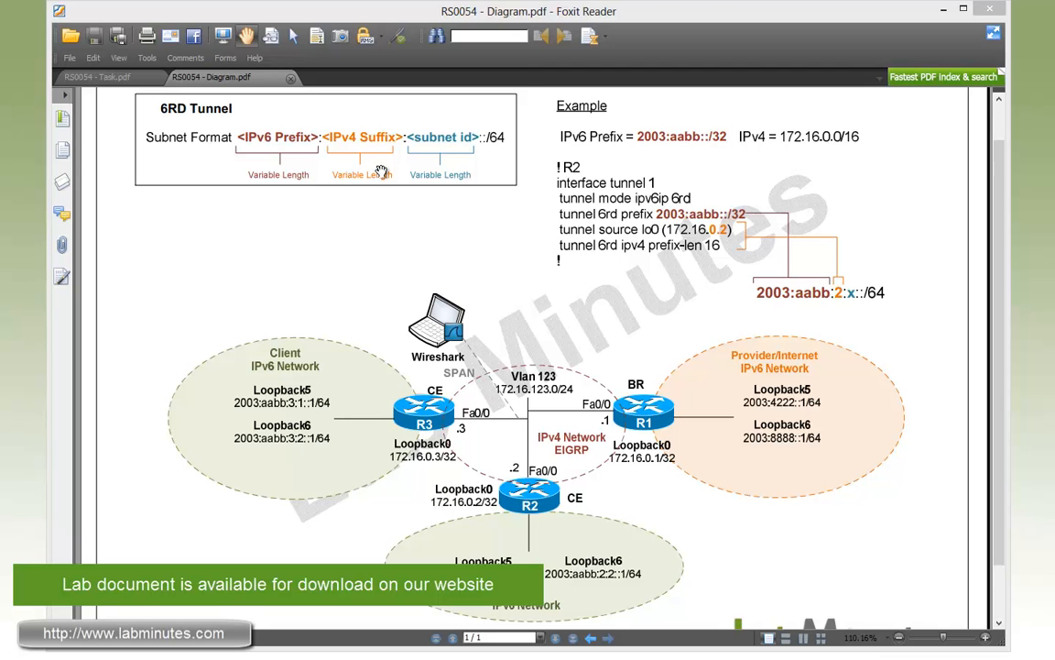
mouse_move(348, 169)
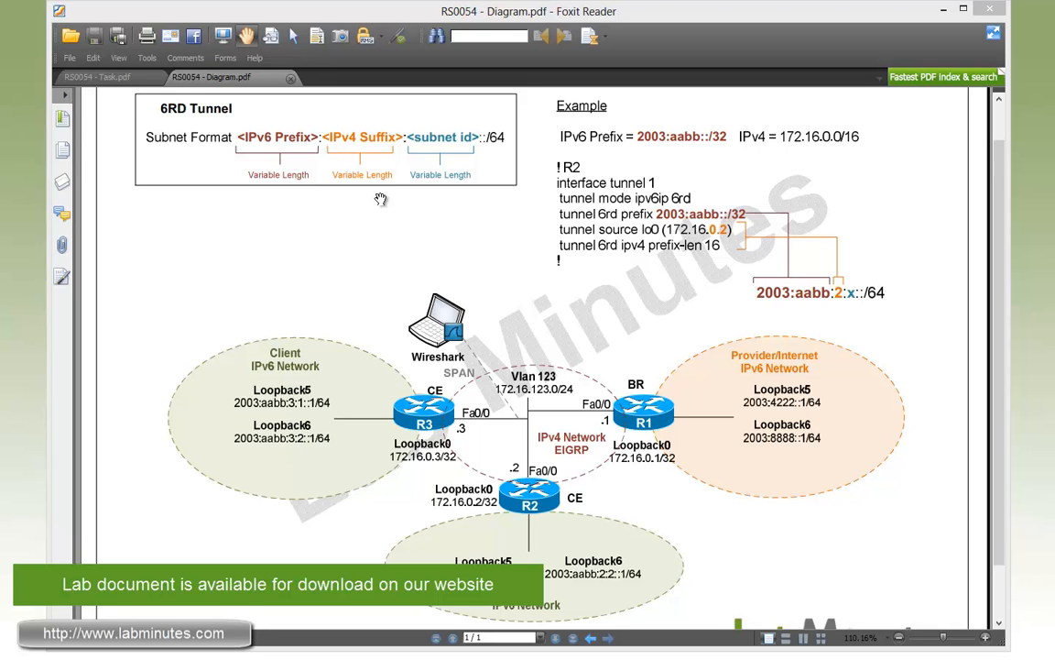
mouse_move(432, 168)
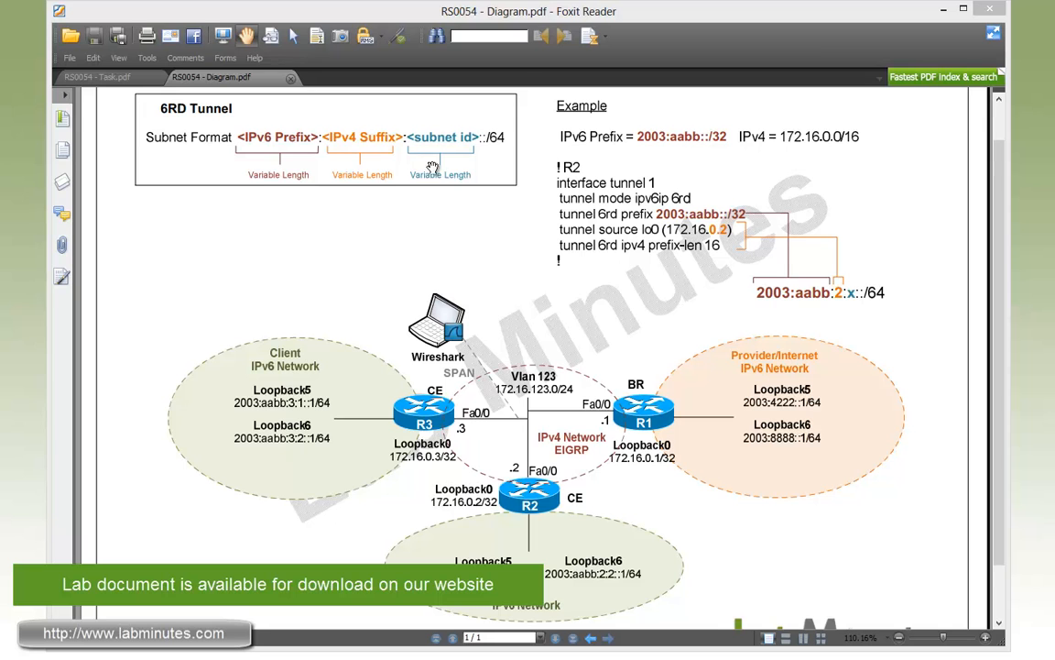
mouse_move(457, 195)
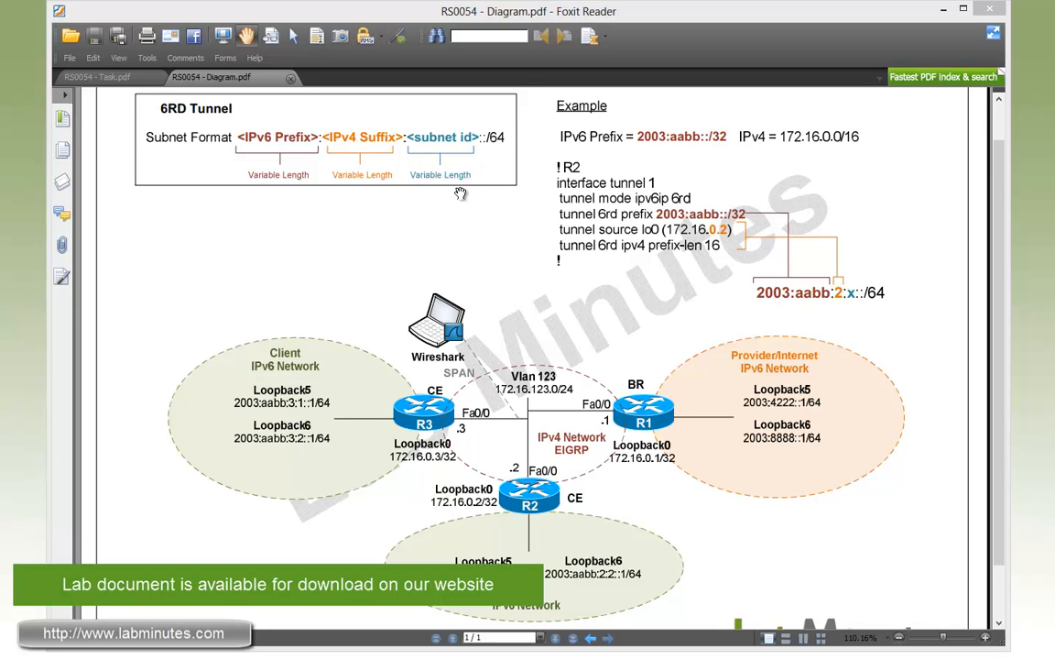
mouse_move(462, 197)
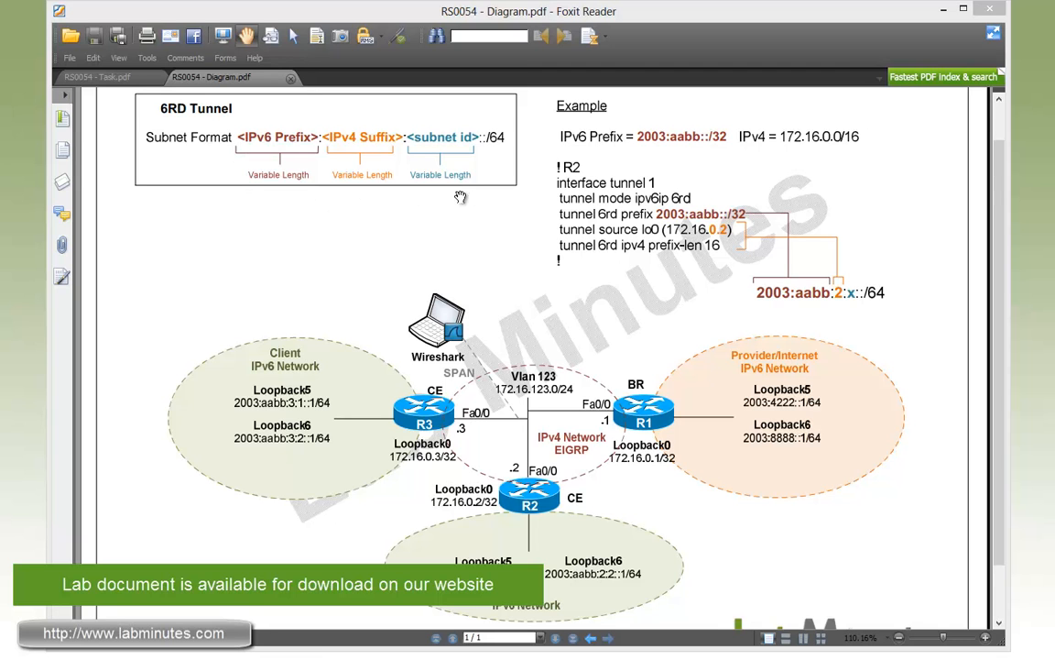
mouse_move(476, 168)
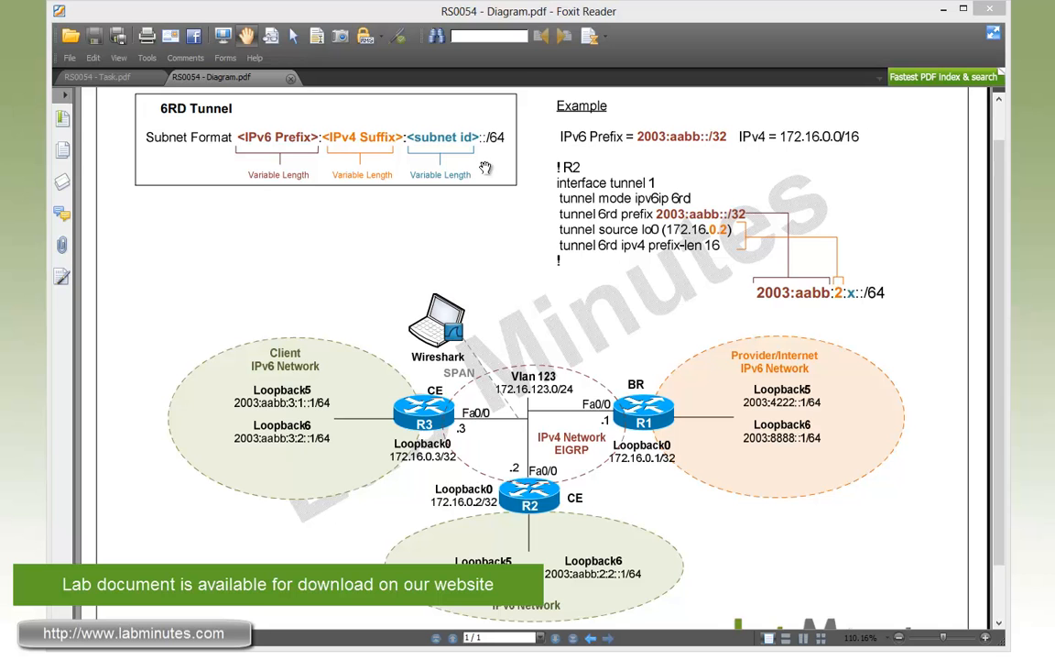
mouse_move(491, 172)
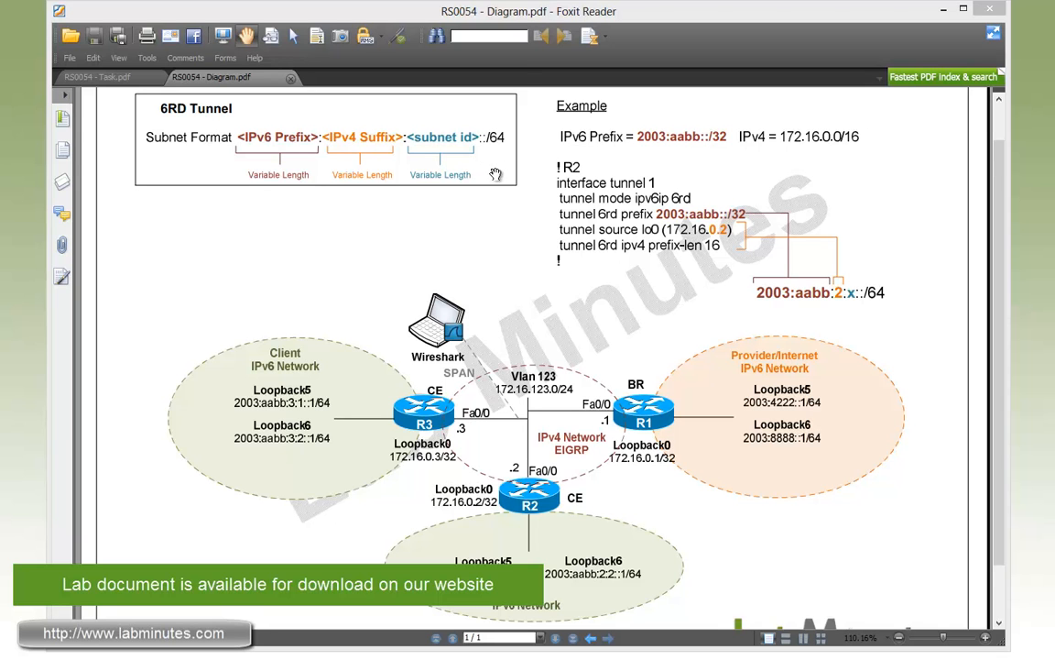
mouse_move(495, 185)
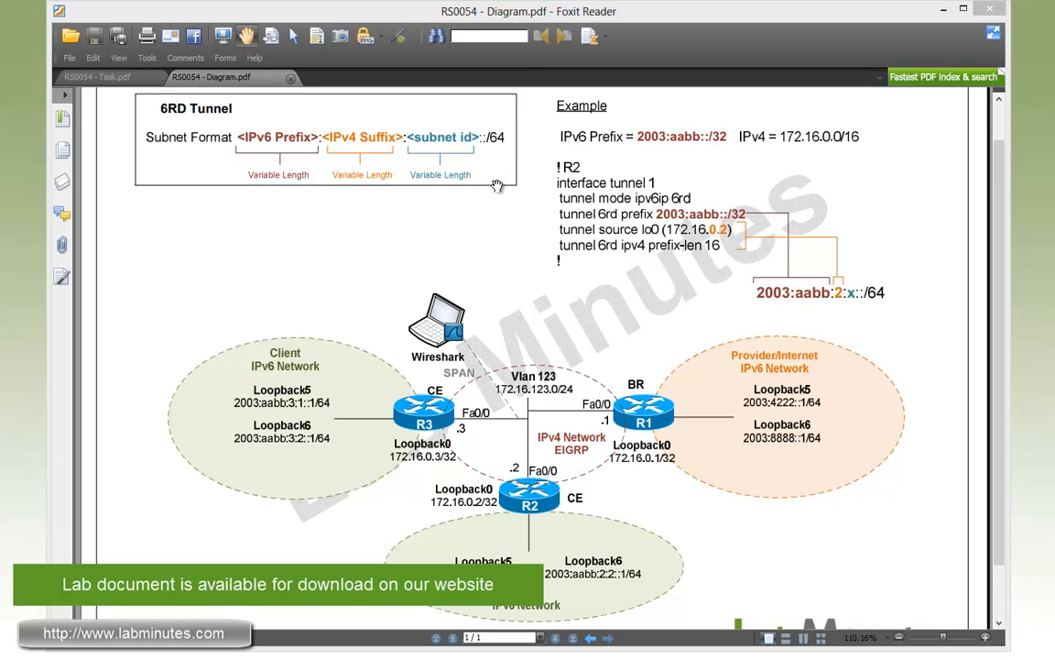
mouse_move(553, 234)
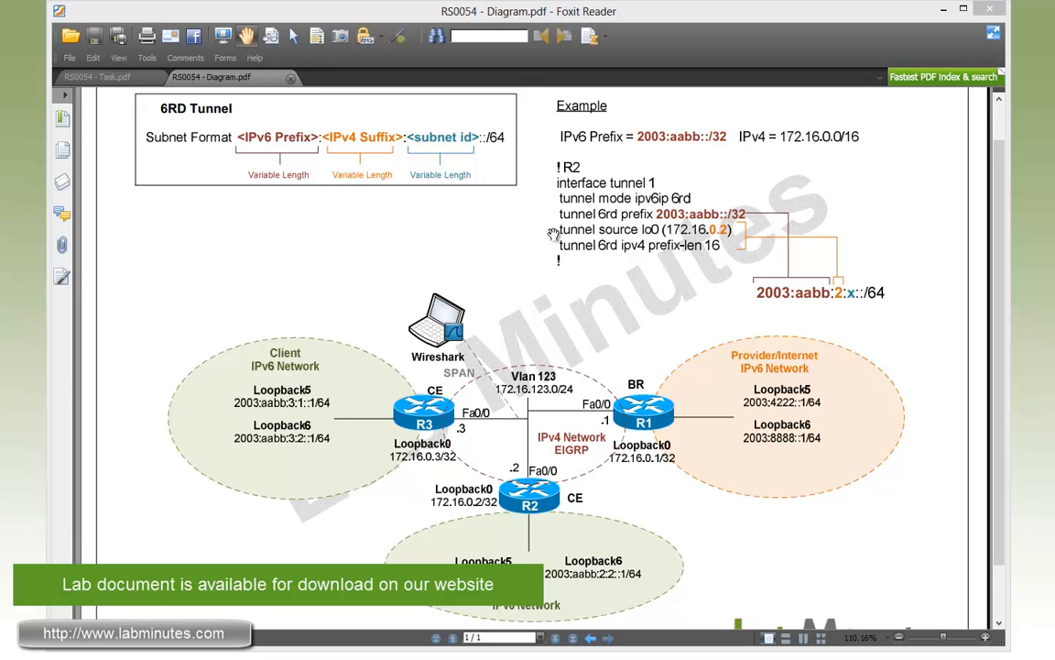
mouse_move(517, 212)
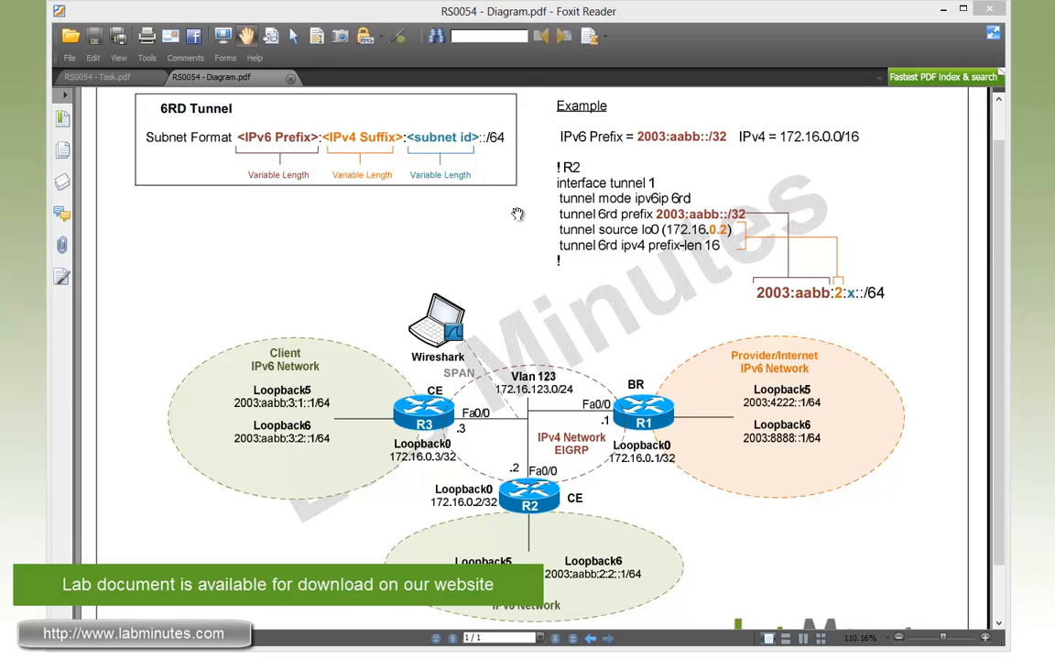
mouse_move(540, 132)
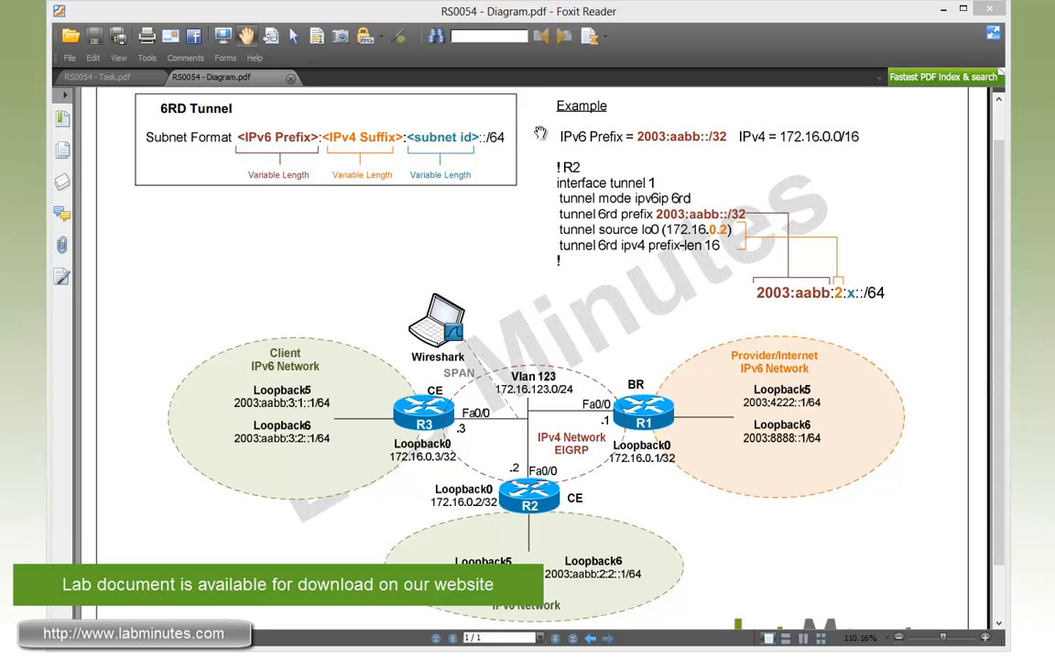
mouse_move(612, 161)
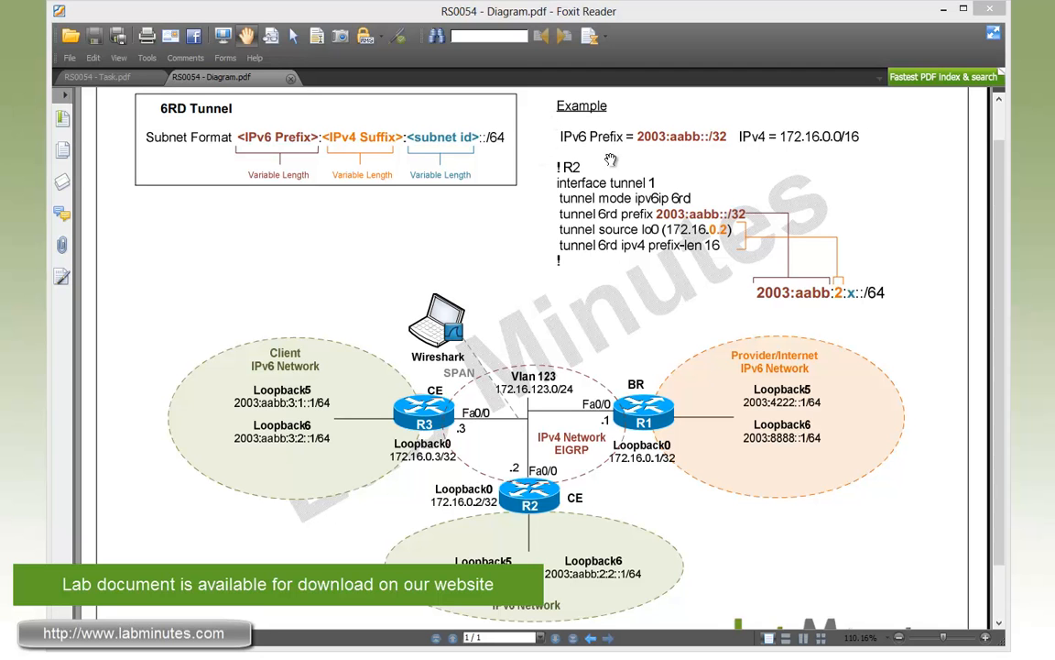
mouse_move(681, 152)
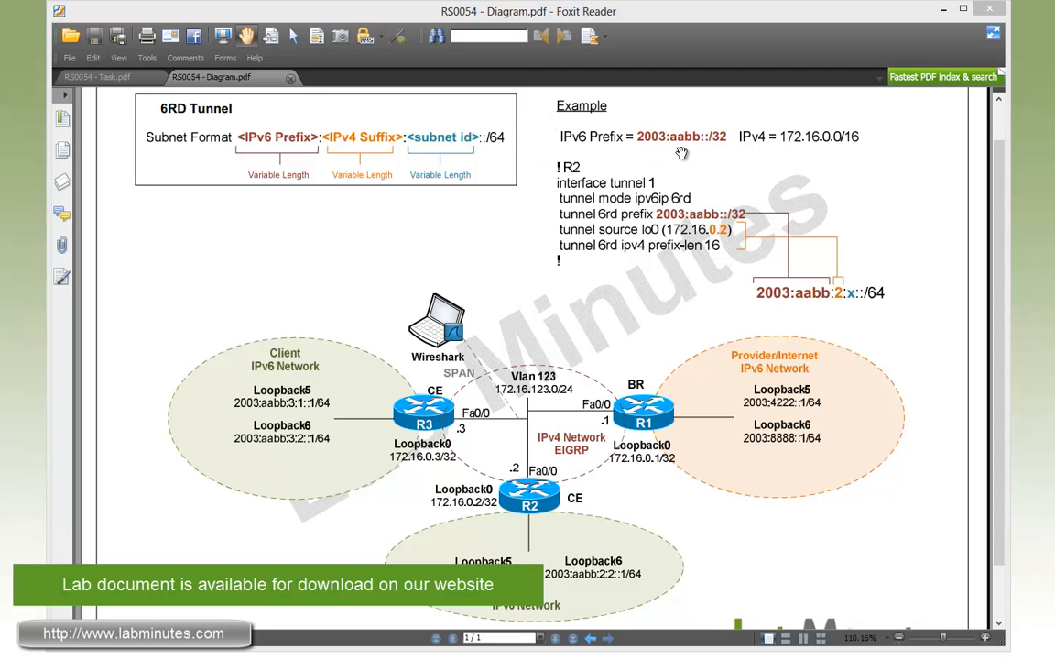
mouse_move(781, 165)
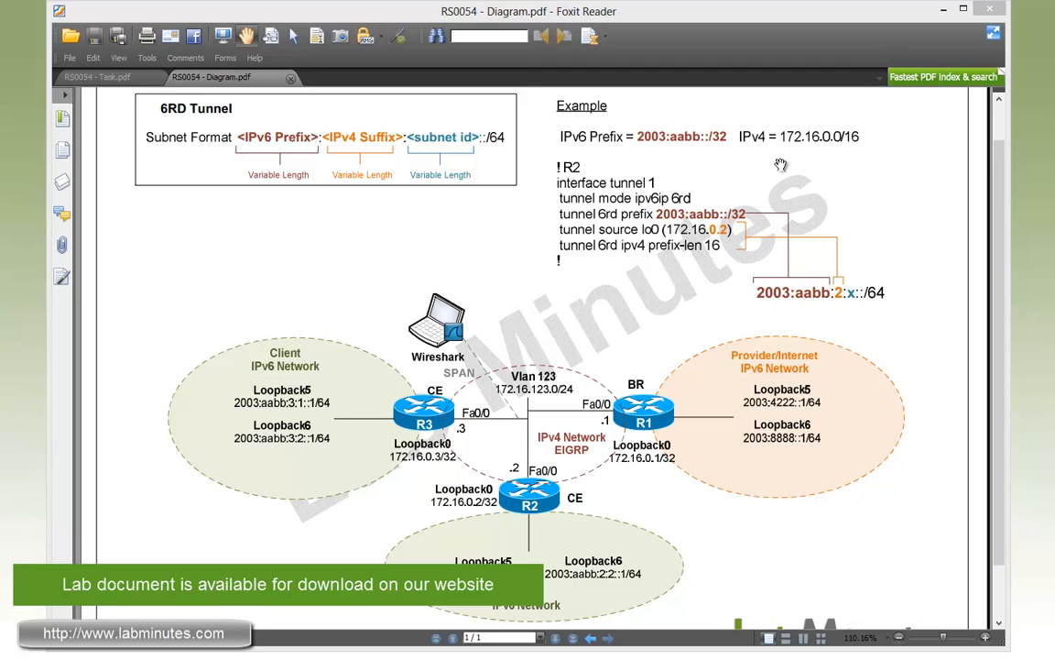
mouse_move(821, 161)
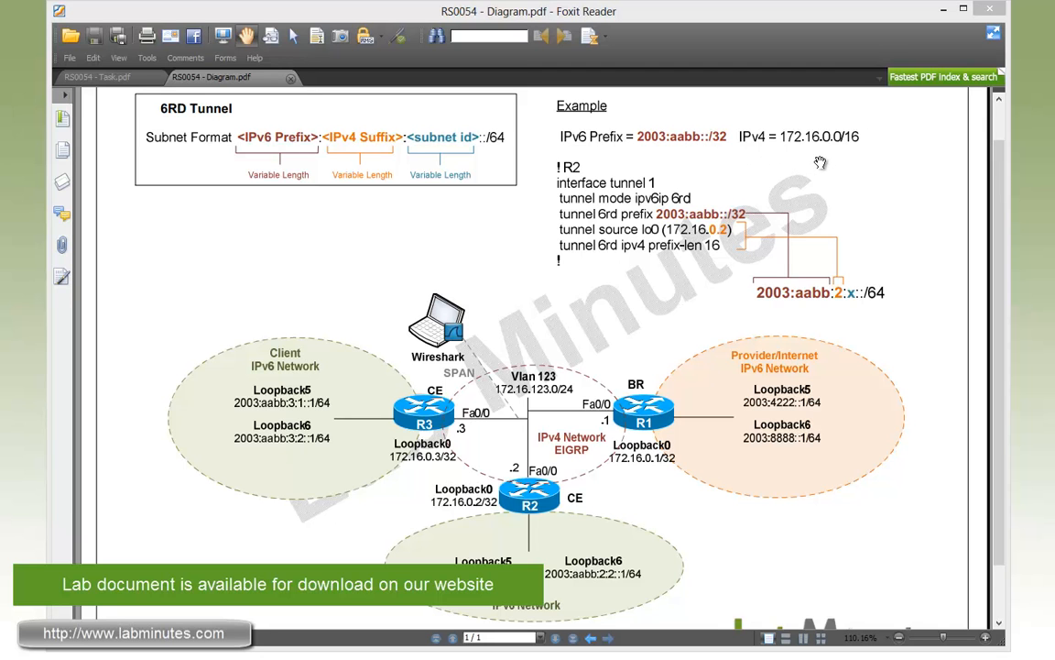
mouse_move(659, 174)
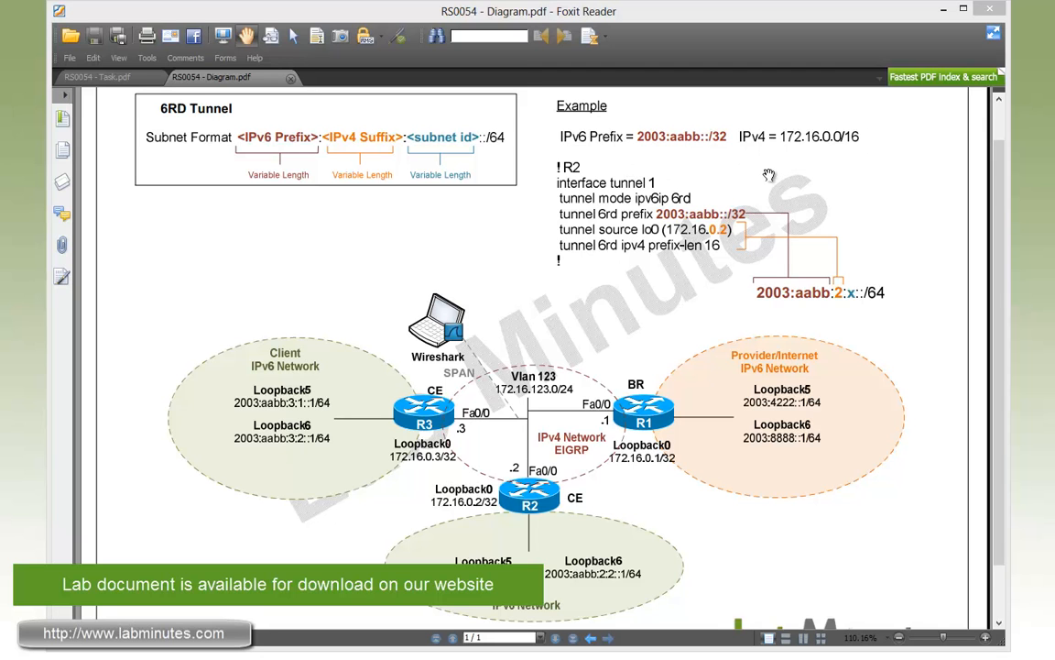
mouse_move(799, 172)
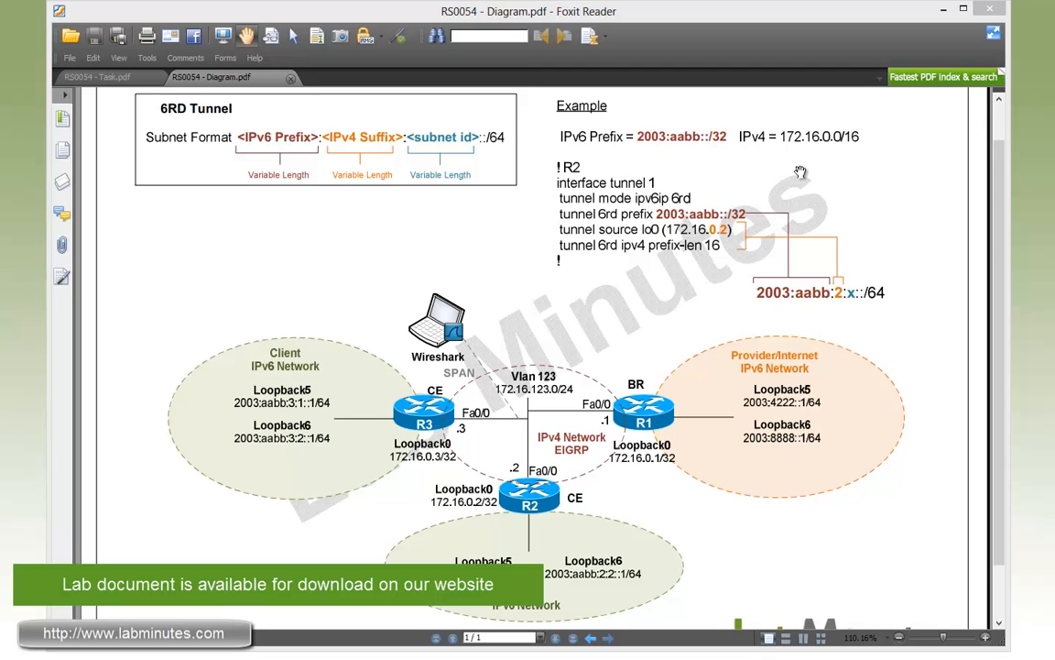
mouse_move(846, 233)
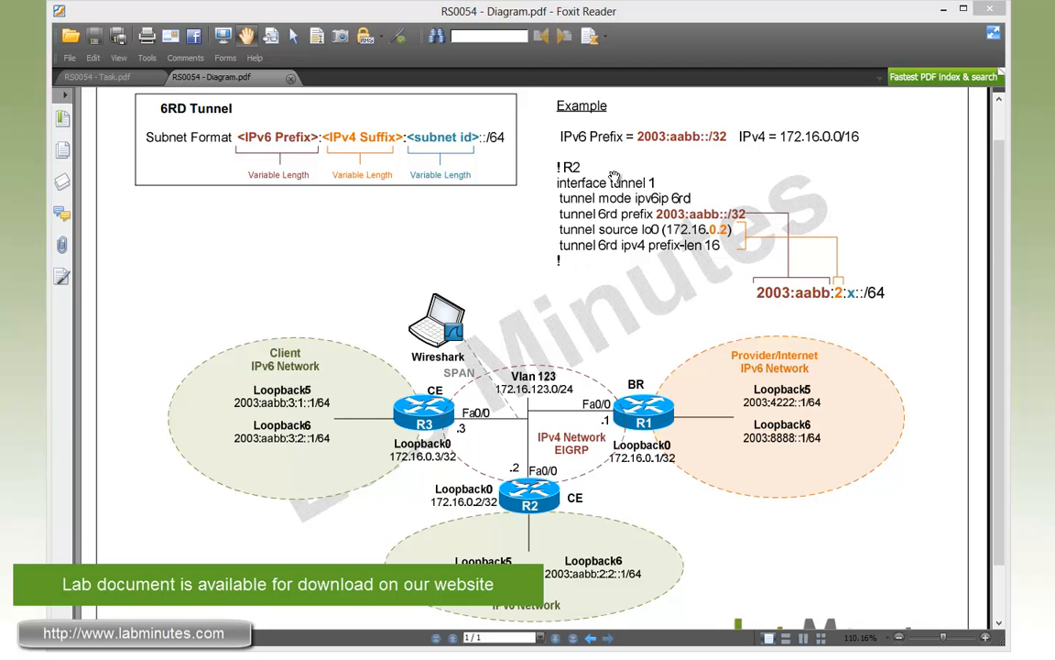
mouse_move(553, 502)
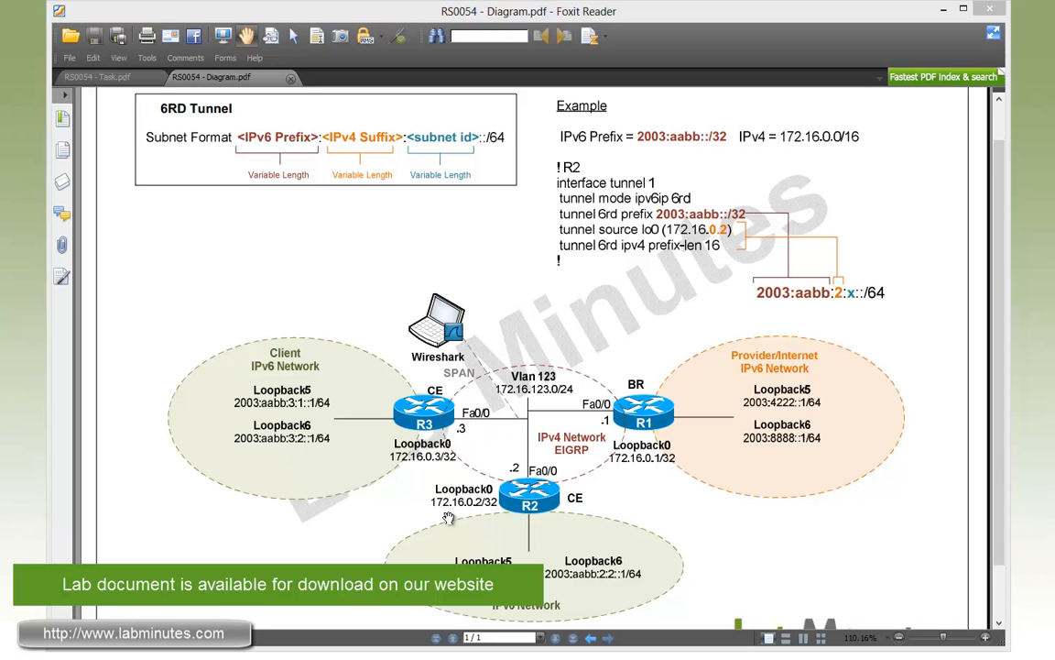
mouse_move(617, 295)
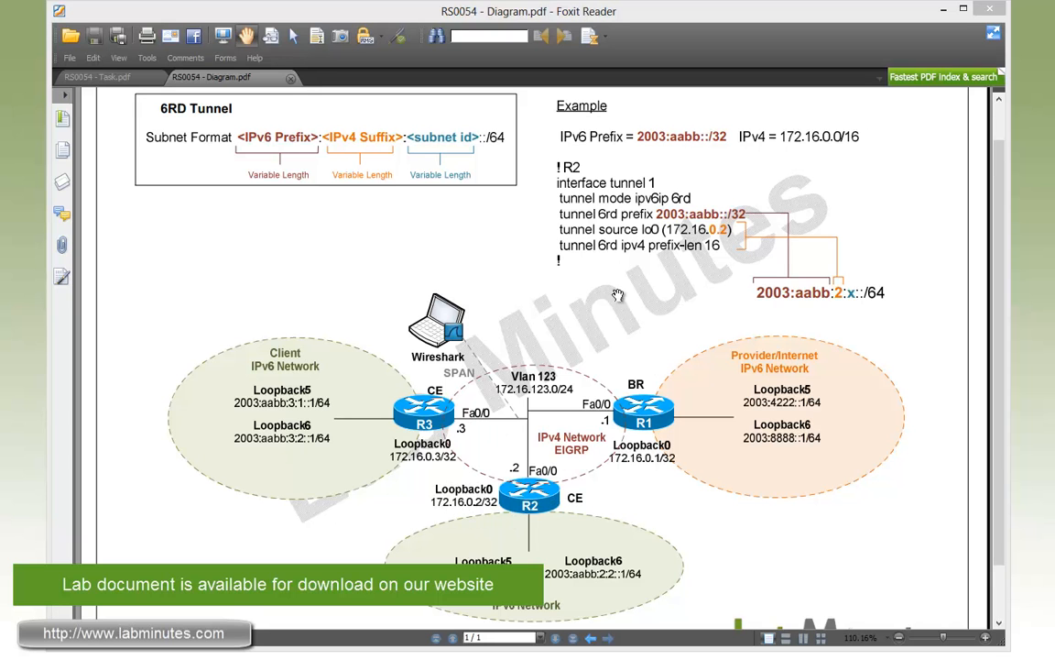
mouse_move(623, 271)
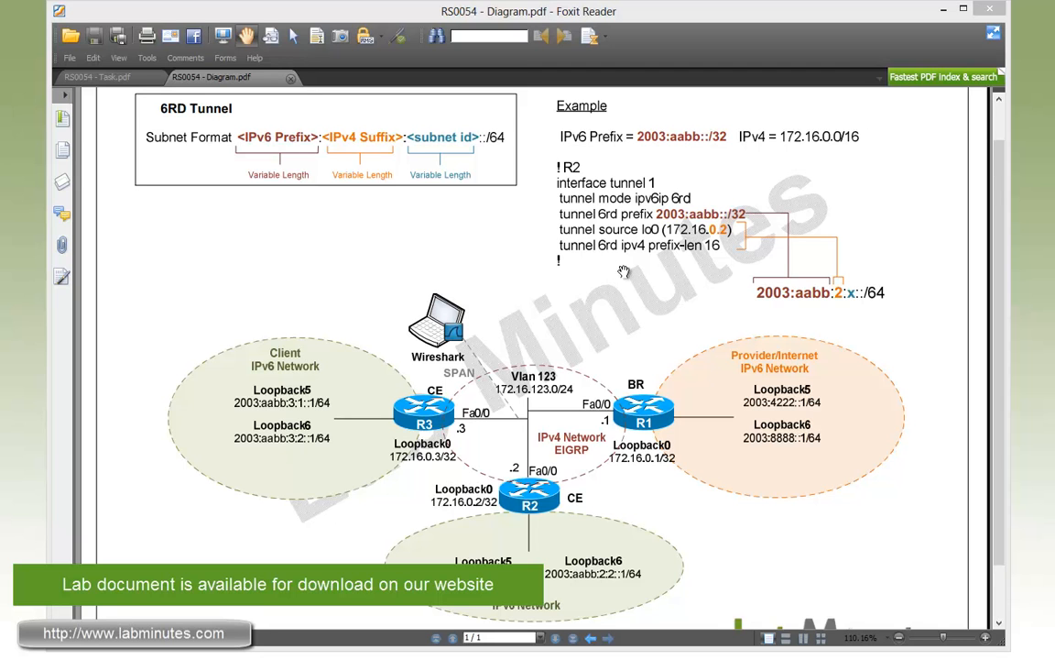
mouse_move(582, 238)
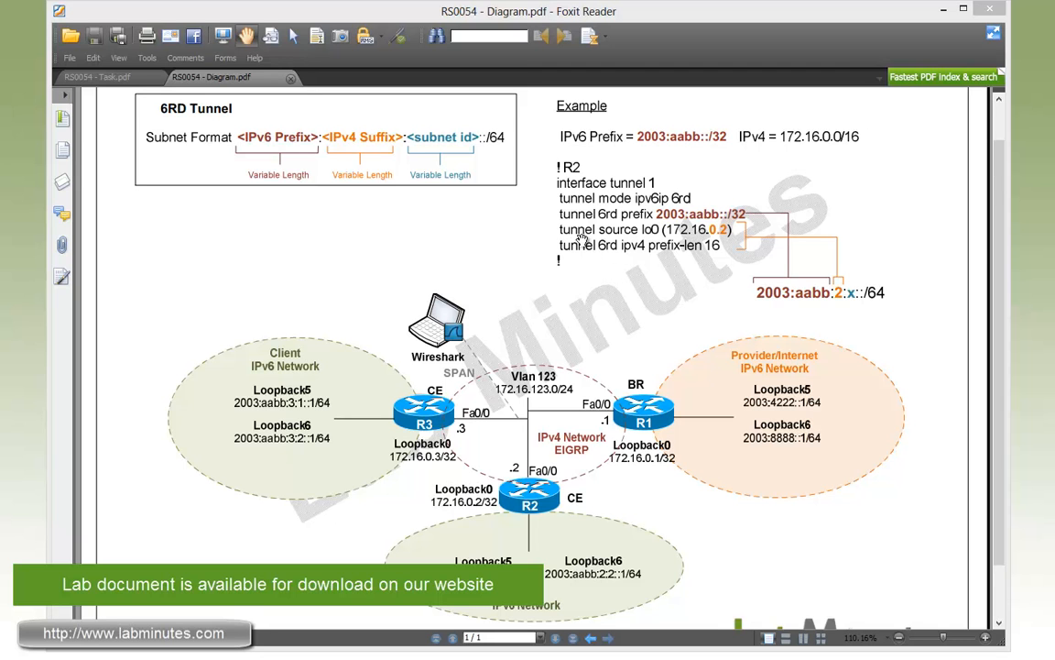
mouse_move(573, 208)
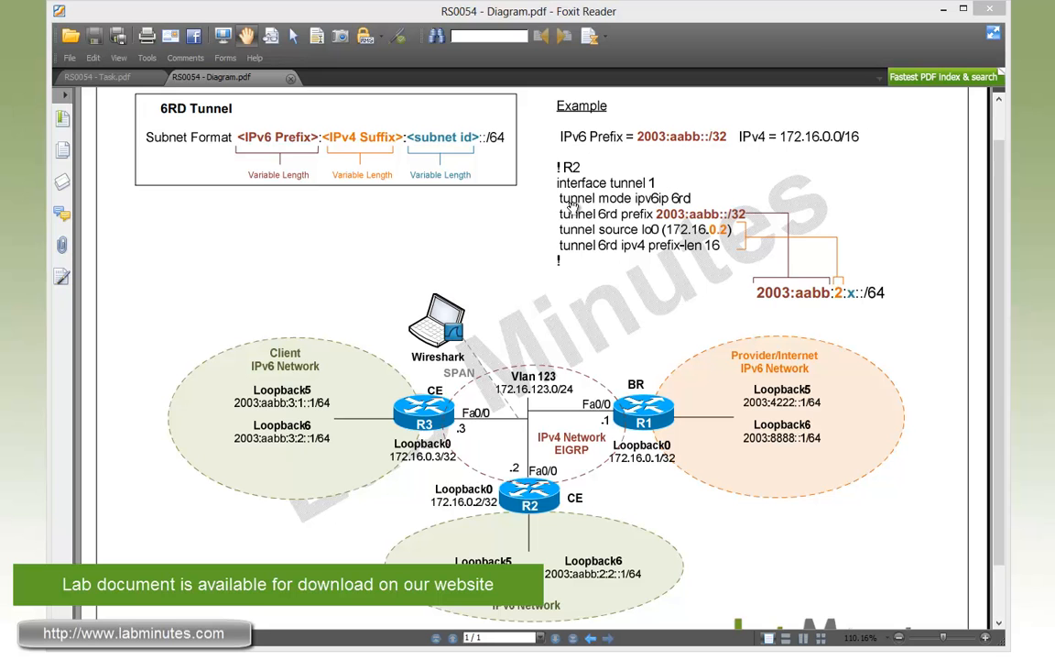
mouse_move(686, 212)
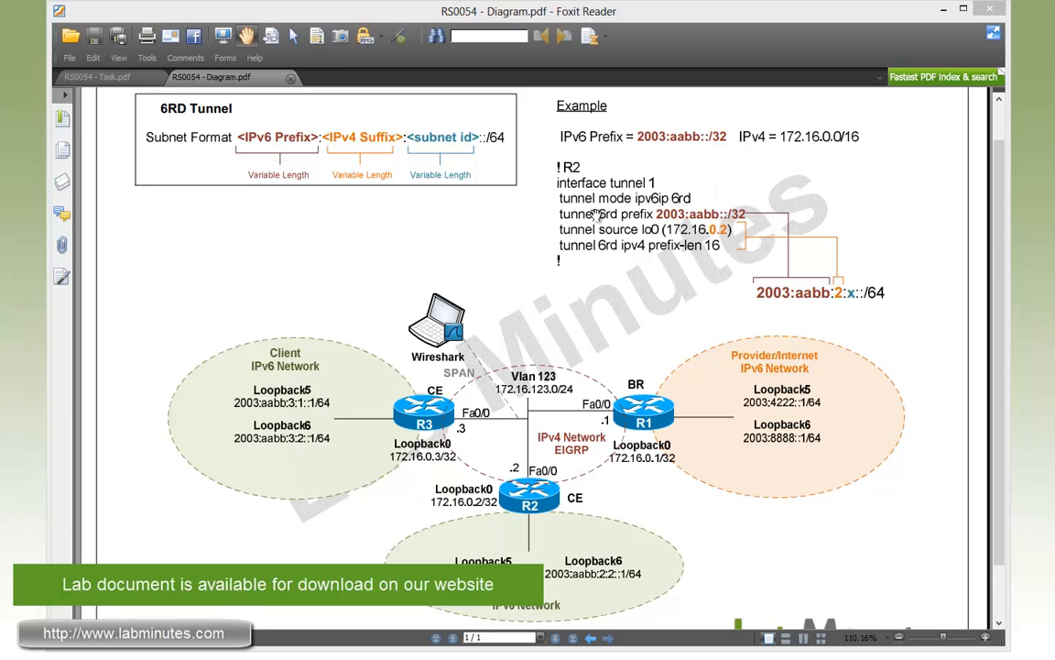
mouse_move(742, 229)
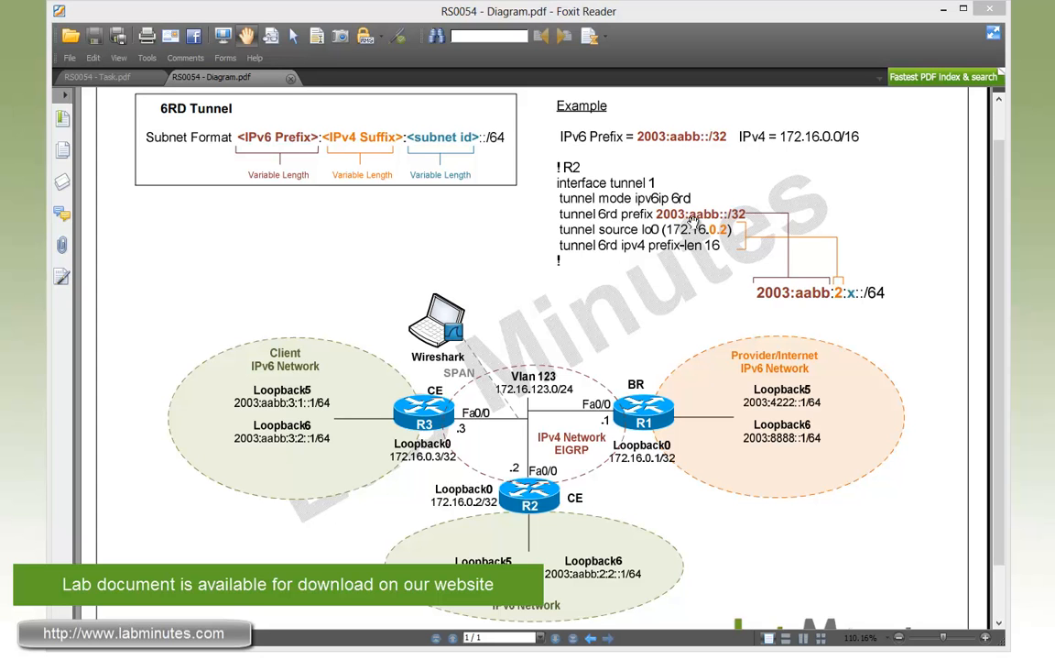
mouse_move(751, 224)
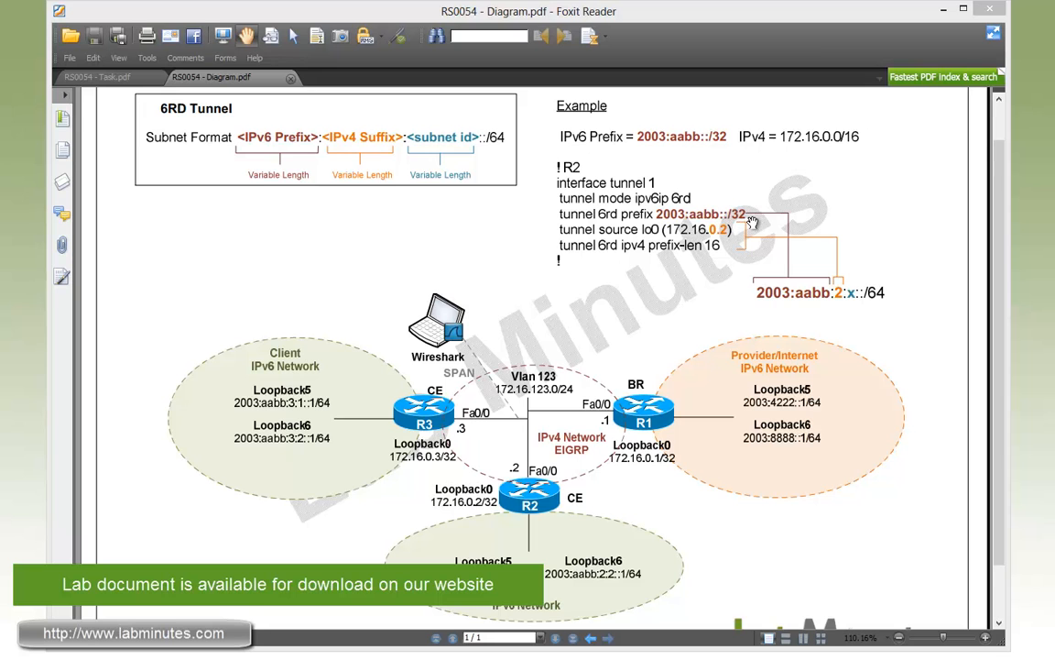
mouse_move(755, 218)
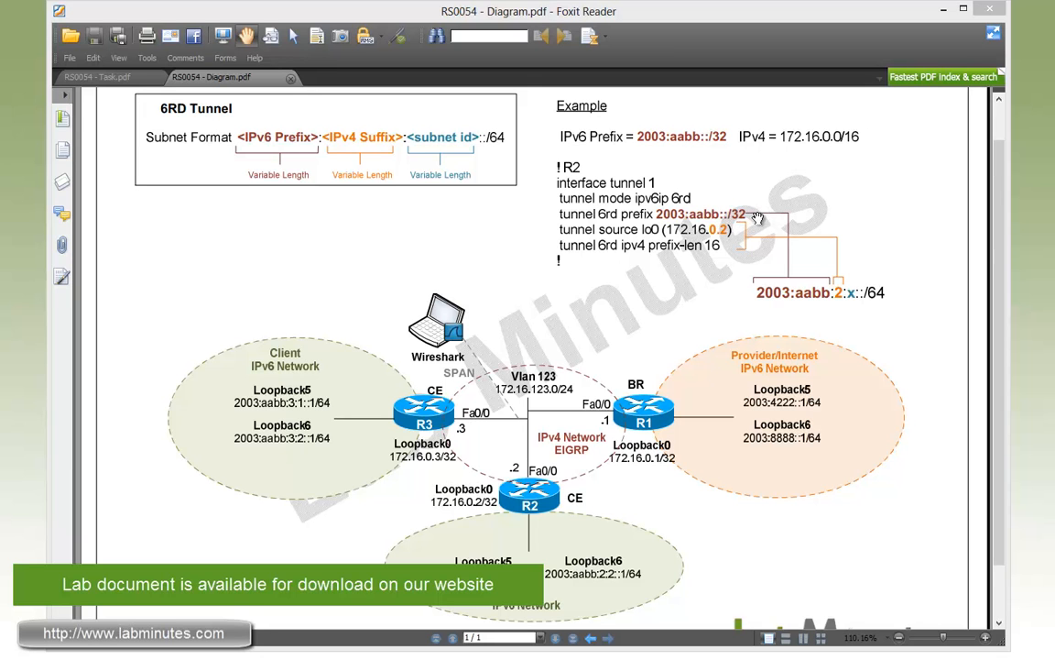
mouse_move(766, 303)
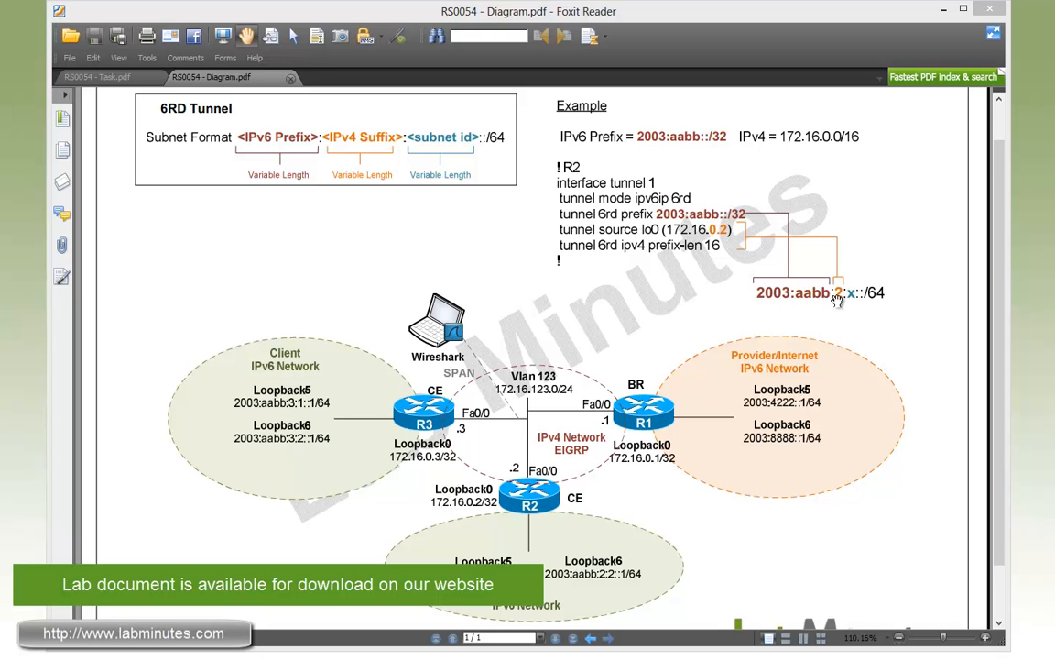
mouse_move(649, 242)
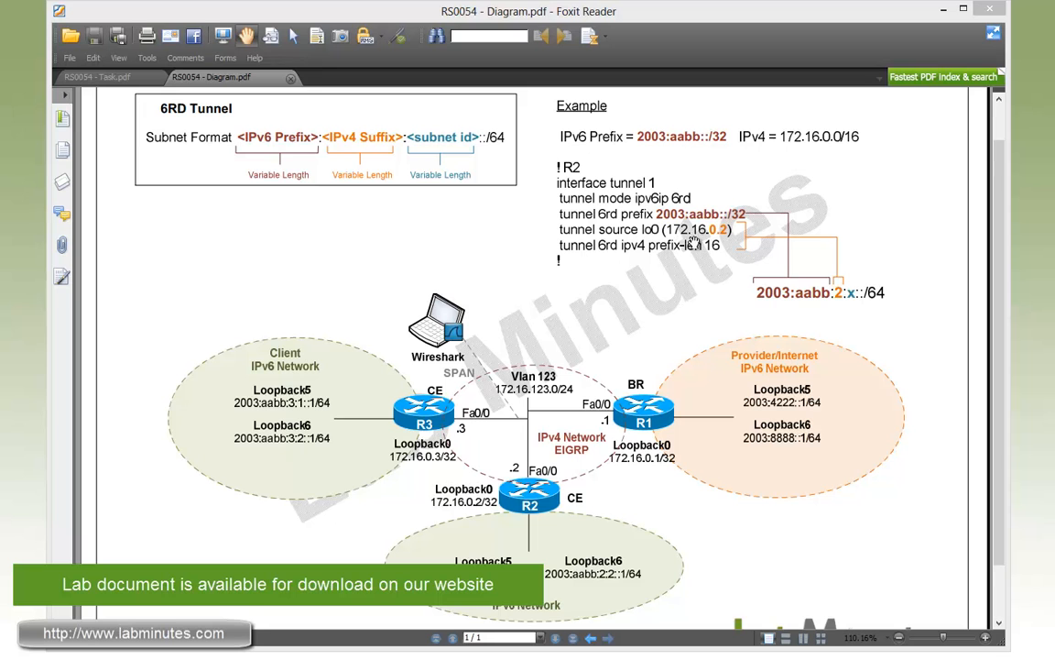
mouse_move(715, 256)
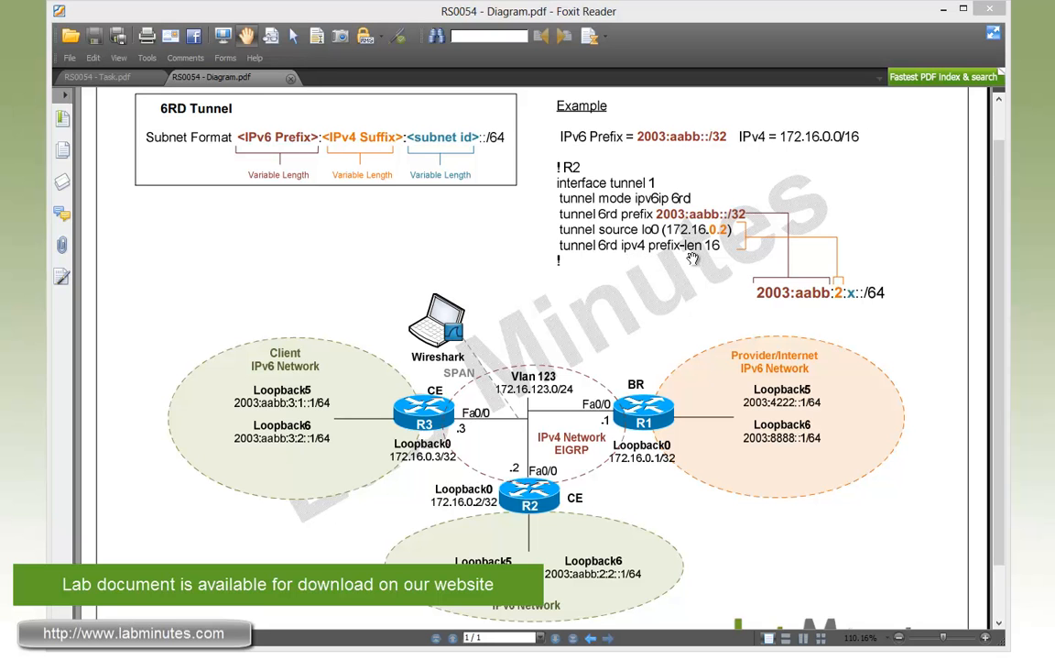
mouse_move(777, 189)
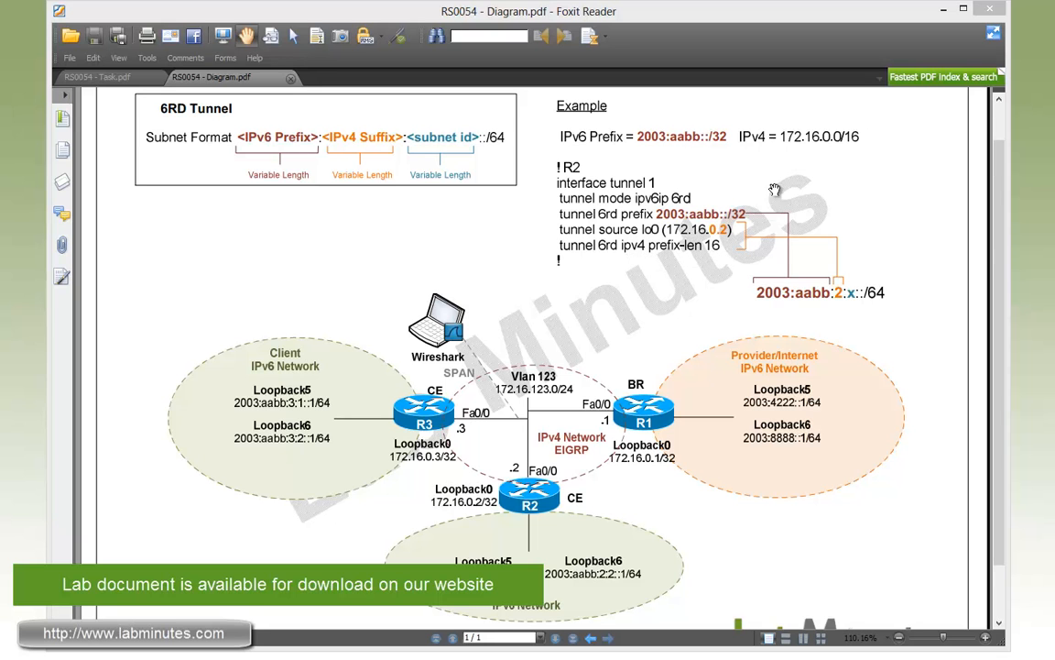
mouse_move(721, 264)
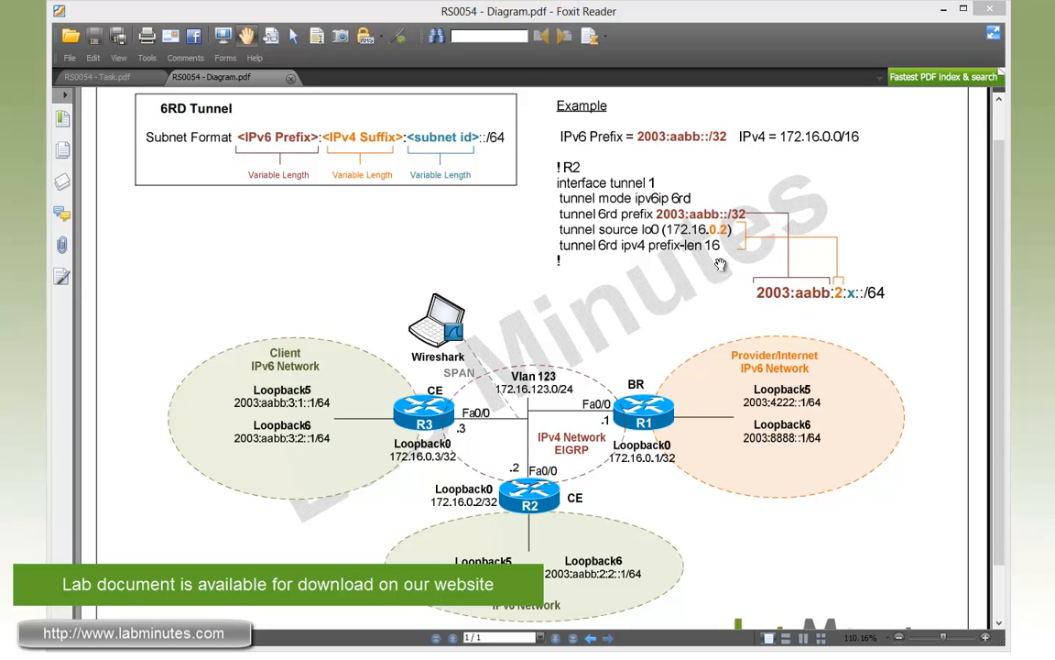
mouse_move(839, 307)
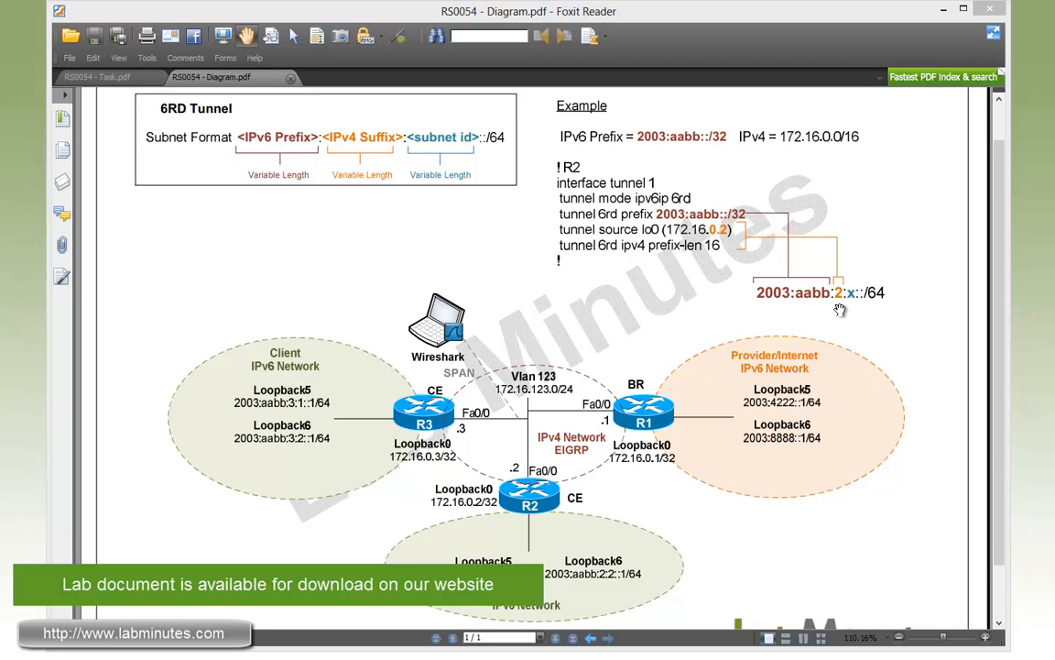
mouse_move(848, 320)
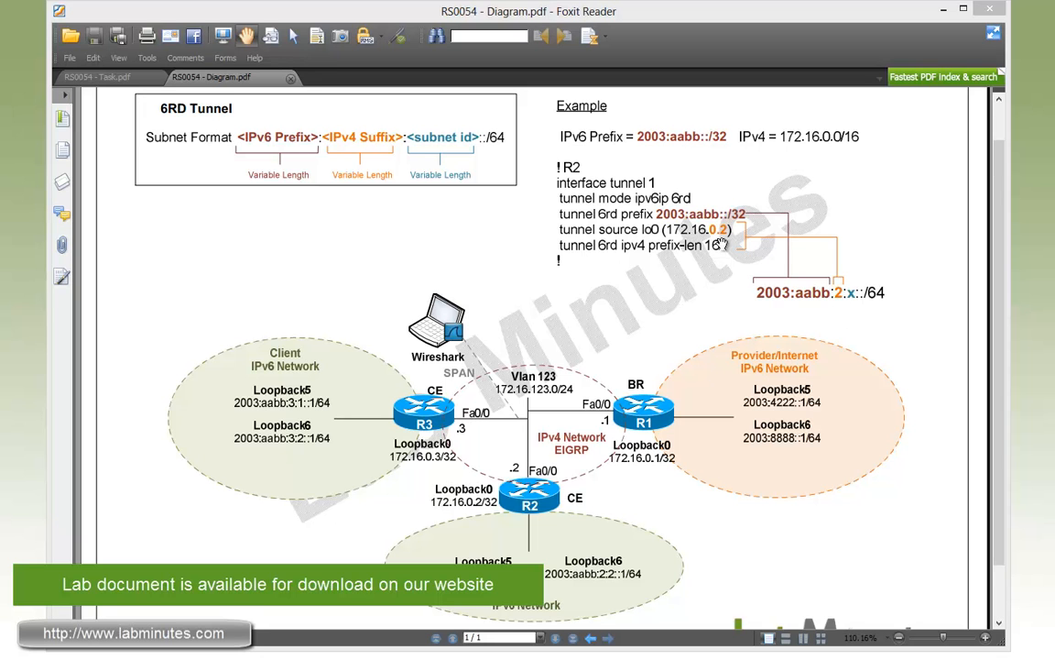
mouse_move(737, 253)
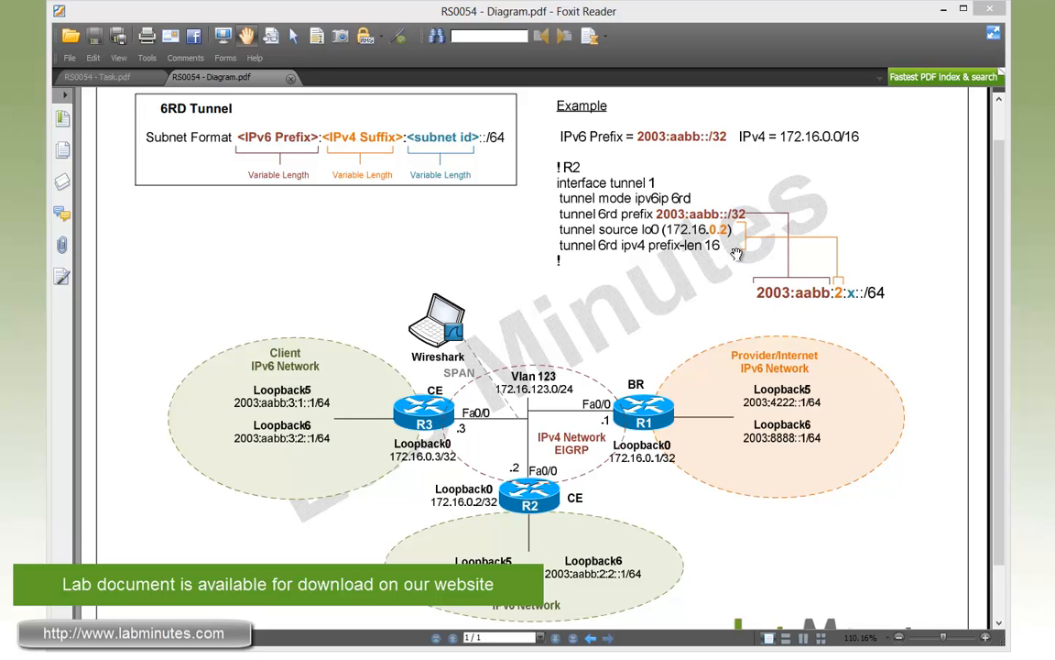
mouse_move(737, 247)
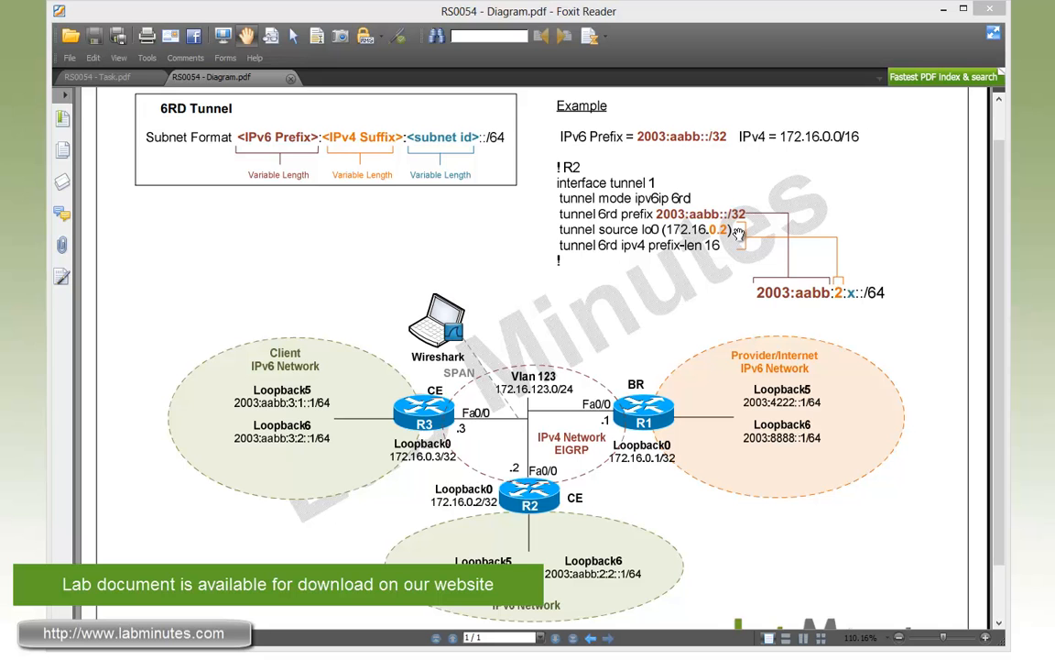
mouse_move(726, 260)
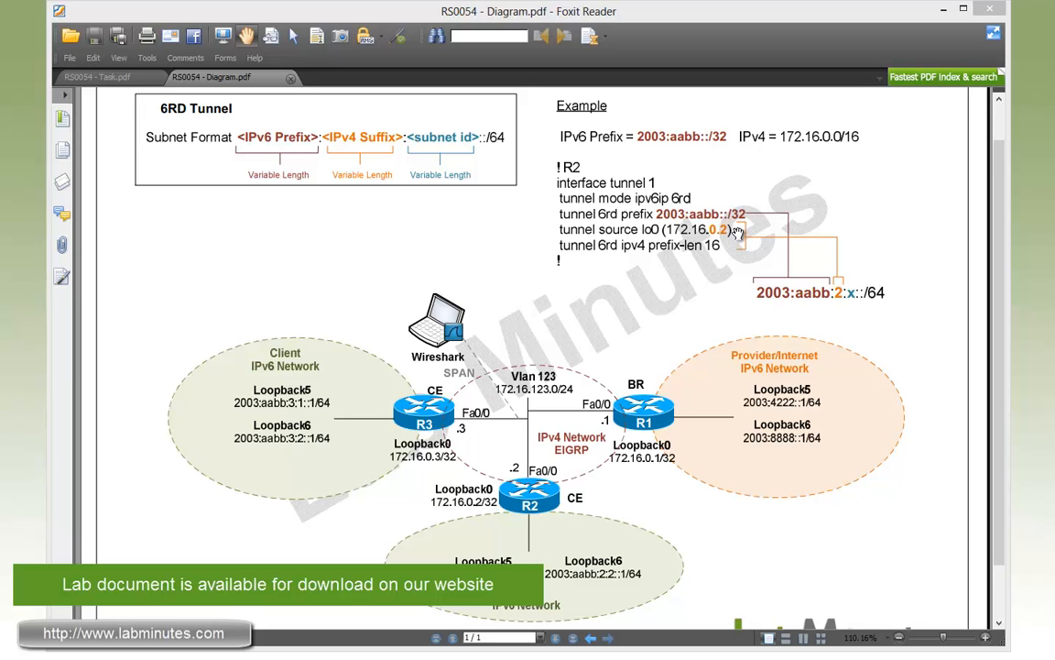
mouse_move(719, 237)
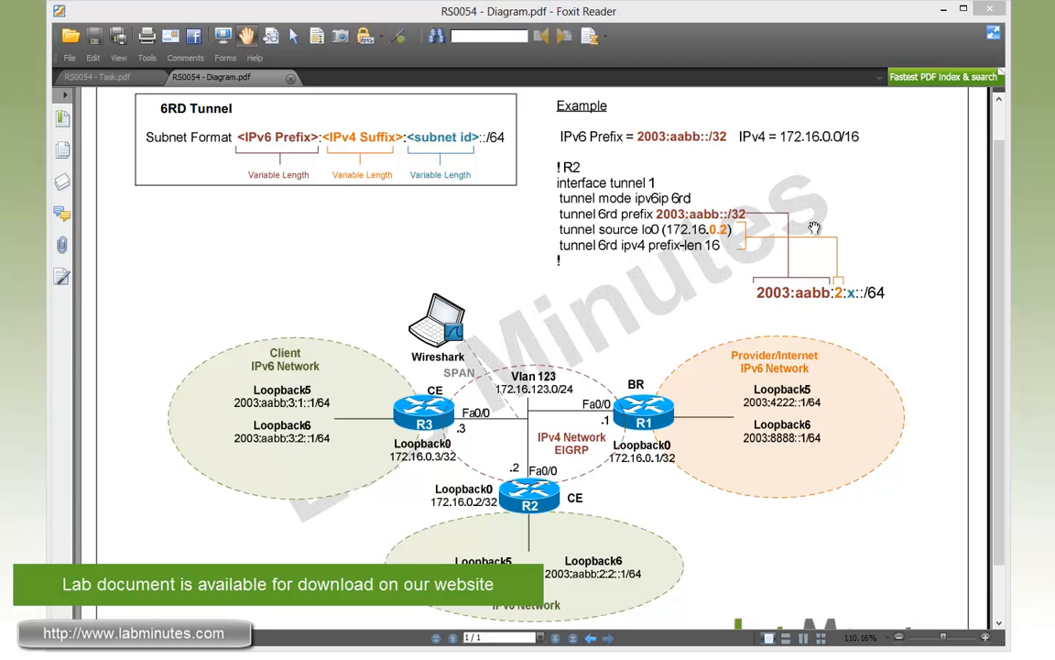
mouse_move(841, 308)
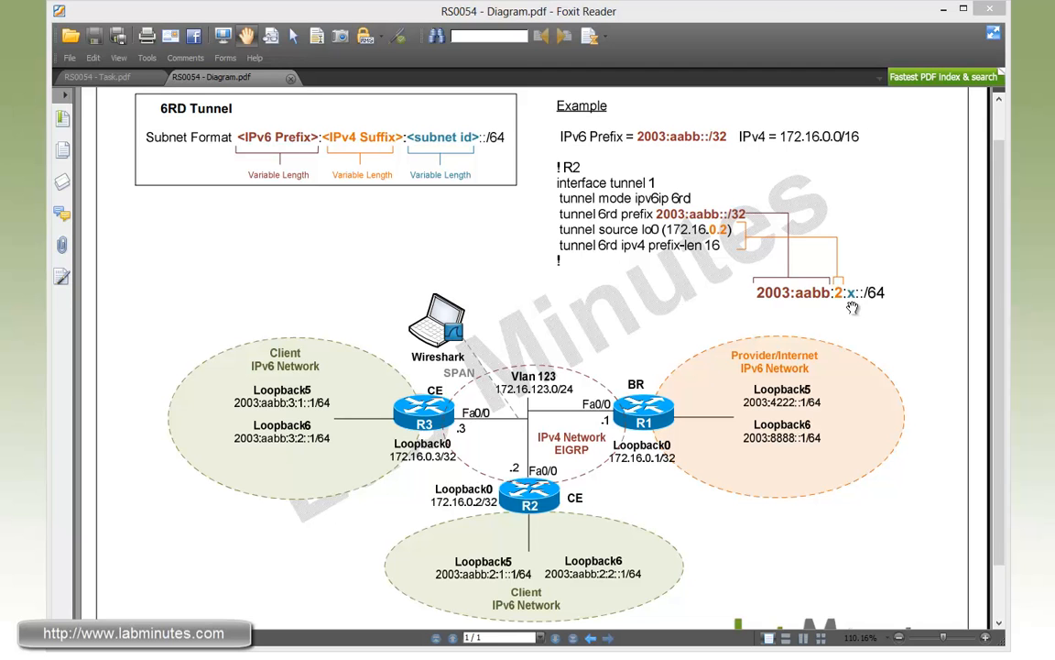
mouse_move(773, 324)
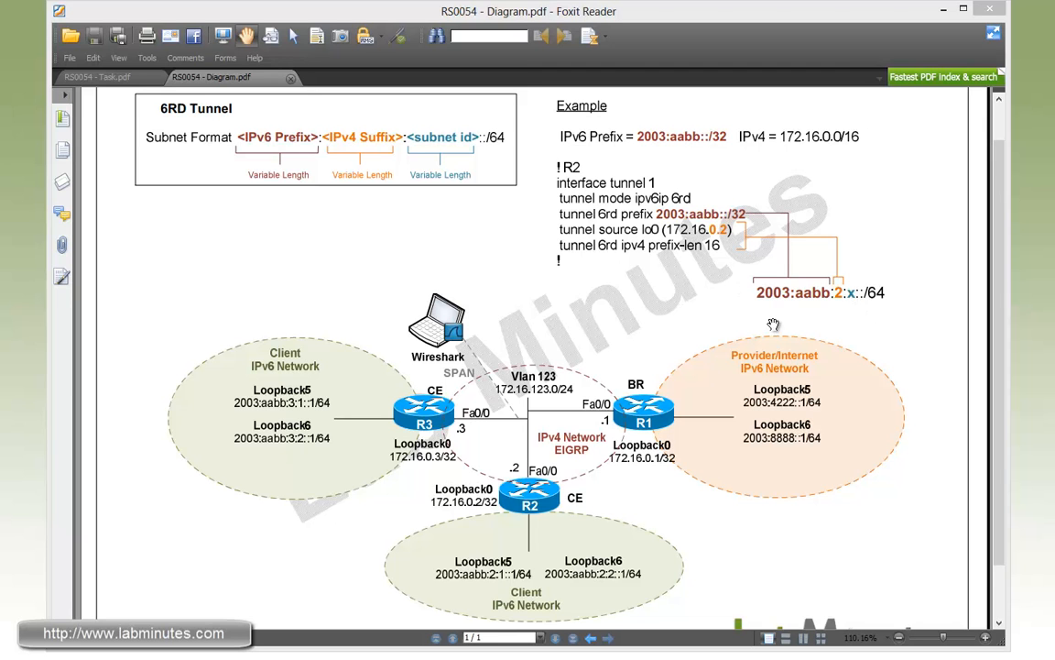
mouse_move(834, 311)
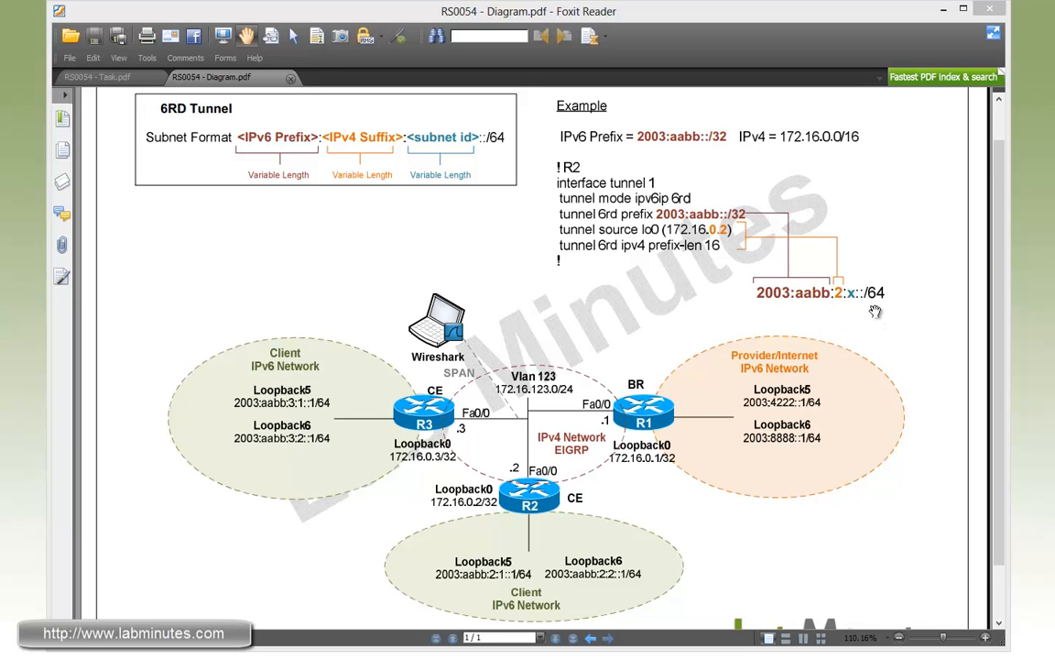
mouse_move(704, 454)
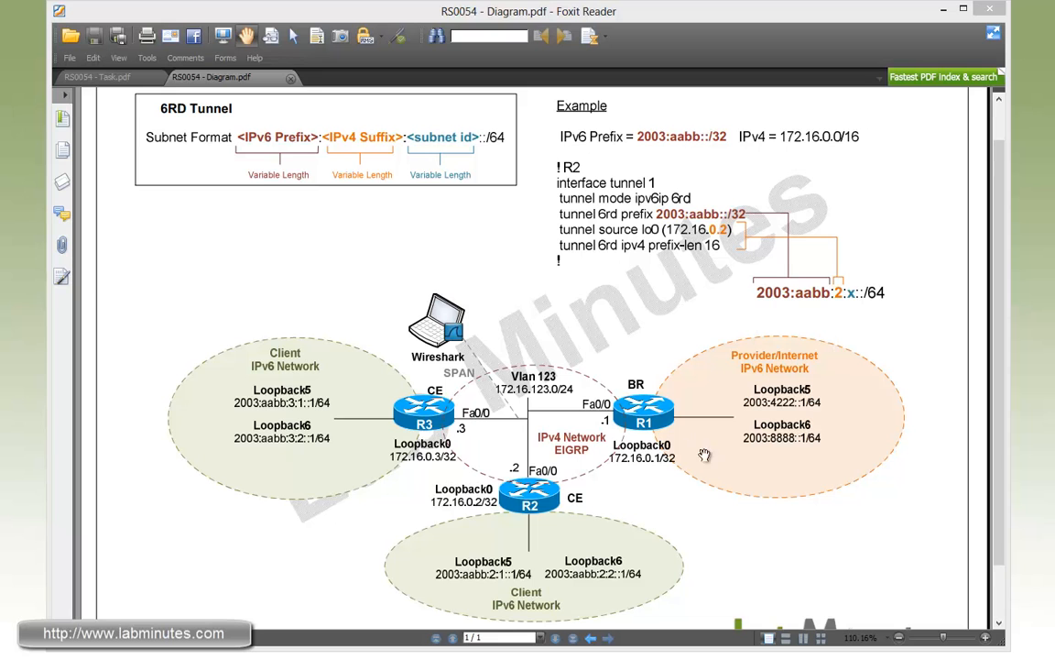
mouse_move(524, 588)
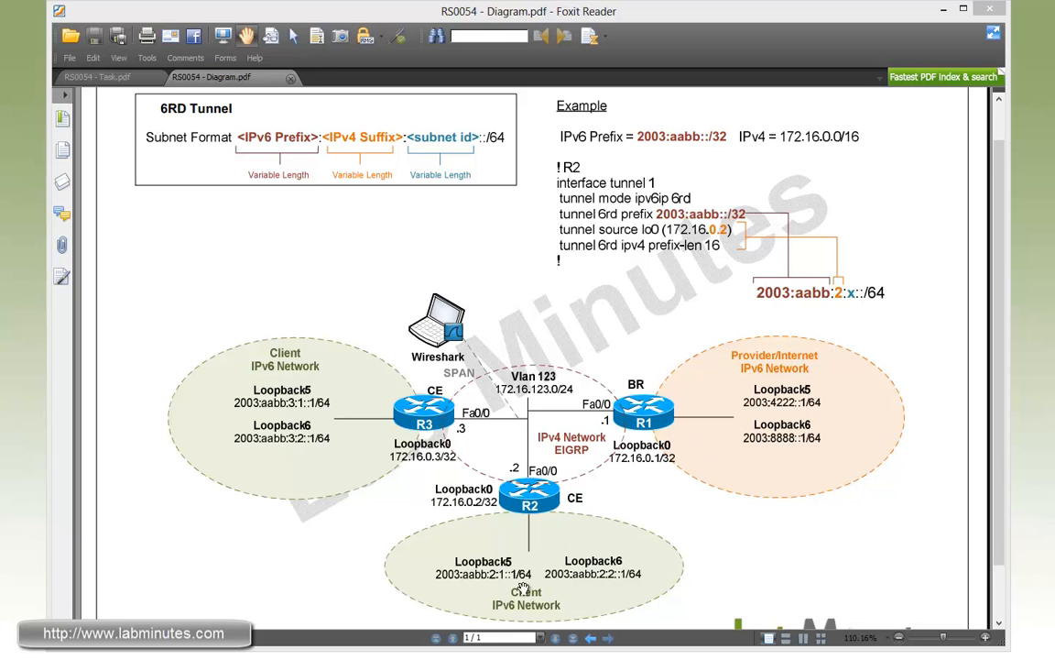
mouse_move(609, 586)
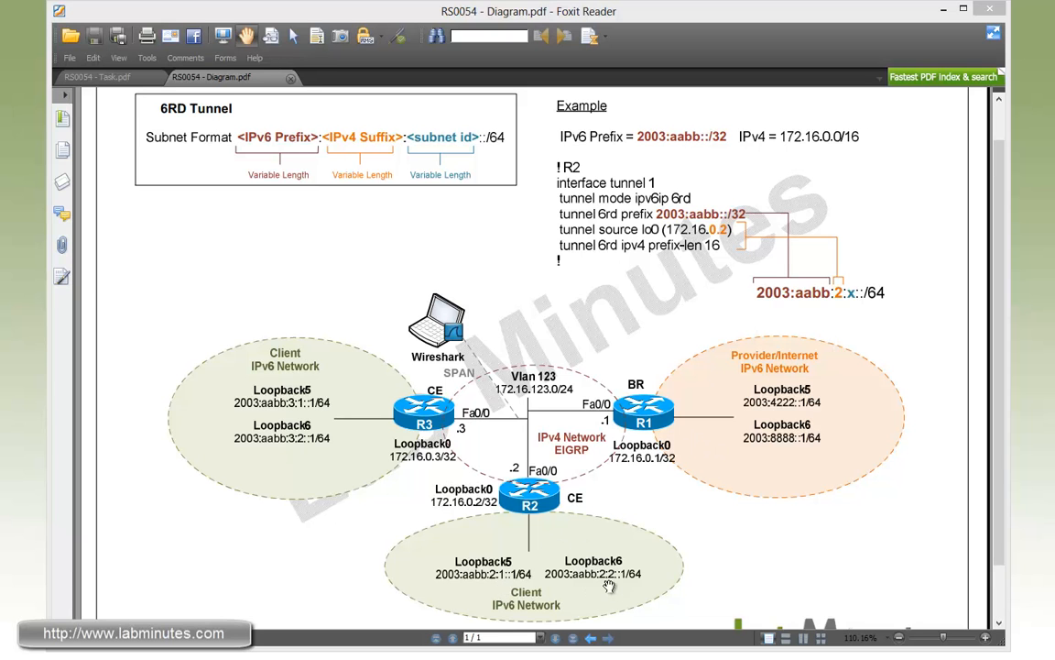
mouse_move(619, 587)
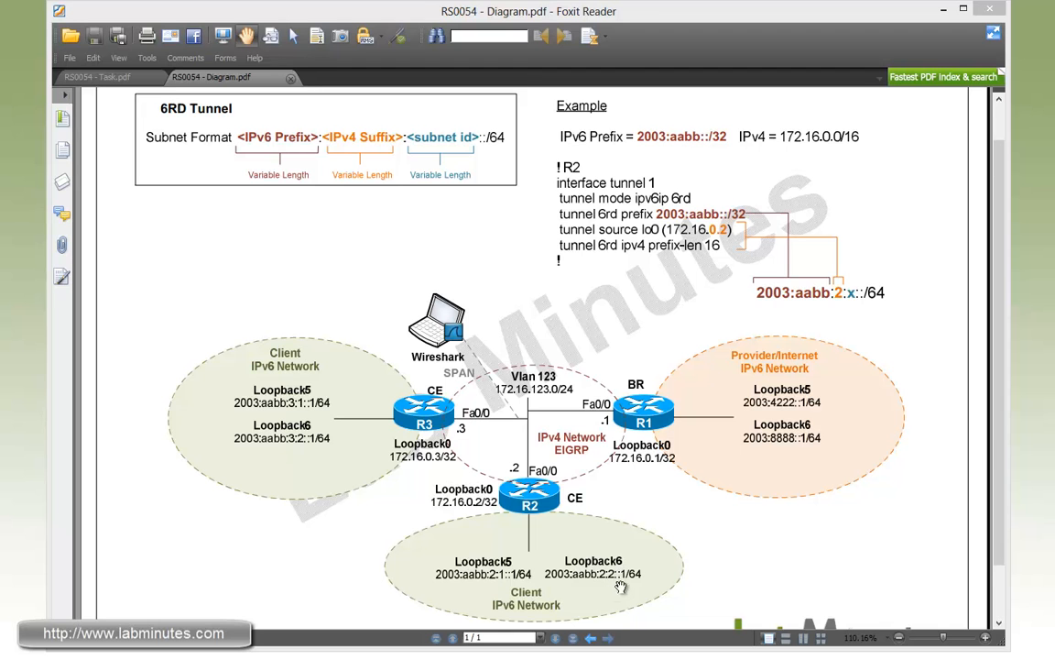
left_click(101, 77)
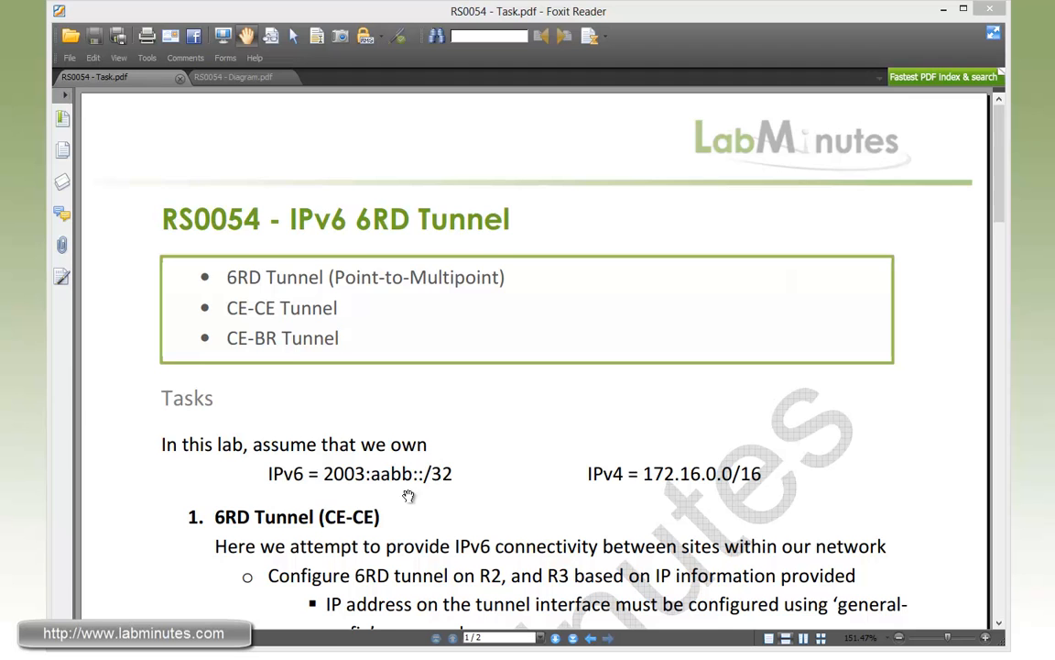
scroll("down", 3)
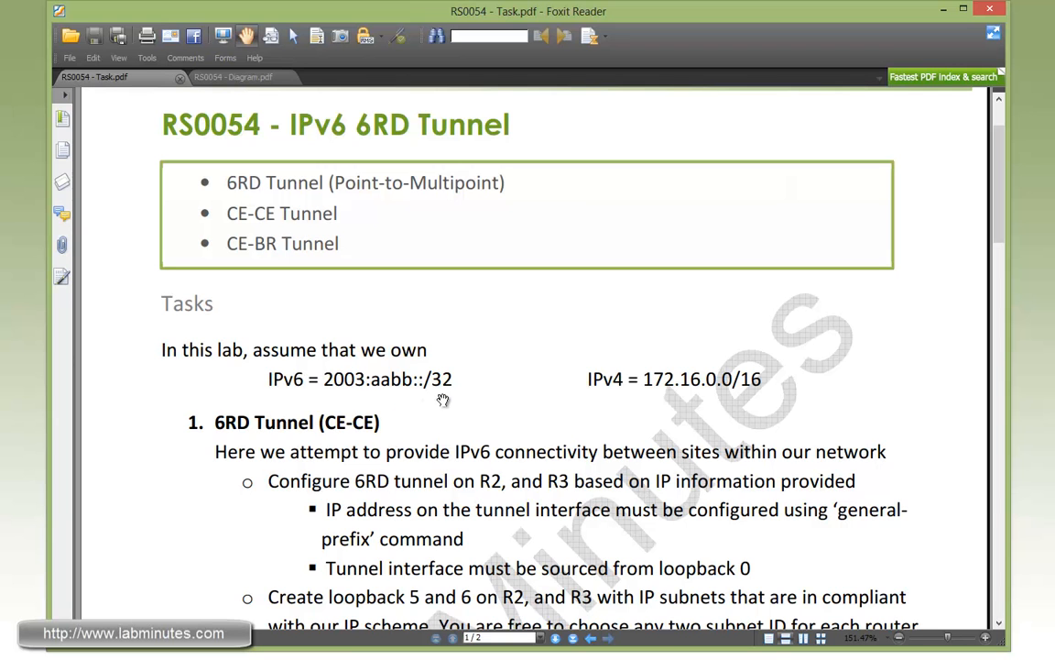
mouse_move(670, 403)
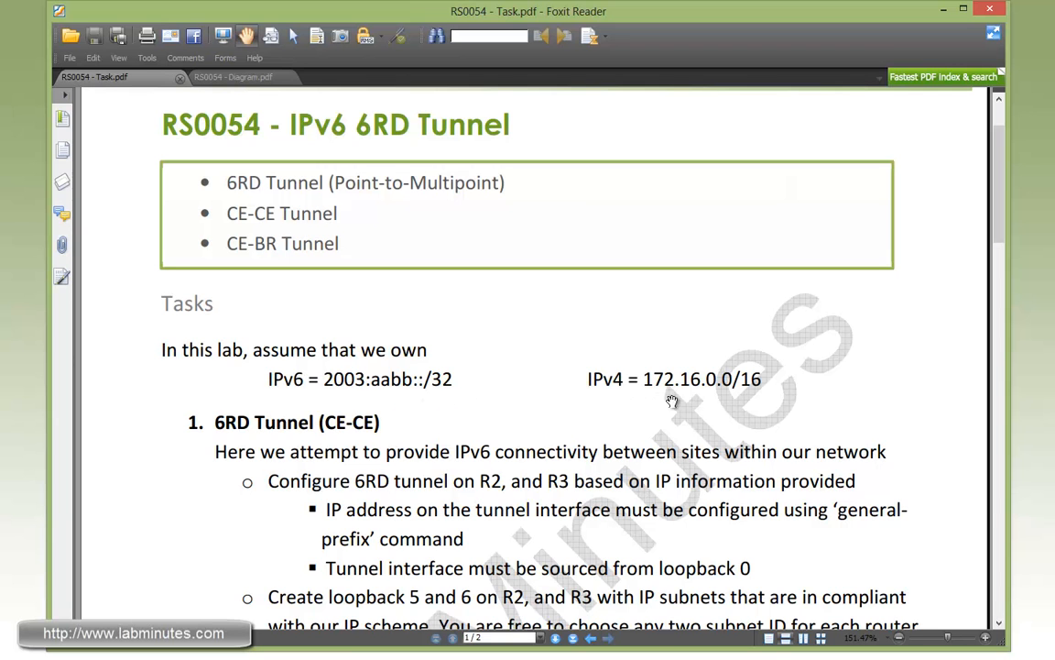
scroll("down", 3)
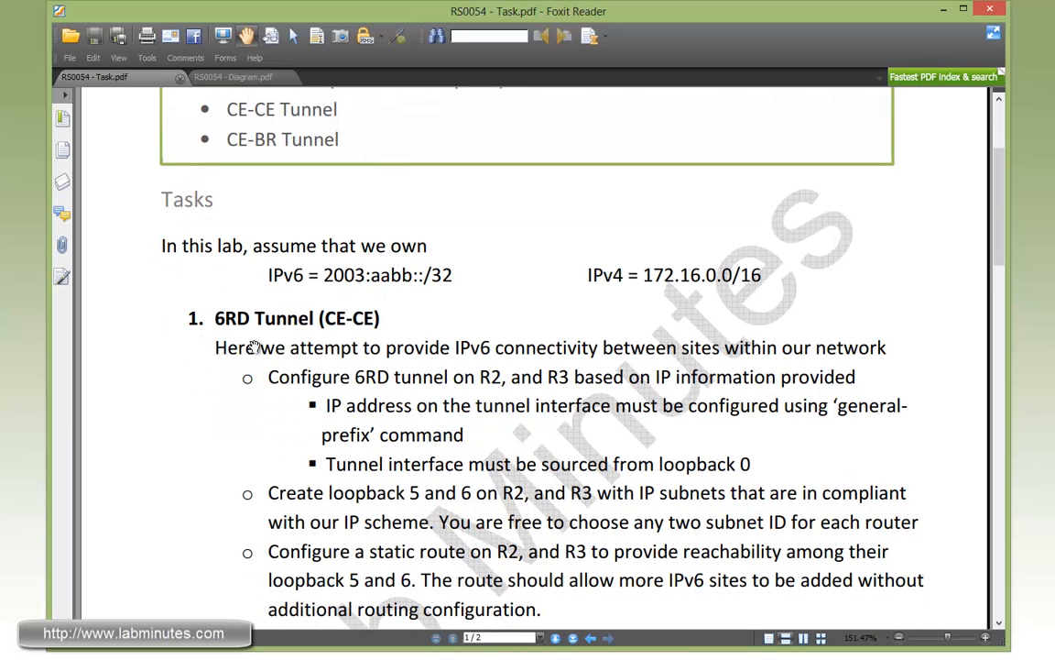
scroll("down", 3)
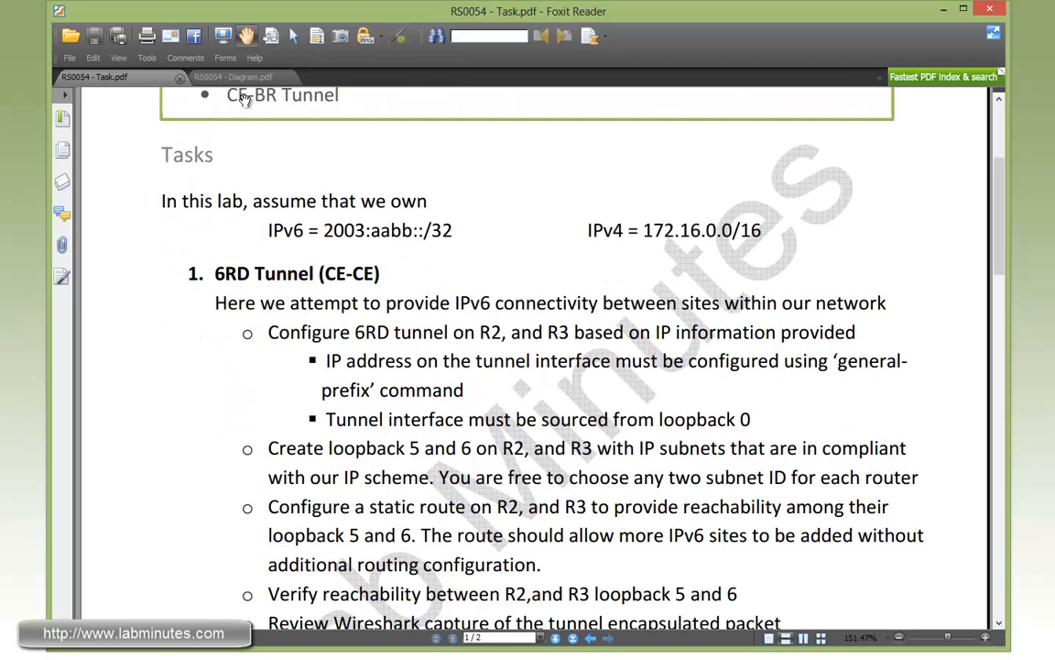
left_click(231, 77)
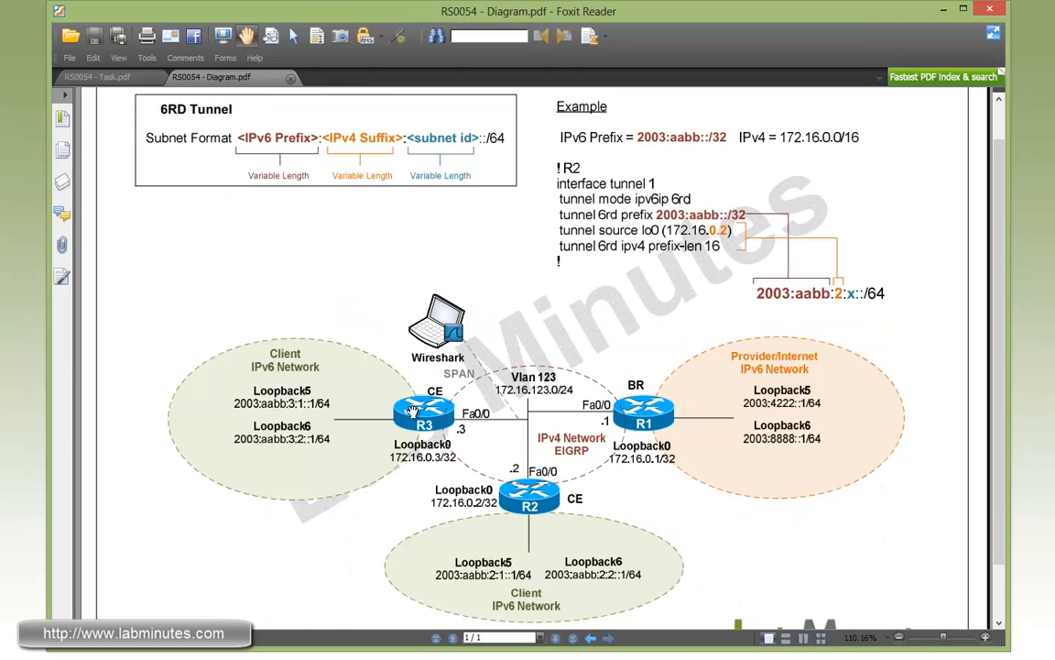
mouse_move(564, 539)
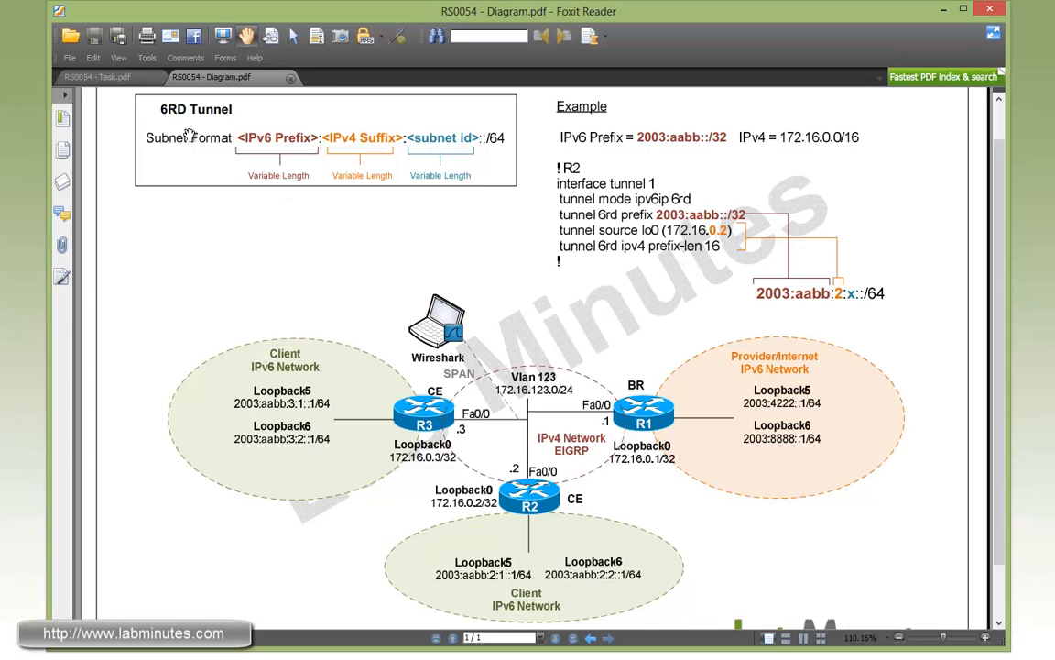
- Return to the Task.pdf document with the CE-CE 6RD tunnel task list
left_click(91, 77)
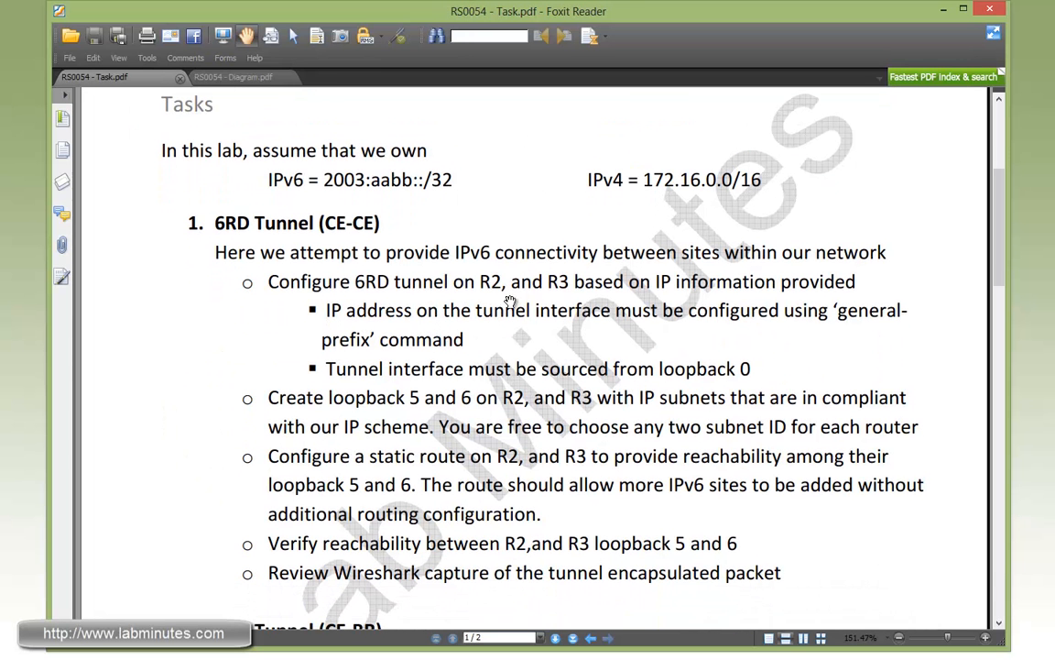
mouse_move(737, 328)
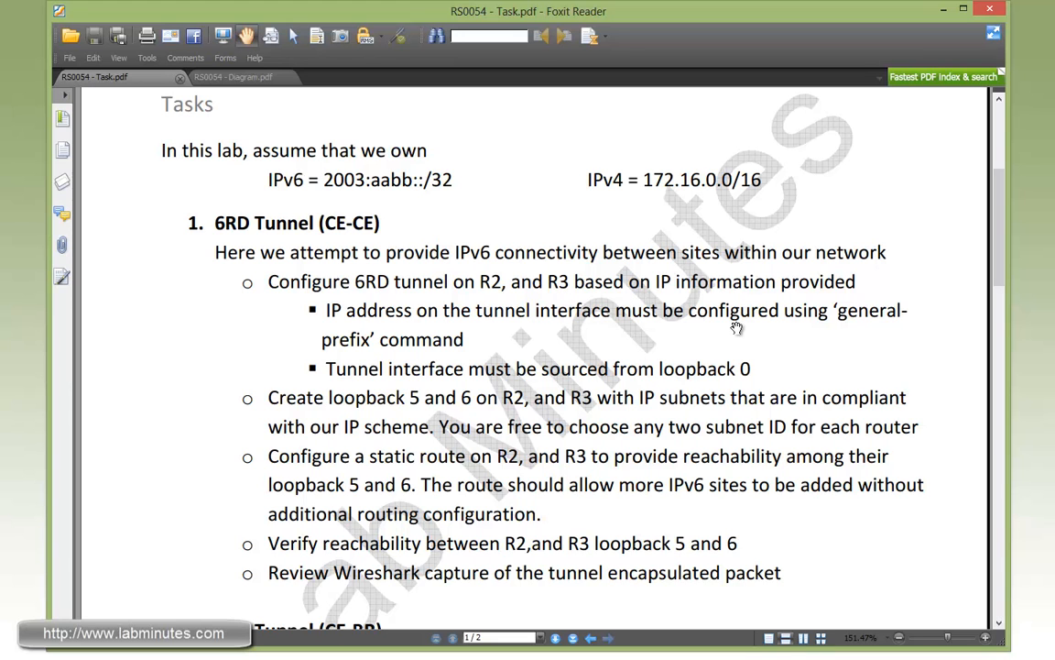
mouse_move(468, 339)
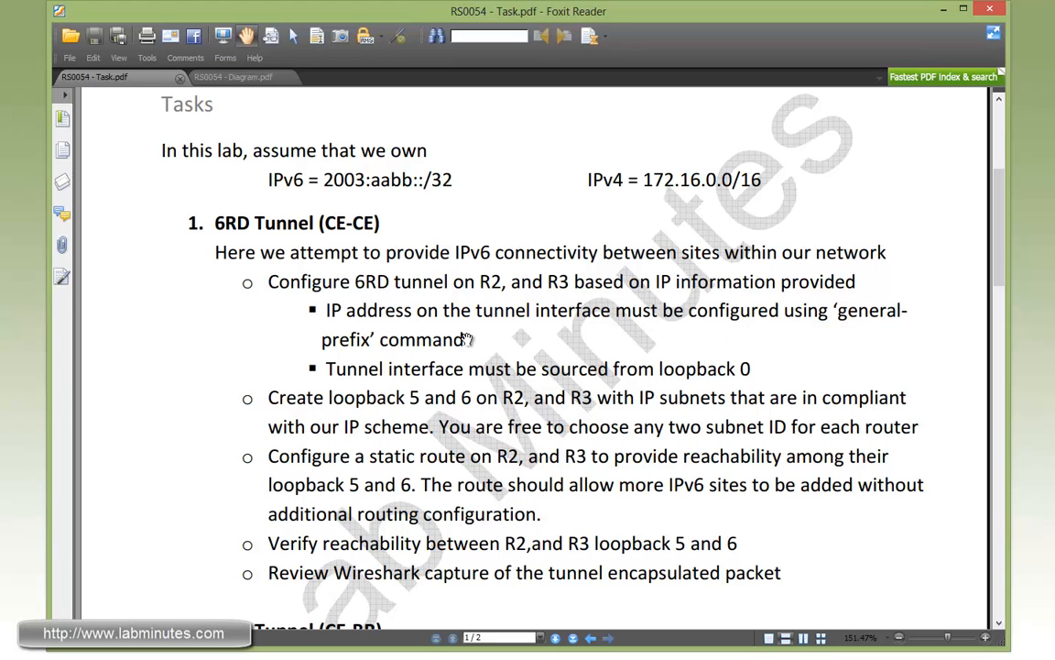
mouse_move(585, 334)
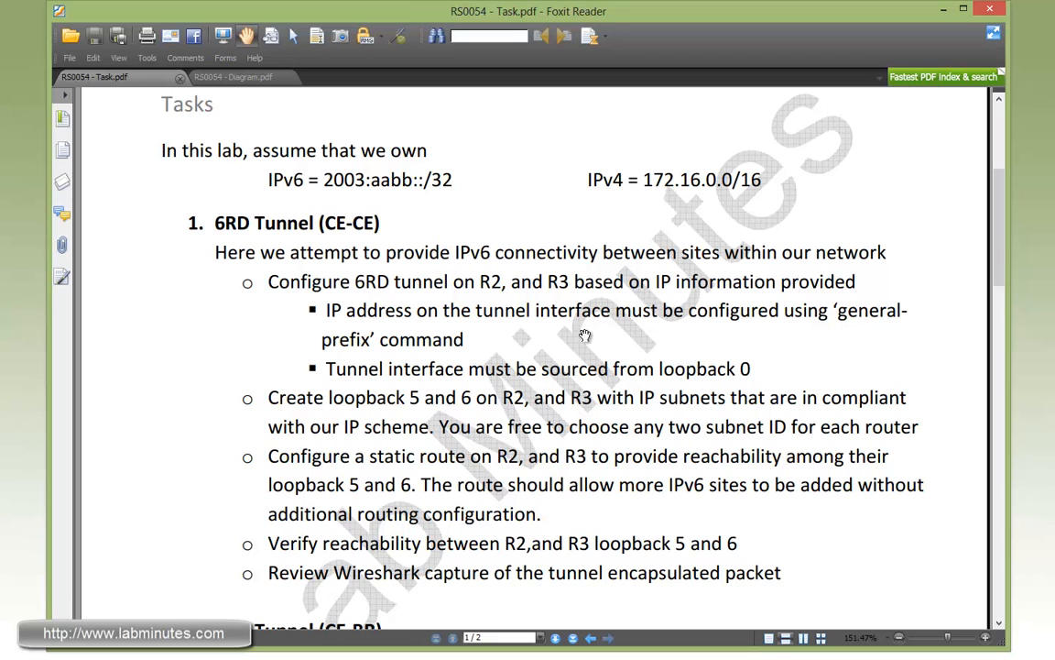
mouse_move(461, 337)
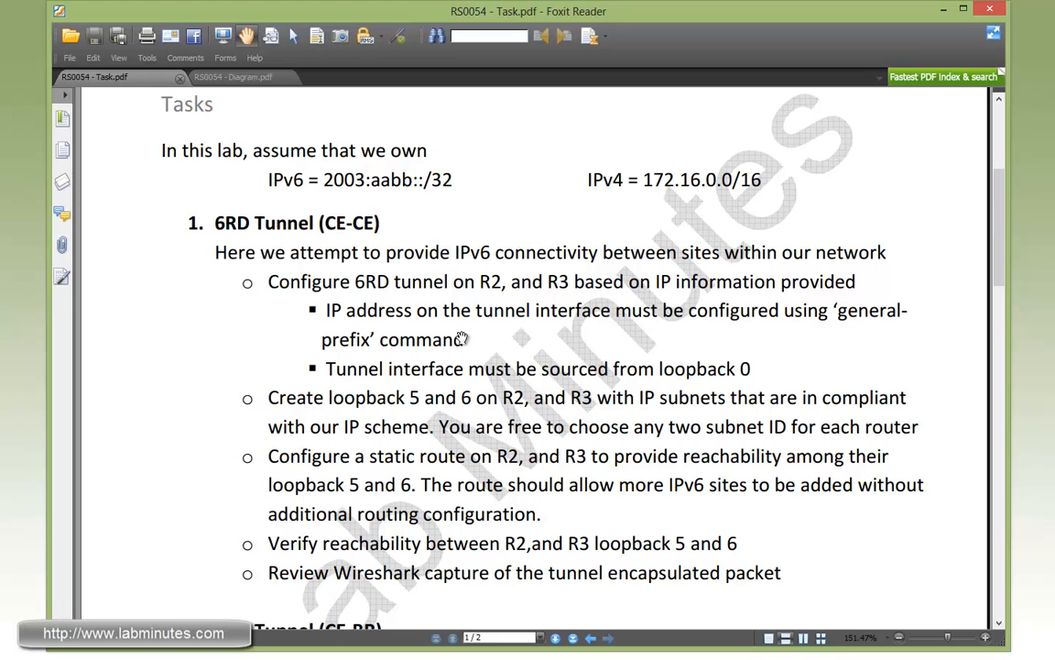
mouse_move(748, 383)
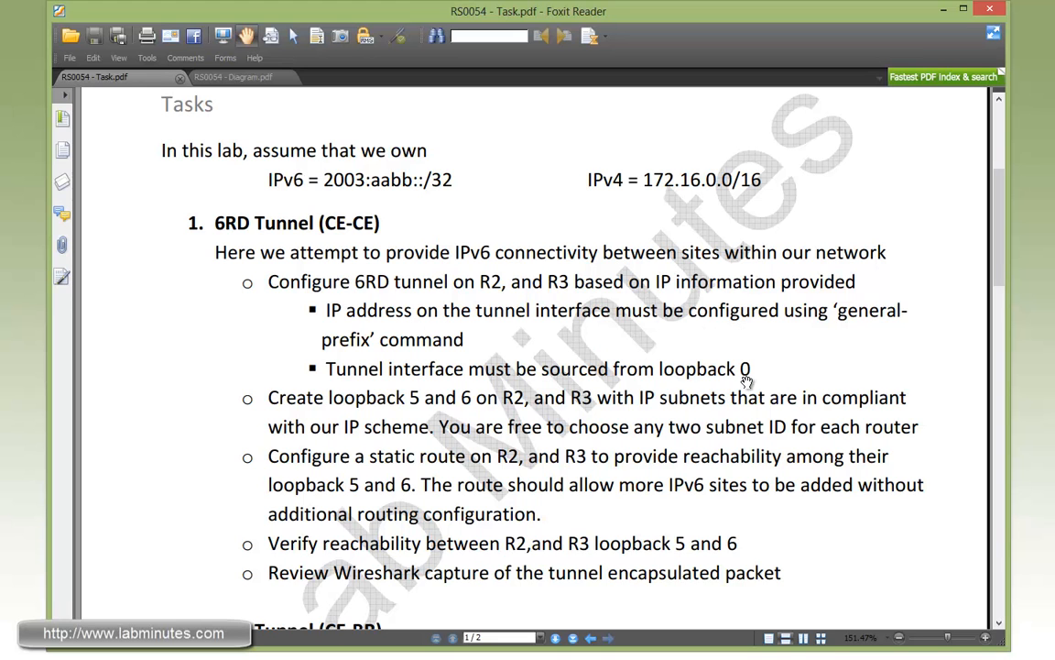
- Scroll the task document to reveal the start of the CE-BR 6RD tunnel task
scroll("down", 3)
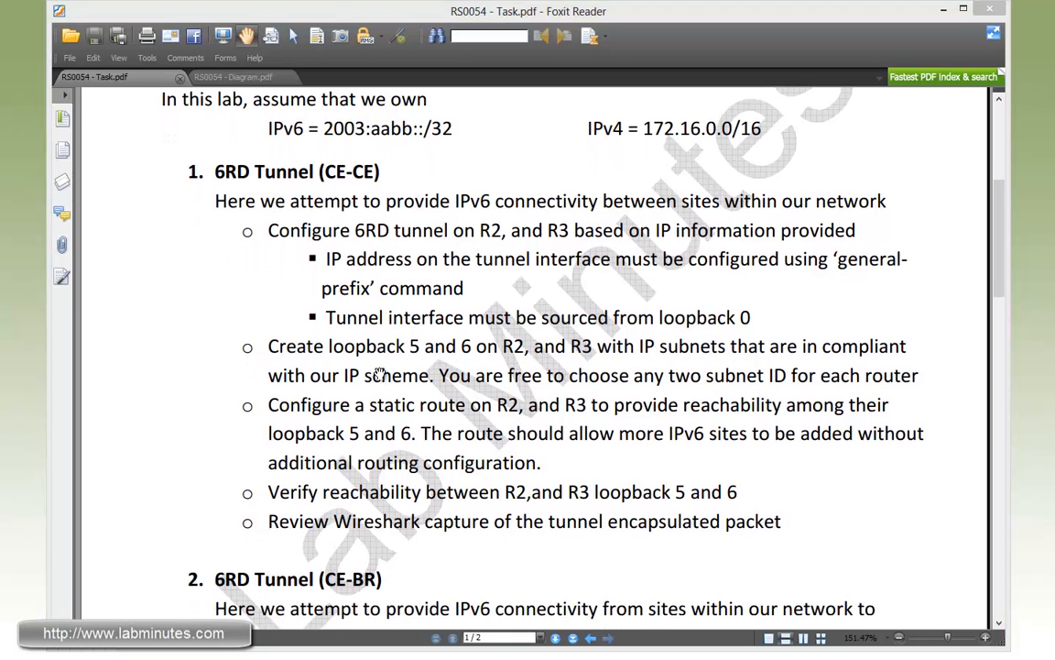
mouse_move(443, 366)
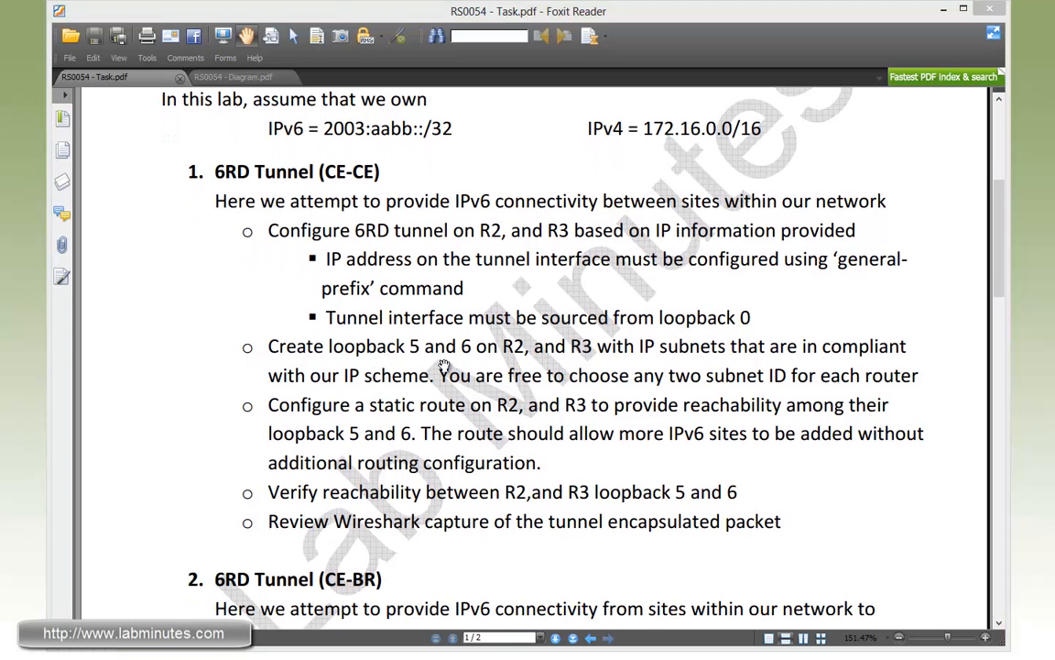
mouse_move(751, 363)
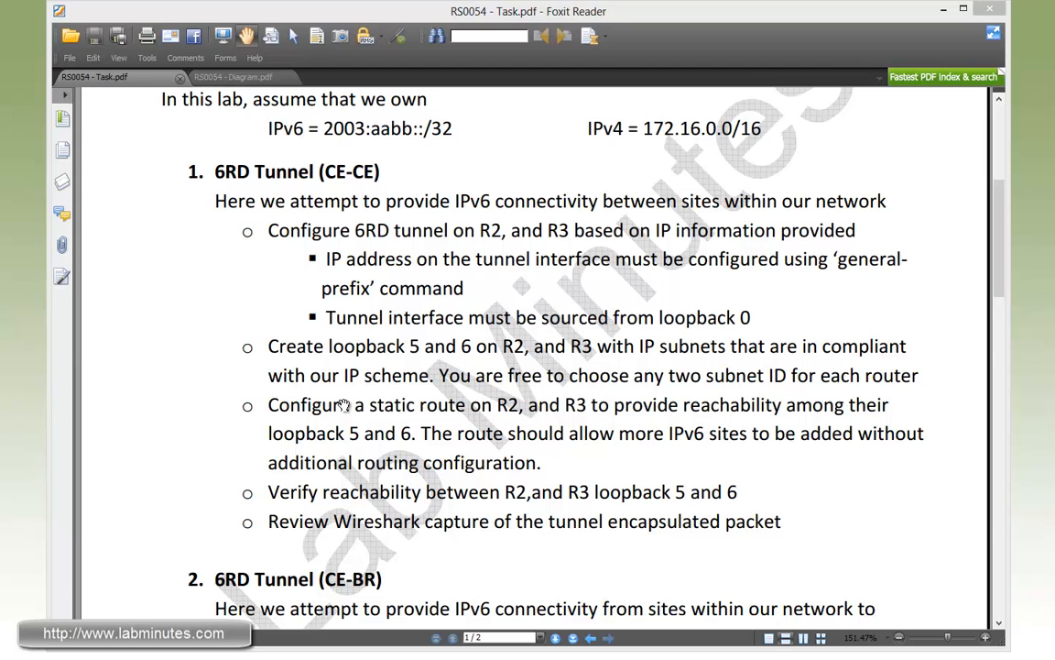
mouse_move(616, 415)
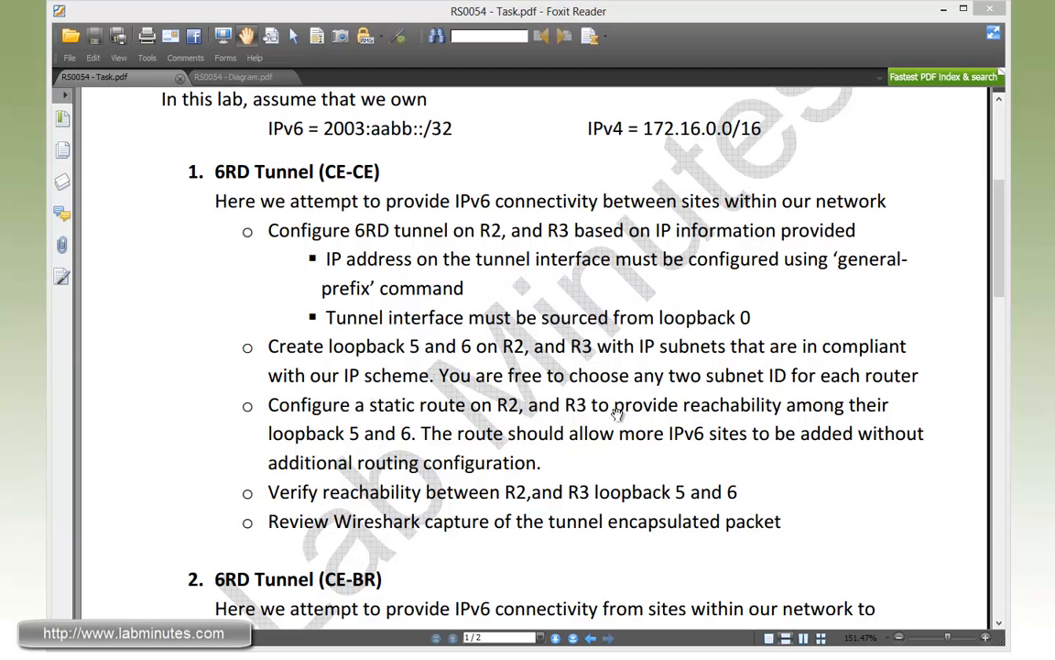
mouse_move(737, 388)
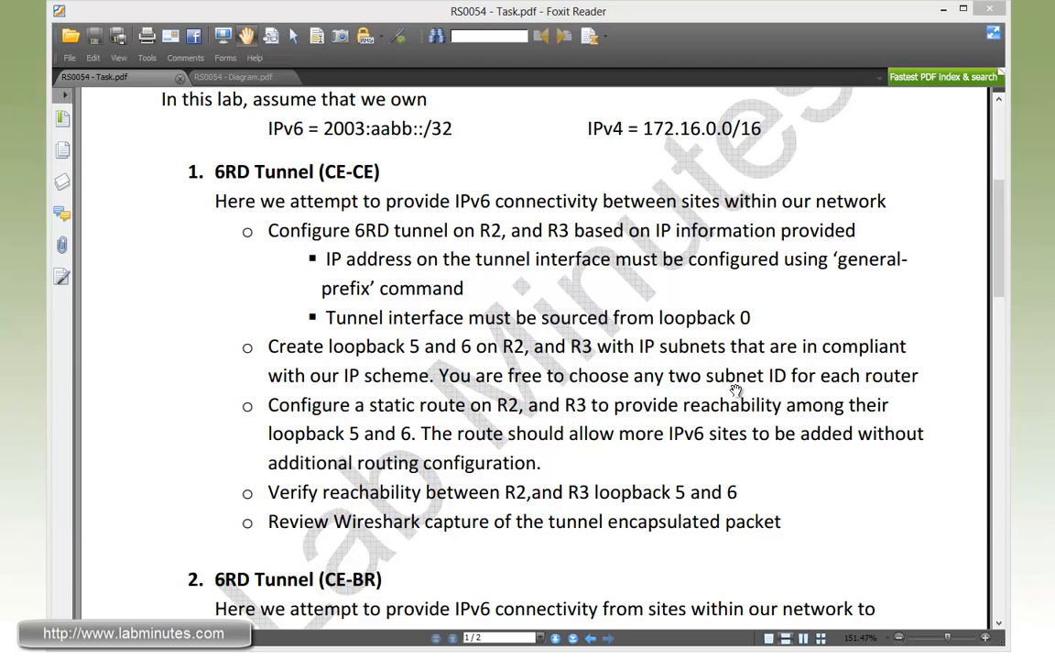
mouse_move(517, 419)
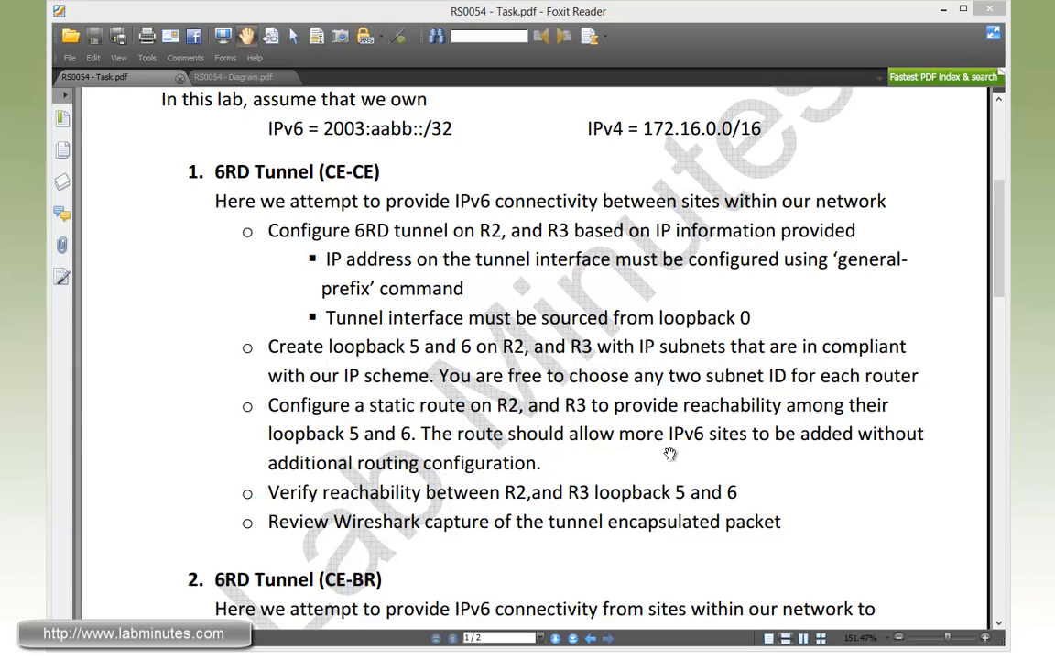
mouse_move(548, 451)
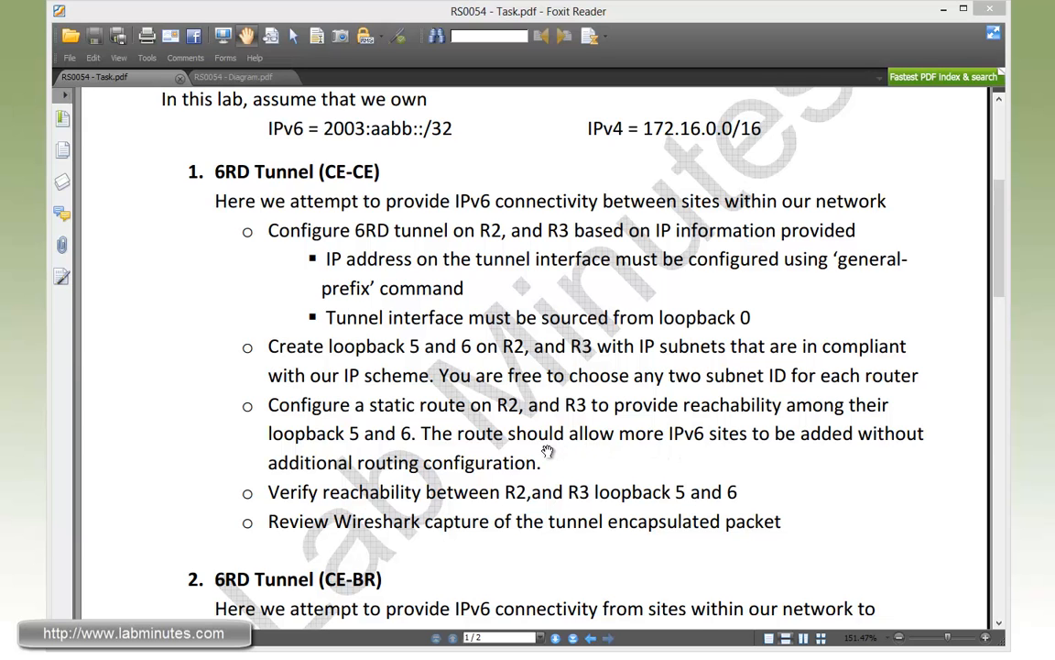
mouse_move(558, 454)
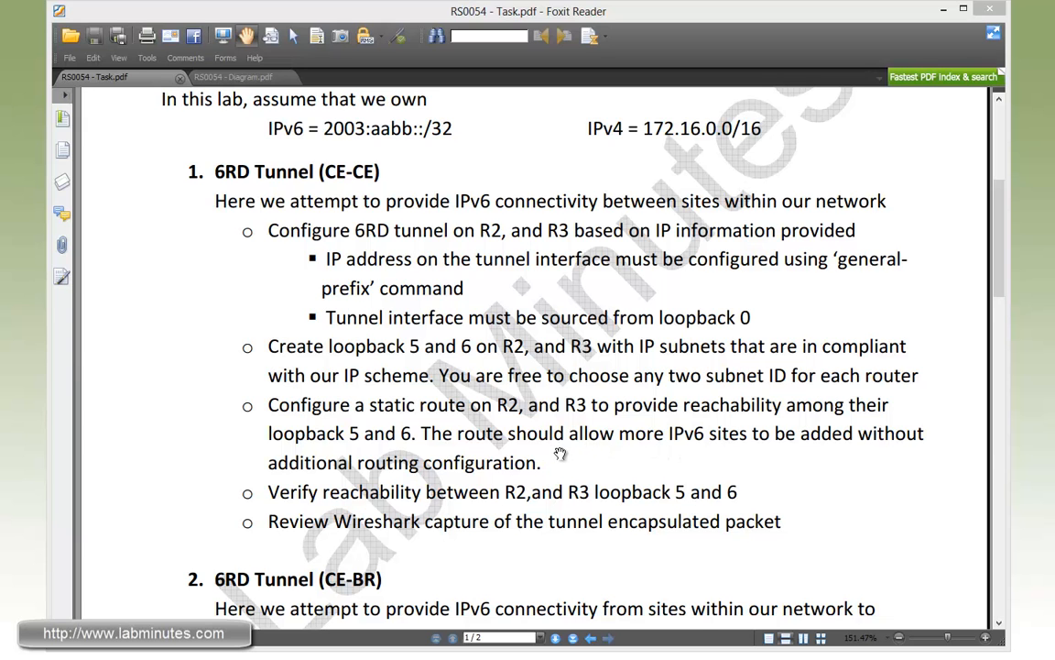
mouse_move(715, 456)
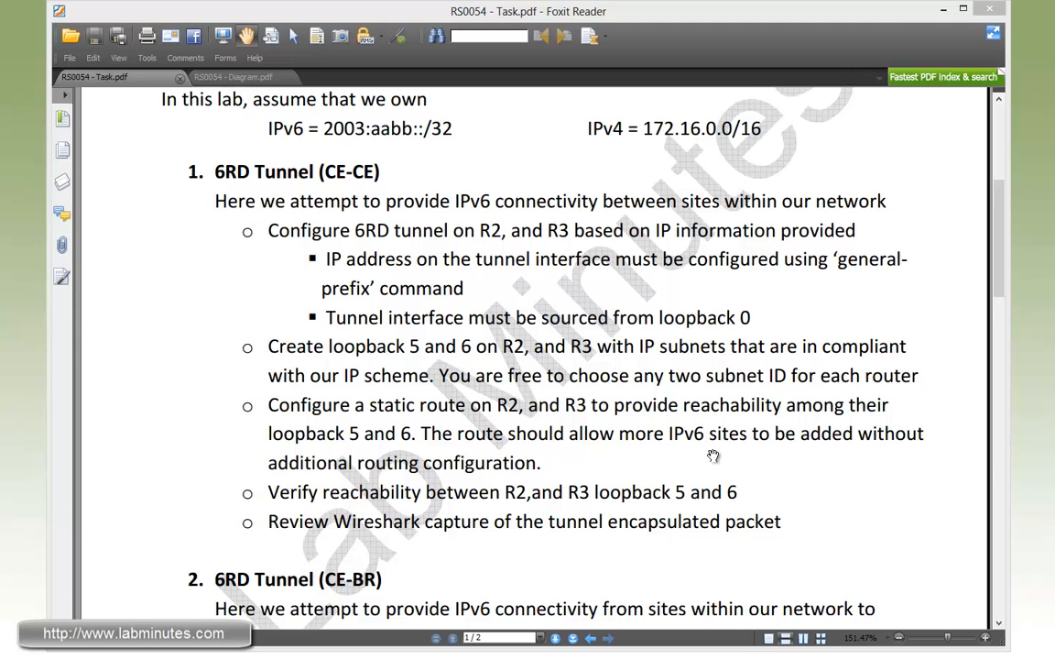
mouse_move(399, 498)
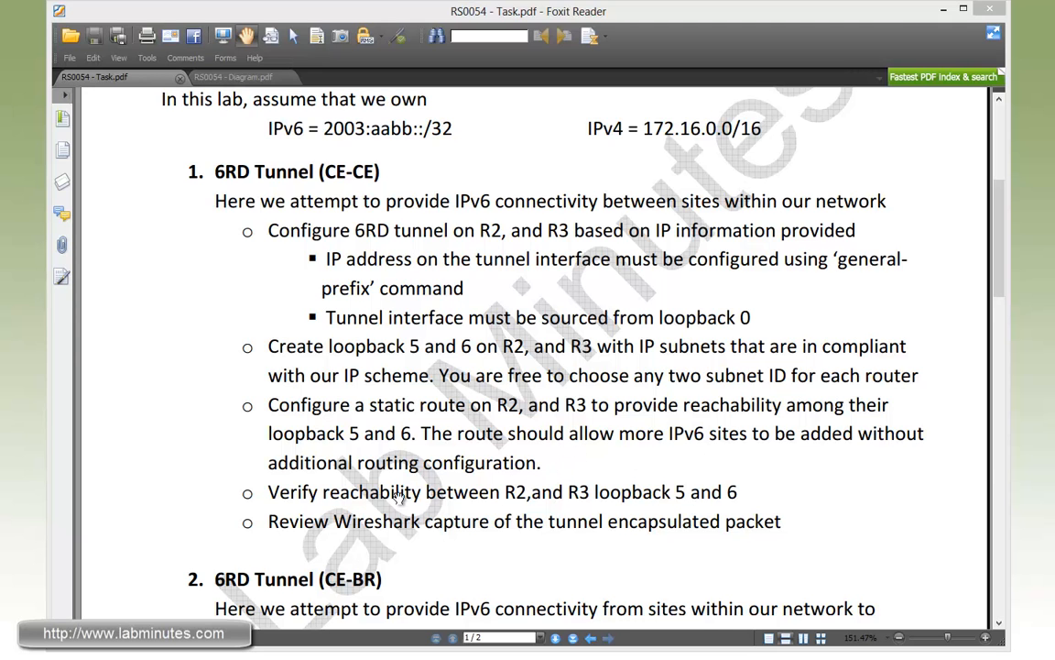
mouse_move(436, 523)
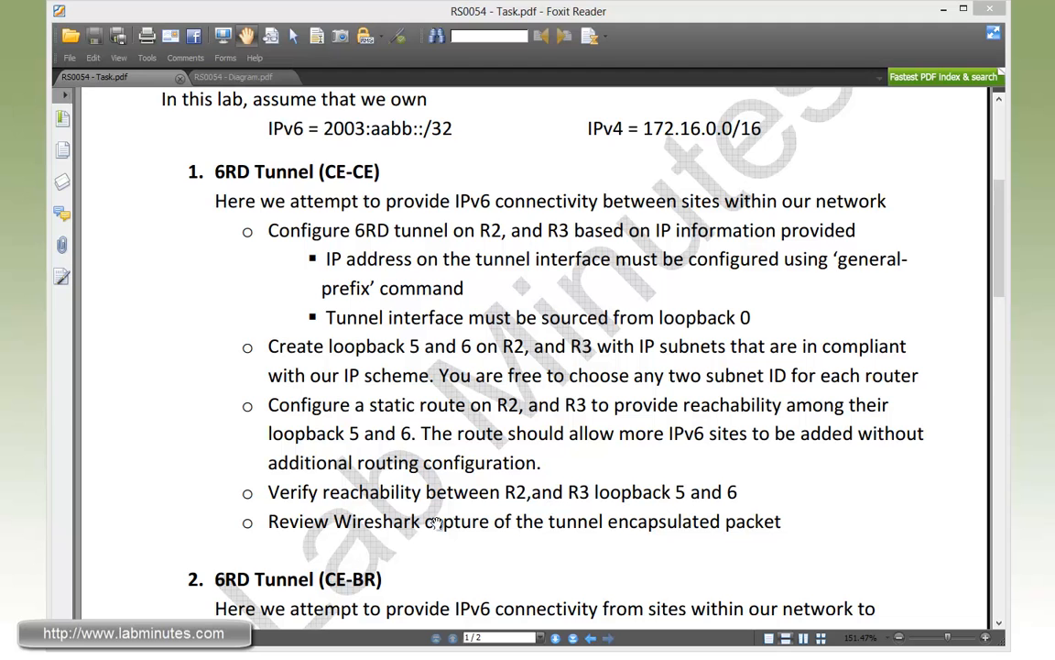
mouse_move(544, 542)
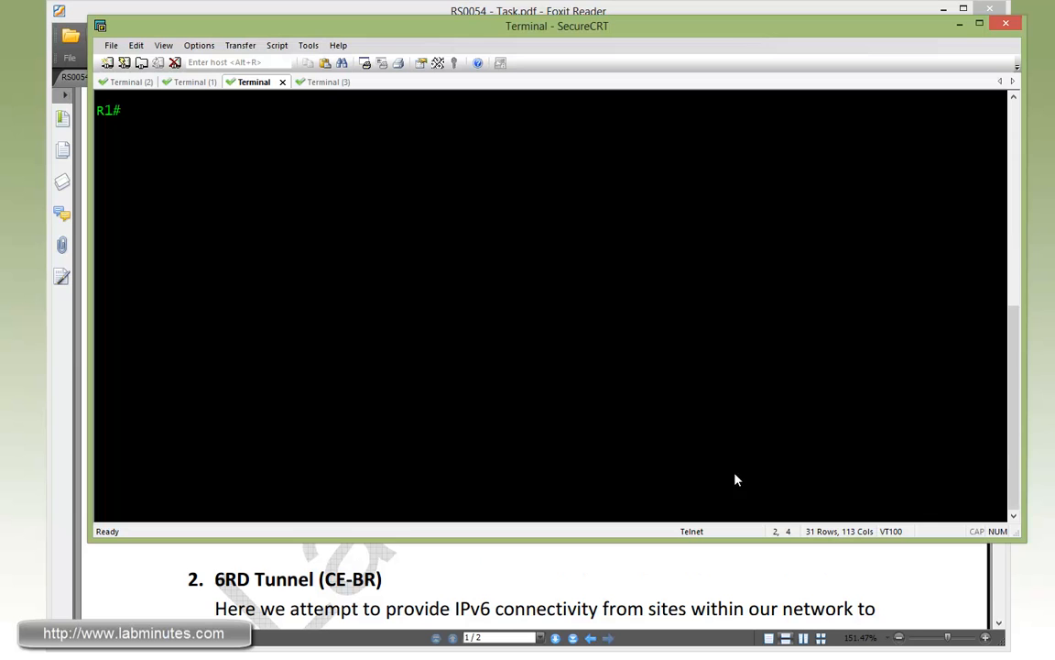
- On R2 in config mode, define ipv6 general-prefix 6RD_PREFIX as 6rd on Tunnel1
left_click(195, 80)
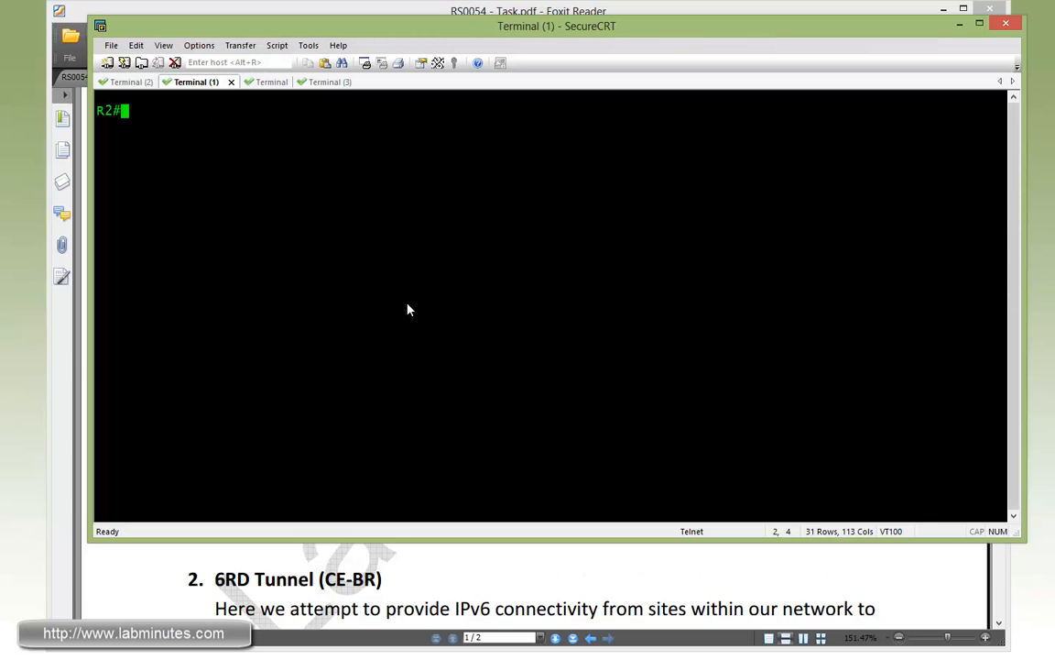
type("conf t")
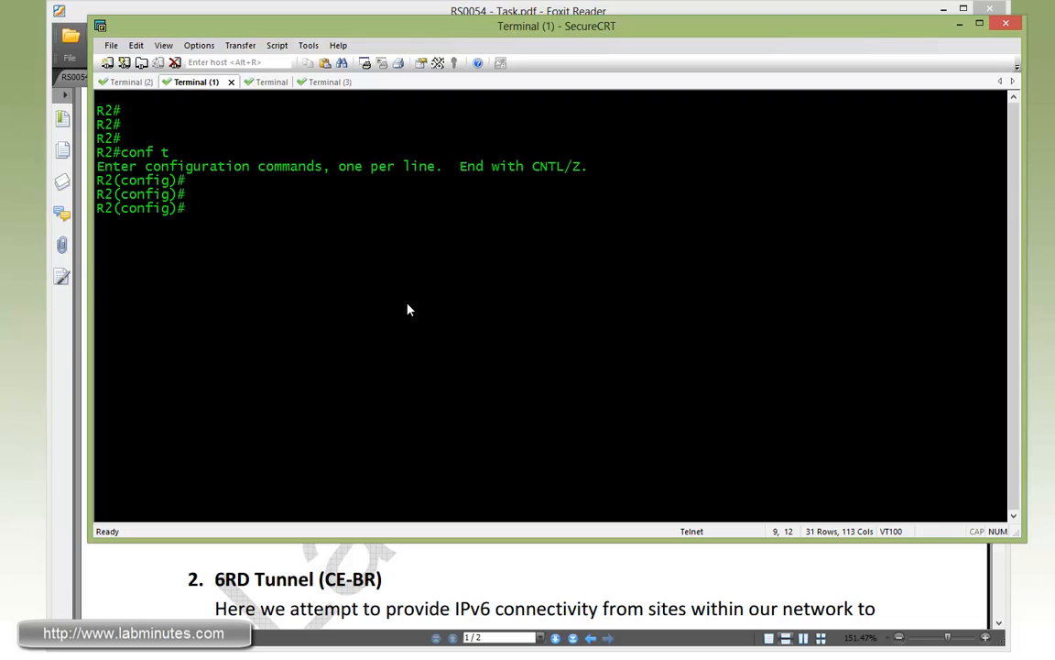
type("ipv6")
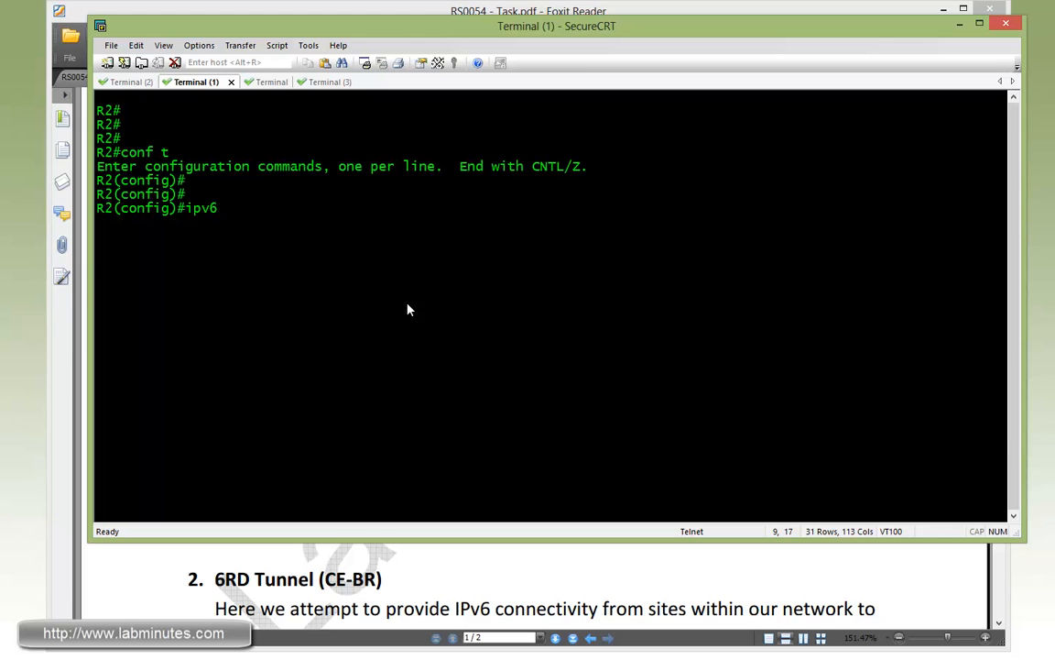
type("general-prefix")
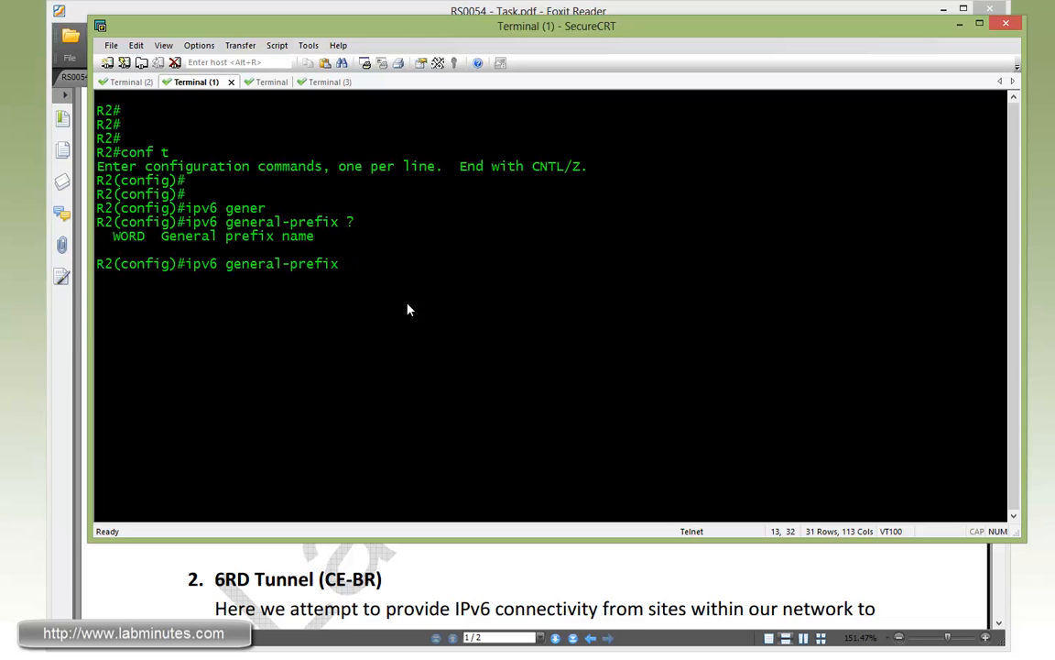
type("6")
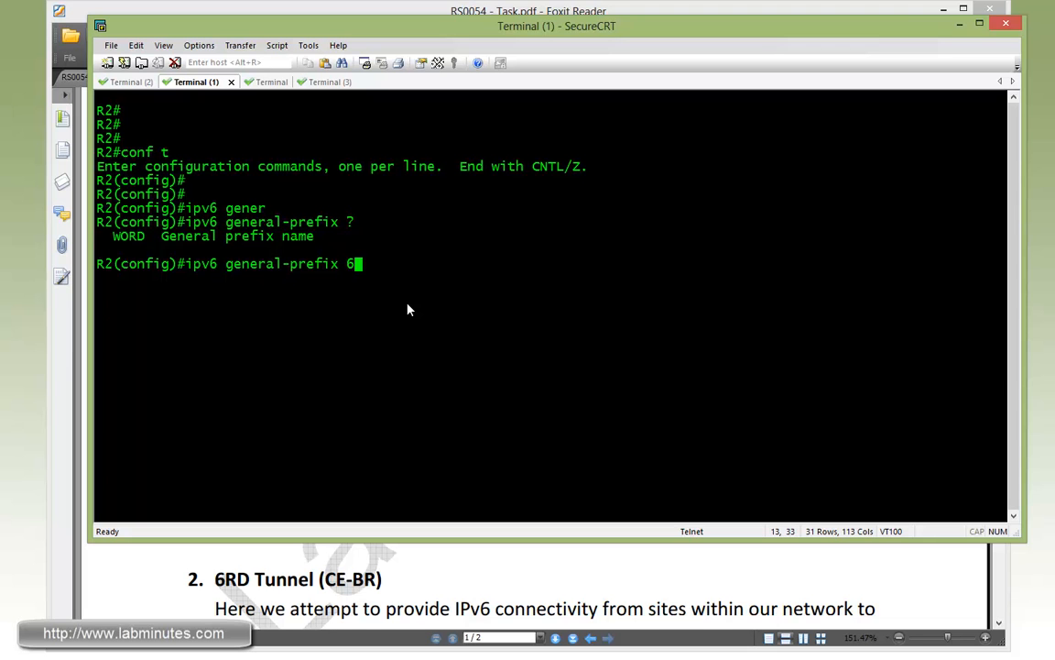
type("RD_PREFIX")
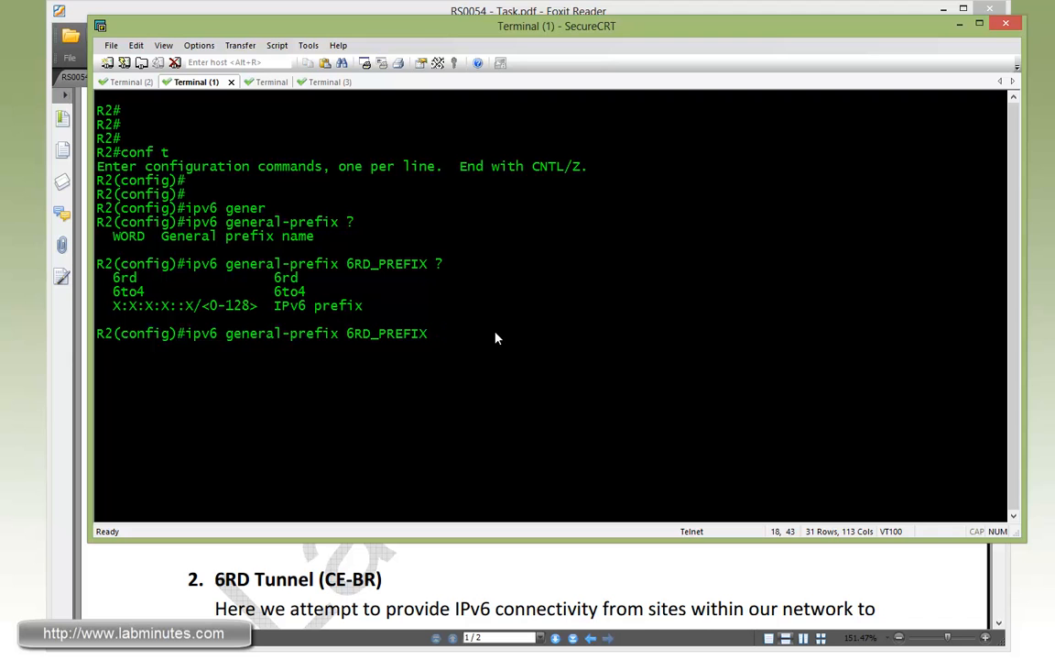
type("6rd ?")
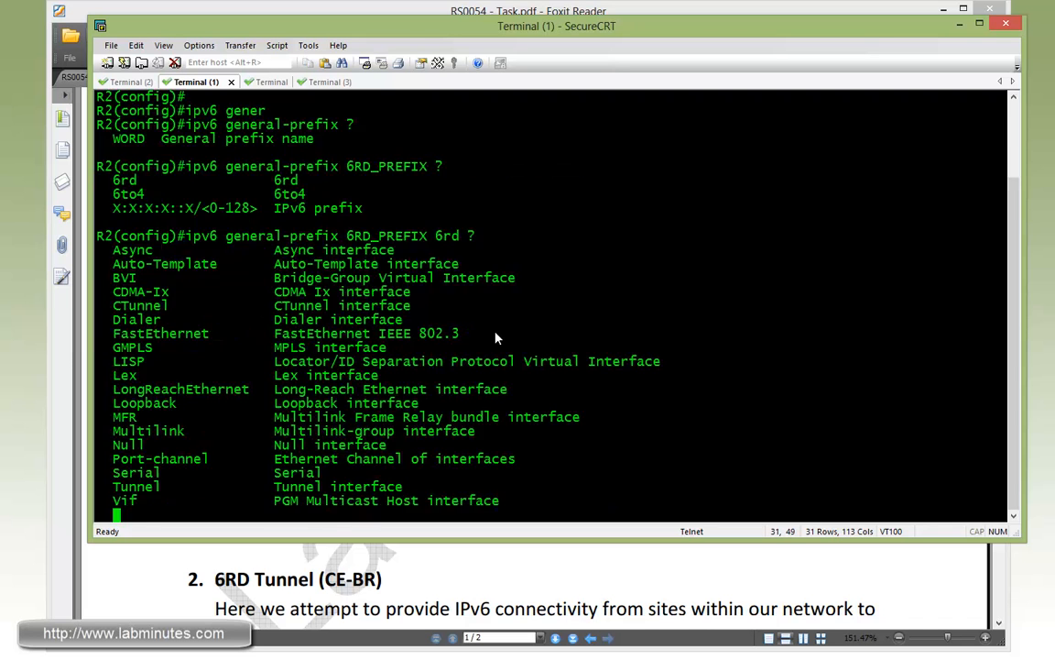
type("tu1")
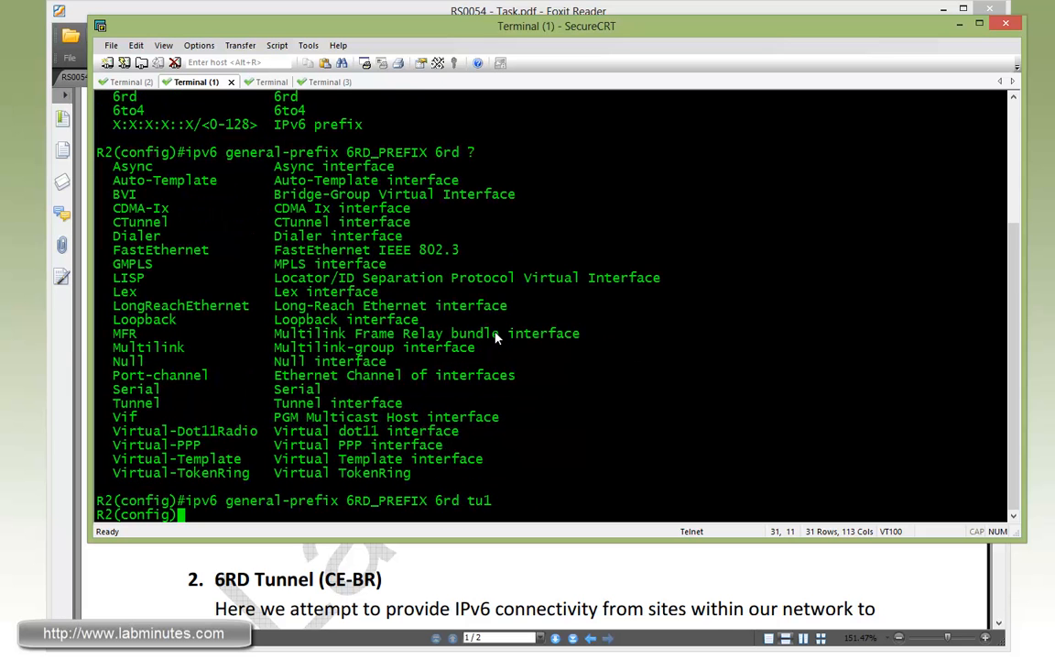
- Create interface Tunnel1 on R2 with IPv6 address 6RD_PREFIX ::/128
type("int tu1")
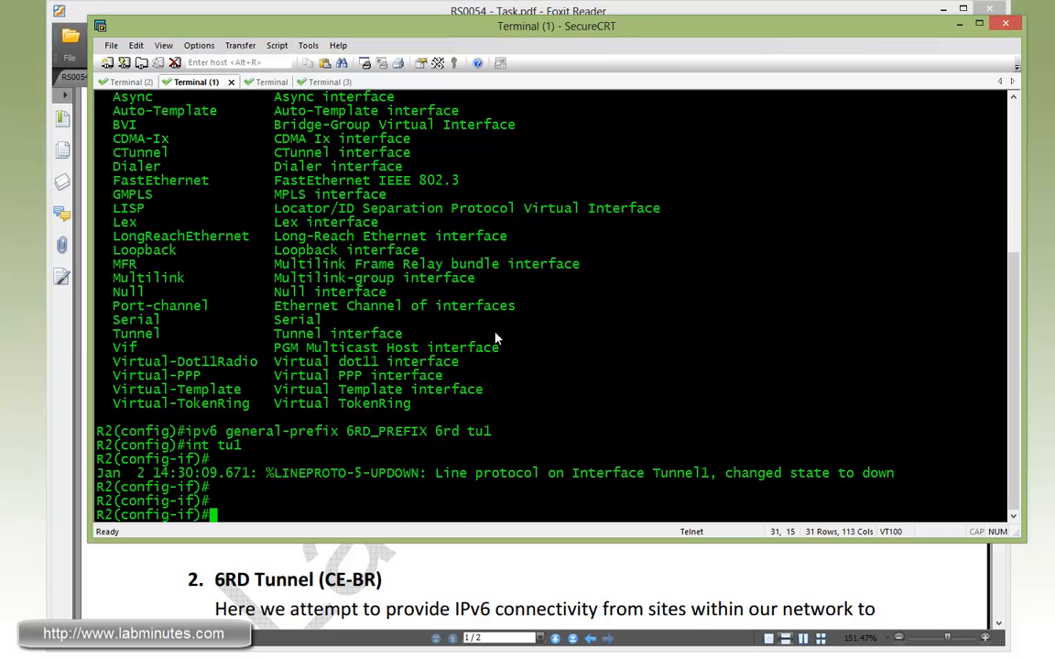
type("ipv6 addd ?")
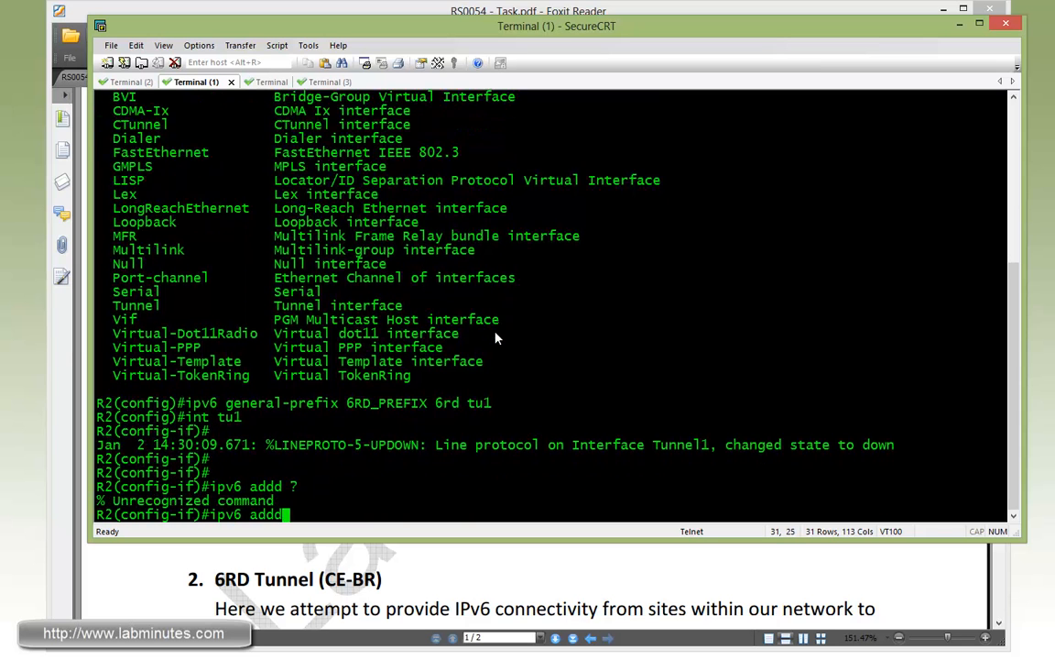
type("ipv6 ad ?")
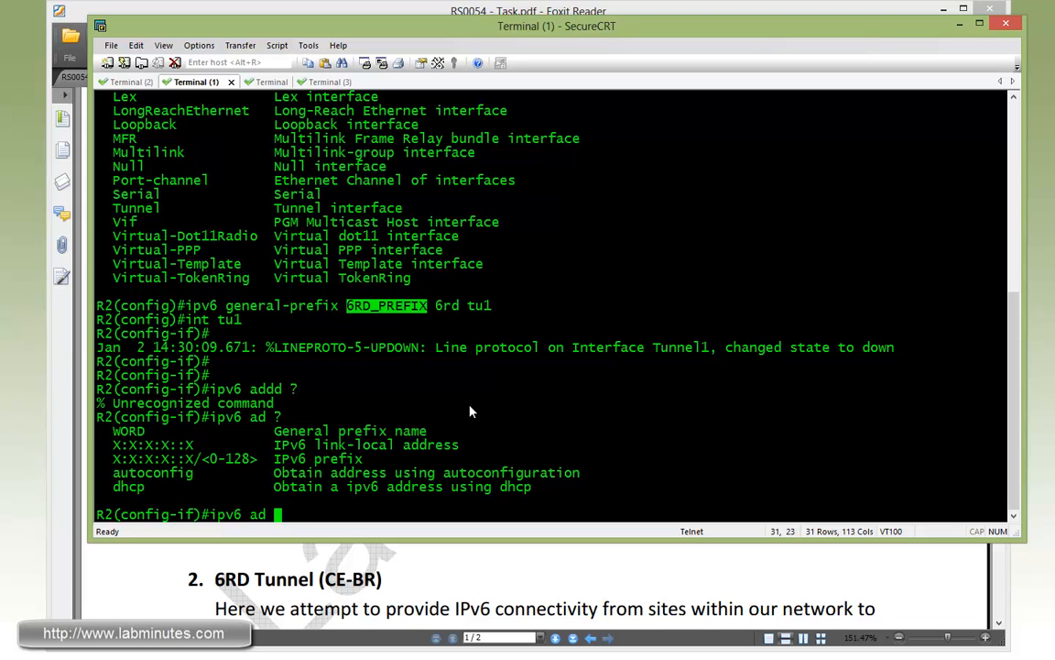
type("6RD_PREFIX")
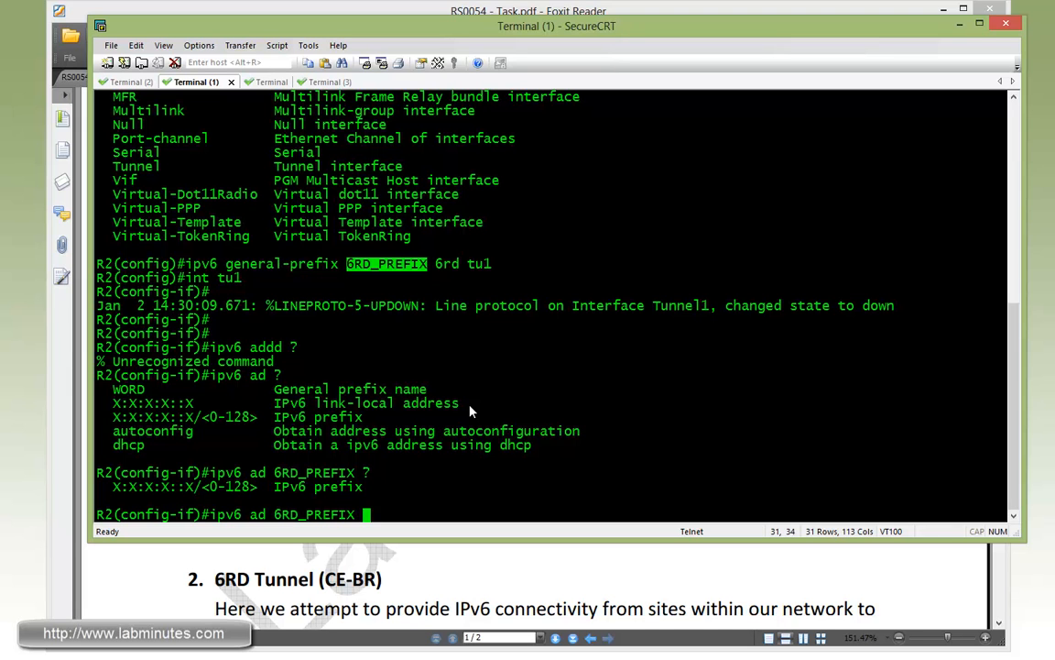
type("::/128")
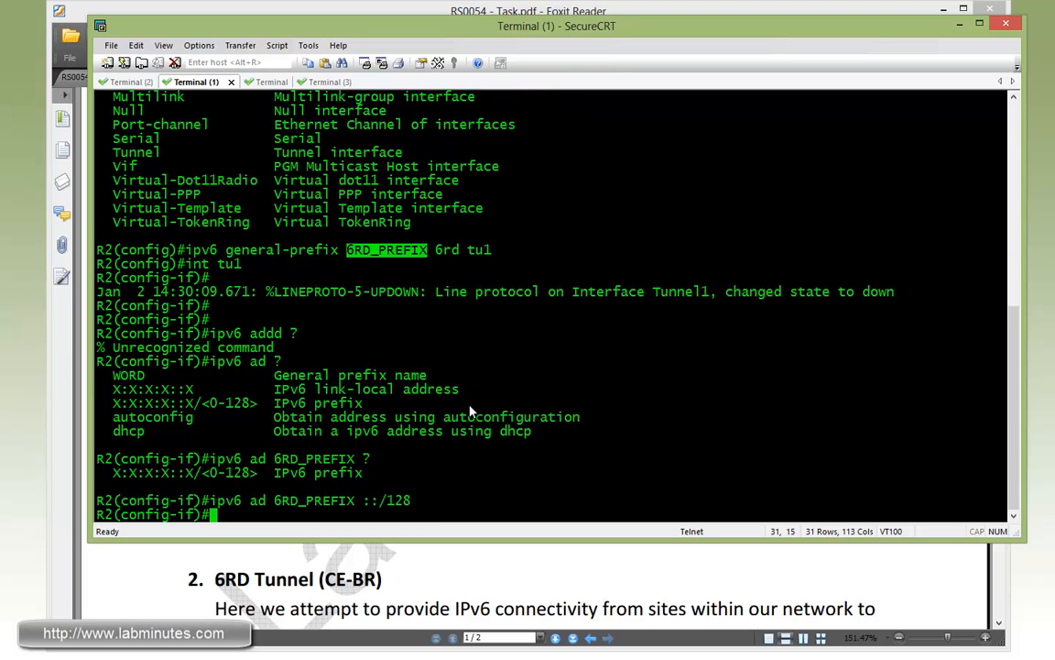
type("tunnel")
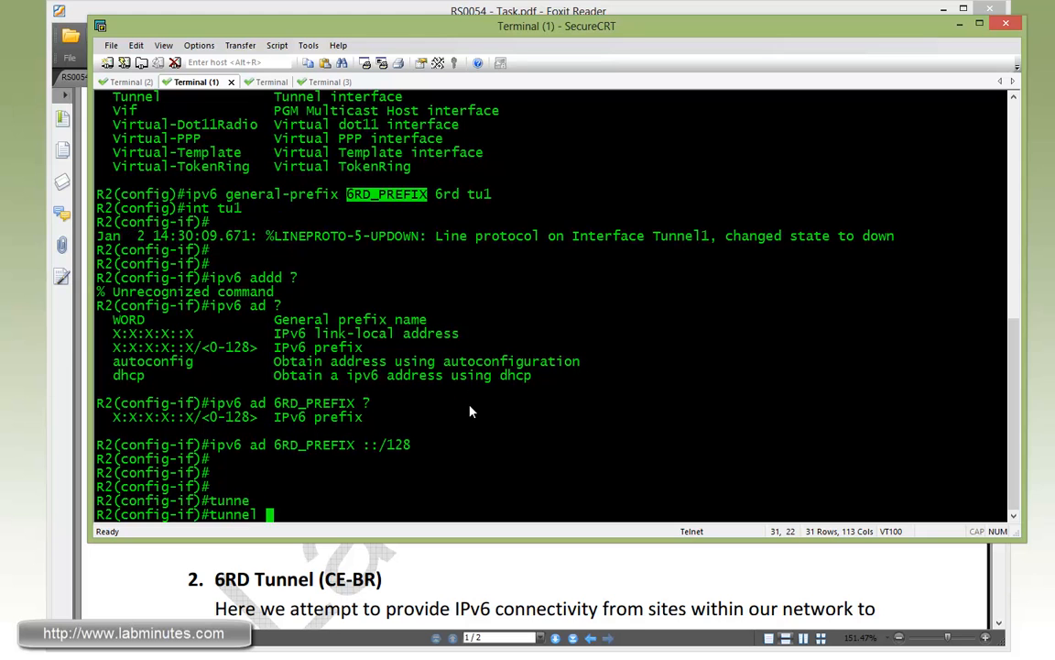
- Set R2's Tunnel1 source to lo0 and tunnel mode to ipv6ip 6rd
type("souce lo0")
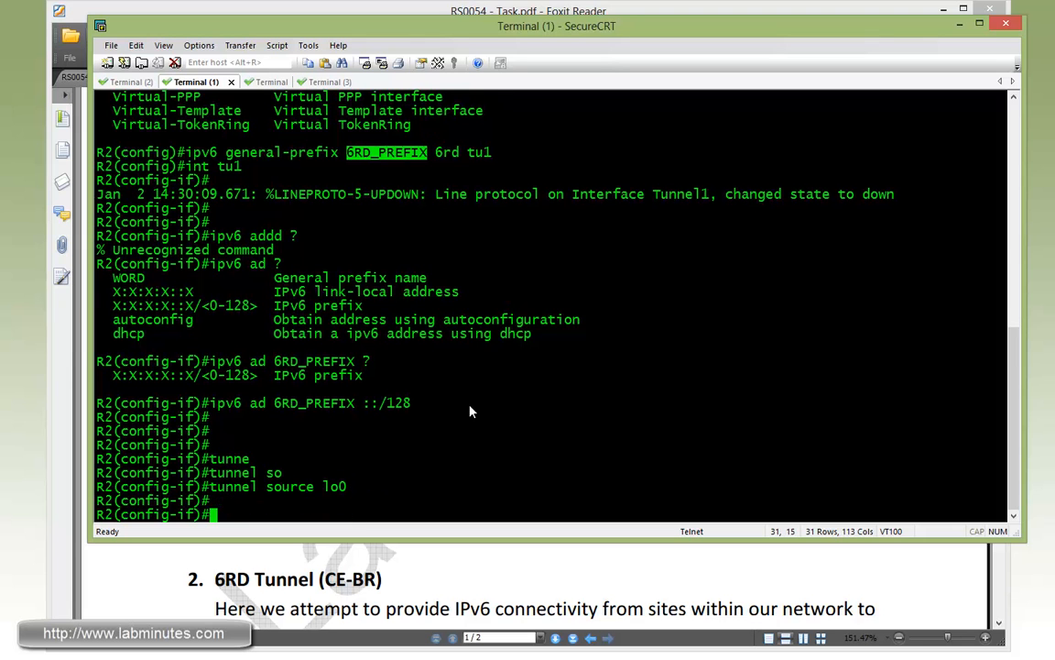
type("tunnel mode")
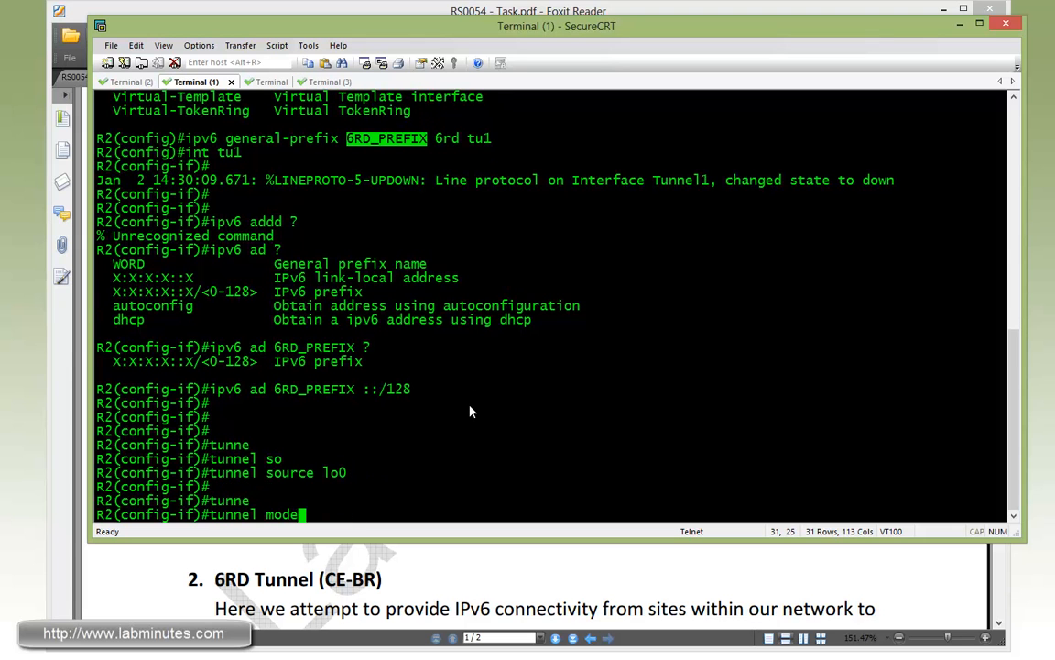
type("\" \"")
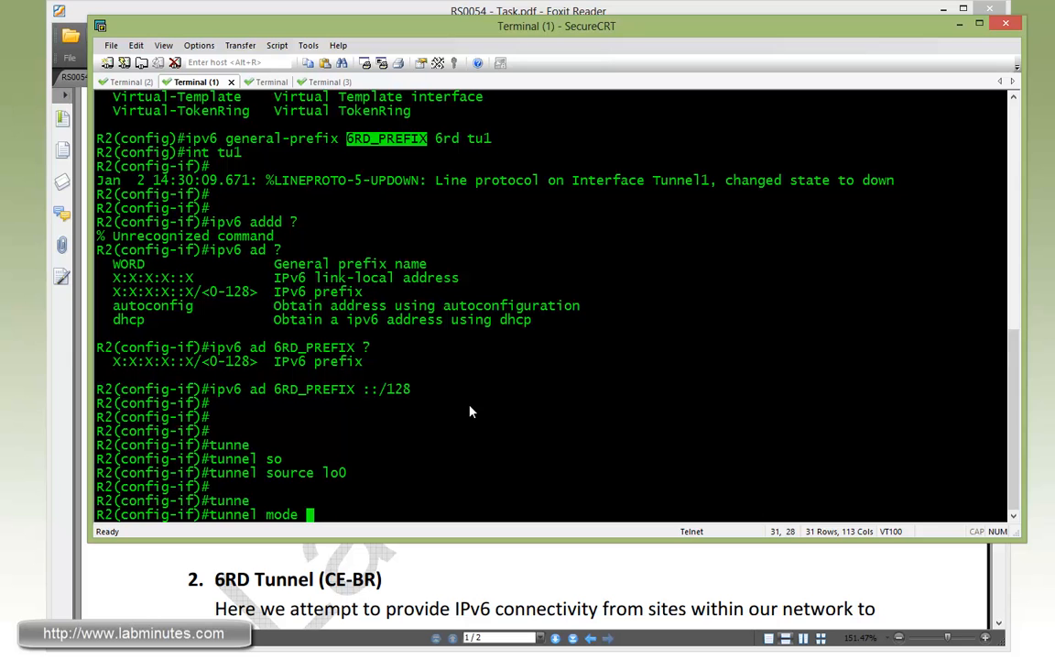
type("ipv6")
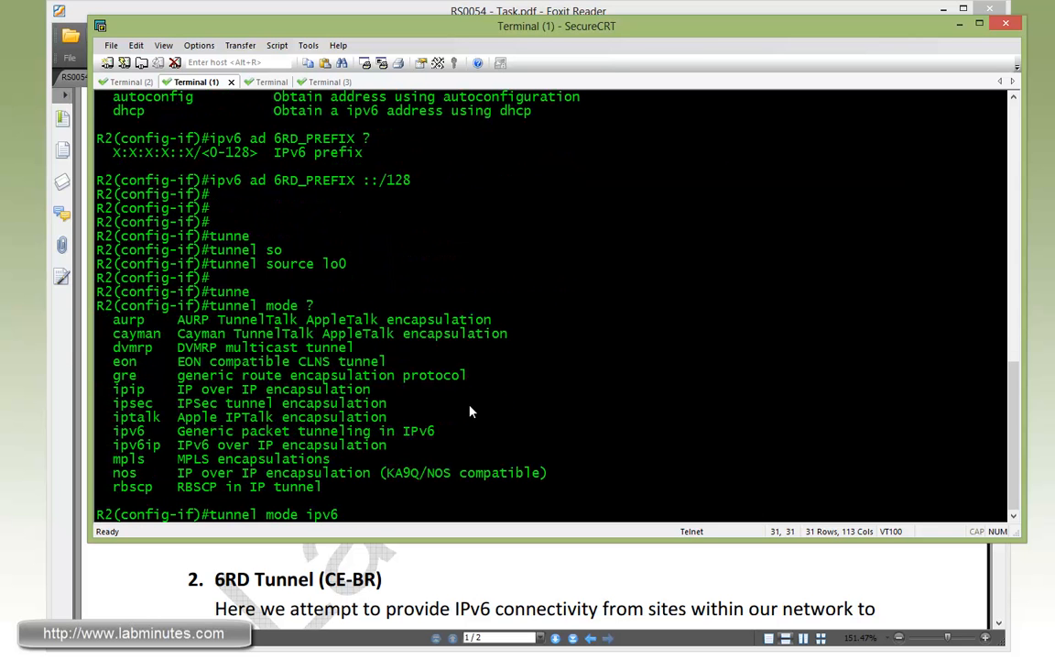
type("ip ?")
type("tunnel 6rd")
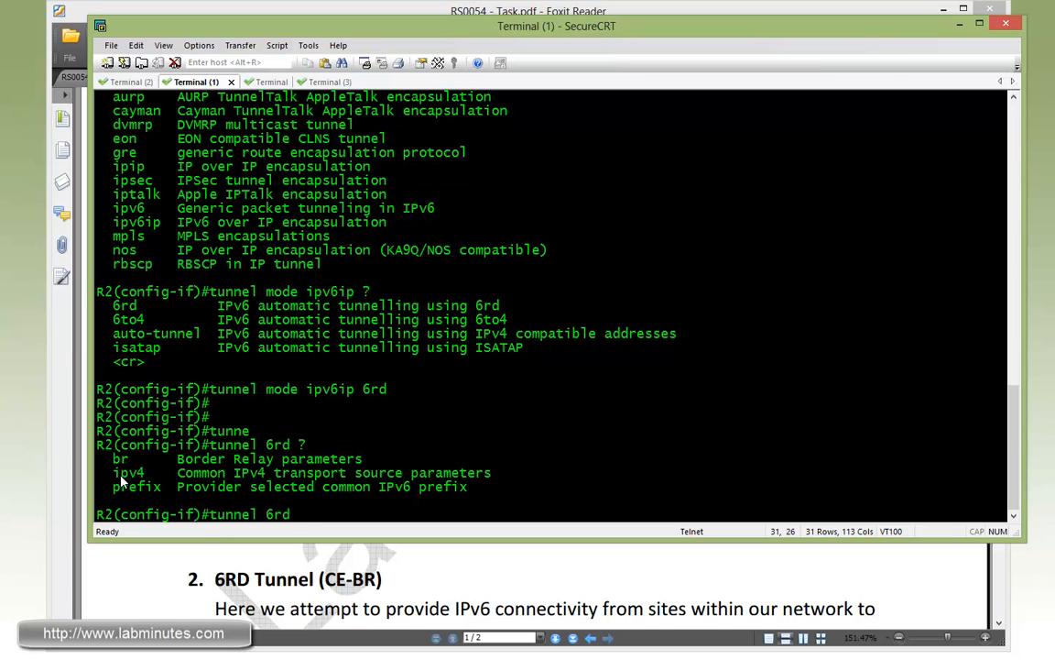
- Set R2's Tunnel1 6rd prefix to 2003:aabb::/32
type("prefix")
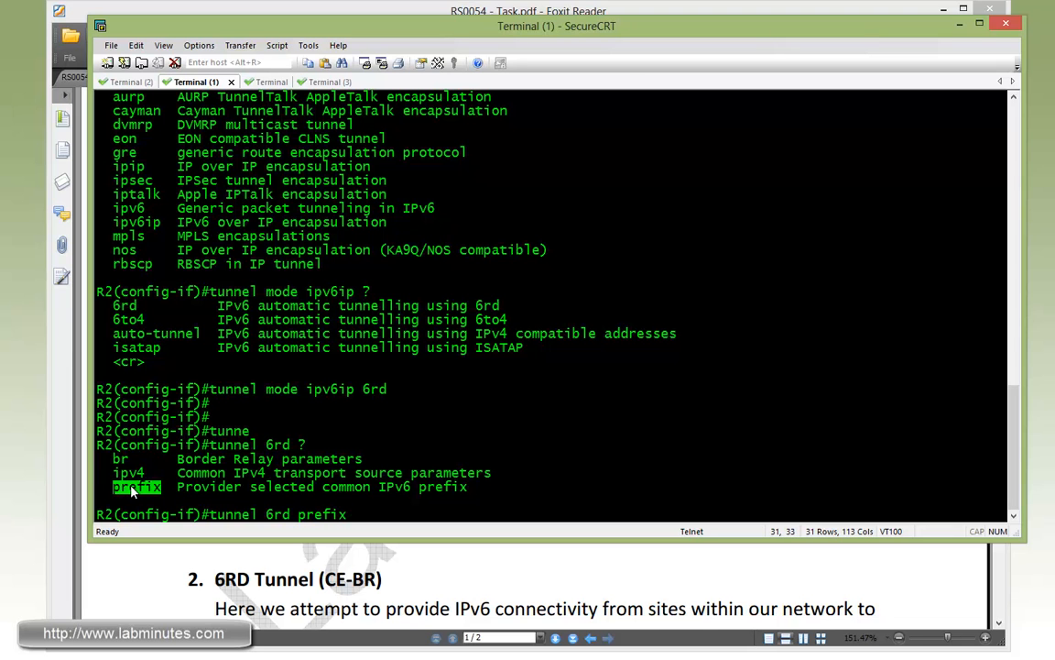
type("?")
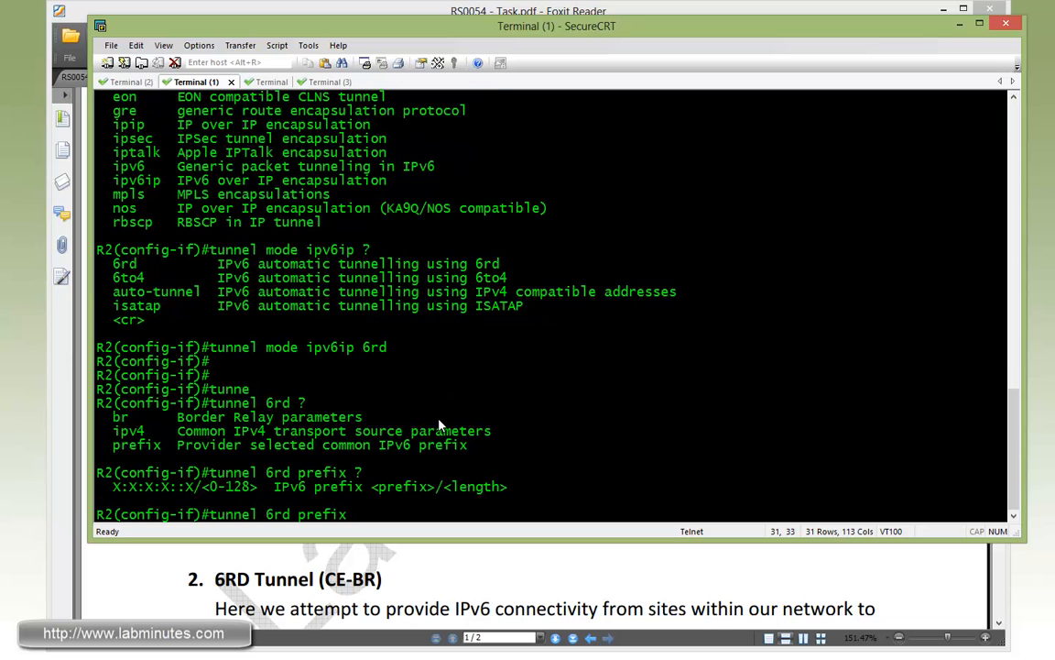
type("2003:")
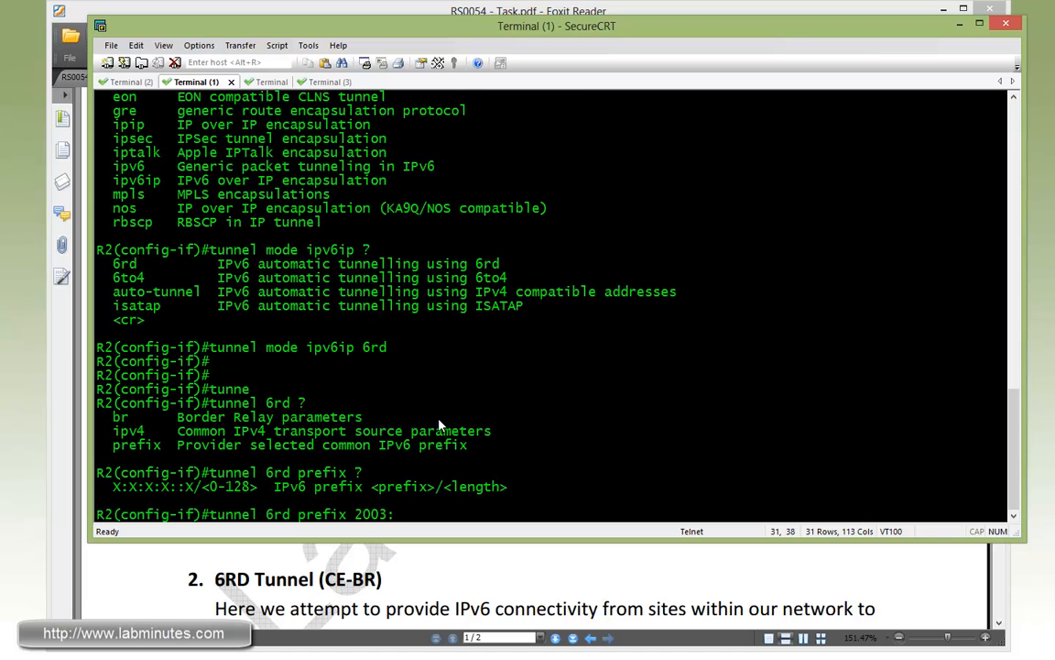
type("aa")
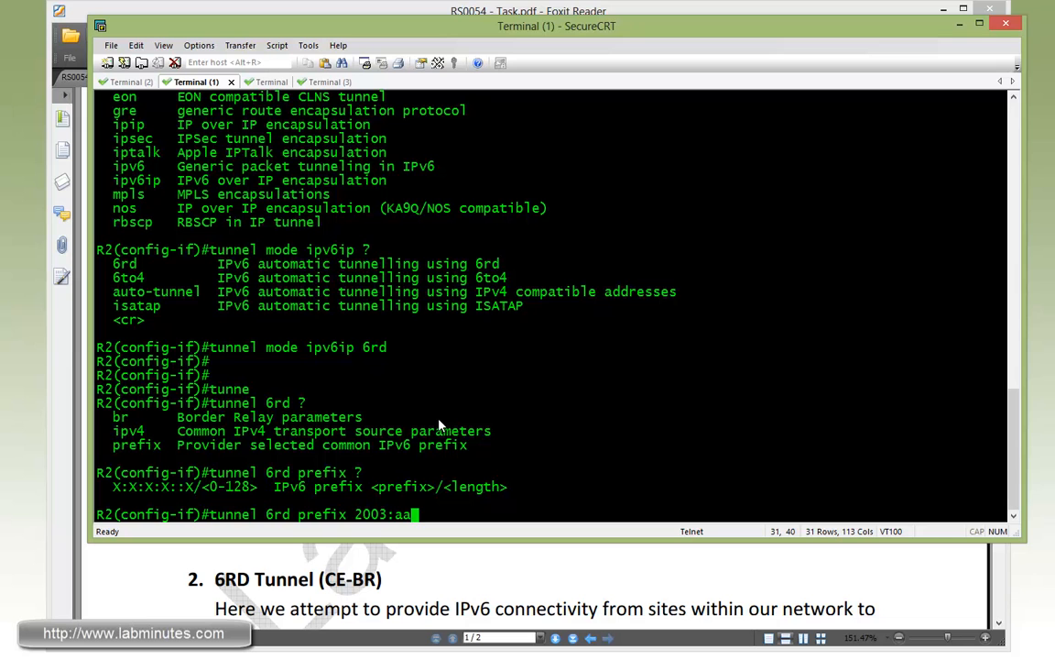
type("bb::")
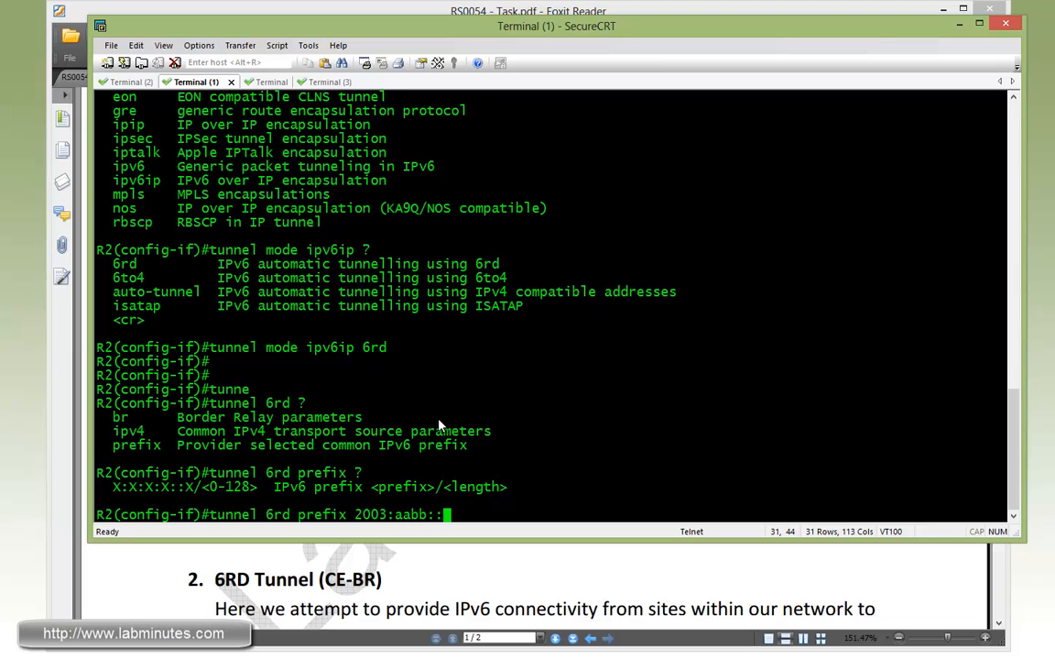
key("Return")
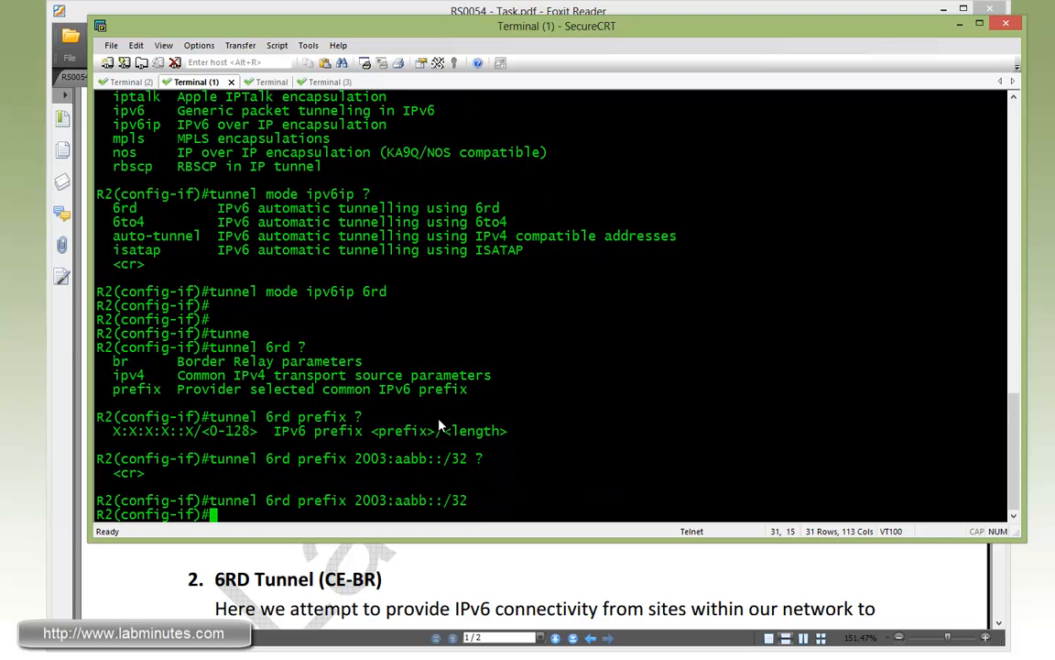
- Set tunnel 6rd ipv4 prefix-len 16, exit the interface and show its running config
type("tunnel")
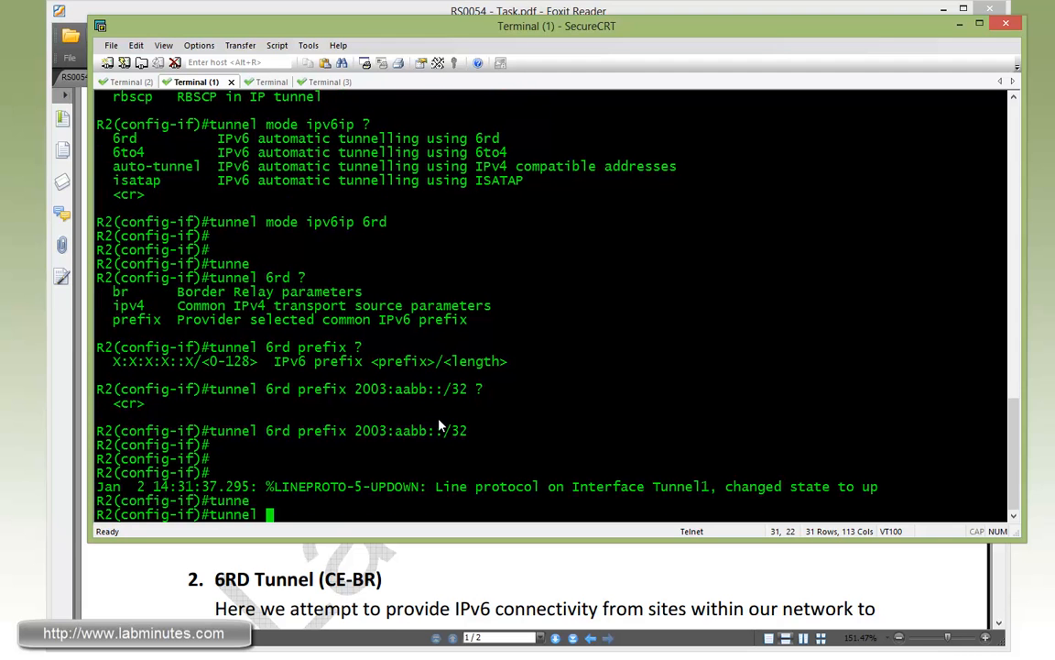
type("6")
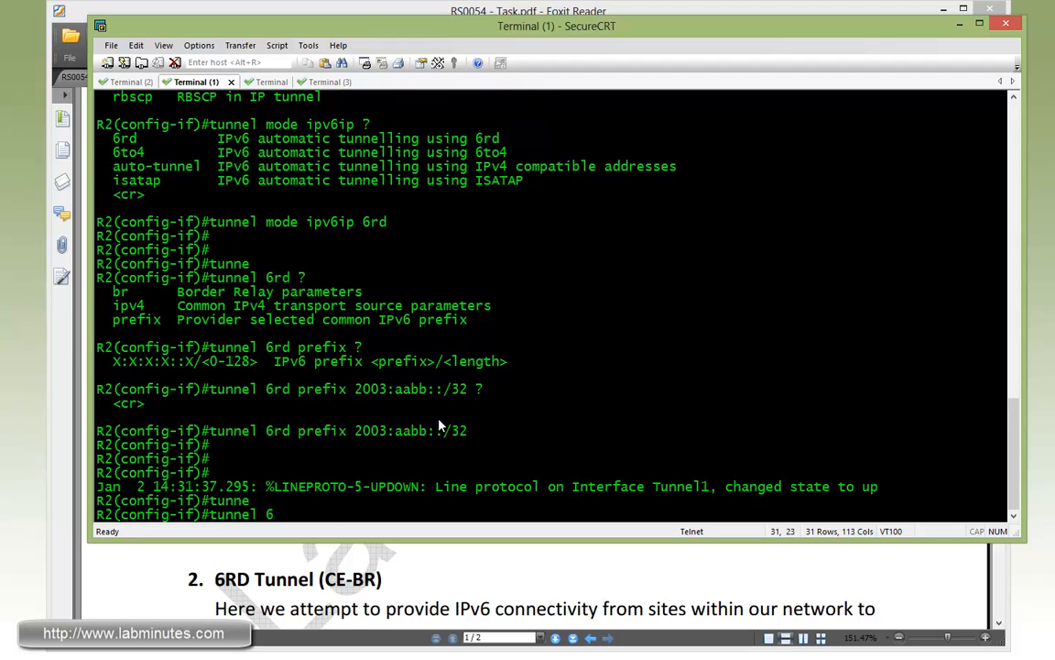
type("6rd ipv4")
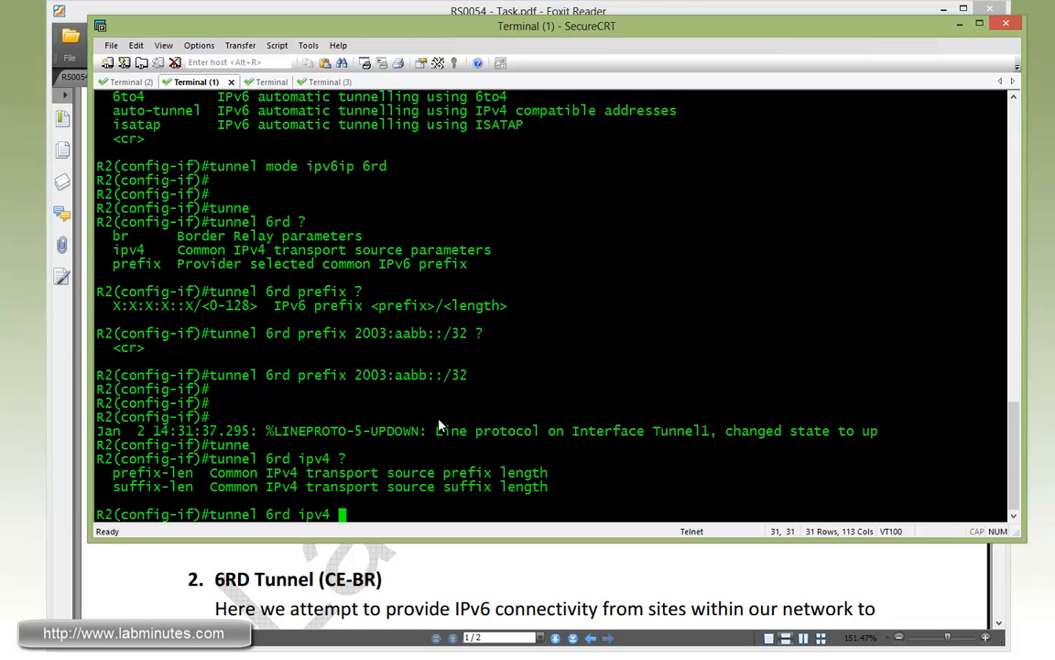
type("prefix-len")
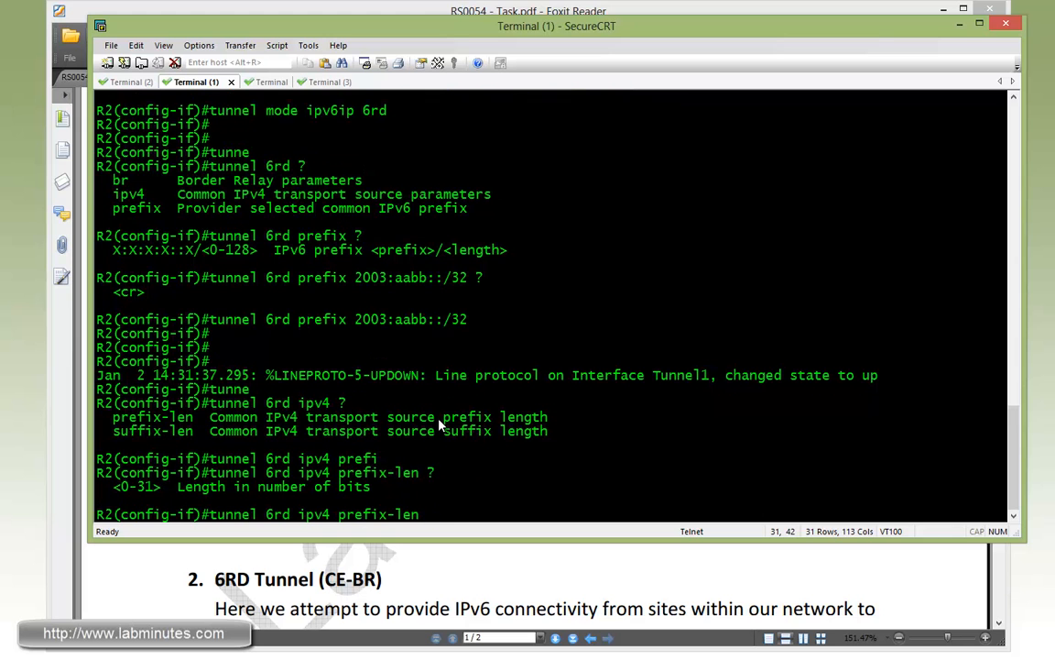
type("16")
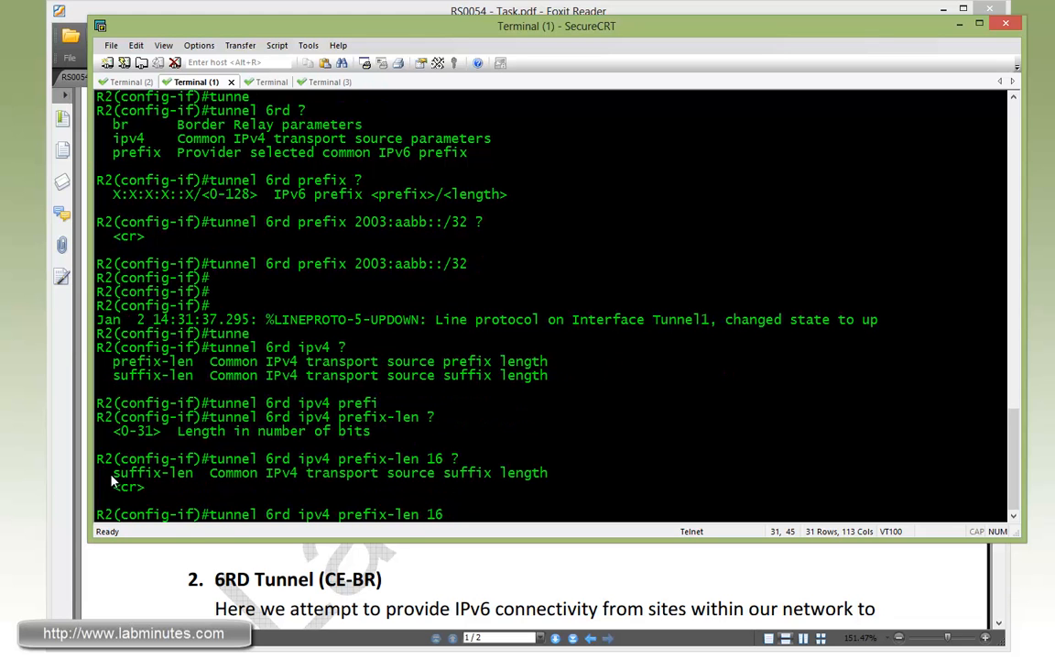
double_click(152, 473)
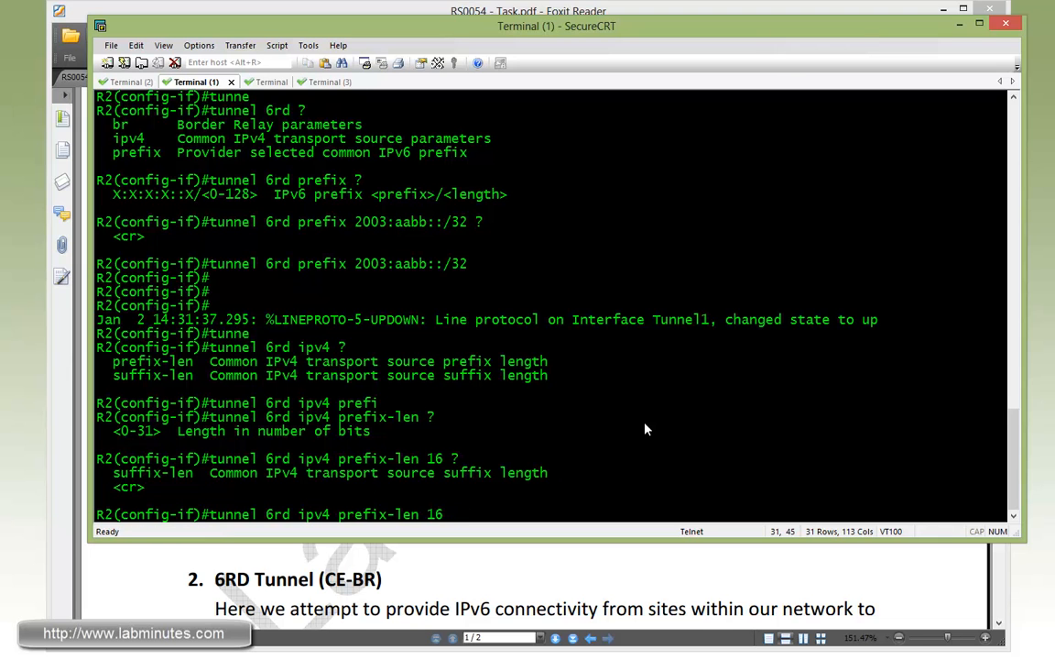
type("exi")
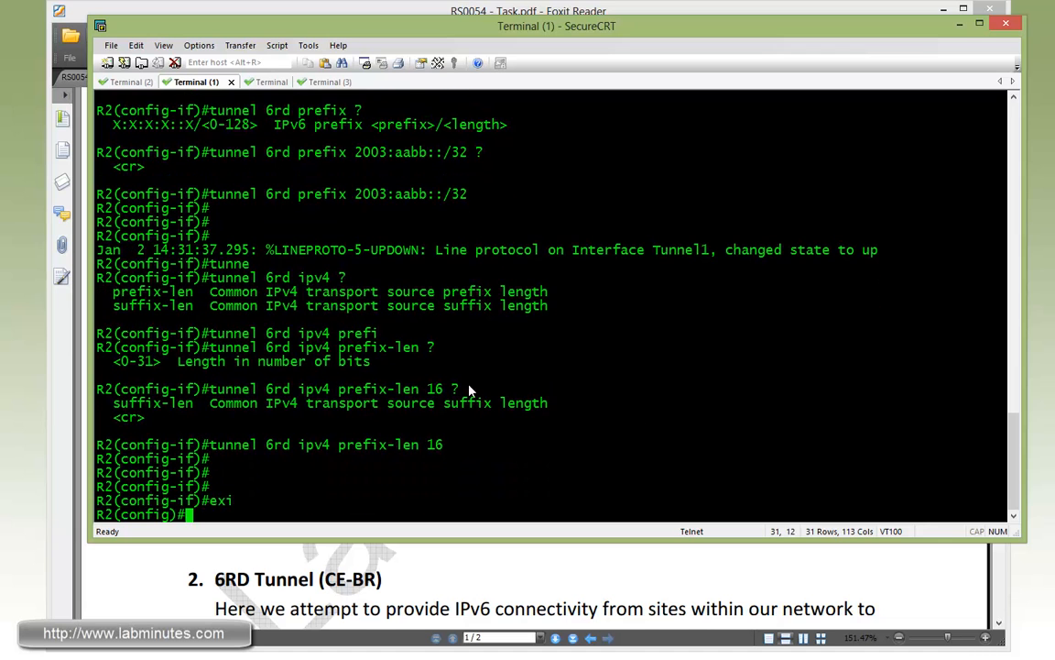
type("do sh ru int tu1")
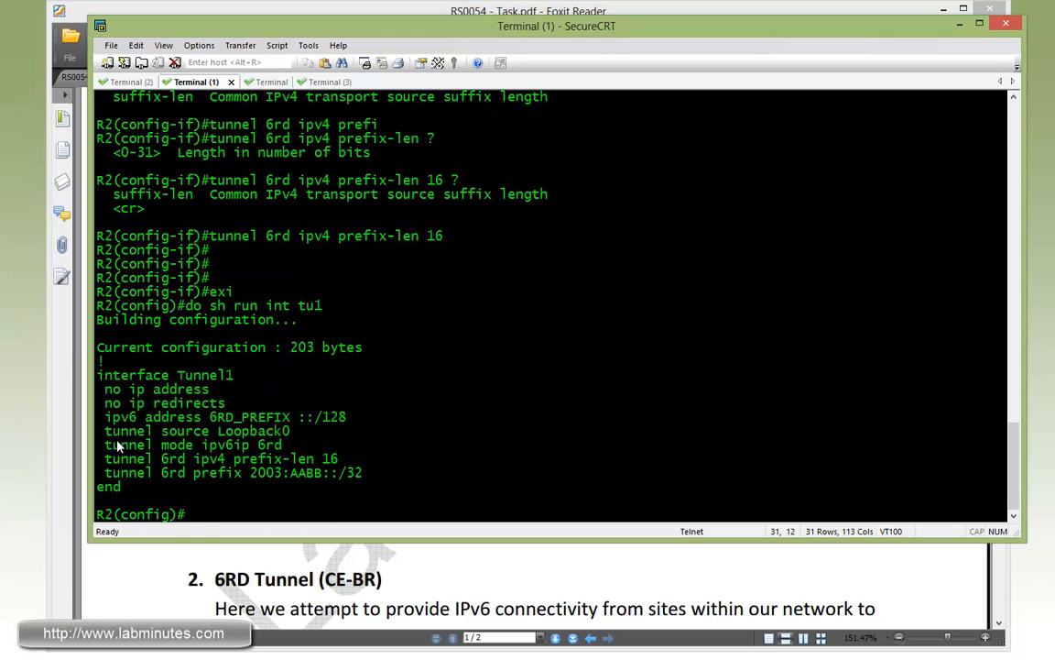
mouse_move(278, 473)
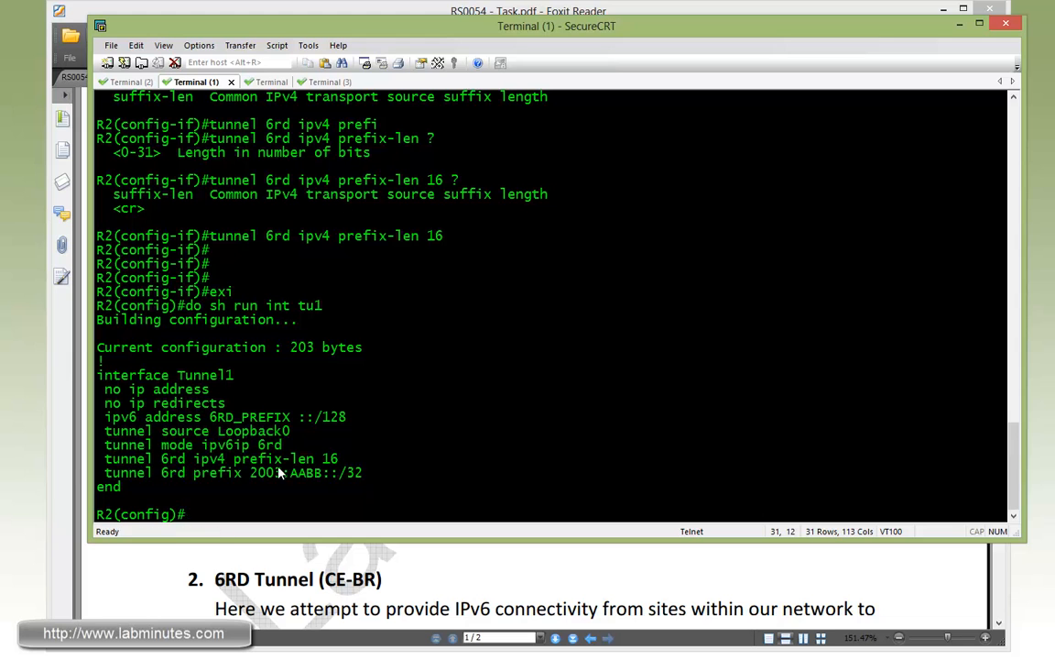
- Highlight the tunnel 6rd prefix and prefix-len lines in R2's Tunnel1 running config
left_click_drag(105, 458, 363, 473)
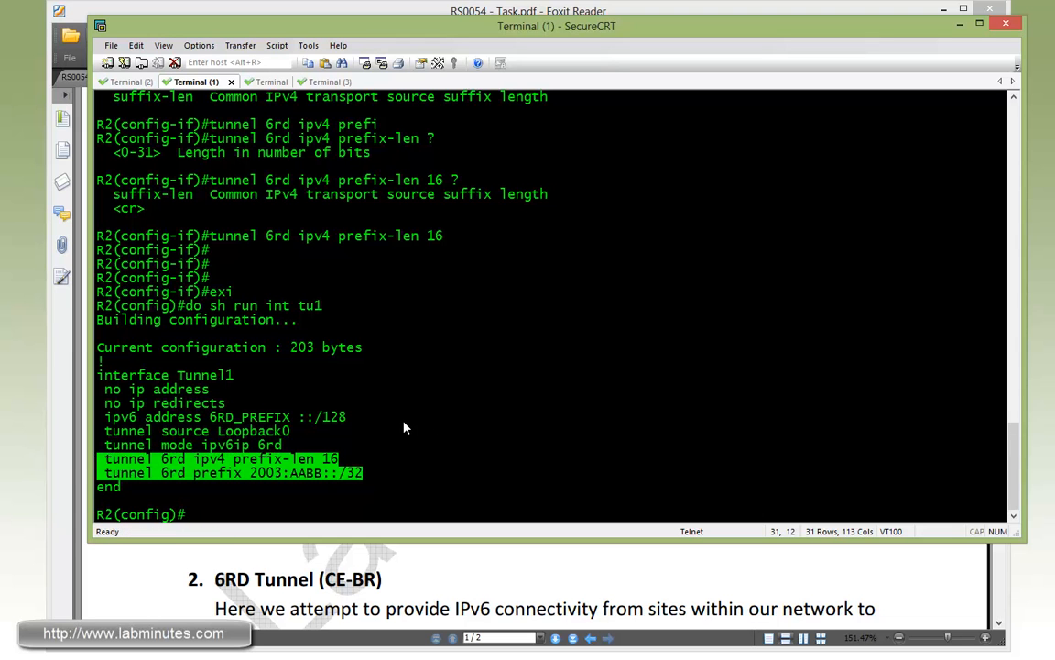
type("in tlo")
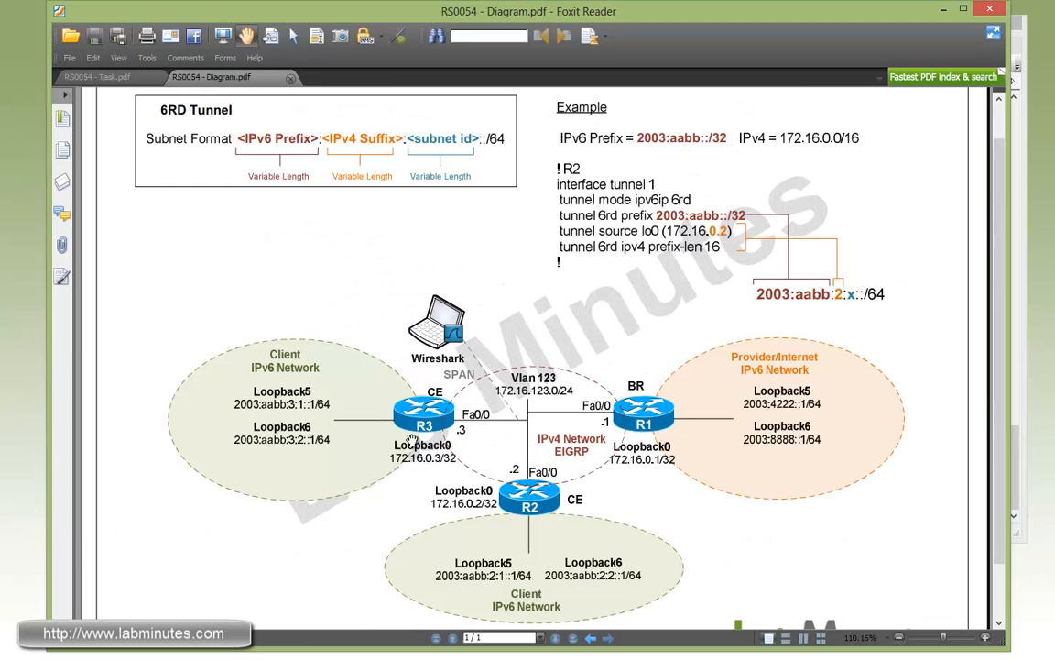
mouse_move(449, 593)
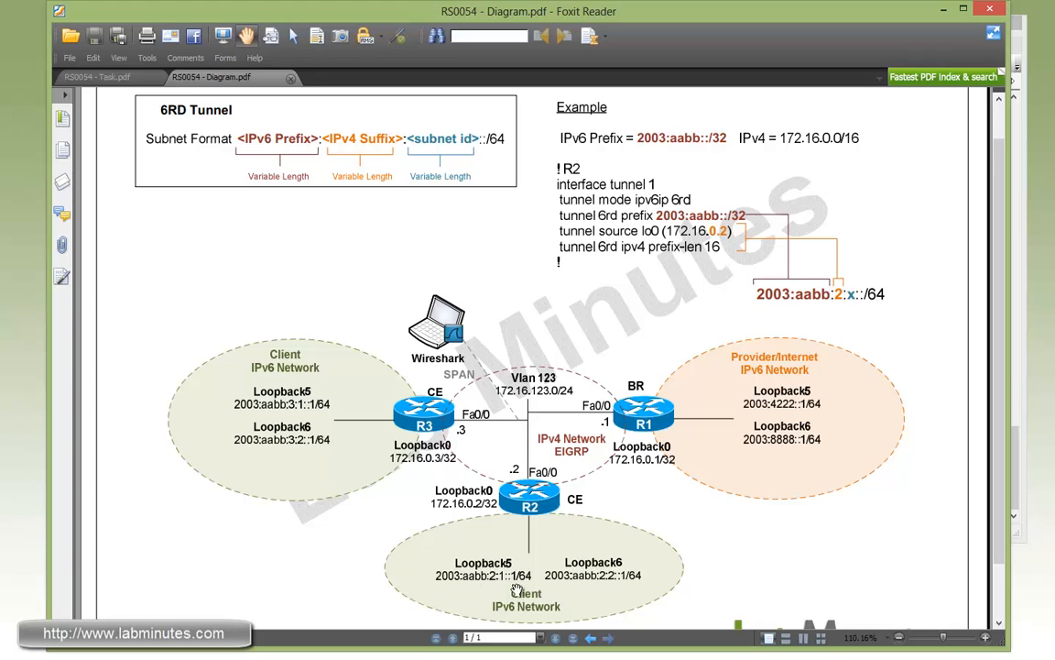
mouse_move(511, 562)
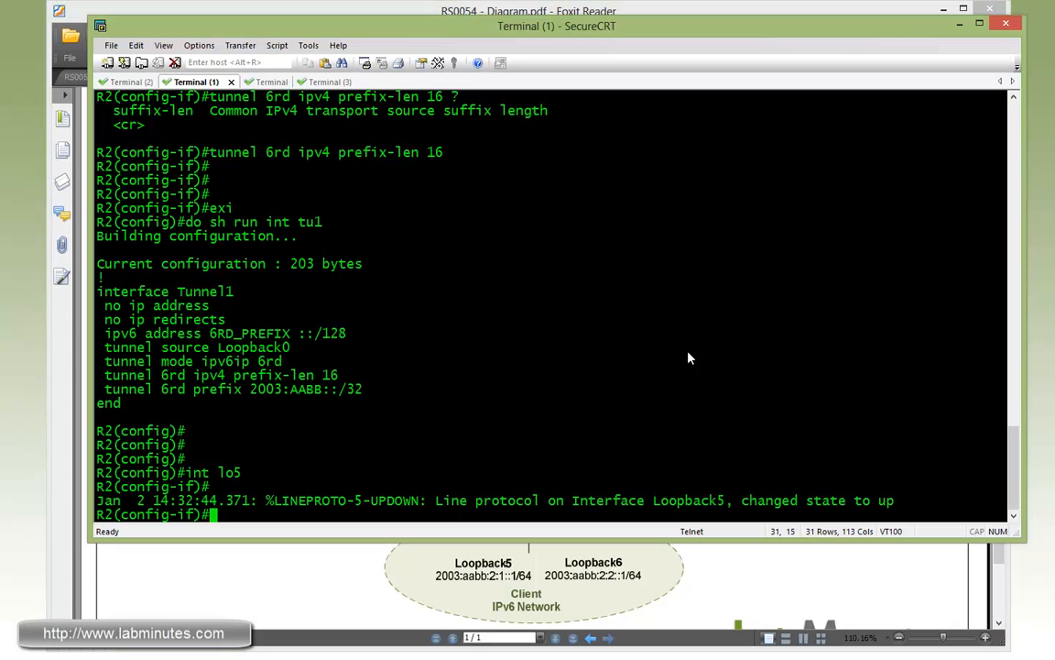
- Address R2 Loopback5 2003:aabb:2:1::1/64 and Loopback6 2003:aabb:2:2::1/64, then exit
type("ipv6 add 2003:")
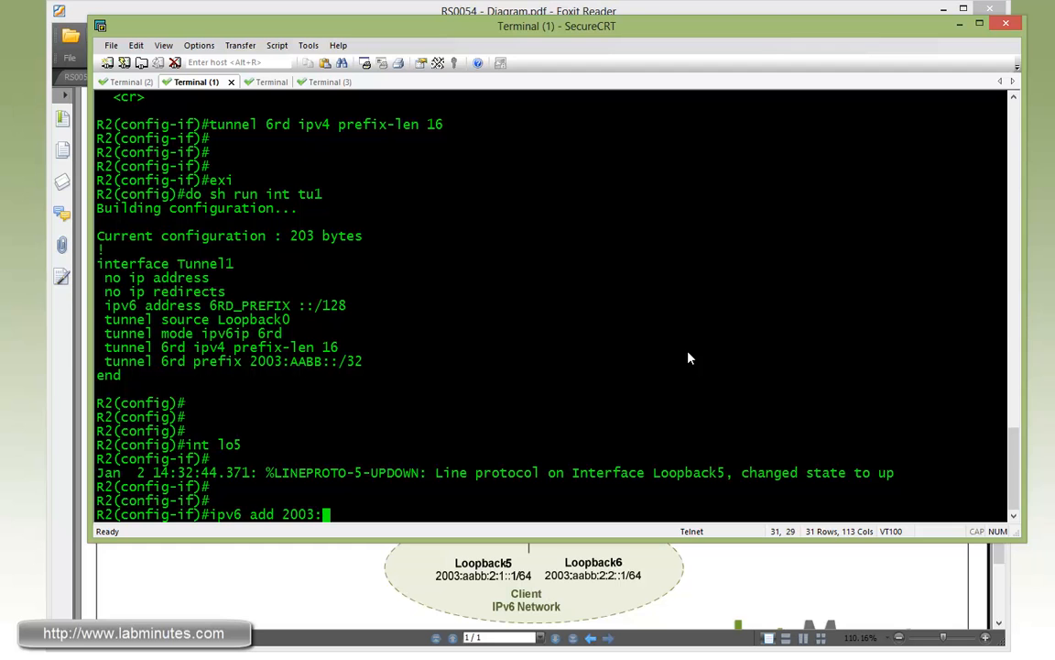
type("aabb:")
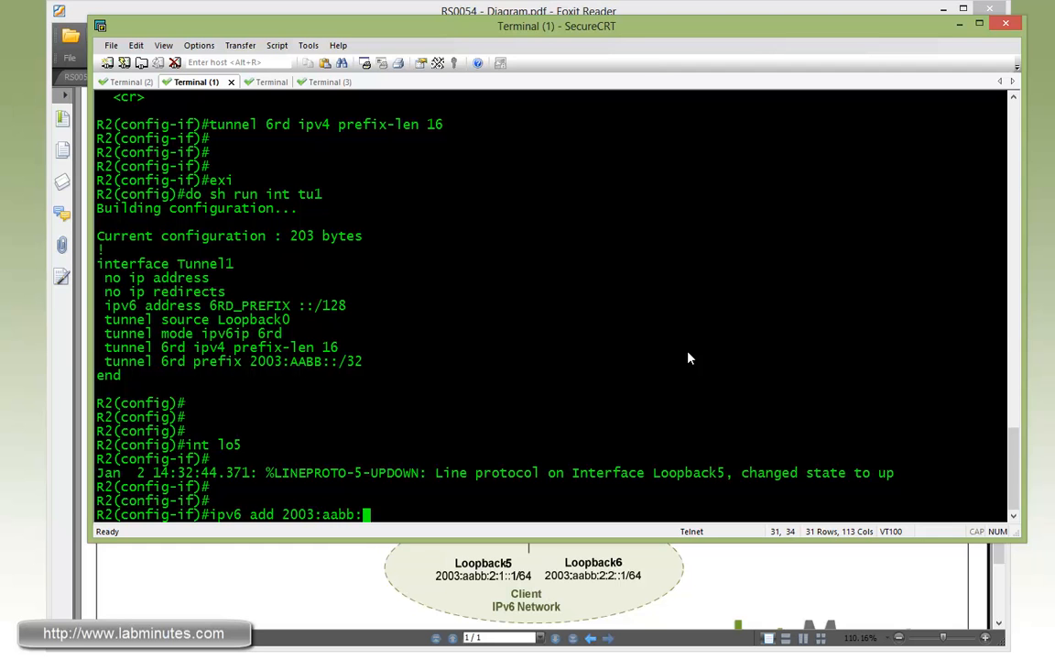
type("2")
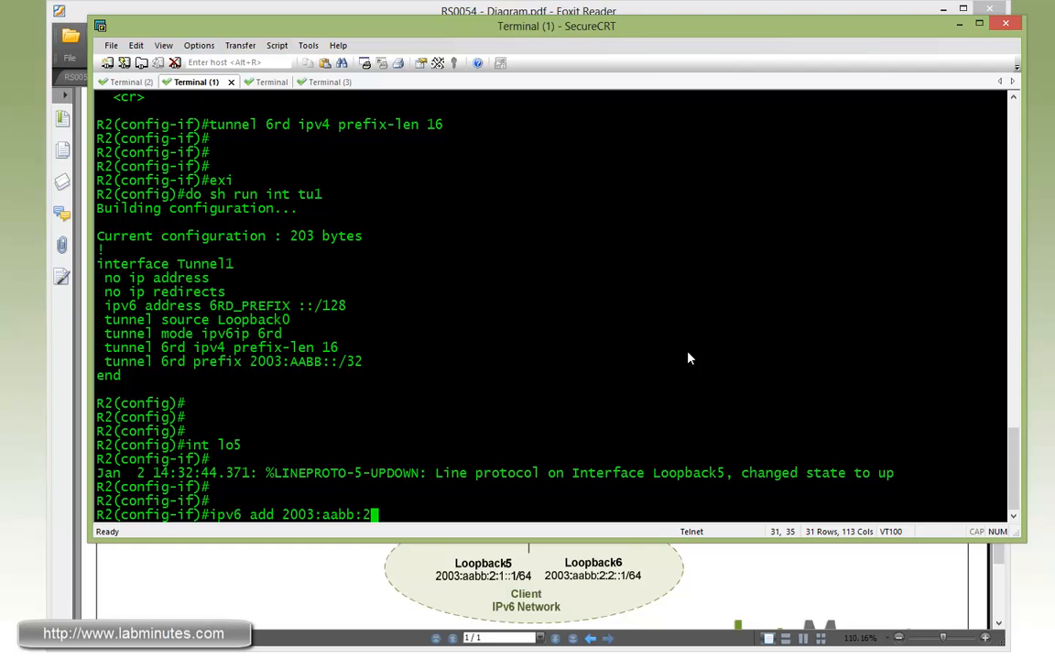
type("1")
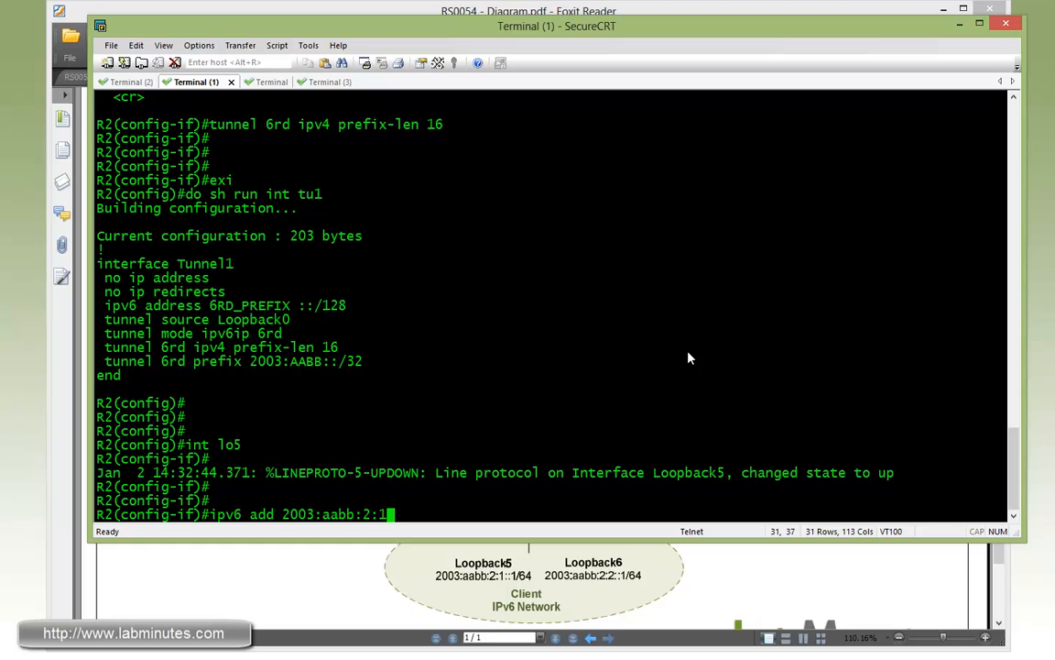
type("::1/64")
type("int lo6")
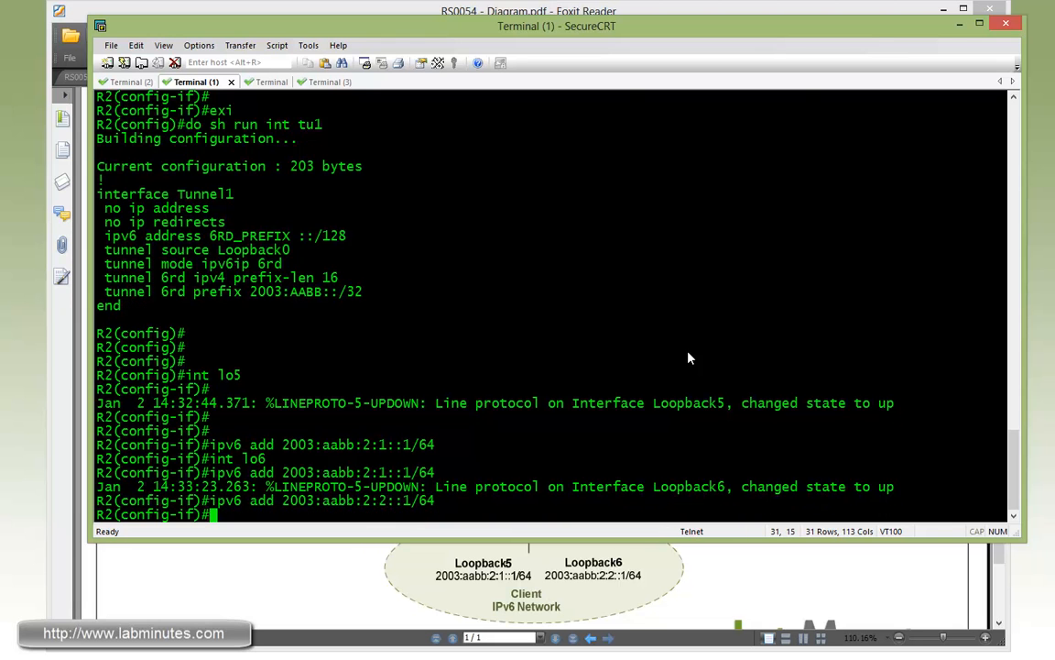
type("exi")
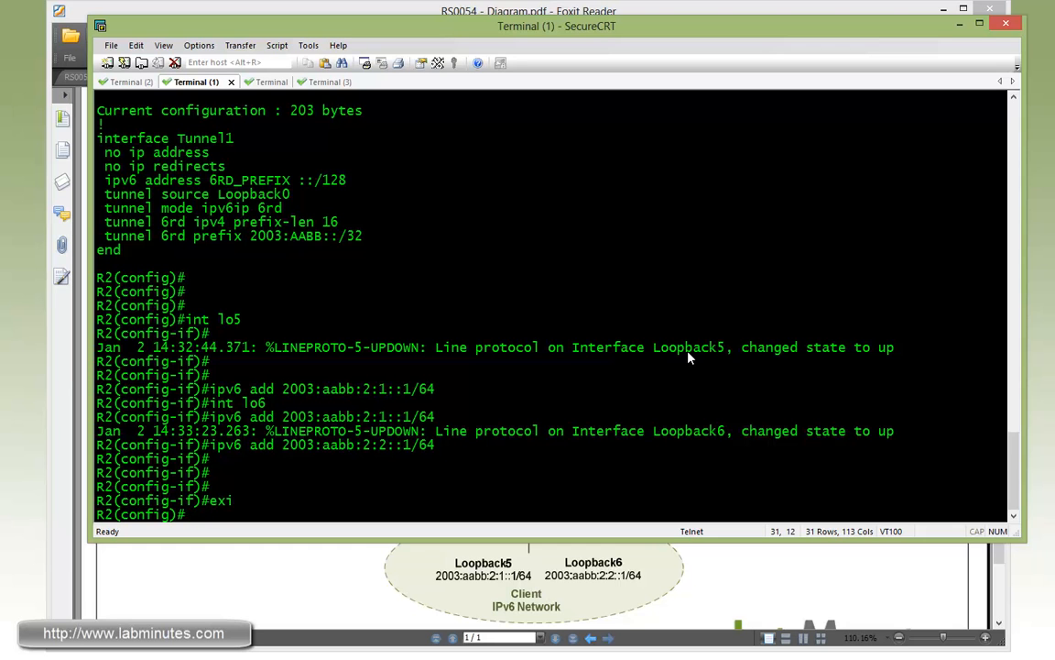
- Add static route 2003:aabb::/32 via Tunnel1 on R2 and leave configuration mode
type("ipv6 rouyt")
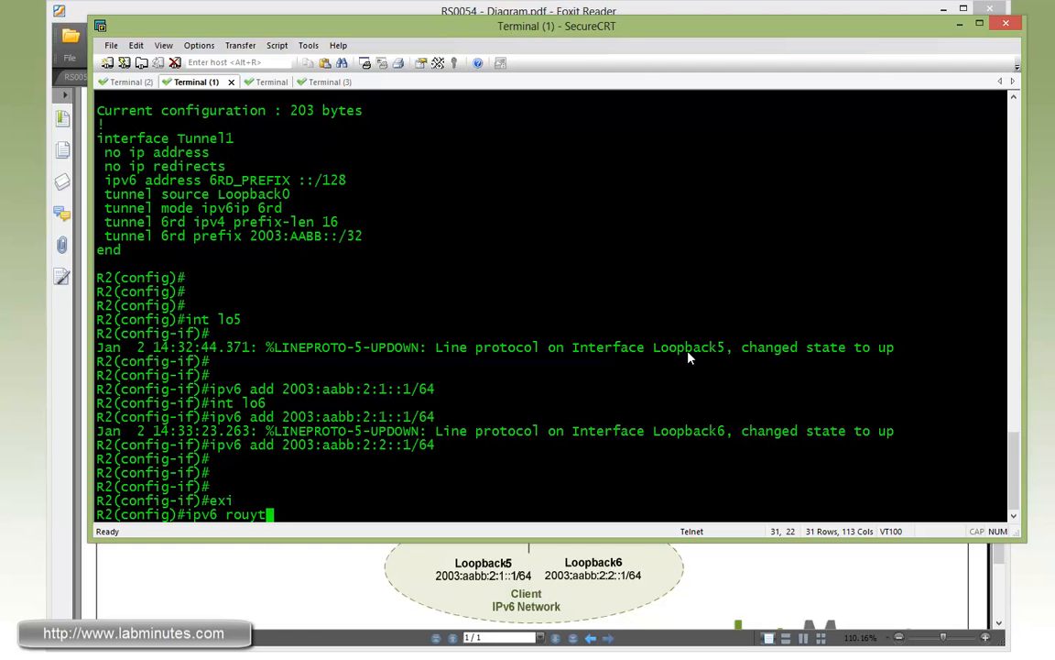
type("route")
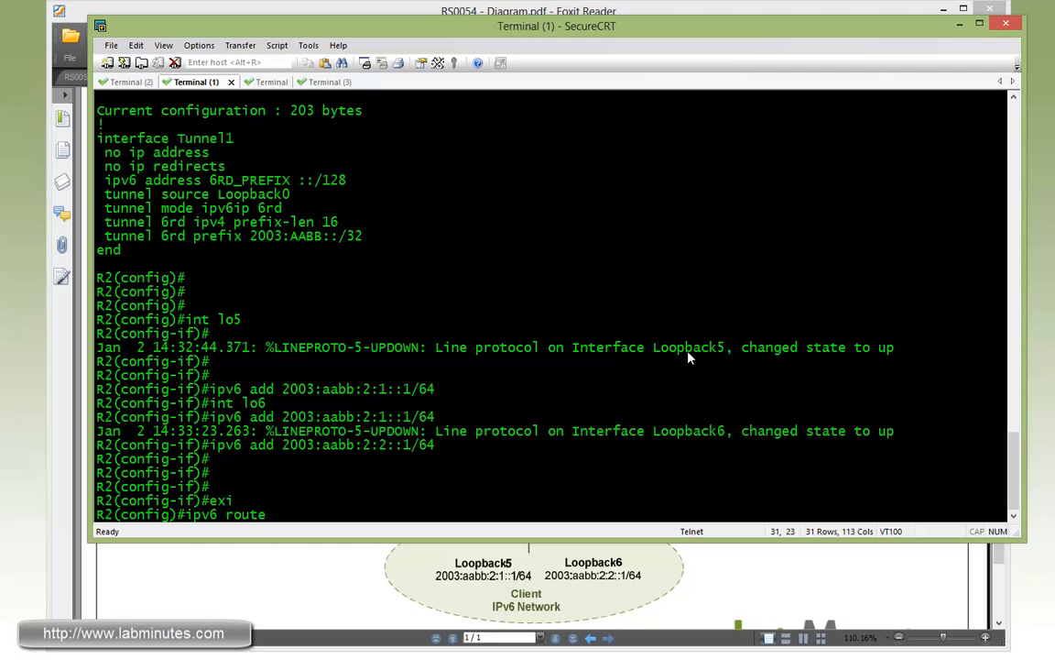
type("\" \"")
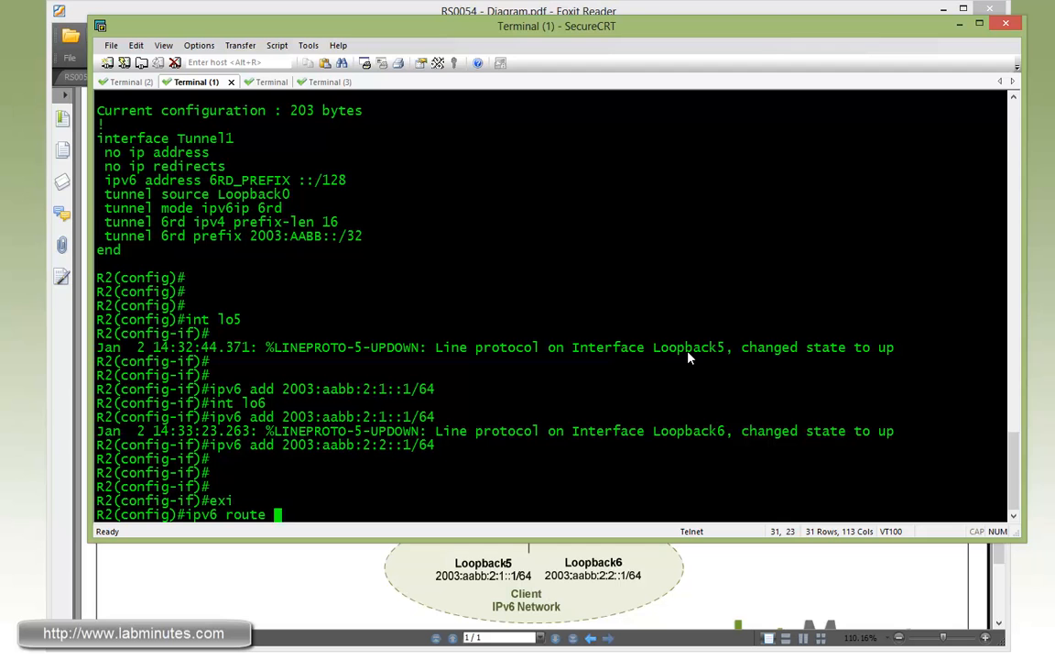
type("2")
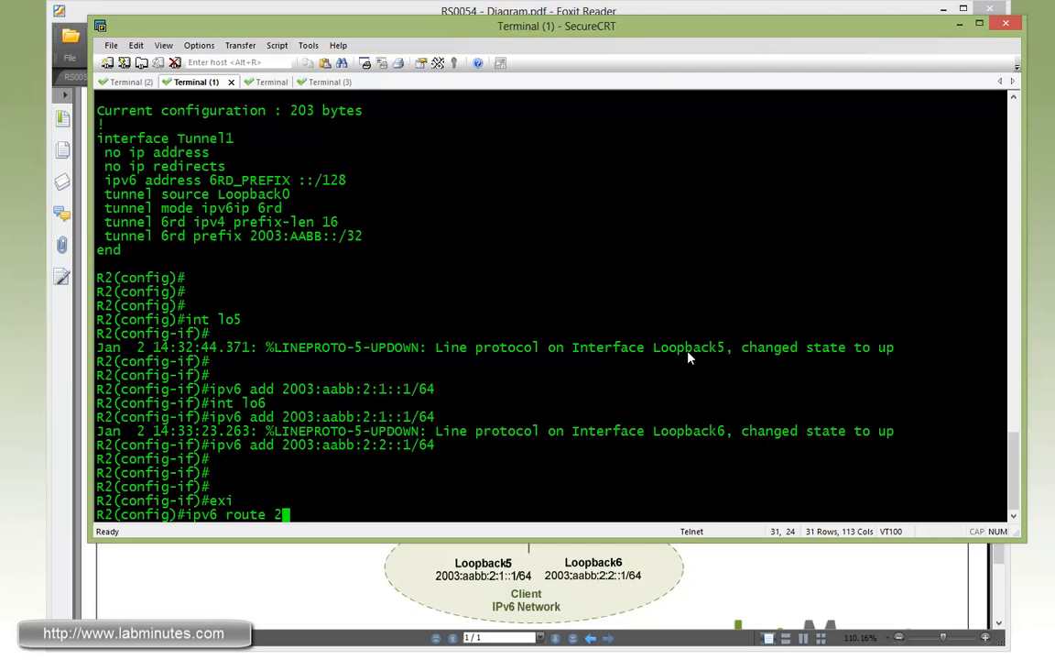
type("003:aa:")
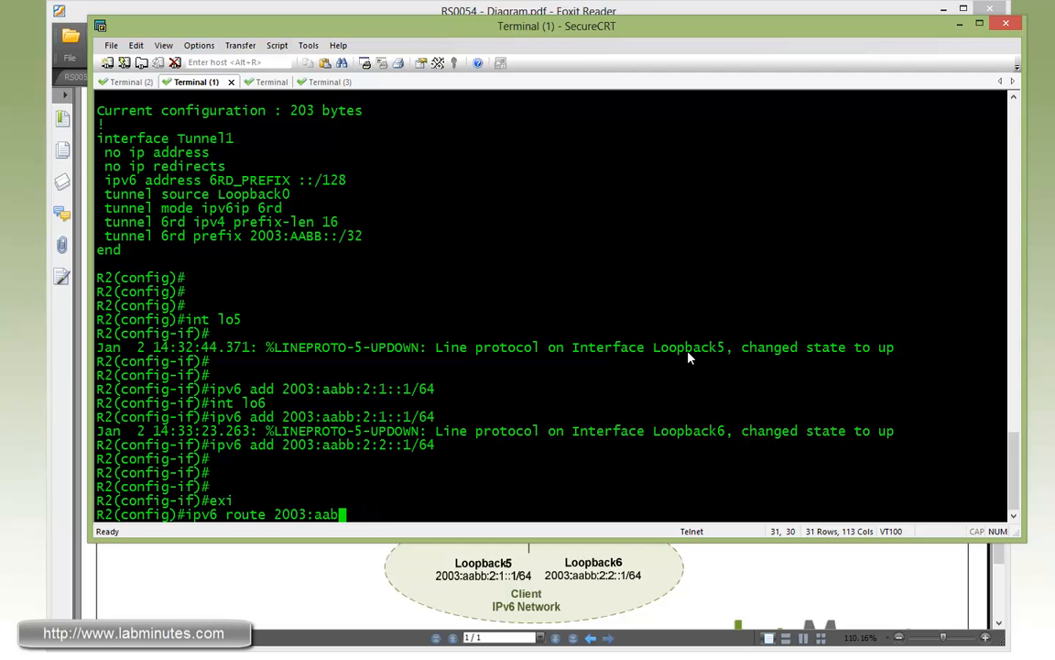
type("b::/32")
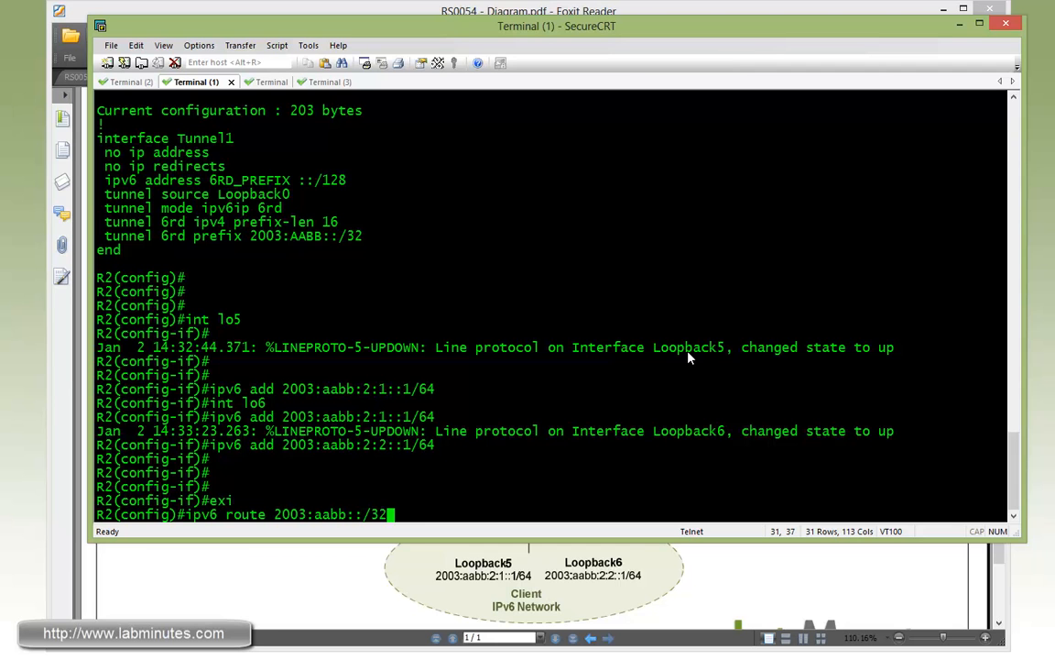
type("tu1")
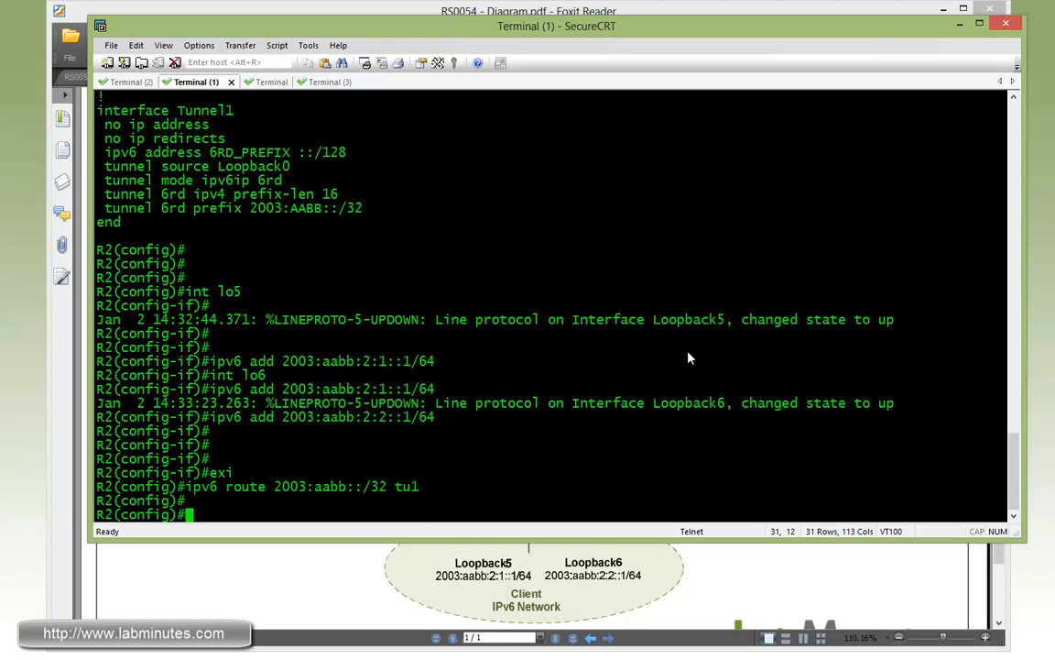
key("ctrl+z")
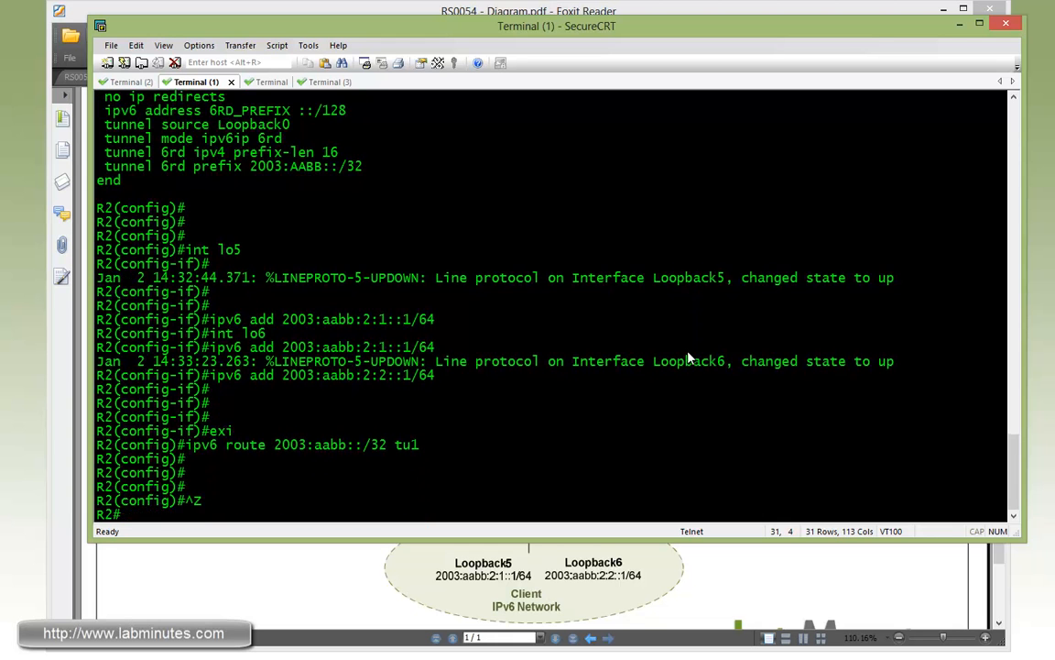
- Run 'sh tun 6rd tu1' on R2 and highlight its general prefix 2003:AABB:2::/48
type("sh tun")
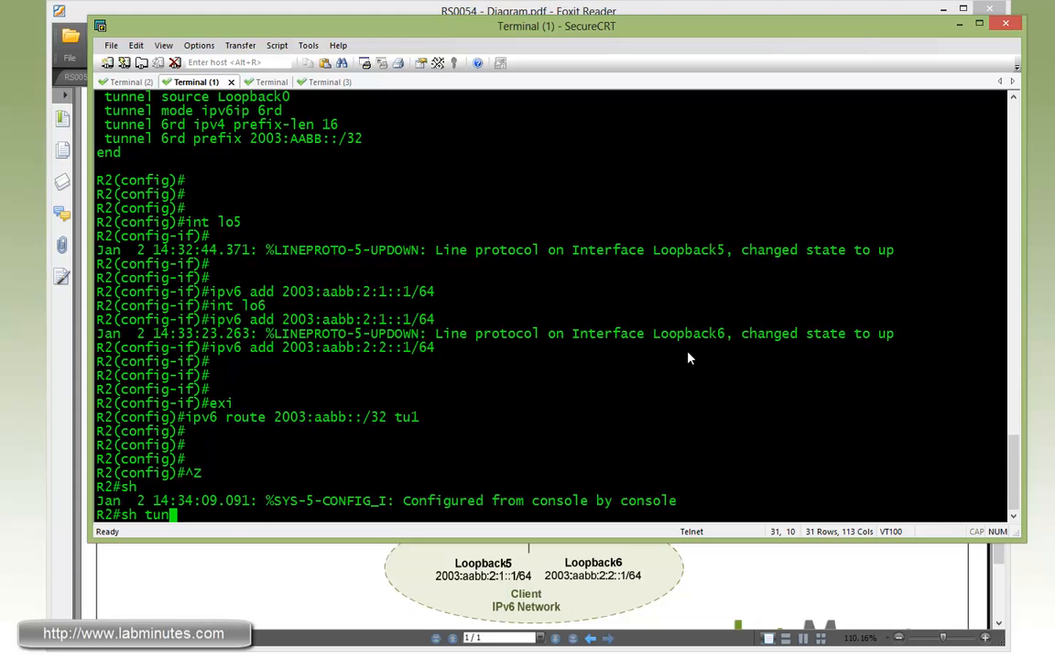
type("4r")
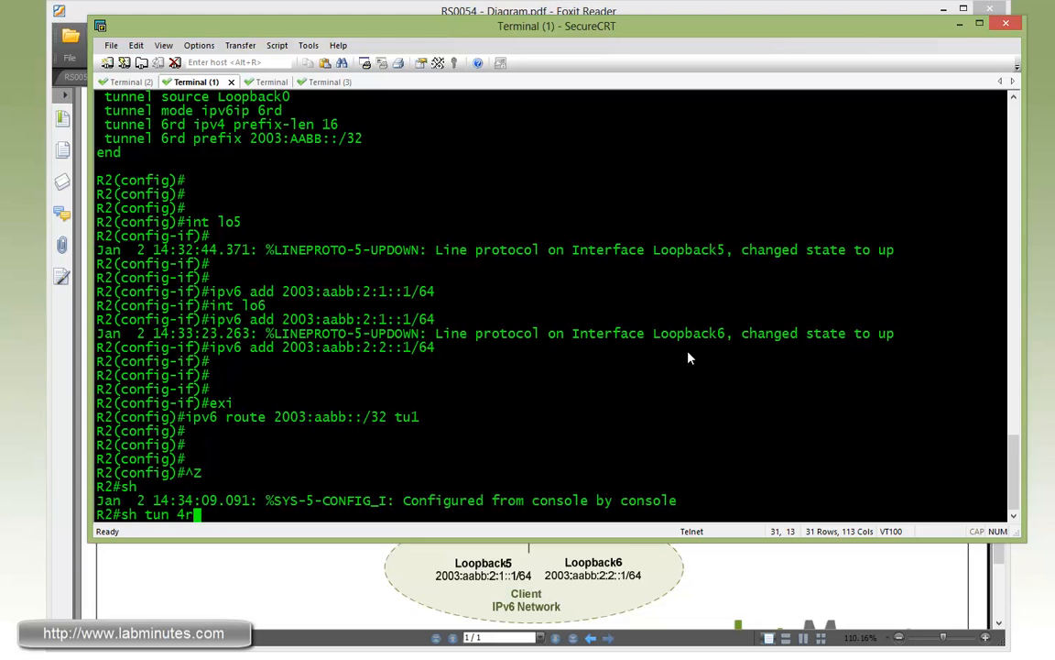
type("6rd tu1")
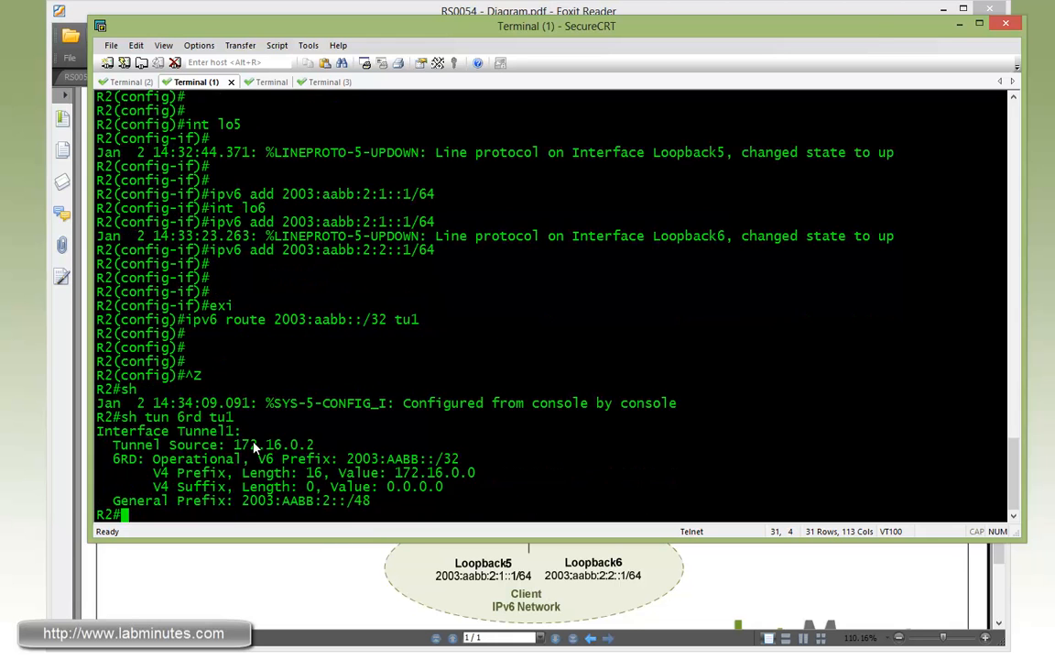
left_click_drag(233, 445, 315, 446)
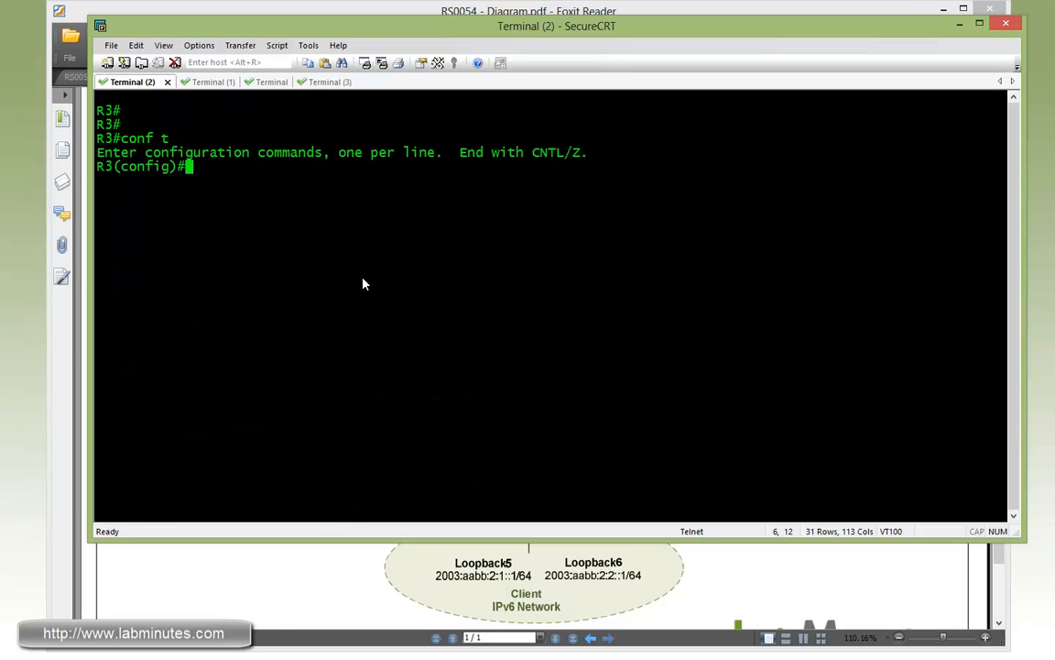
- On R3 define general prefix 6RD_PREFIX from 6rd Tunnel1 and address Tunnel1 6RD_PREFIX ::/128
type("ipv6 general-prefix")
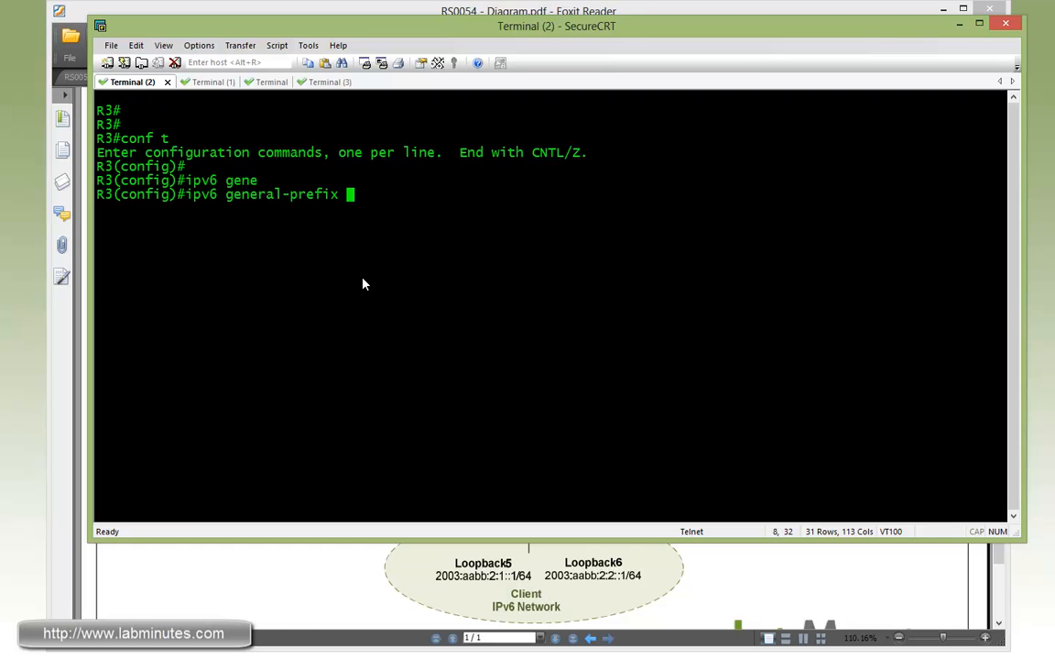
type("6RD_")
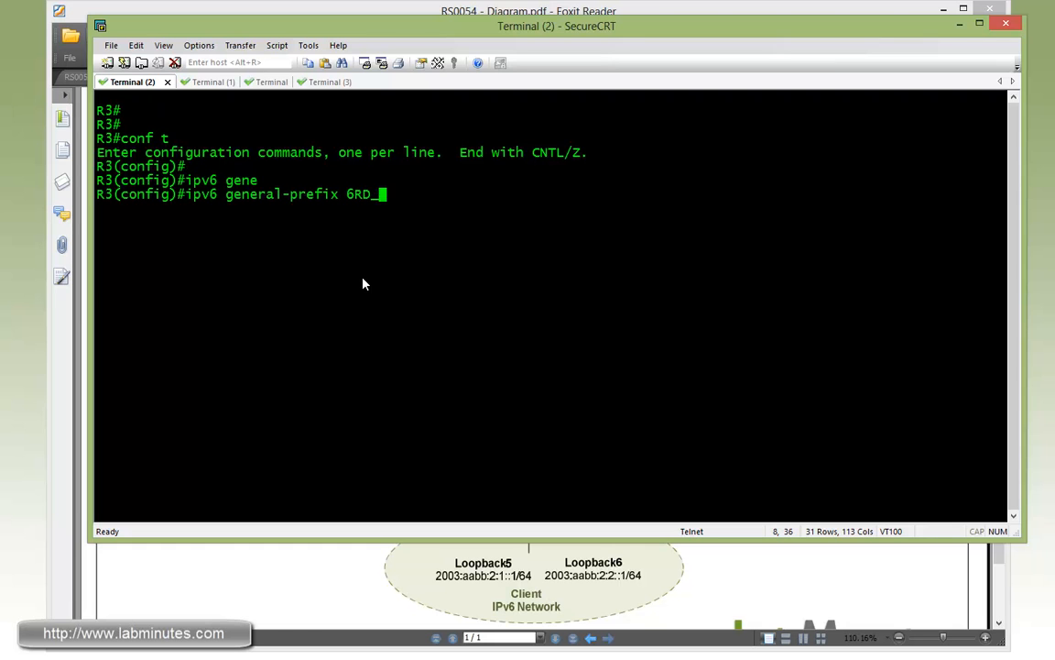
type("PREFIX ?")
type("ipv6 add")
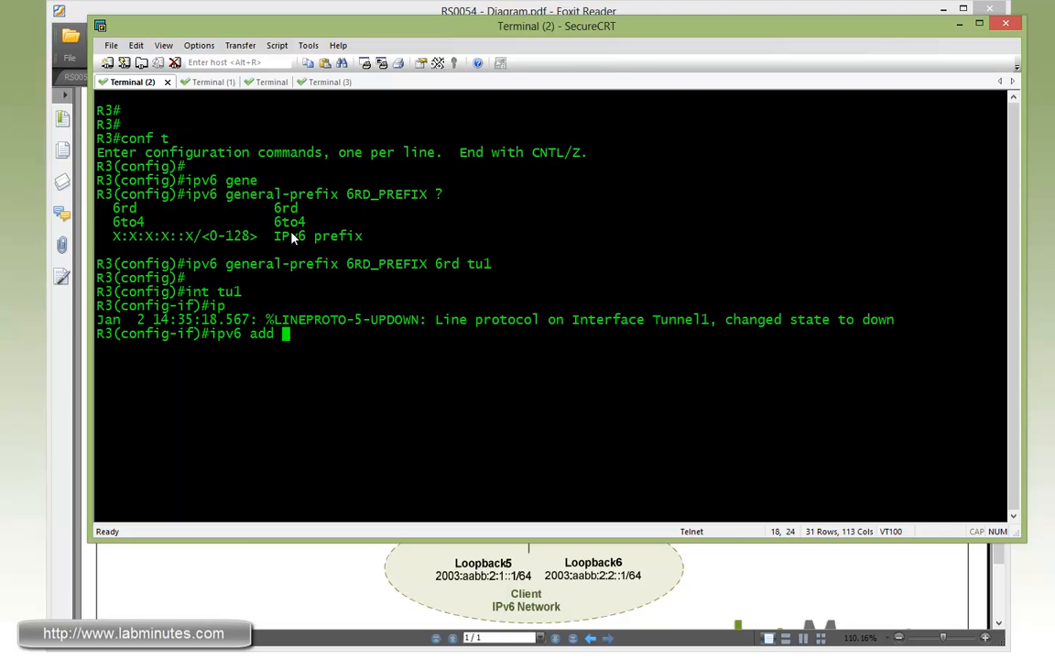
type("6RD_PREFIX")
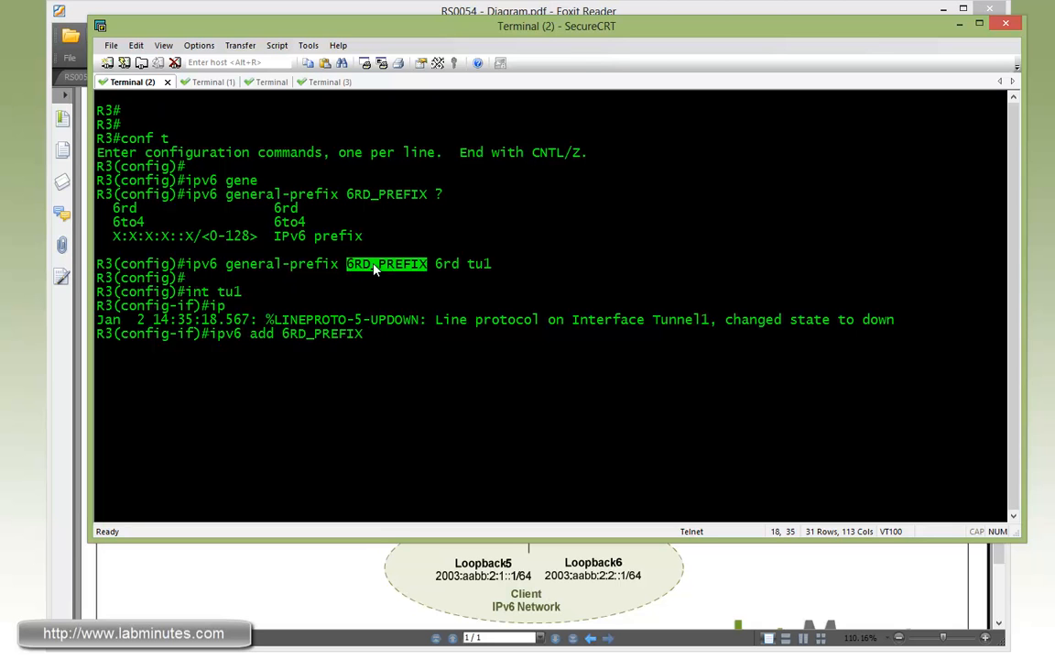
type("::/128")
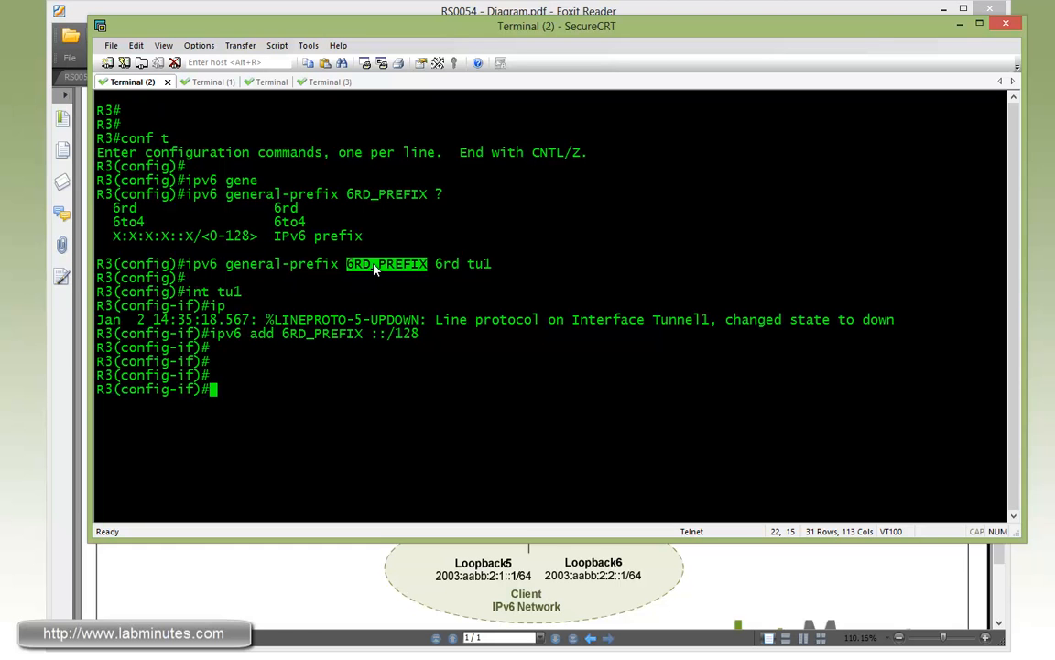
- Source R3's Tunnel1 from lo0 and set tunnel mode ipv6ip 6rd
type("tun so lo0")
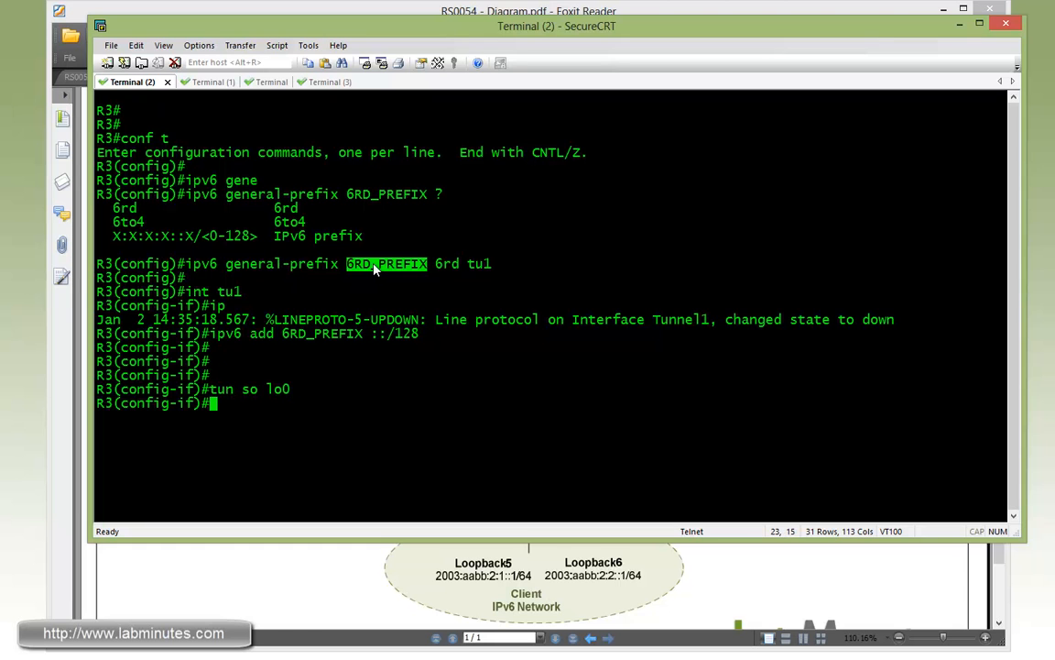
type("tun mode ui")
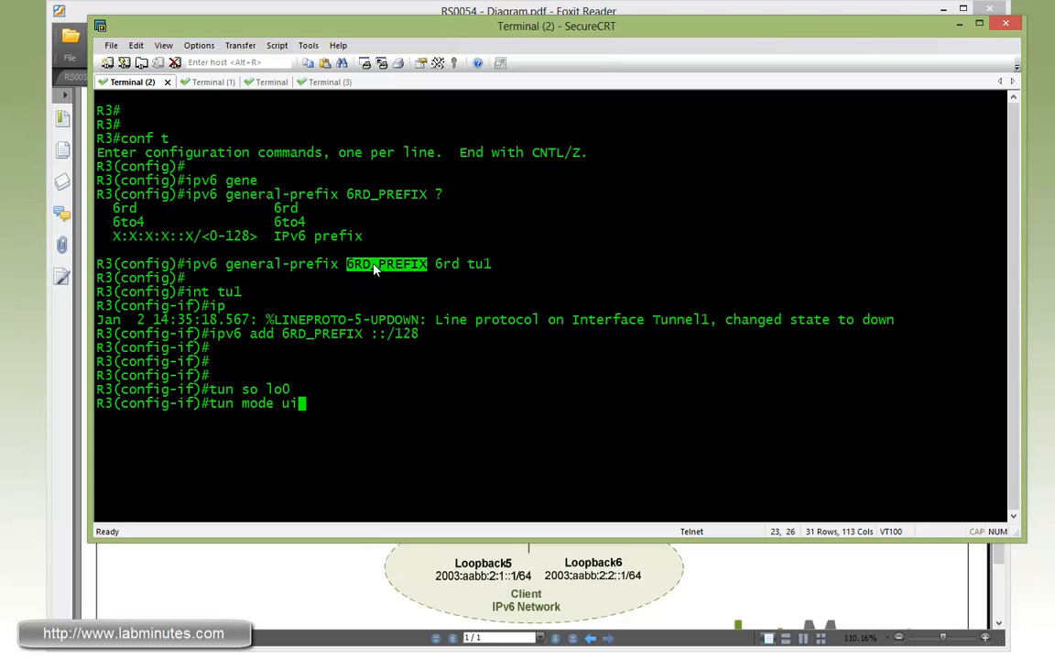
type("pv6ip")
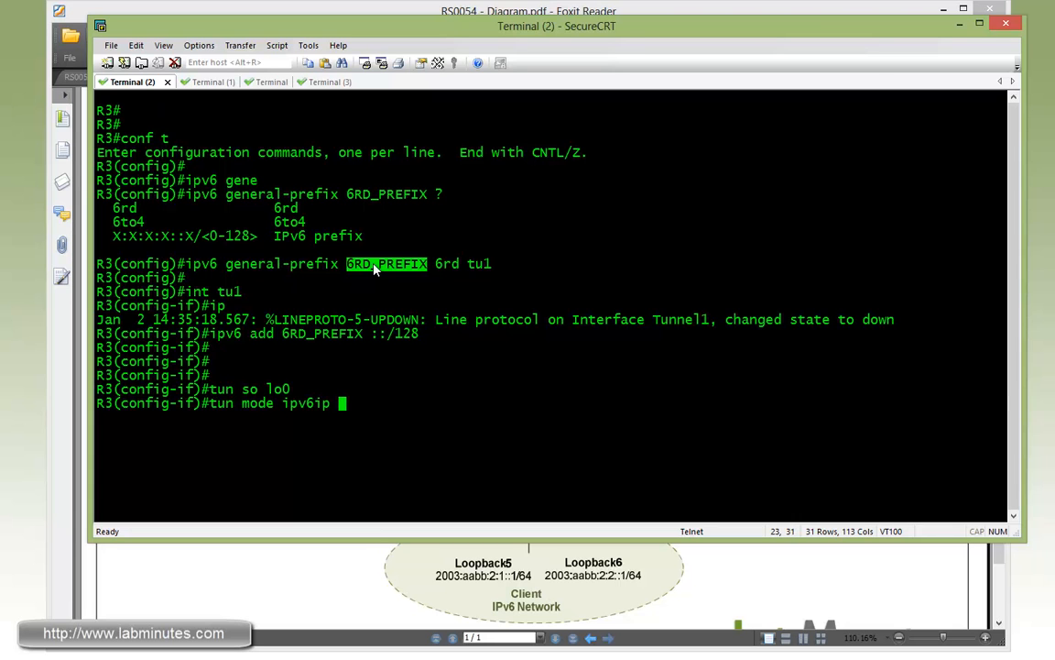
type("6r")
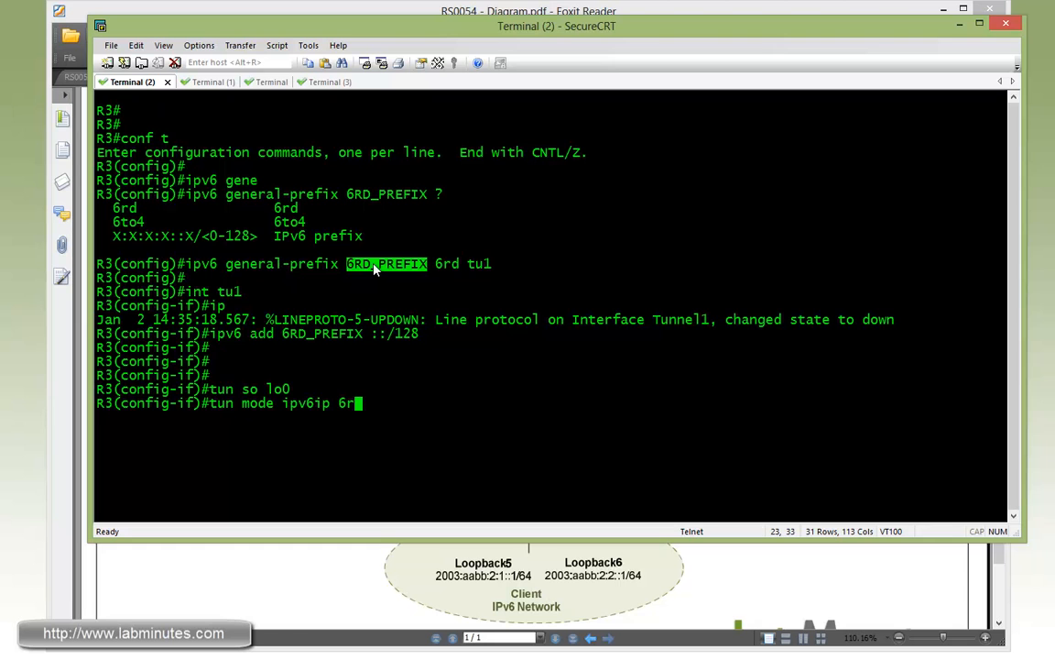
- Set R3's tunnel 6rd prefix 2003:aabb::/32 and begin the 6rd ipv4 prefix command
type("tunne")
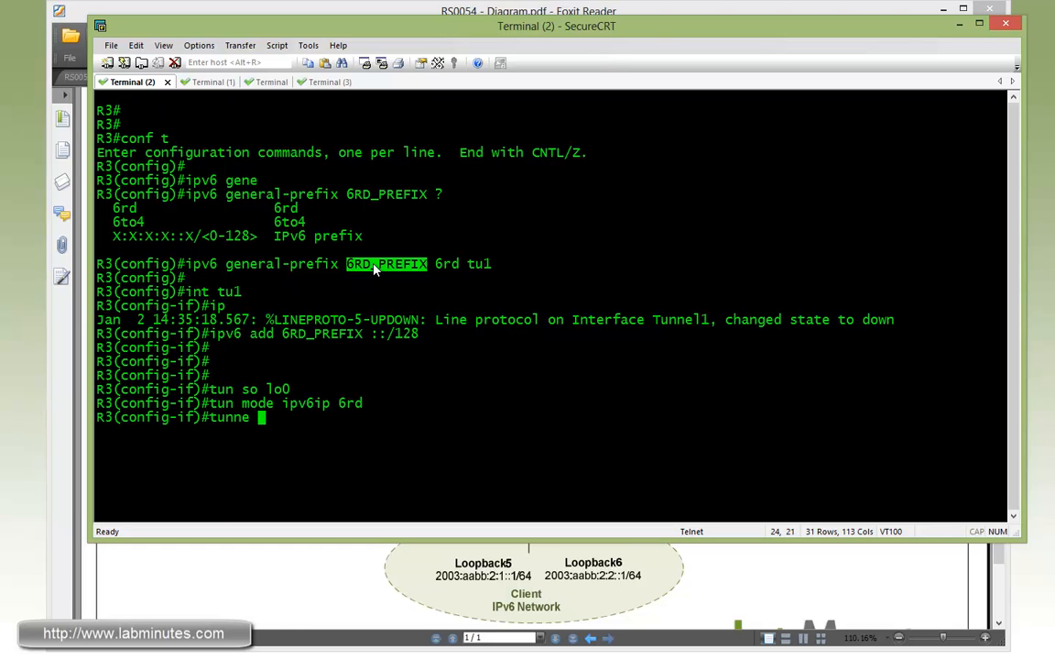
type("6rd ?")
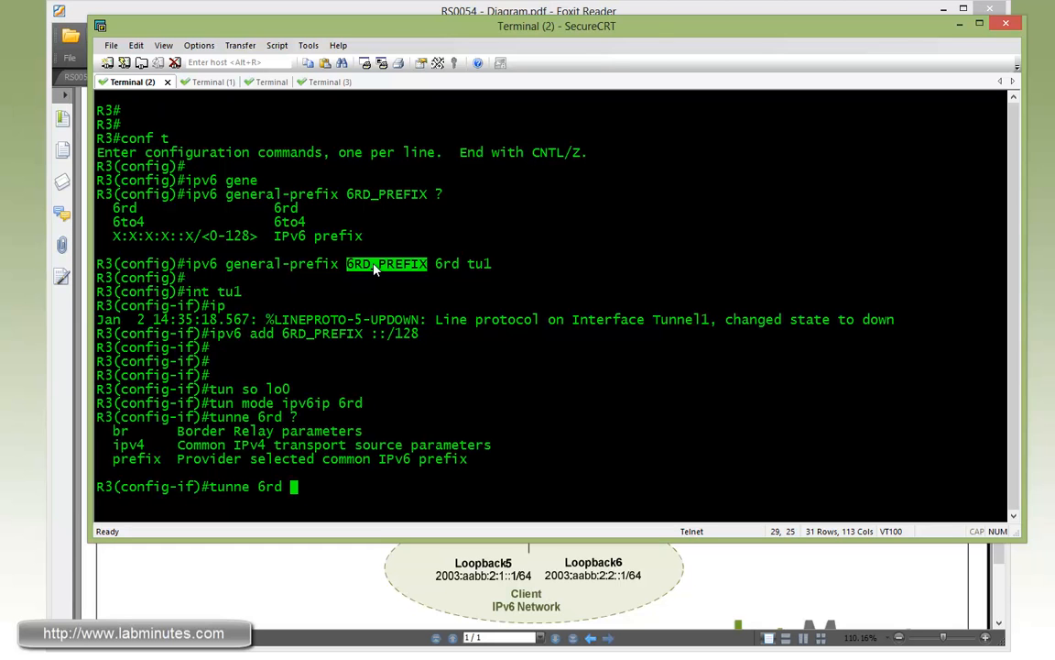
type("ref 2003:aabb::/32")
type("tunn")
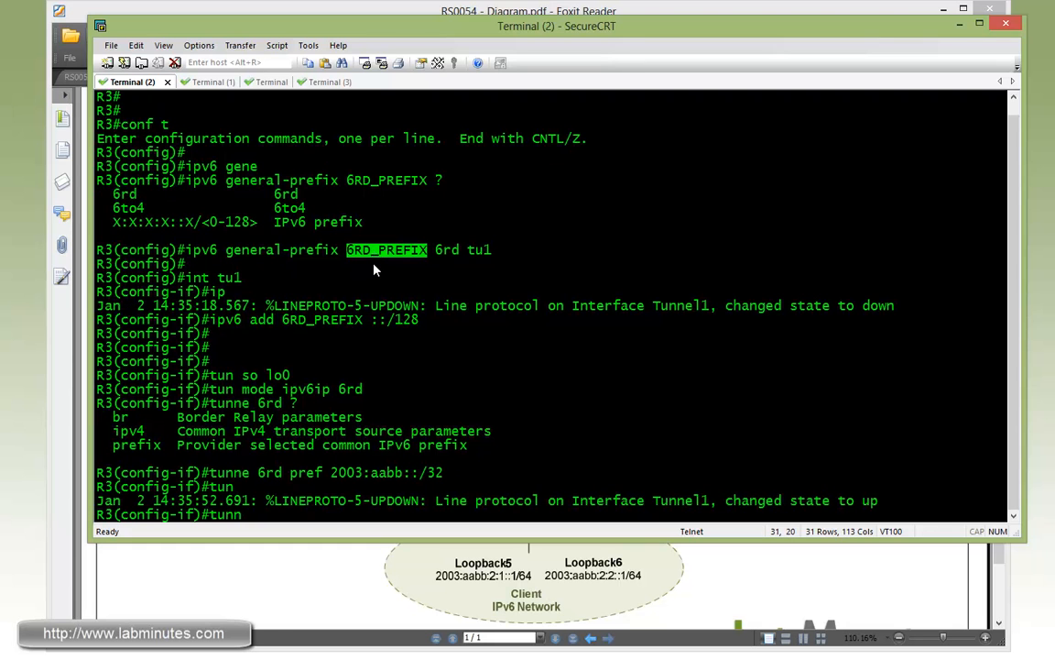
type("6rd ipv")
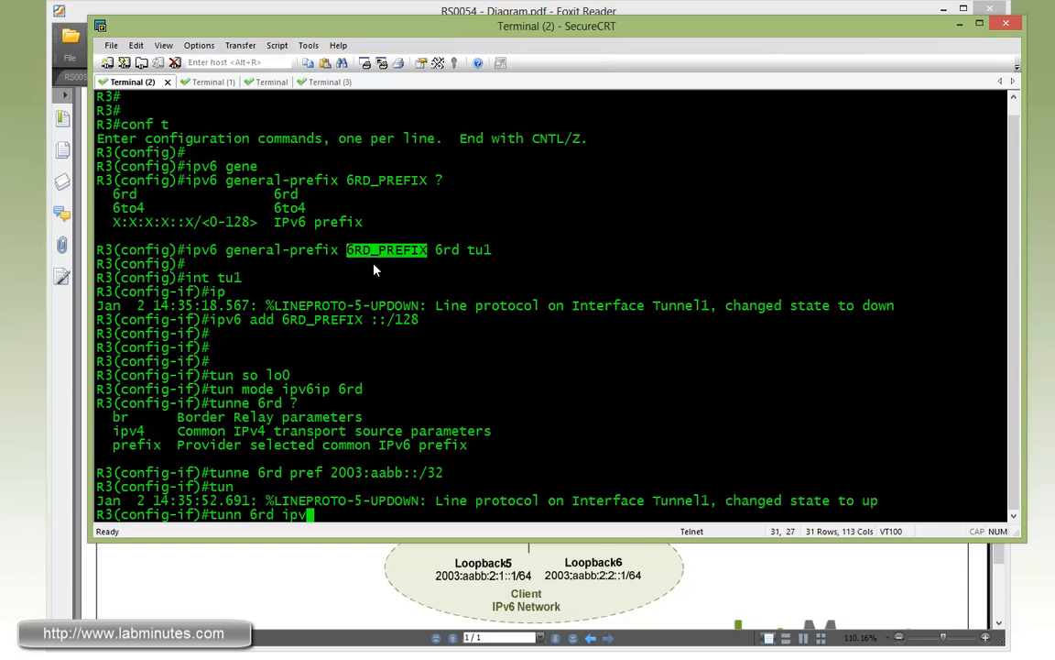
type("4 pre")
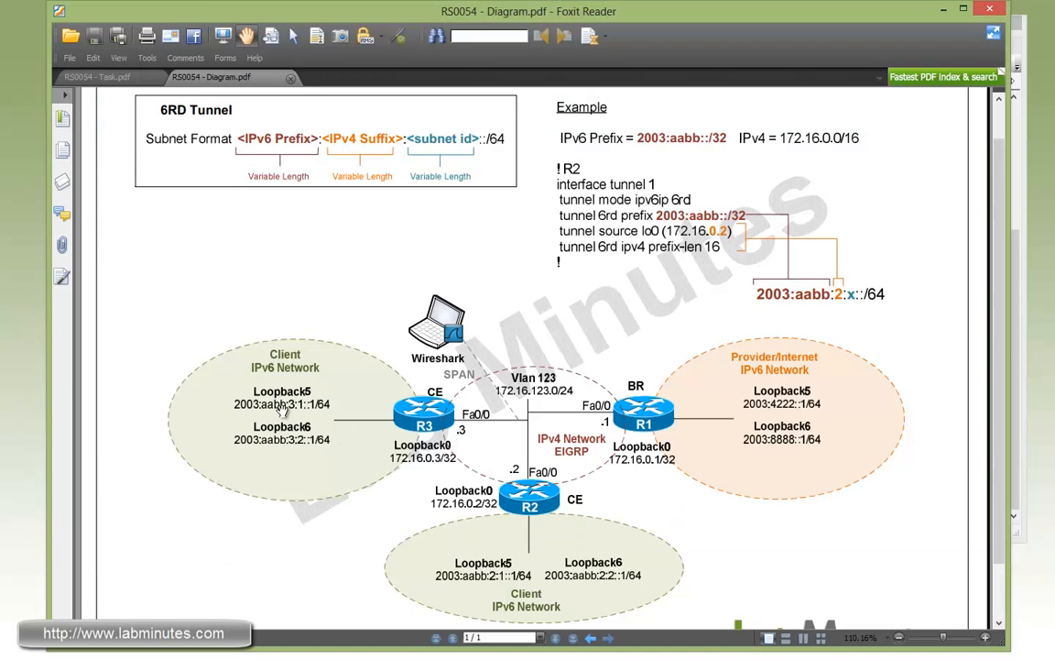
mouse_move(282, 410)
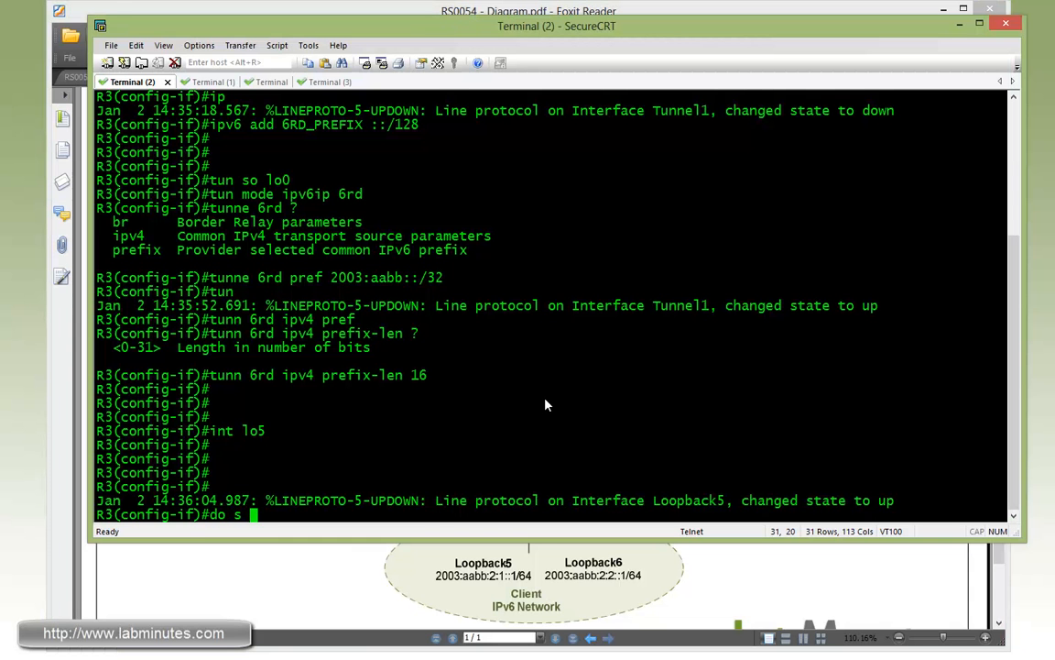
- Verify R3's tunnel with 'do sh tu 6rd tu1' and address Loopback5 2003:AABB:3:1::1/64 from its general prefix
type("h")
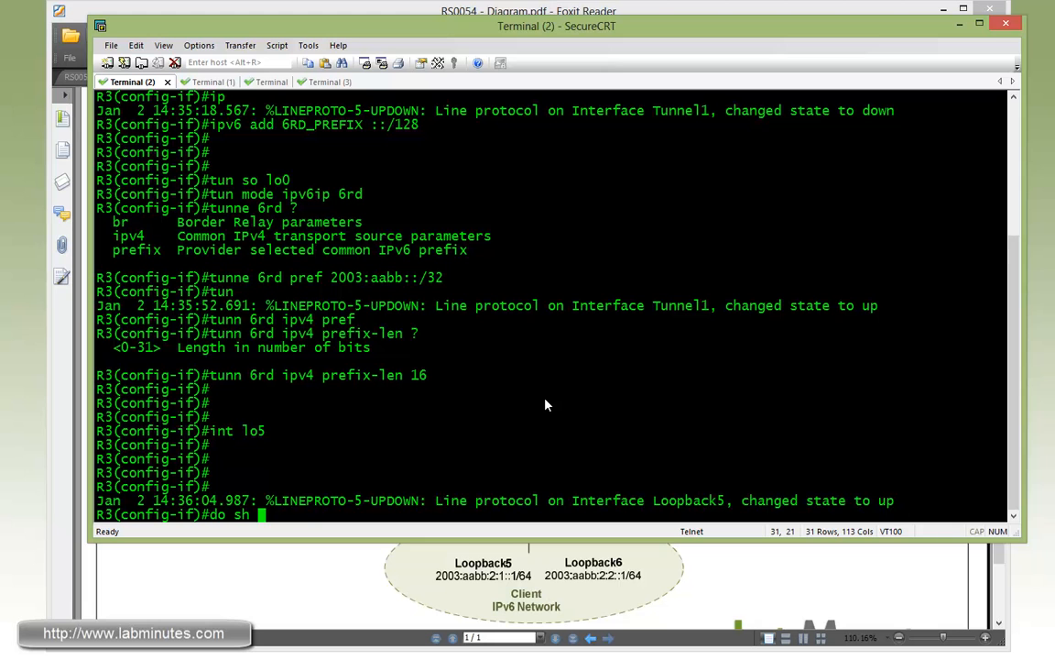
type("tu 6rd tu1")
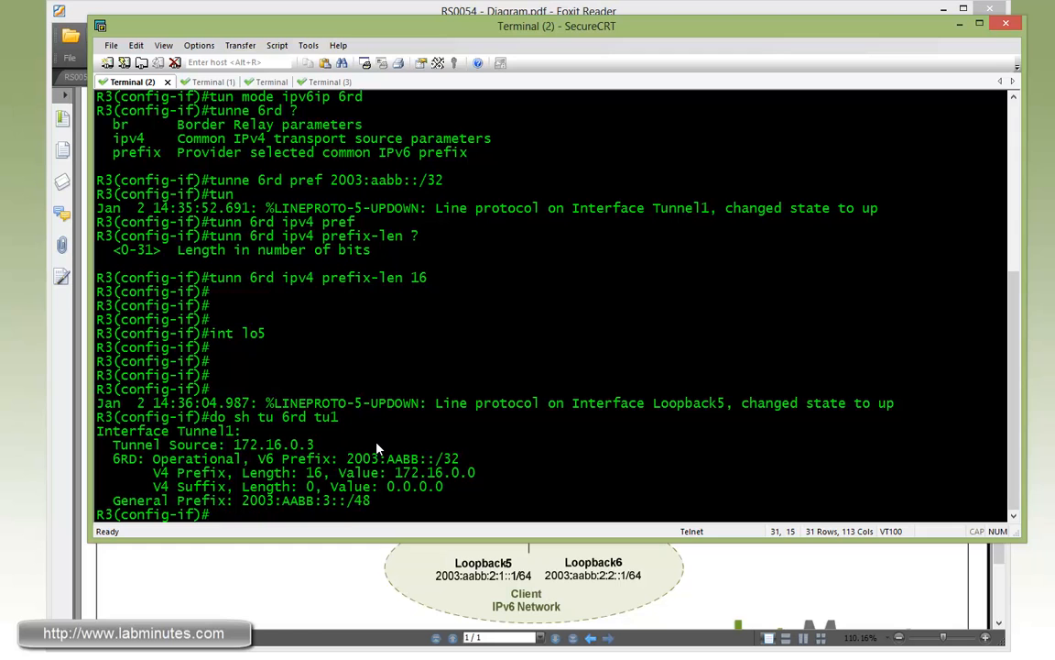
type("ipv5 add")
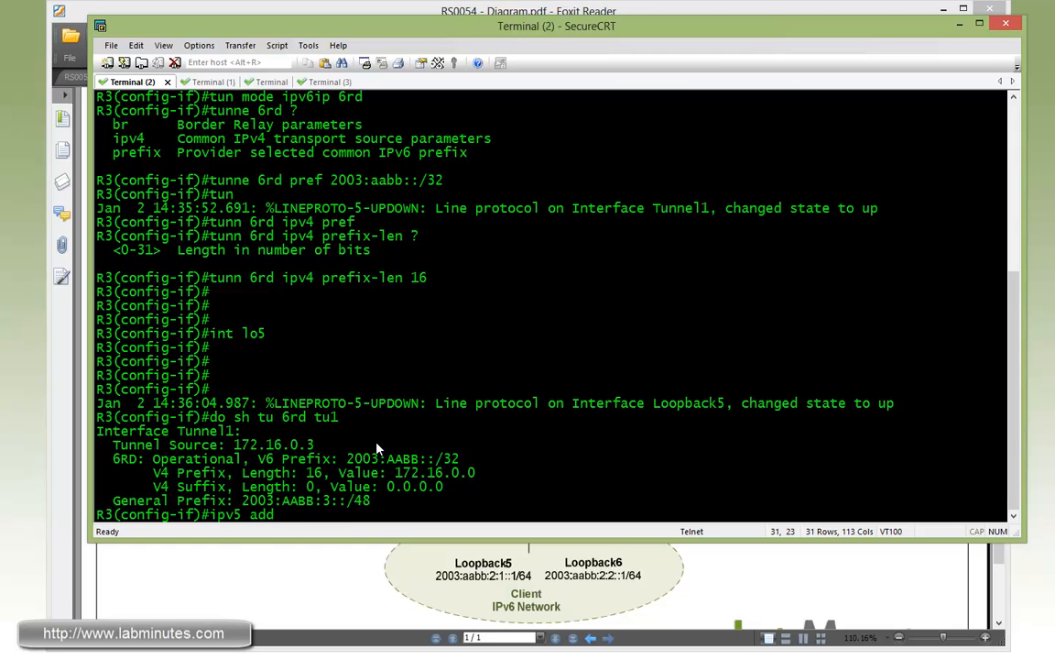
double_click(289, 501)
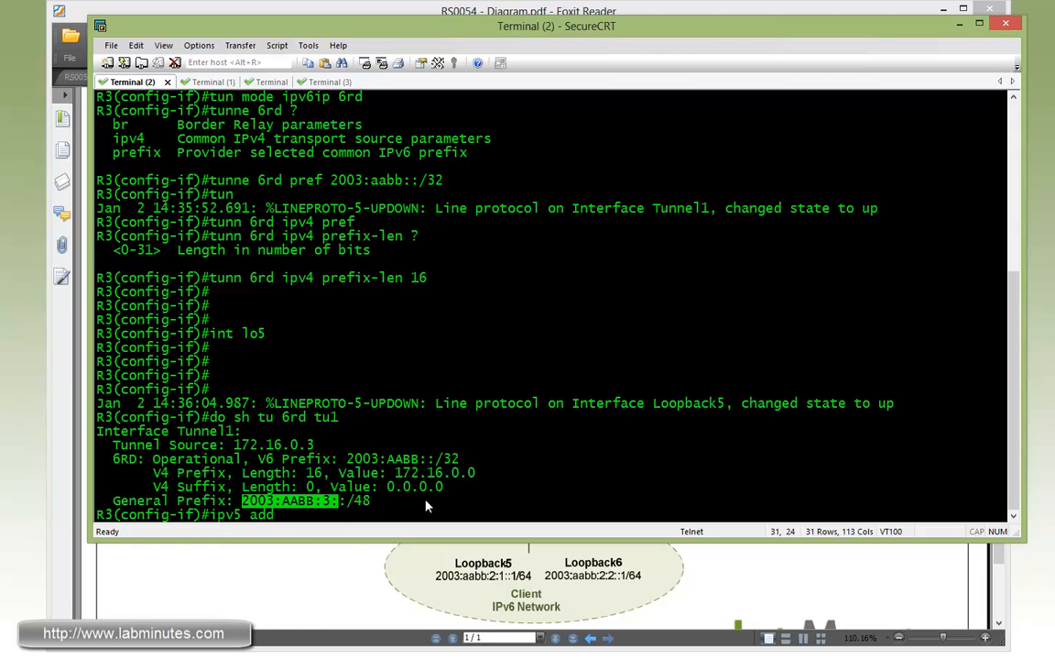
type("2003:AABB:3:?")
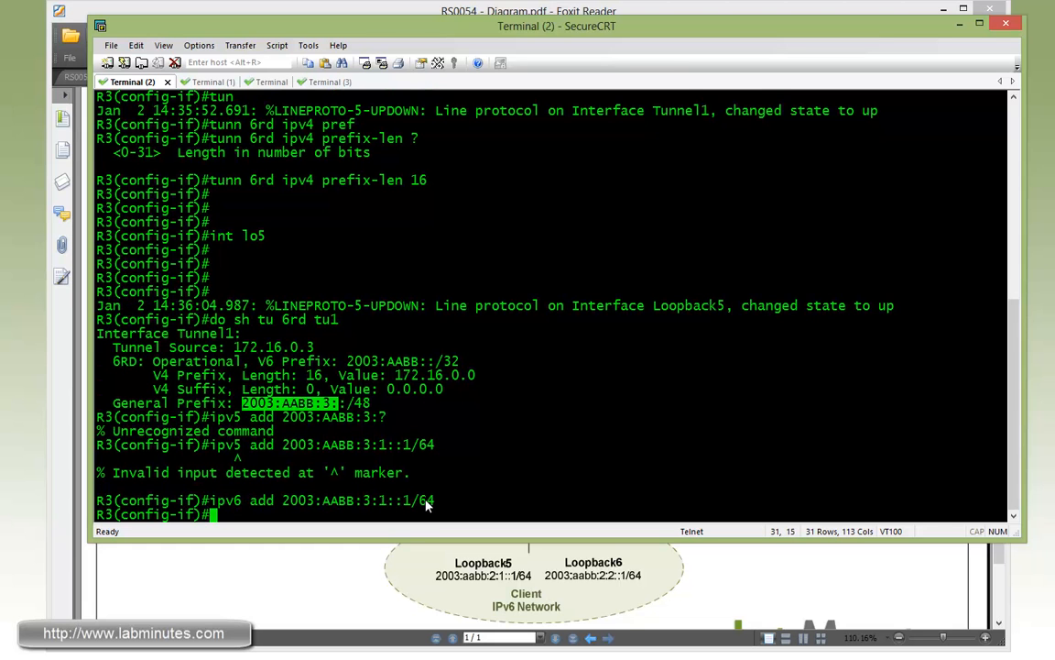
- Add Loopback6 at 2003:AABB:3:2::1/64 and route 2003:aabb::/32 via Tunnel1 on R3
type("int lo6")
type("ipv6 add 2003:AABB:3:2::1/64")
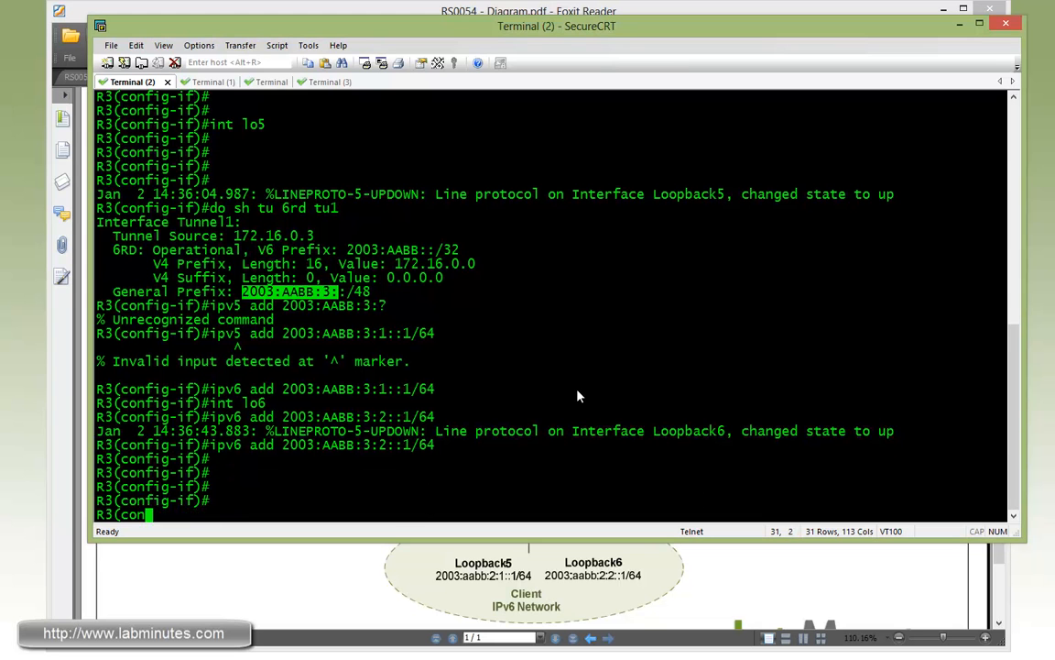
type("i")
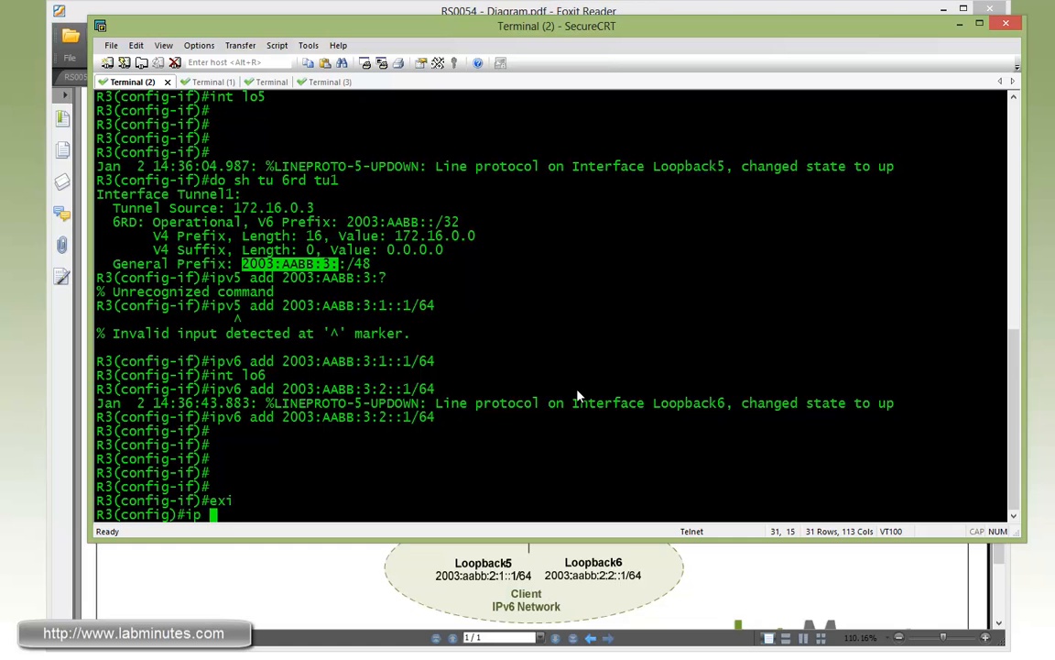
left_click(196, 80)
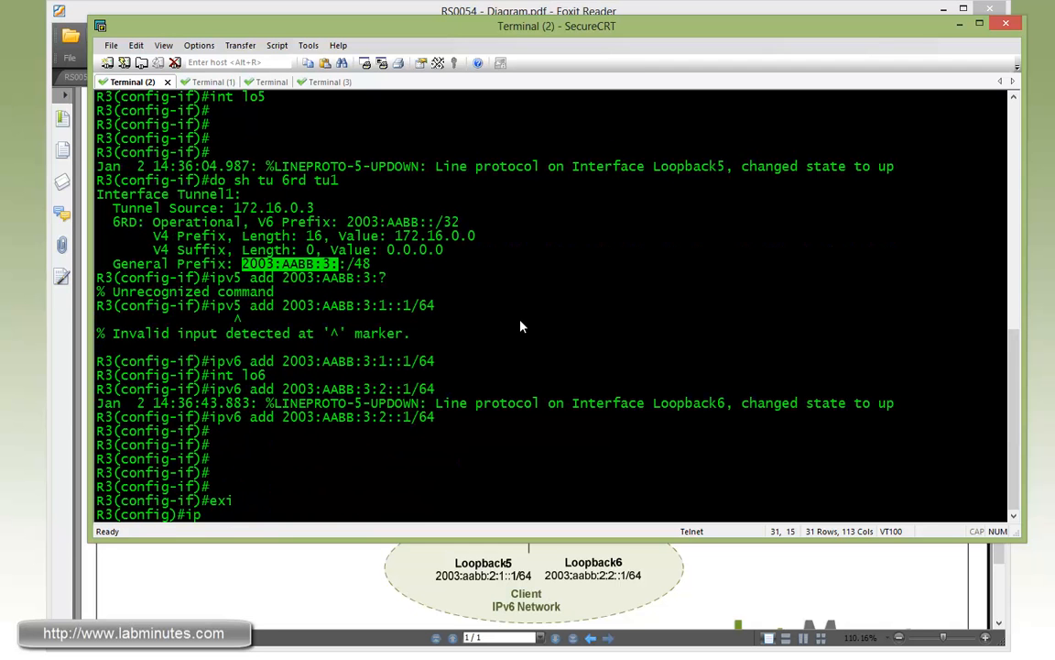
type("ipv6 route 2003:aabb::/32 tu1")
type("sh ipv6 int tu1")
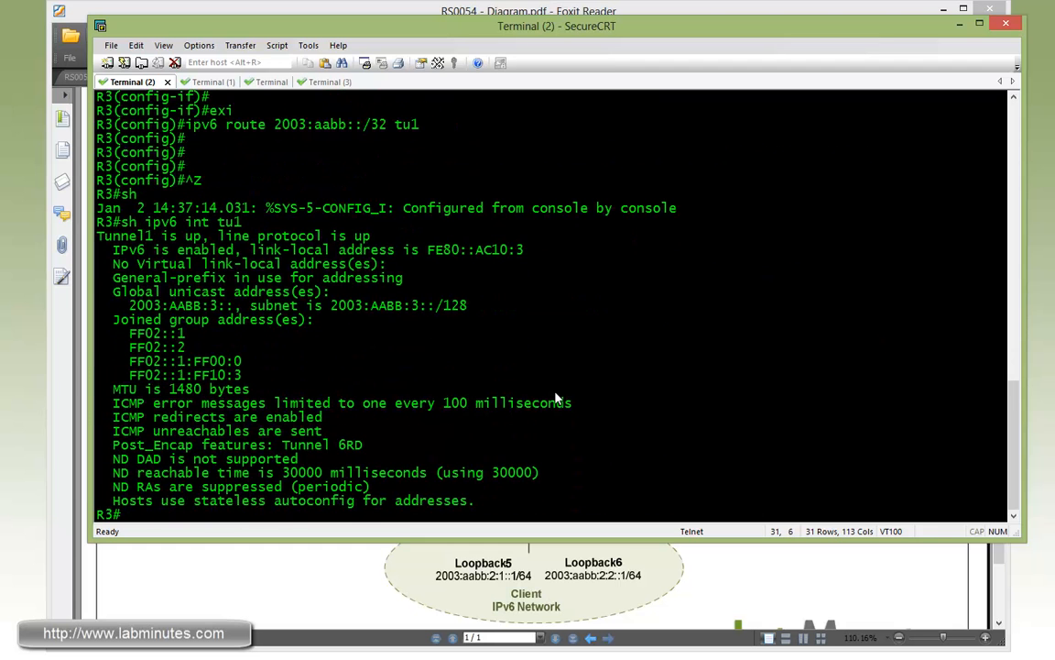
mouse_move(465, 260)
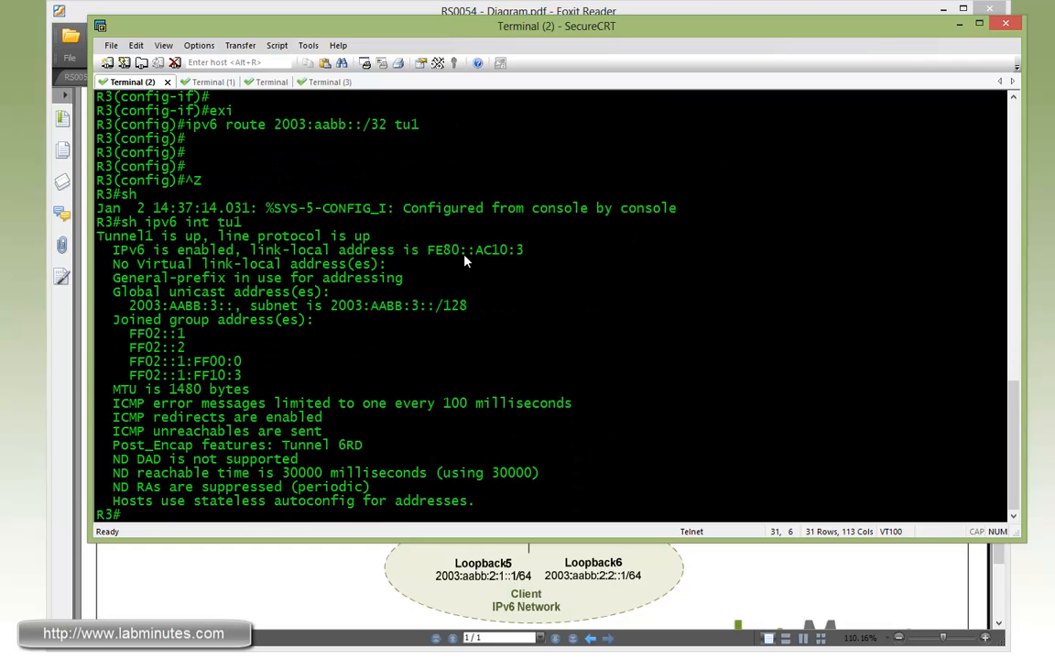
- Highlight Tunnel1's link-local FE80::AC10:3 and global 2003:AABB:3:: addresses in the output
left_click_drag(469, 249, 528, 249)
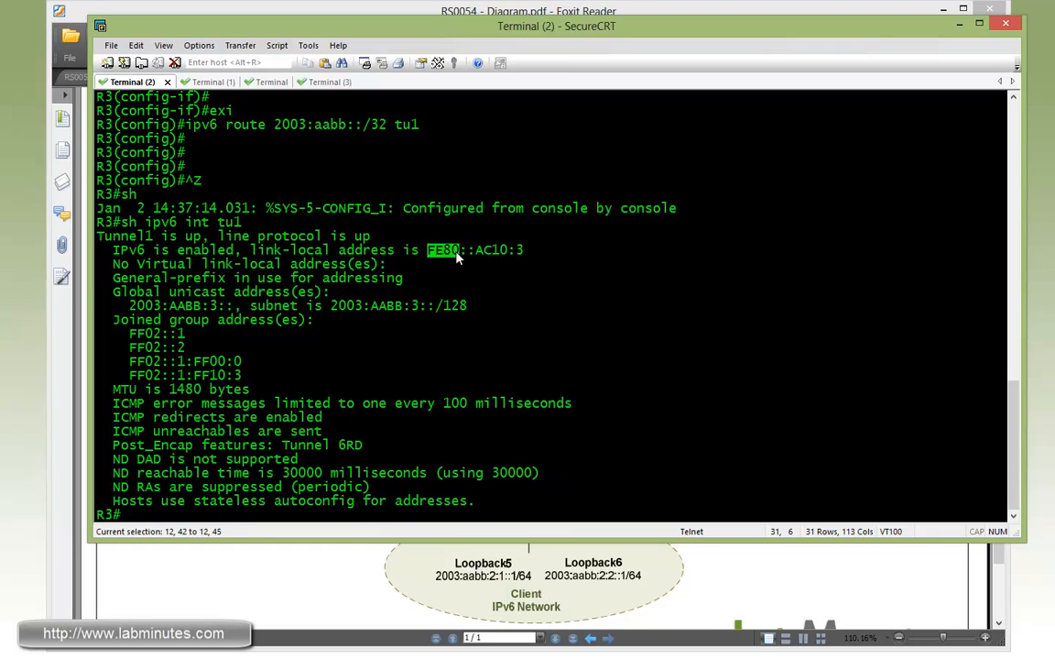
left_click_drag(425, 249, 522, 249)
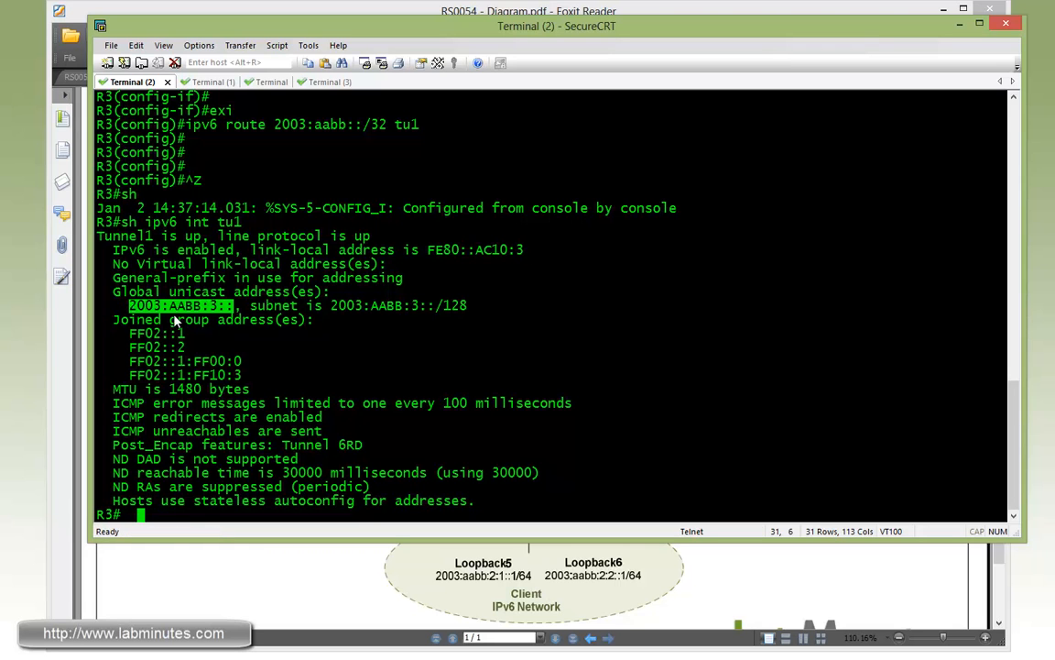
mouse_move(235, 295)
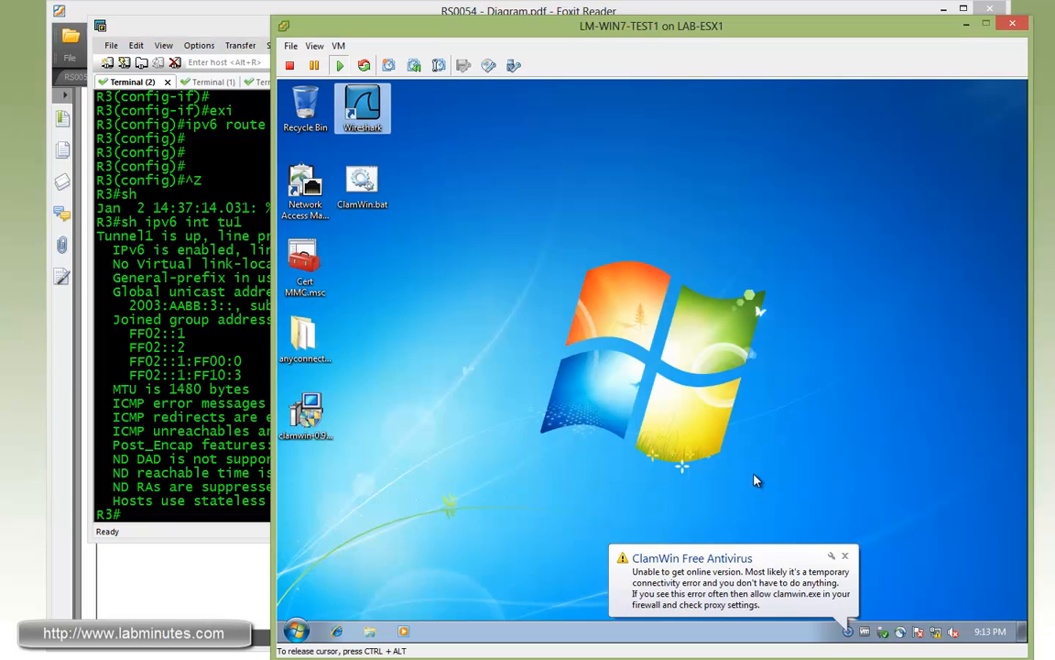
- Launch Wireshark and start capturing on the vmnet3 adapter
double_click(363, 109)
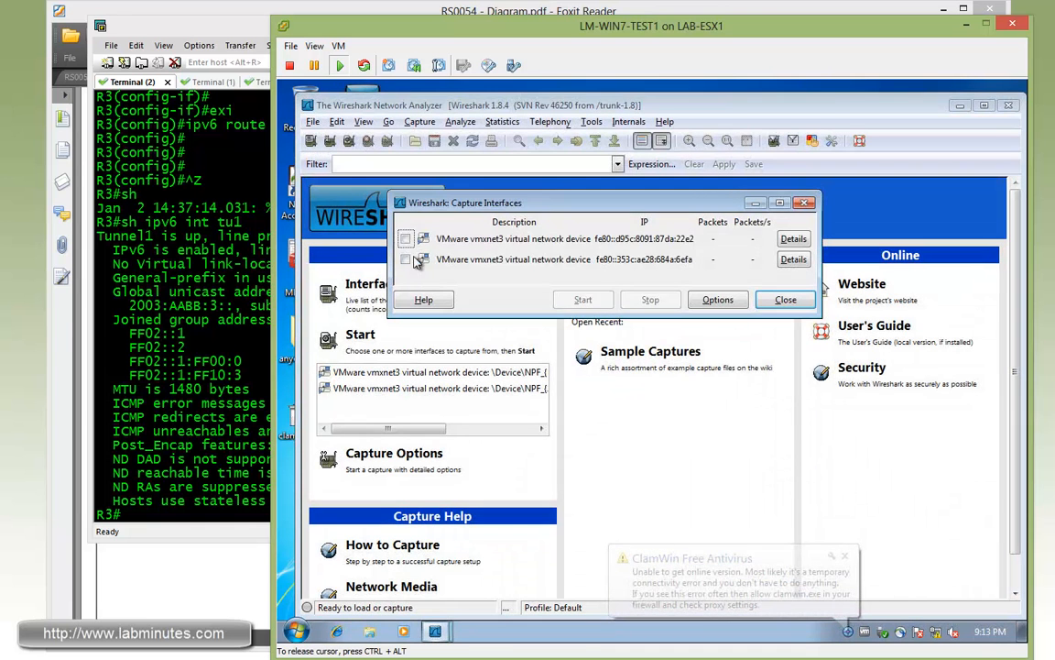
left_click(583, 300)
type("pi")
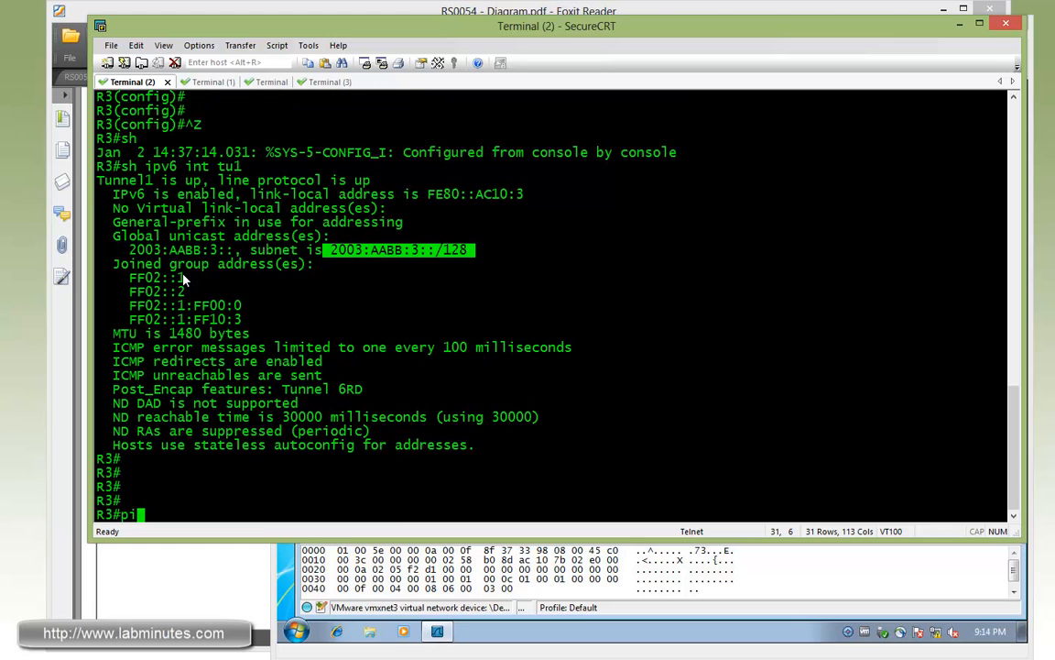
- Ping 2003:aabb:2:1::1 from R3 sourced from lo5 and lo6, all succeeding 100%
type("ng 2003")
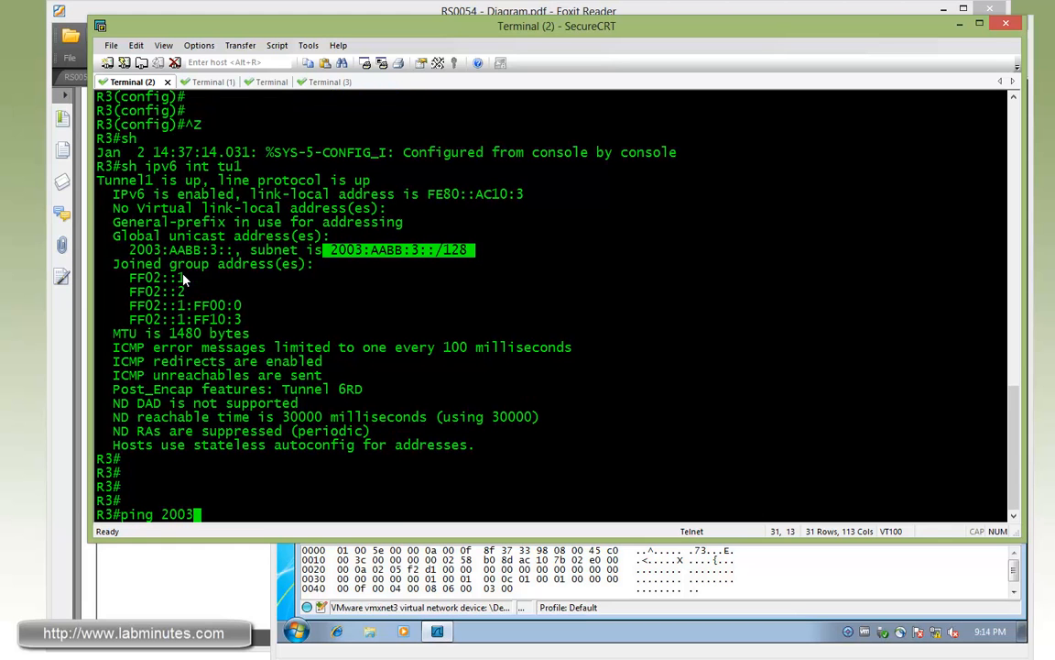
type("aabb:2:1::1 so lo5")
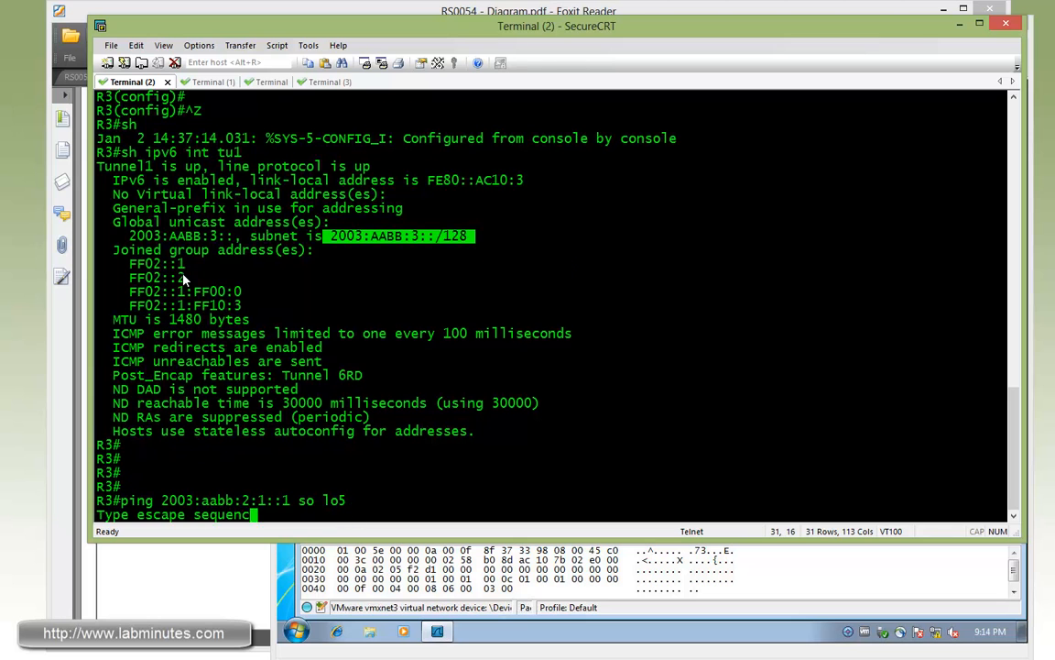
key("Return")
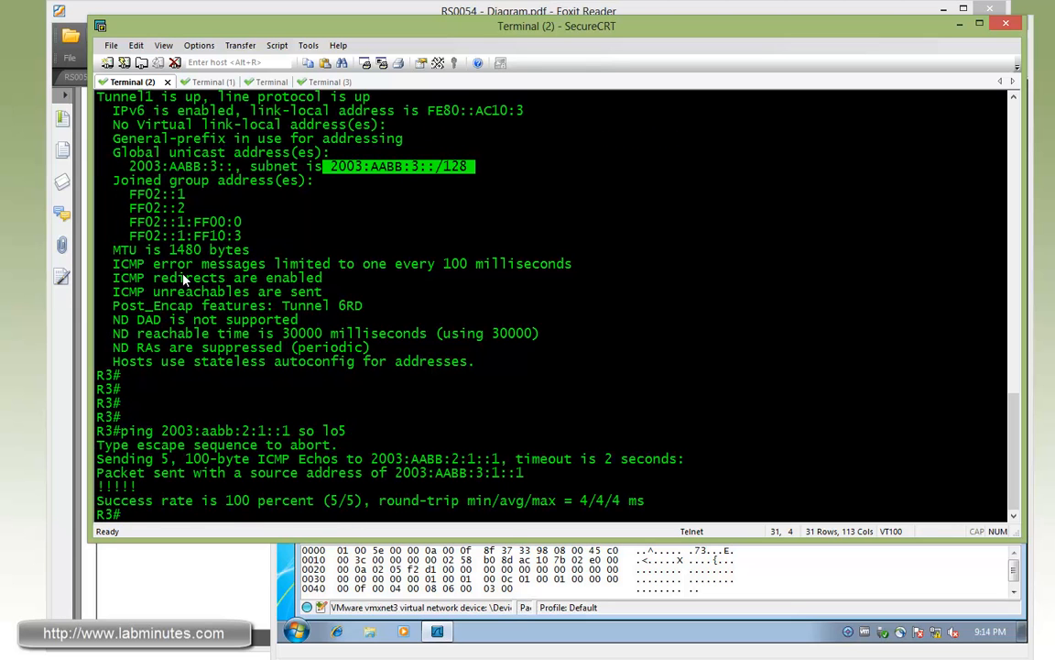
type("ping 2003:aabb:2:1::1 so lo6")
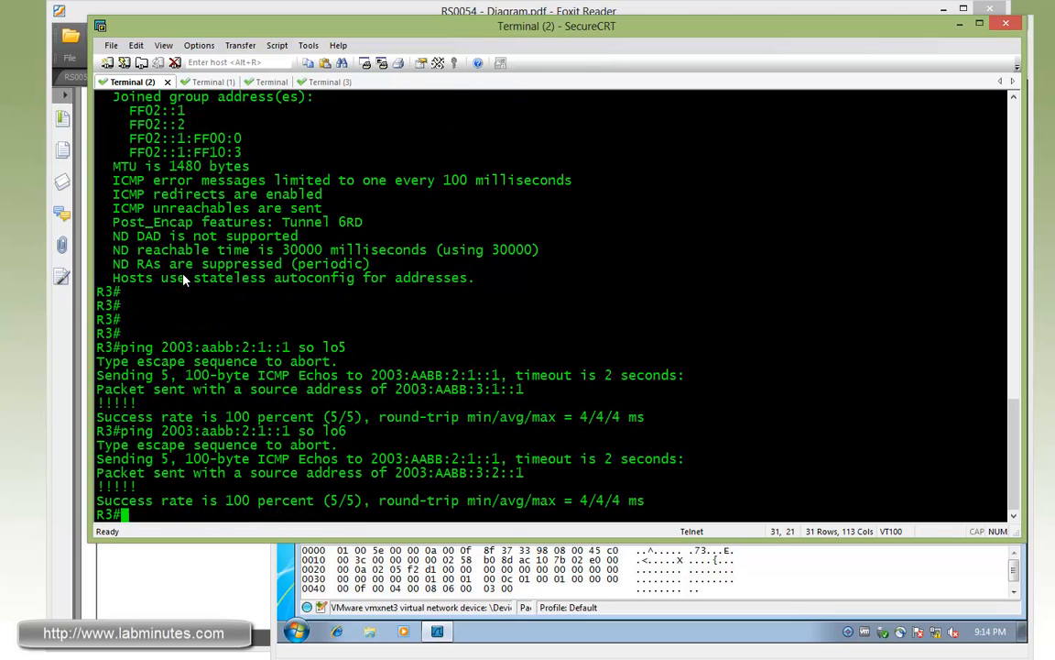
type("ping 2003:aabb:2:1::1 so lo5")
type("ping 2003:aabb:2:2::1 so lo6")
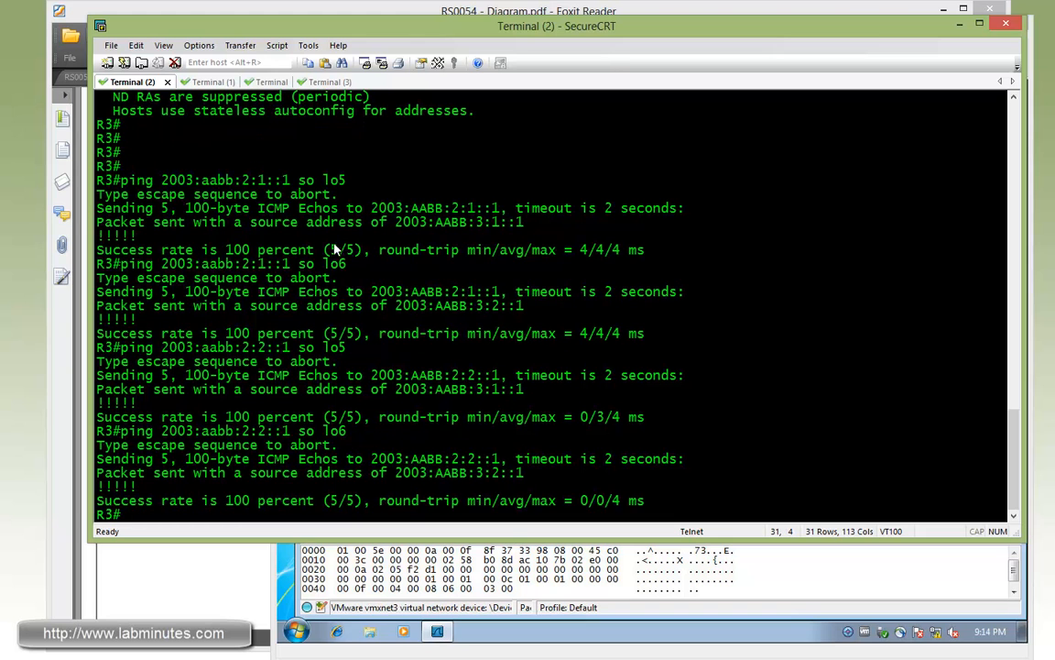
mouse_move(374, 194)
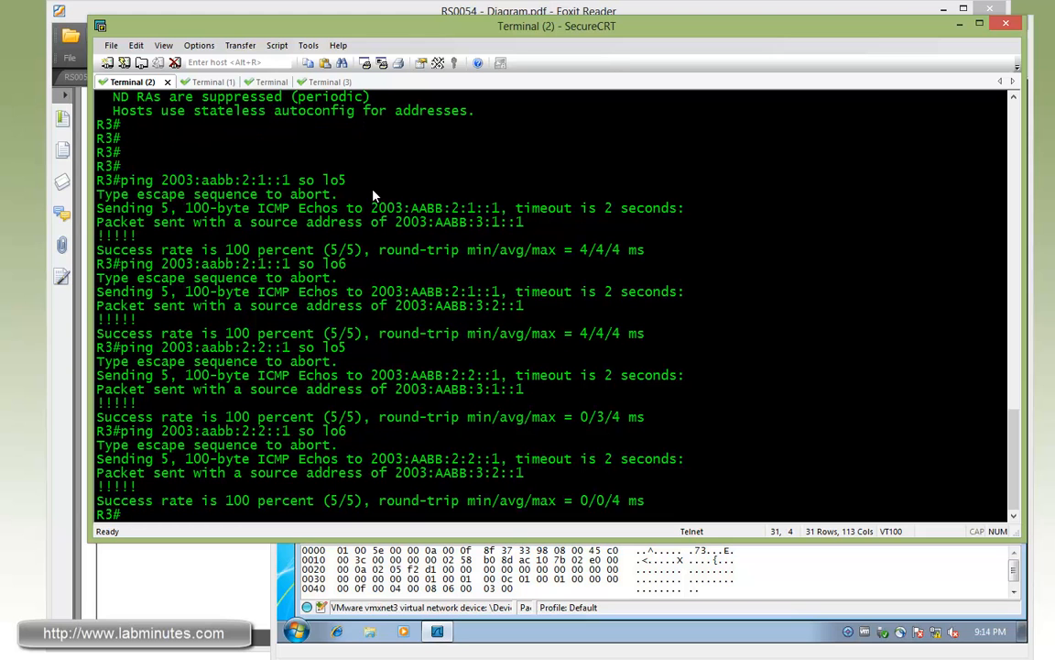
mouse_move(344, 345)
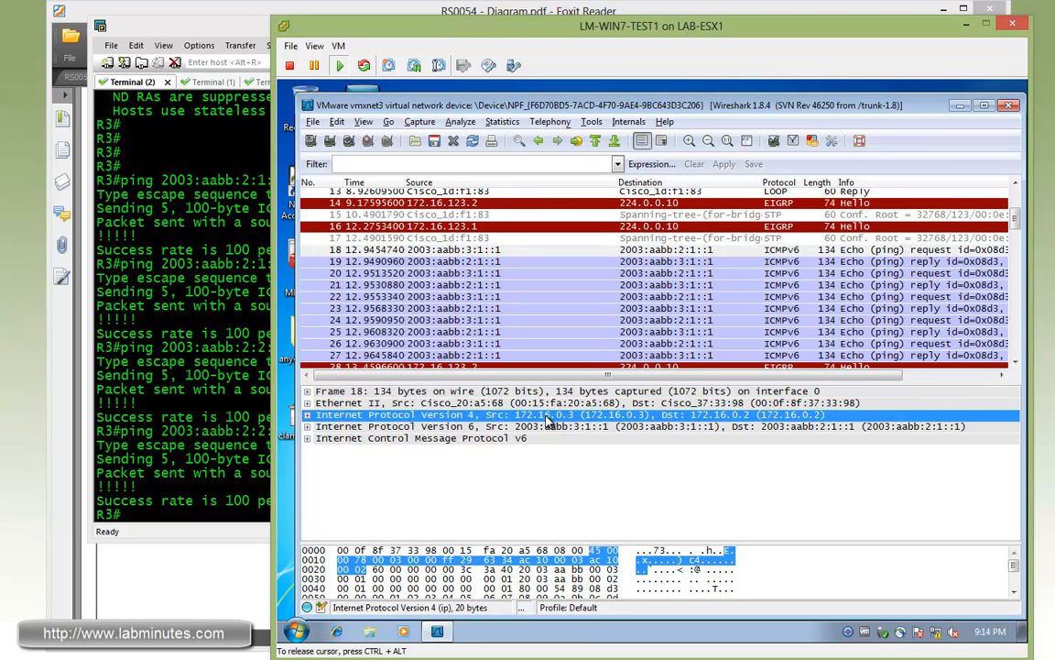
mouse_move(525, 424)
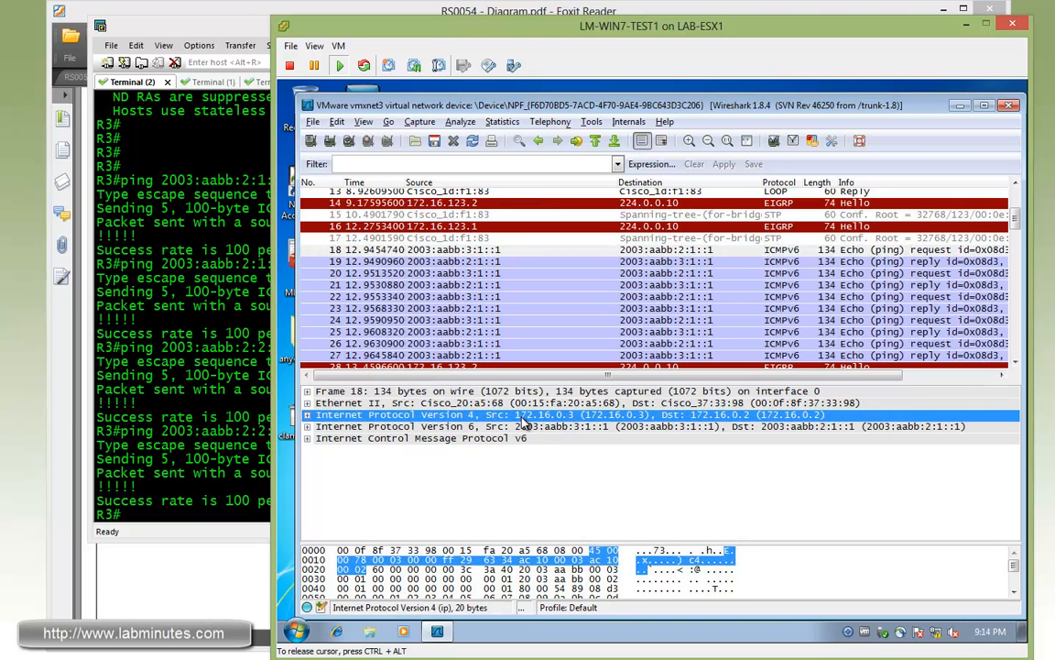
mouse_move(609, 425)
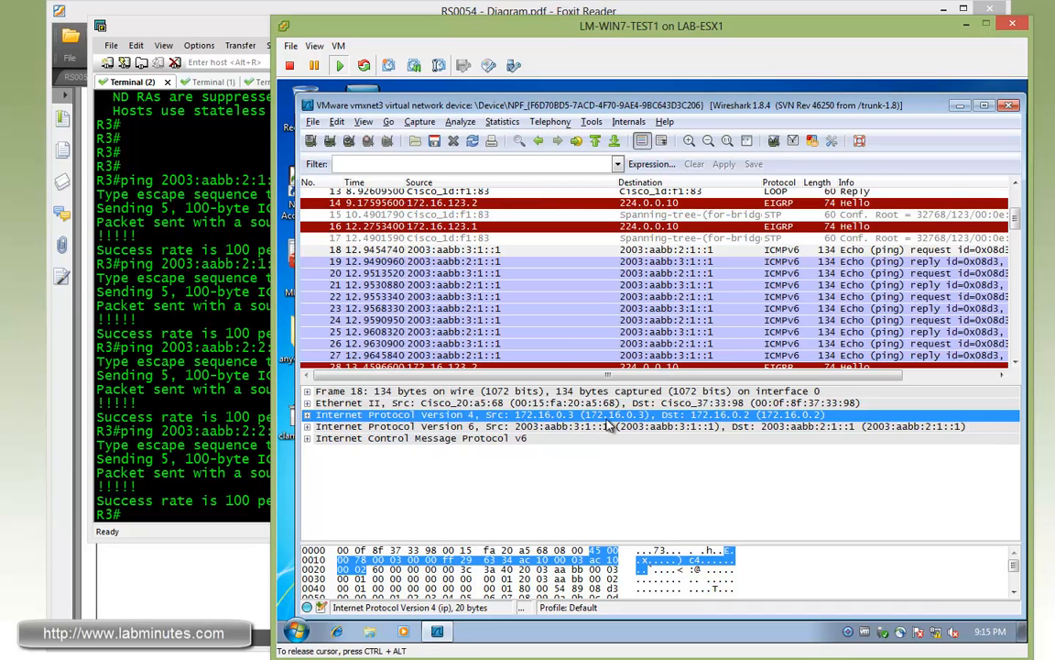
mouse_move(748, 423)
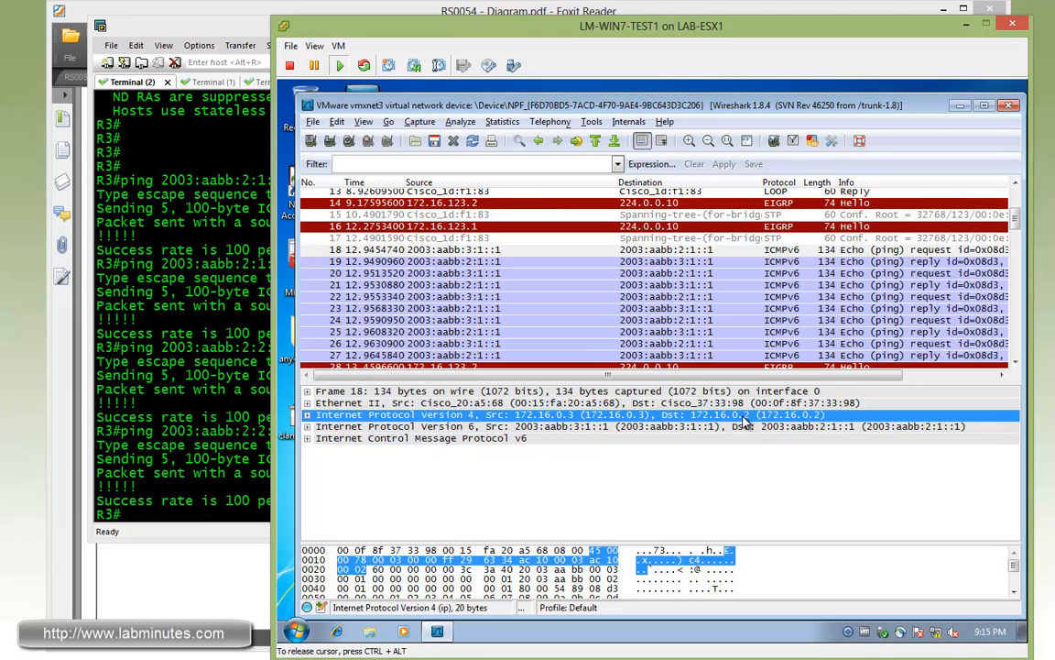
mouse_move(785, 423)
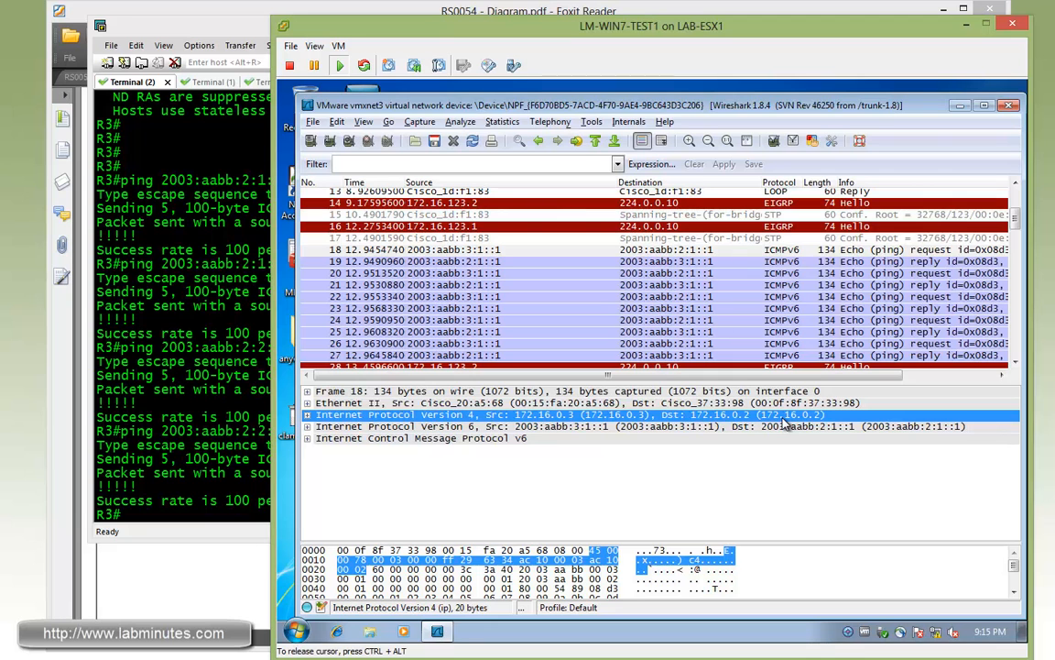
mouse_move(536, 445)
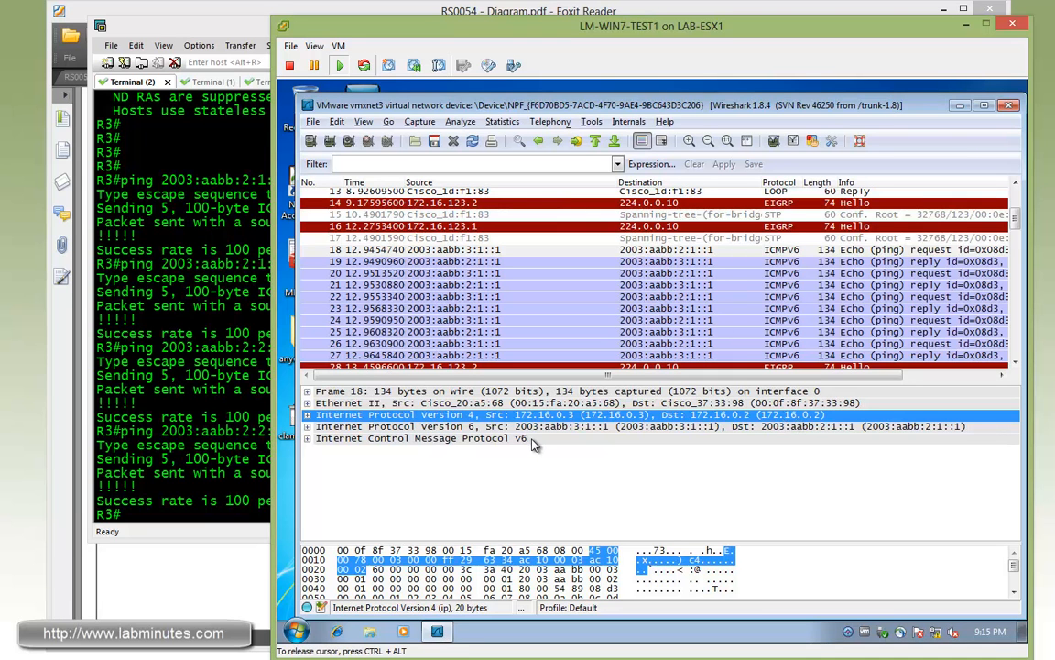
mouse_move(557, 432)
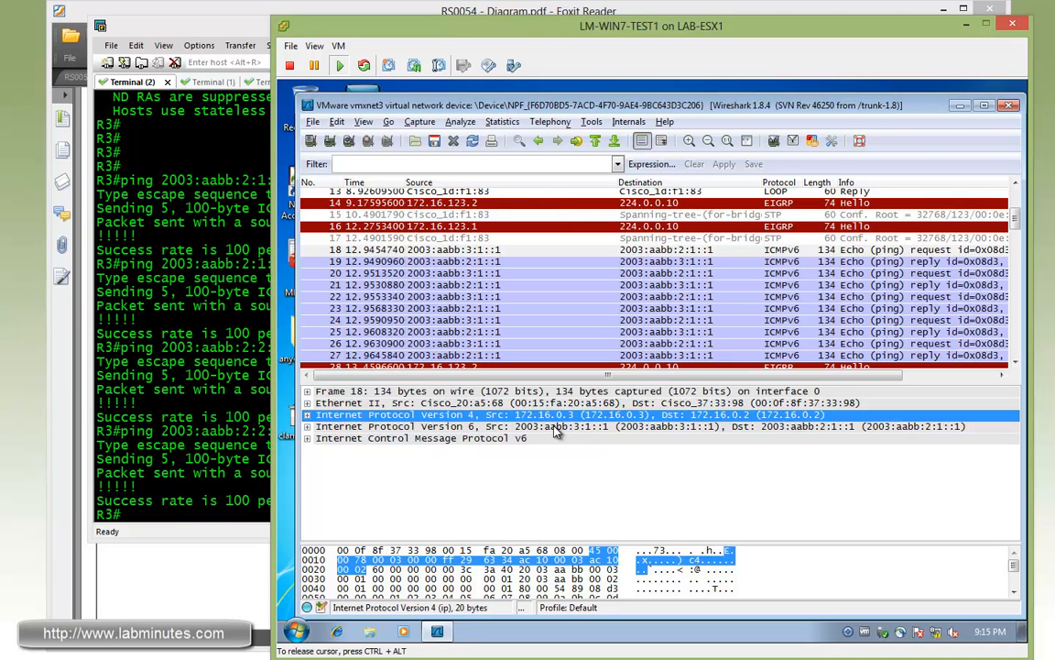
mouse_move(637, 433)
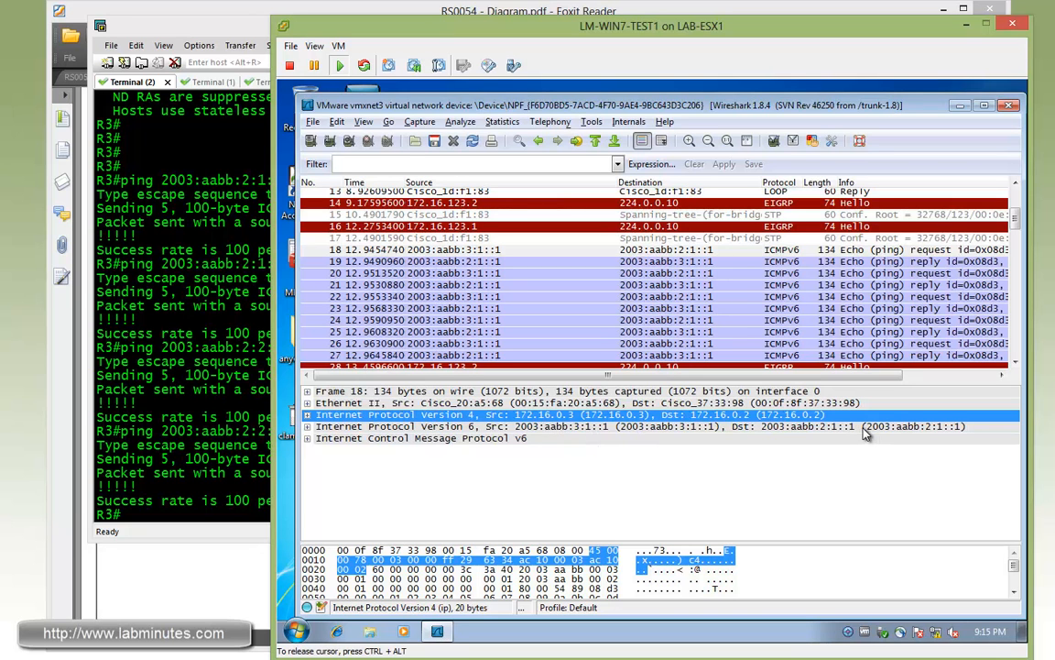
- Expand the inner IPv6 and outer IPv4 headers of a captured ICMPv6 echo packet
left_click(595, 425)
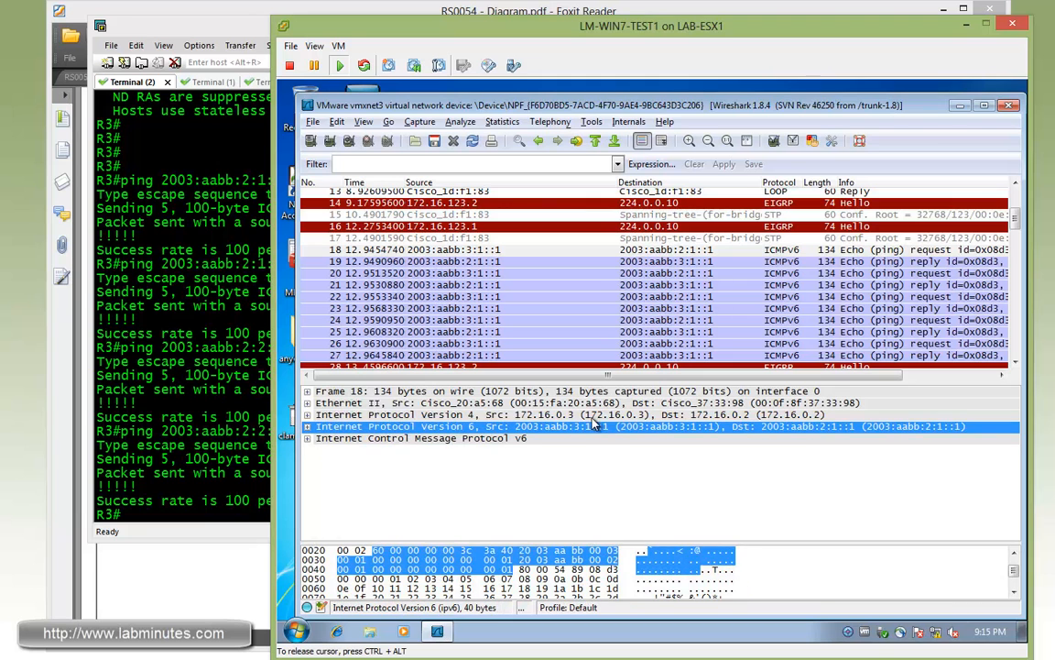
left_click(458, 414)
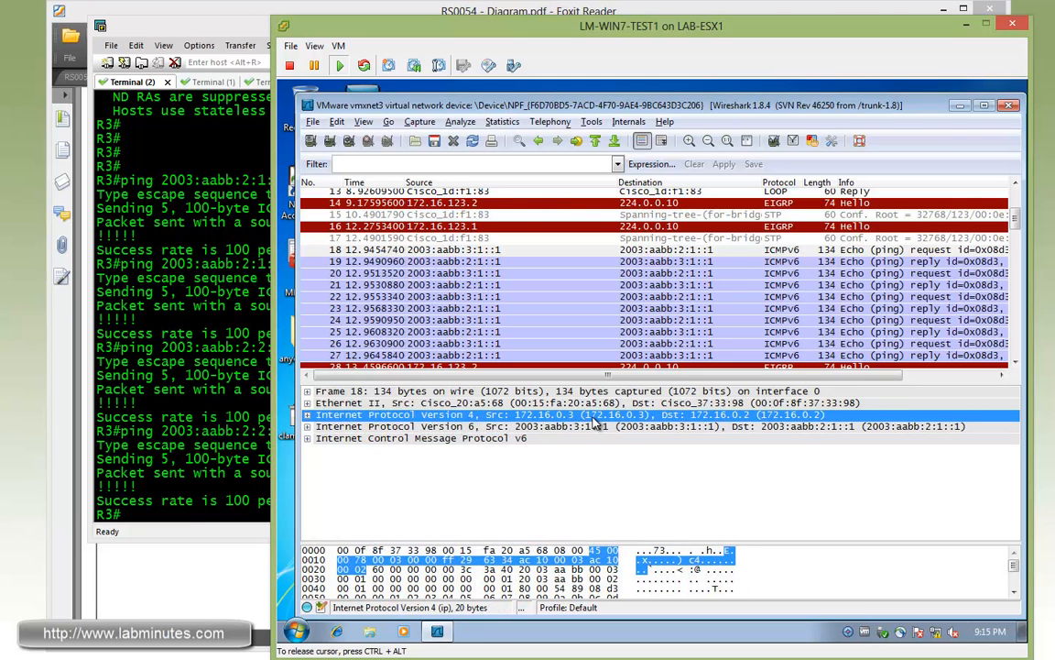
mouse_move(711, 432)
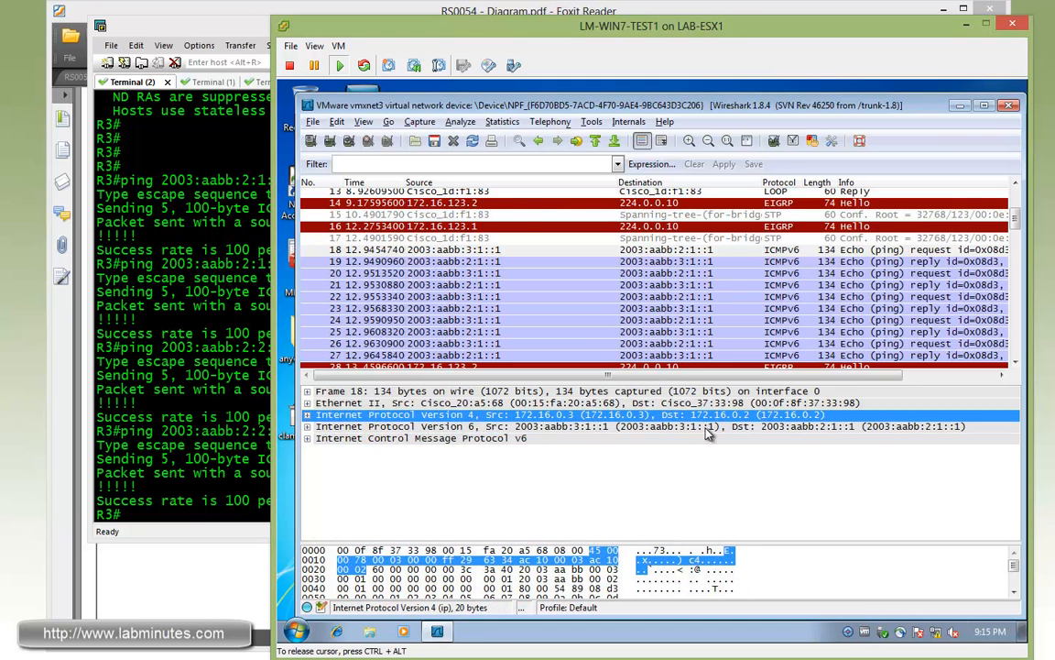
left_click(458, 425)
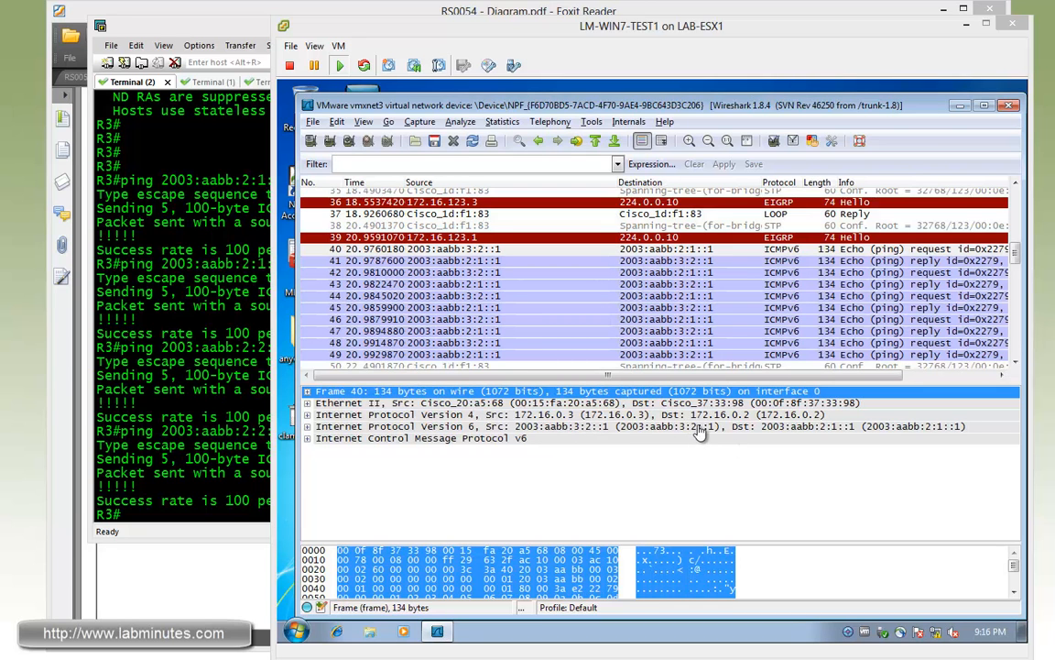
mouse_move(946, 436)
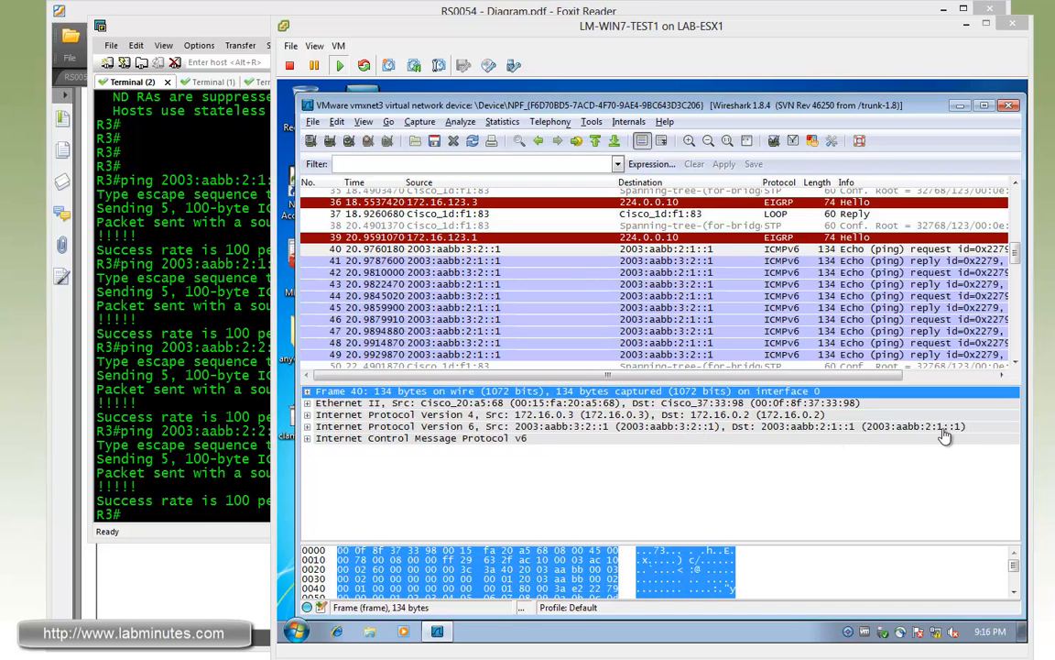
mouse_move(945, 431)
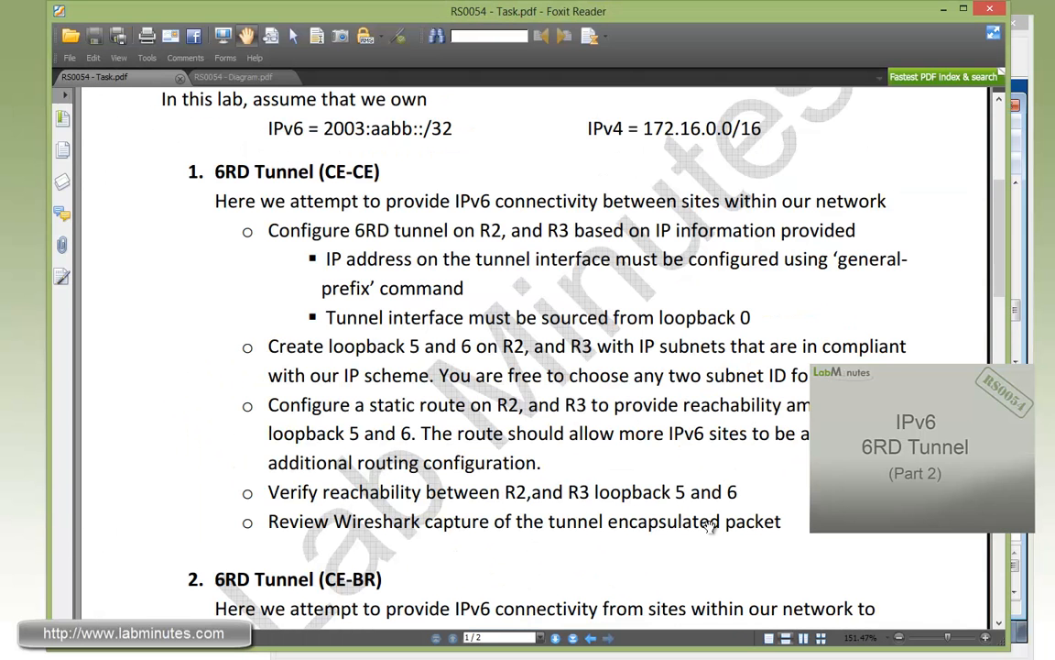
- Scroll the task document to the 6RD Tunnel (CE-CE) requirements section
scroll("down", 3)
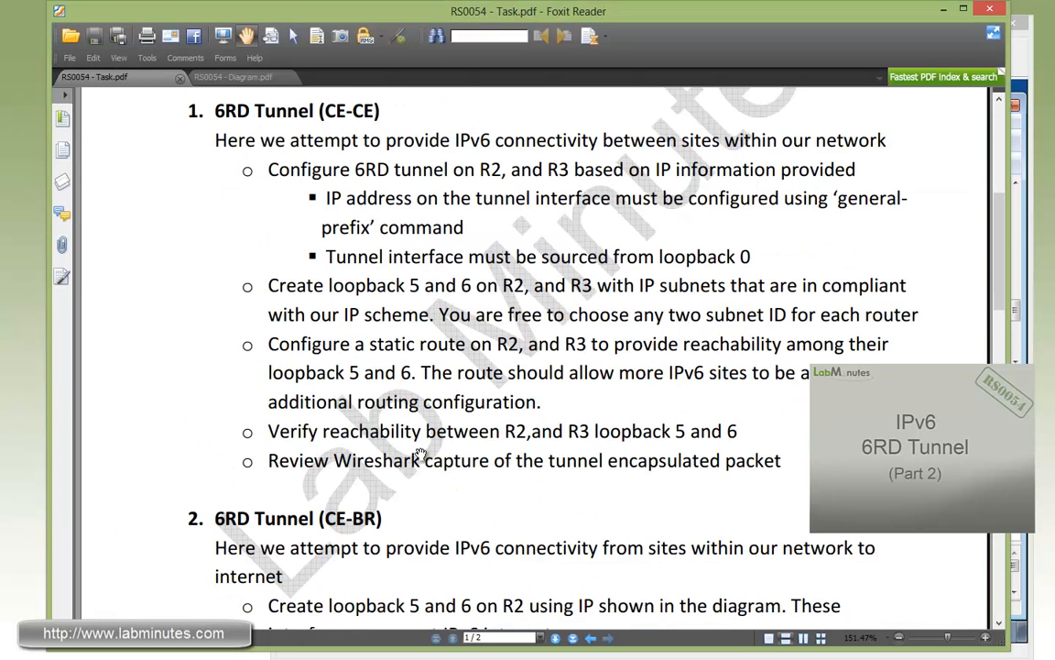